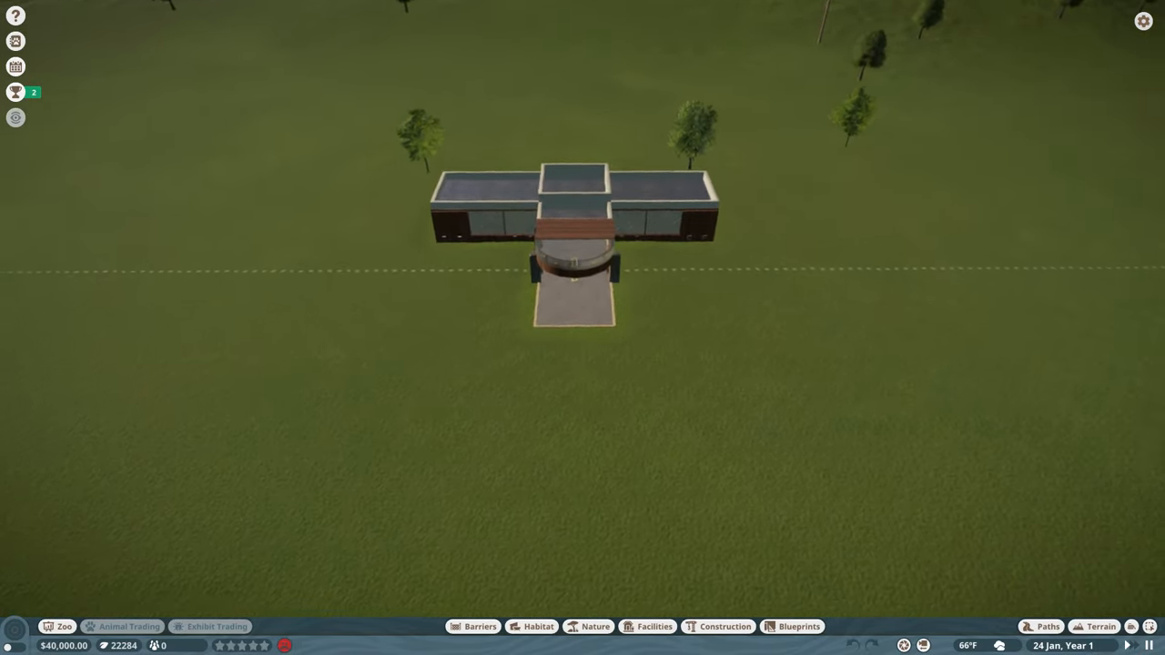
Step: In the Paths tools, scroll the path styles and select the gravel path
scroll("up", 3)
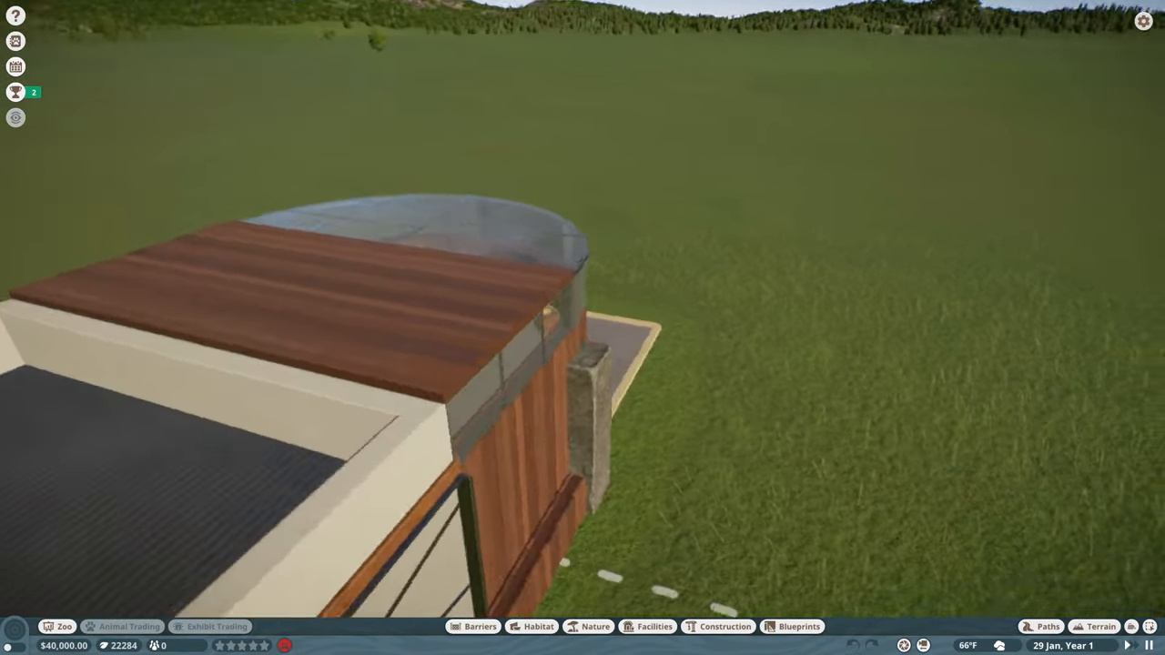
scroll("down", 3)
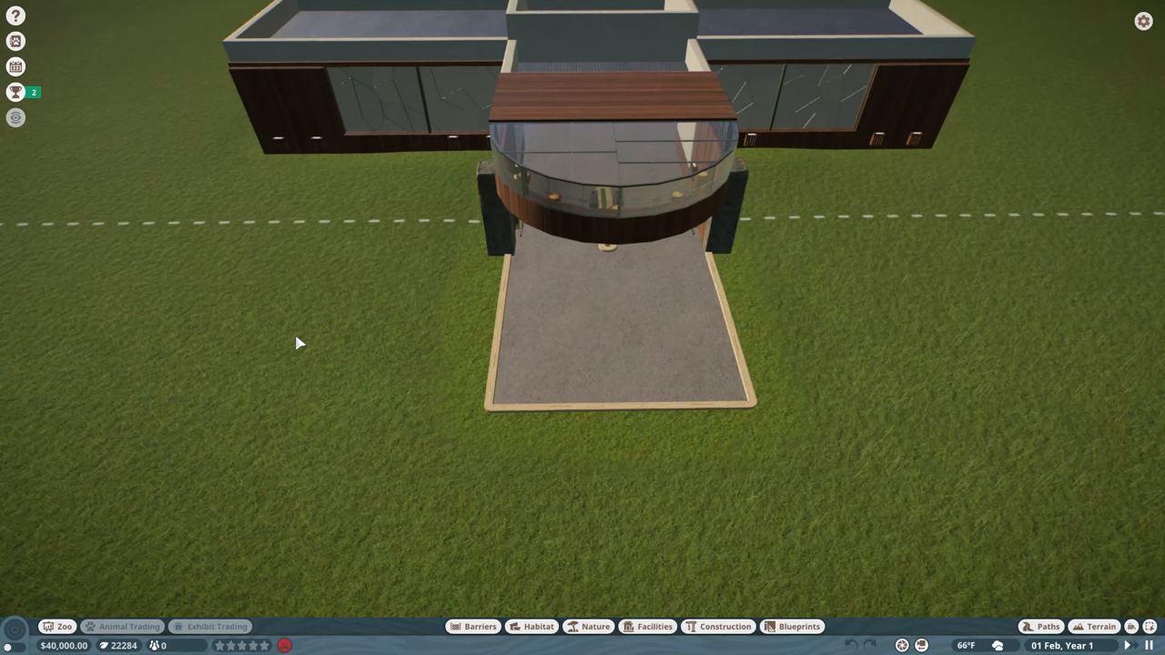
mouse_move(681, 476)
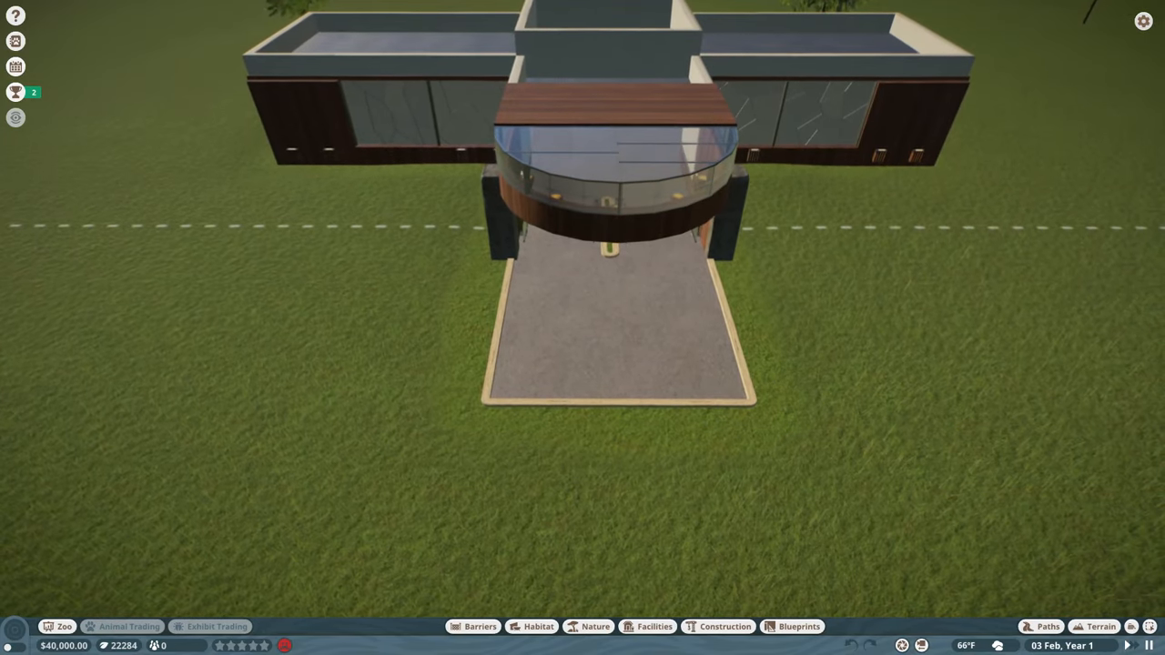
left_click(1048, 626)
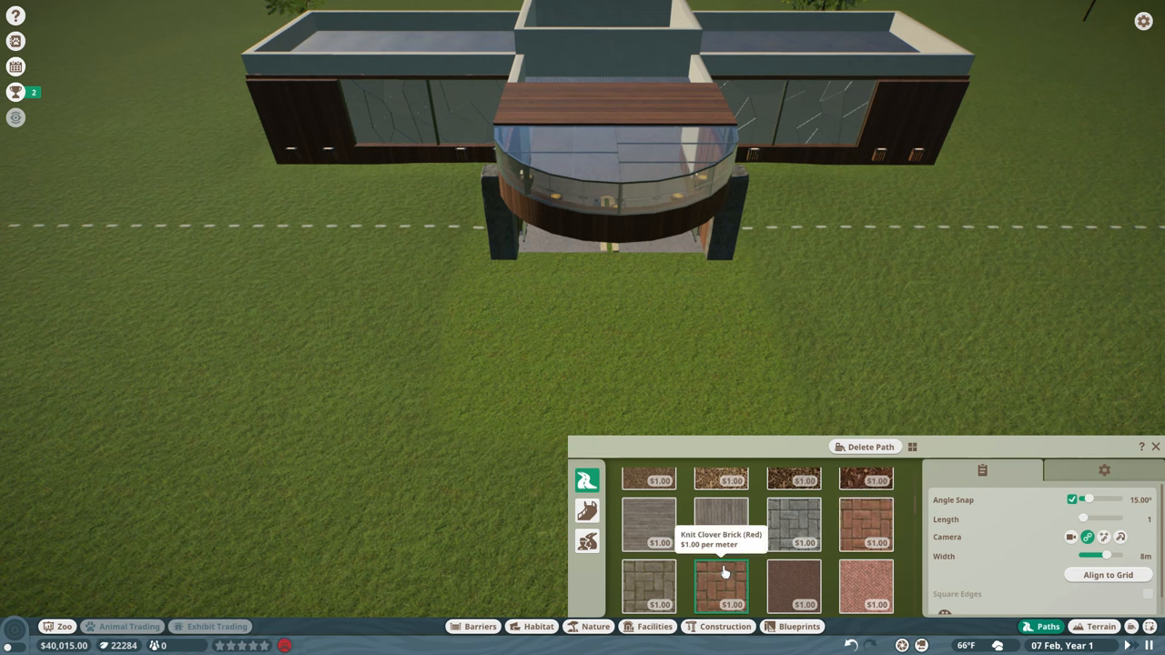
scroll("down", 3)
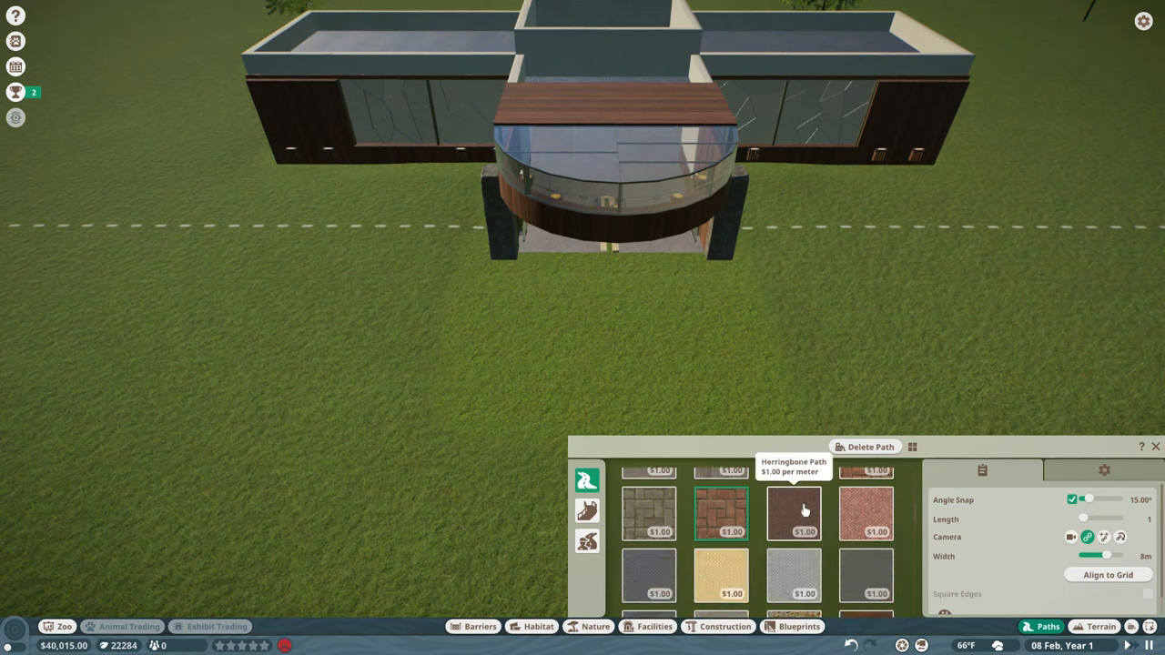
scroll("down", 3)
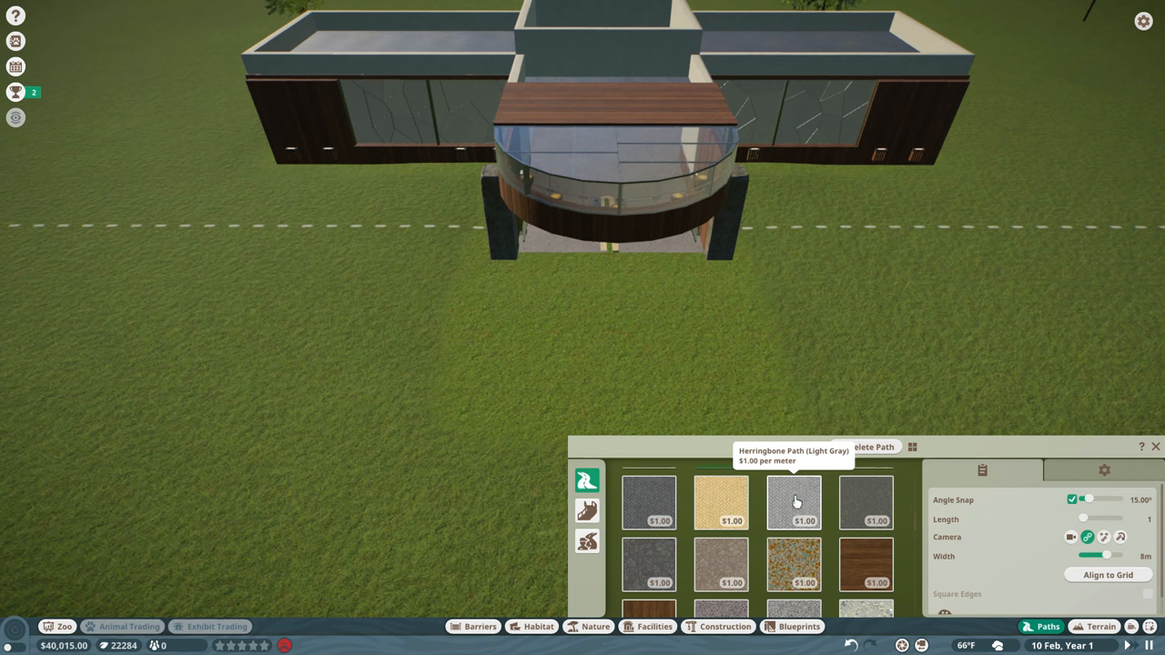
scroll("down", 3)
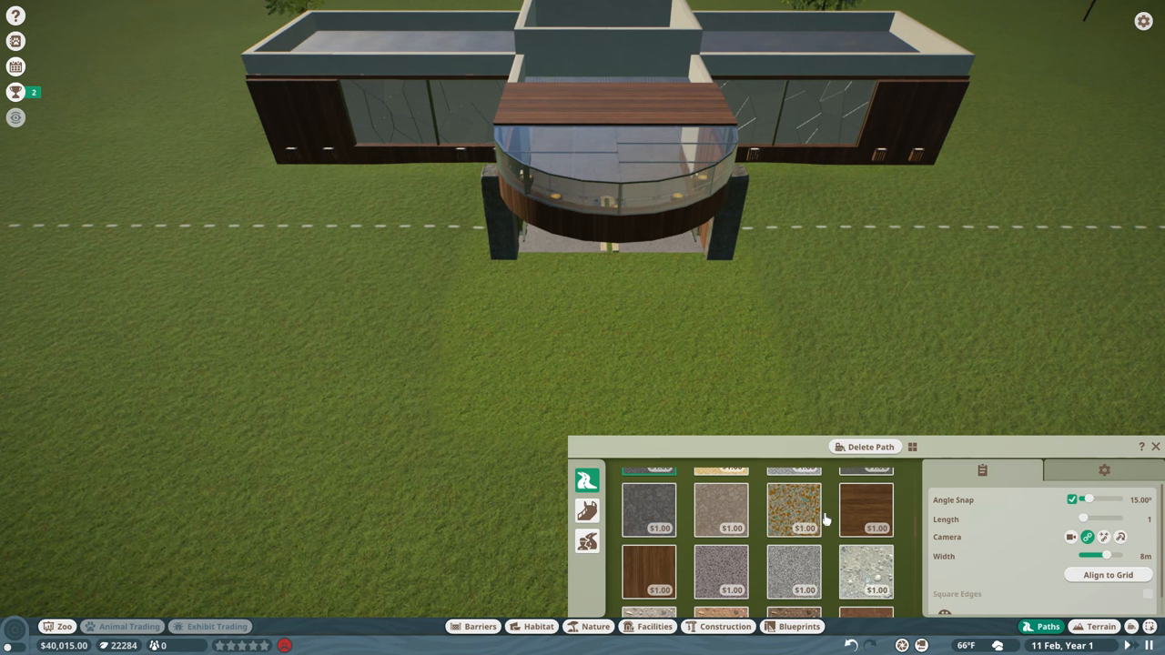
mouse_move(865, 510)
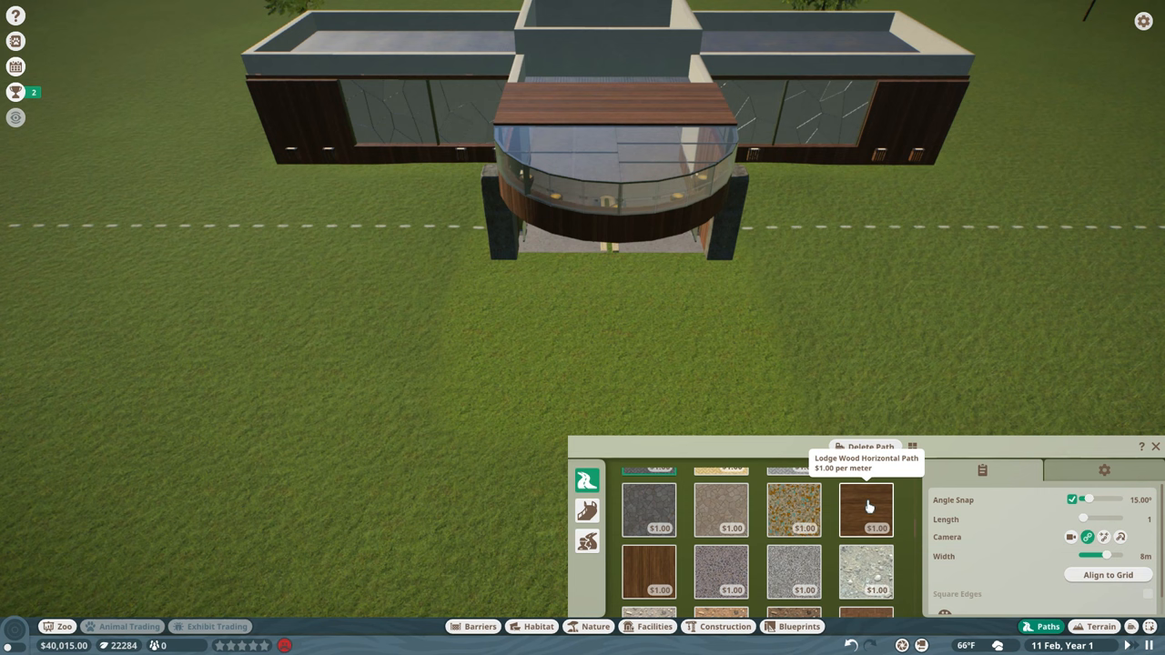
scroll("down", 3)
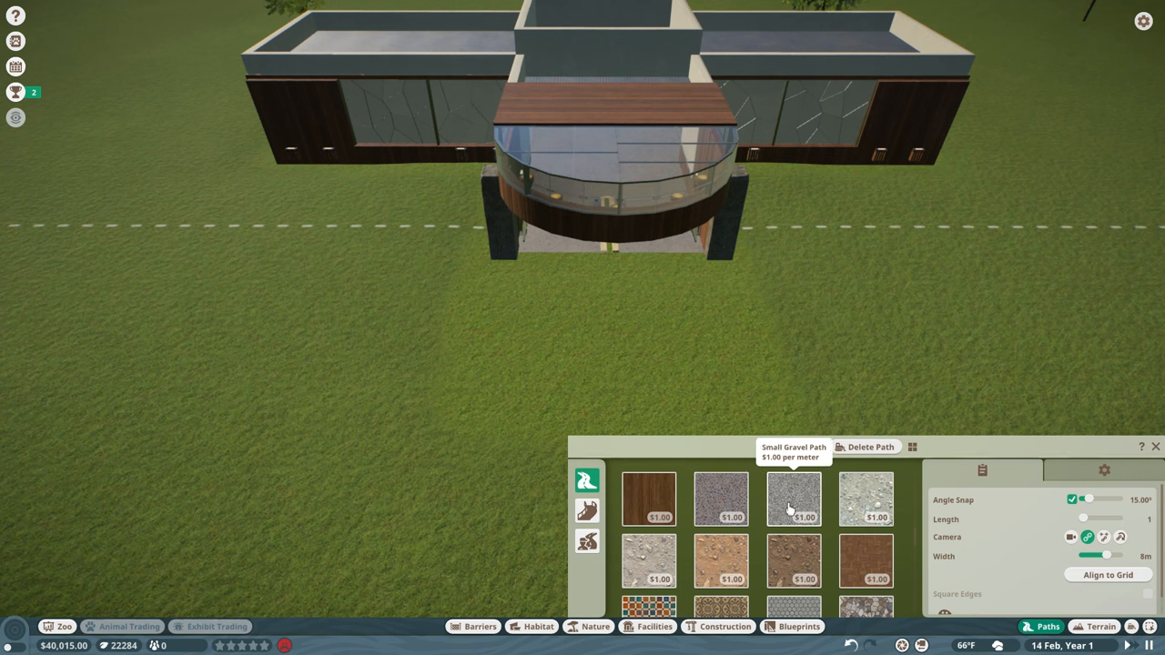
mouse_move(865, 498)
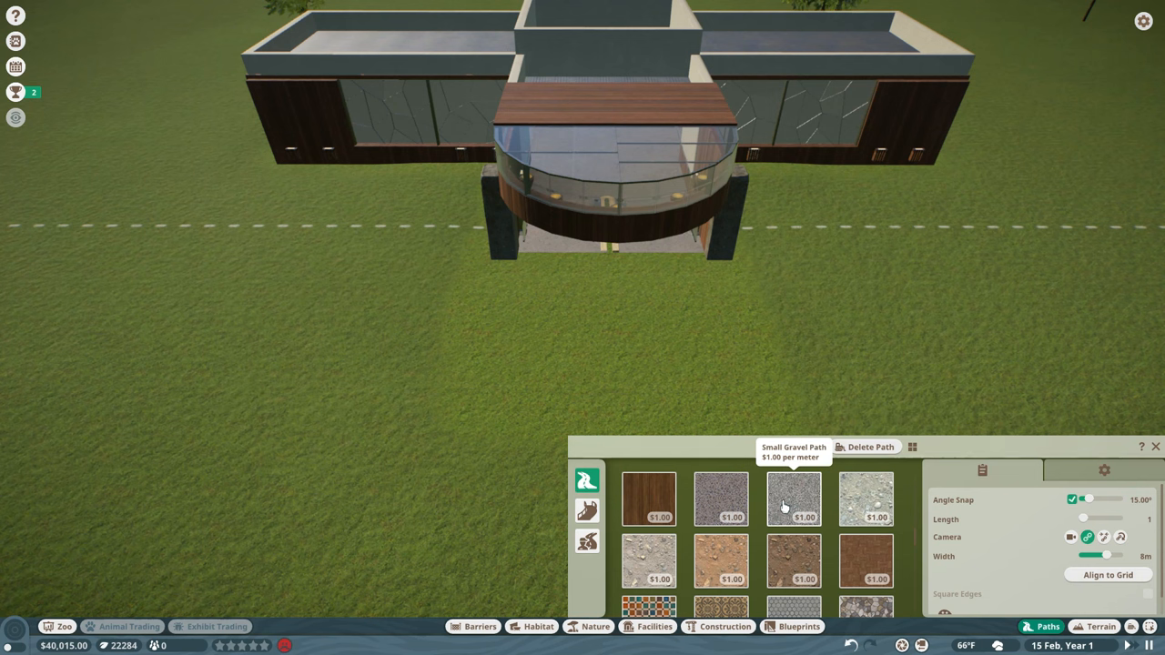
left_click(720, 499)
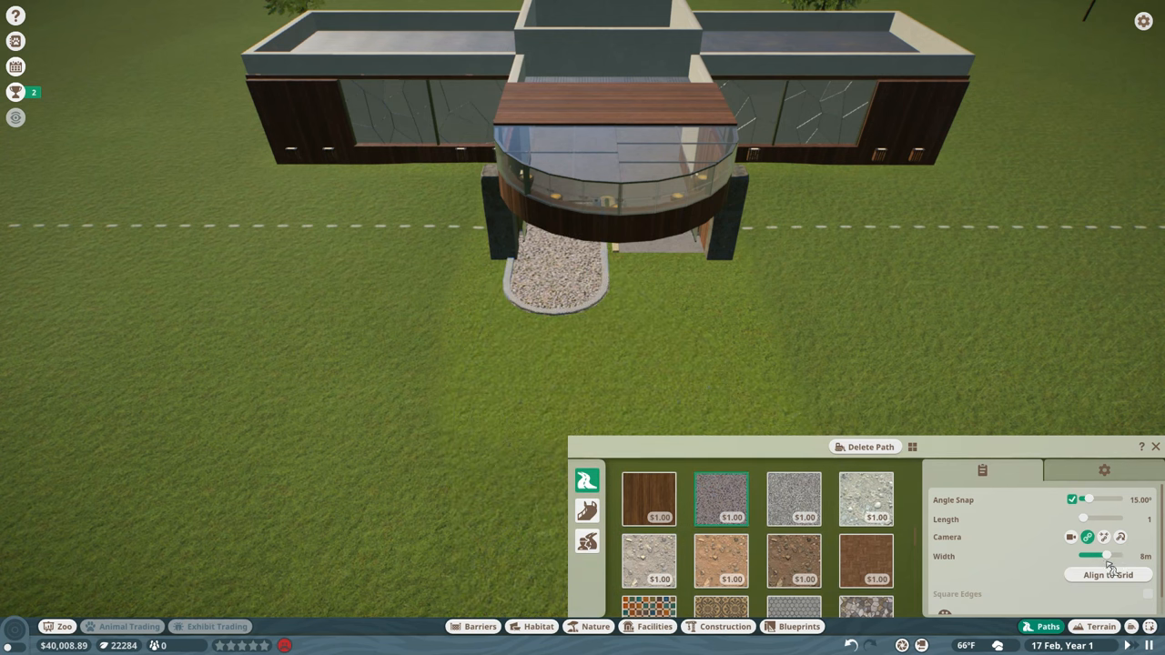
Step: Set path width to 8 m and lay gravel path from the entrance onto the grass
left_click_drag(1119, 555, 1083, 555)
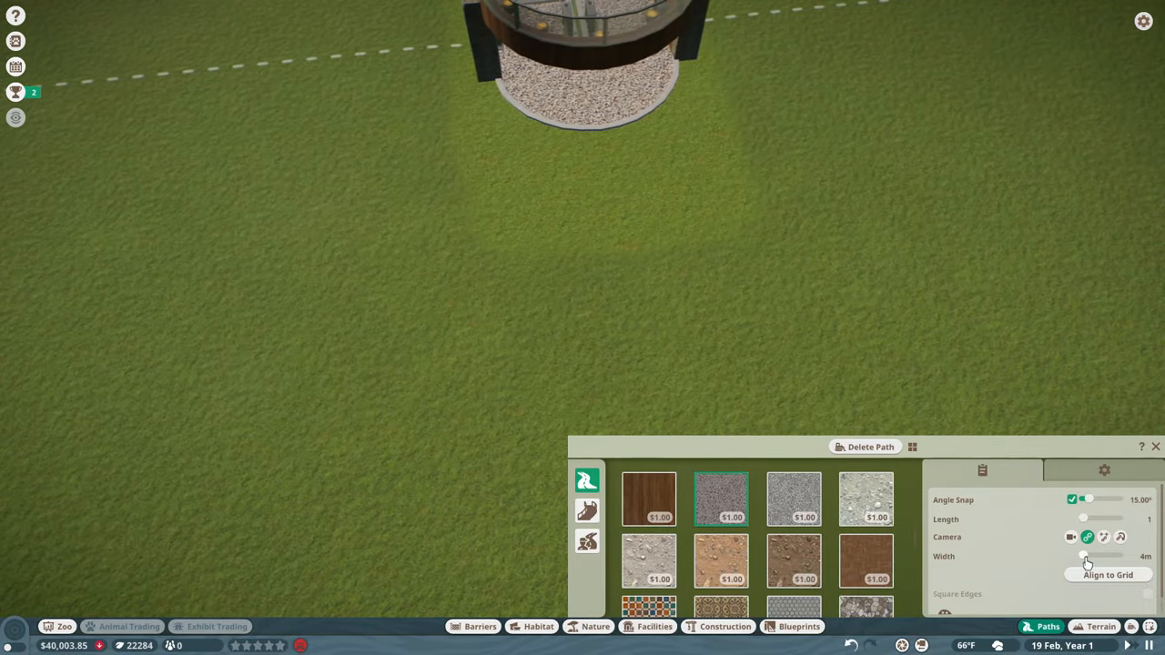
left_click_drag(1083, 556, 1101, 556)
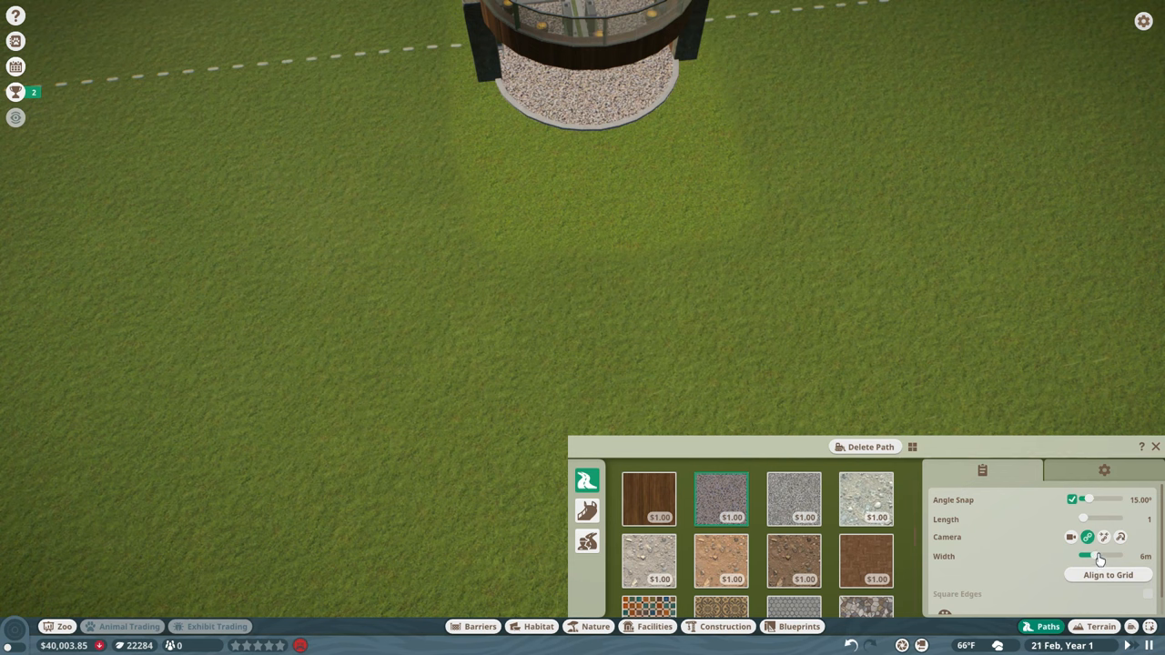
left_click(1106, 556)
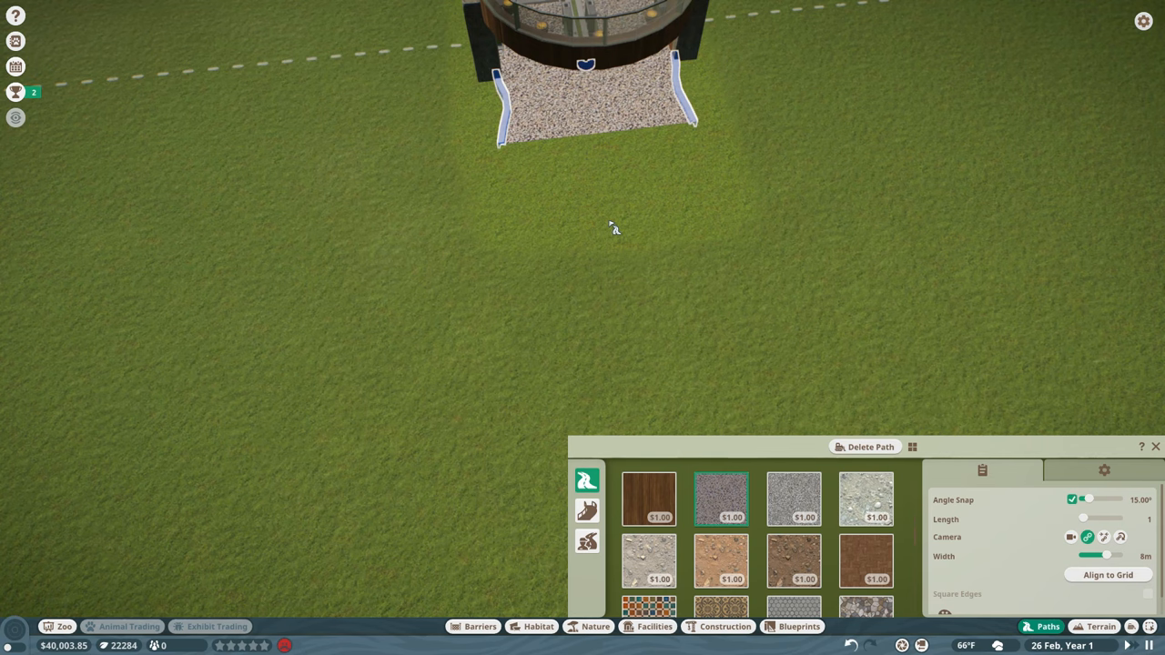
left_click(614, 227)
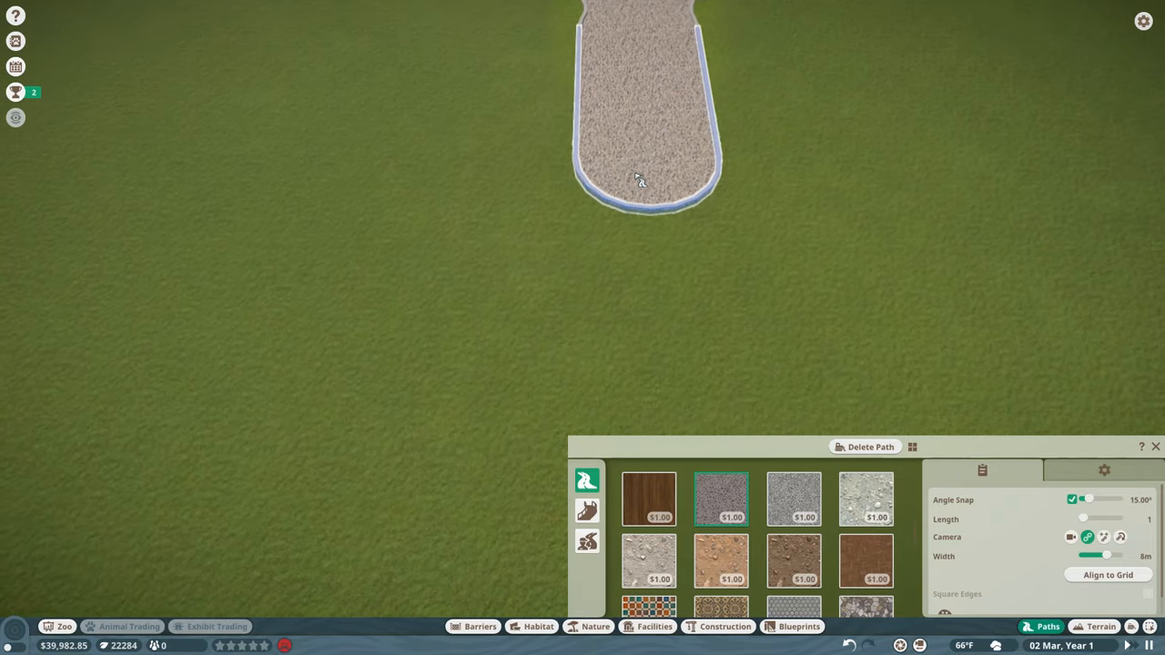
left_click(640, 182)
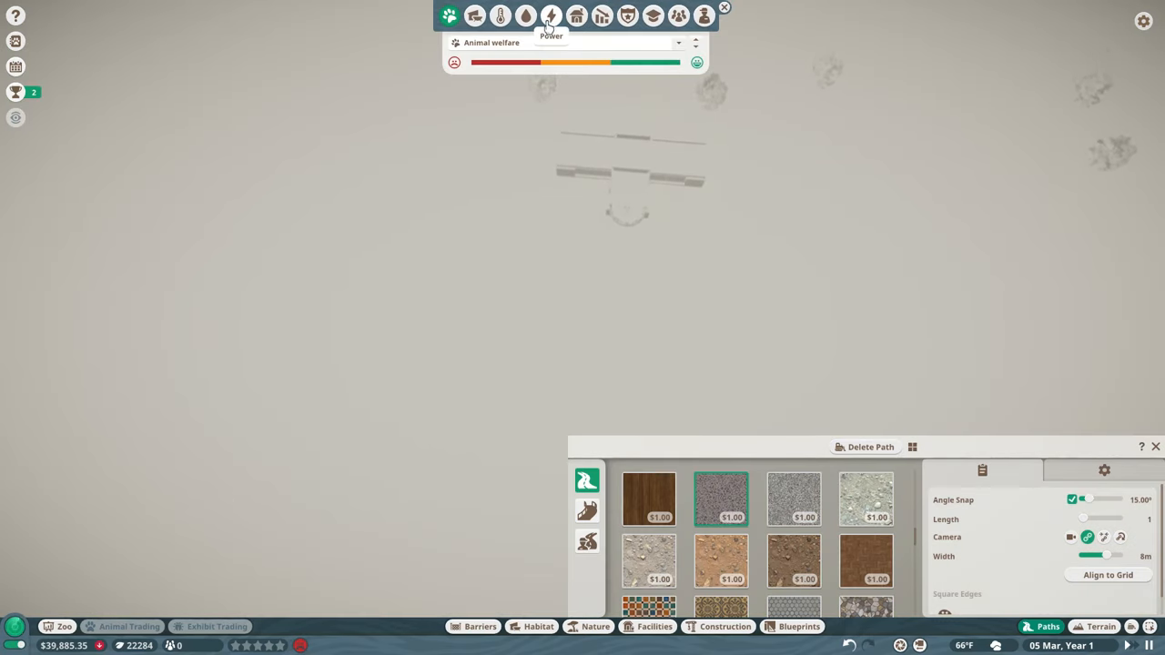
Step: Show the Power overlay and set the terrain paint brush to Sand (fine), size 4
left_click(550, 15)
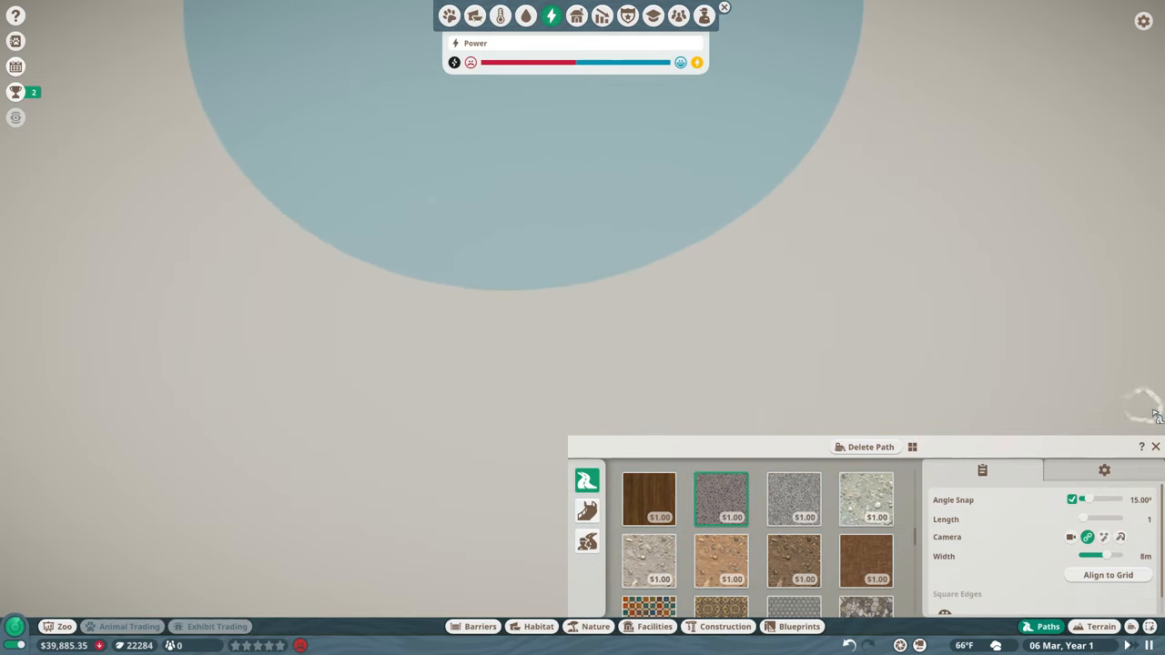
left_click(1100, 626)
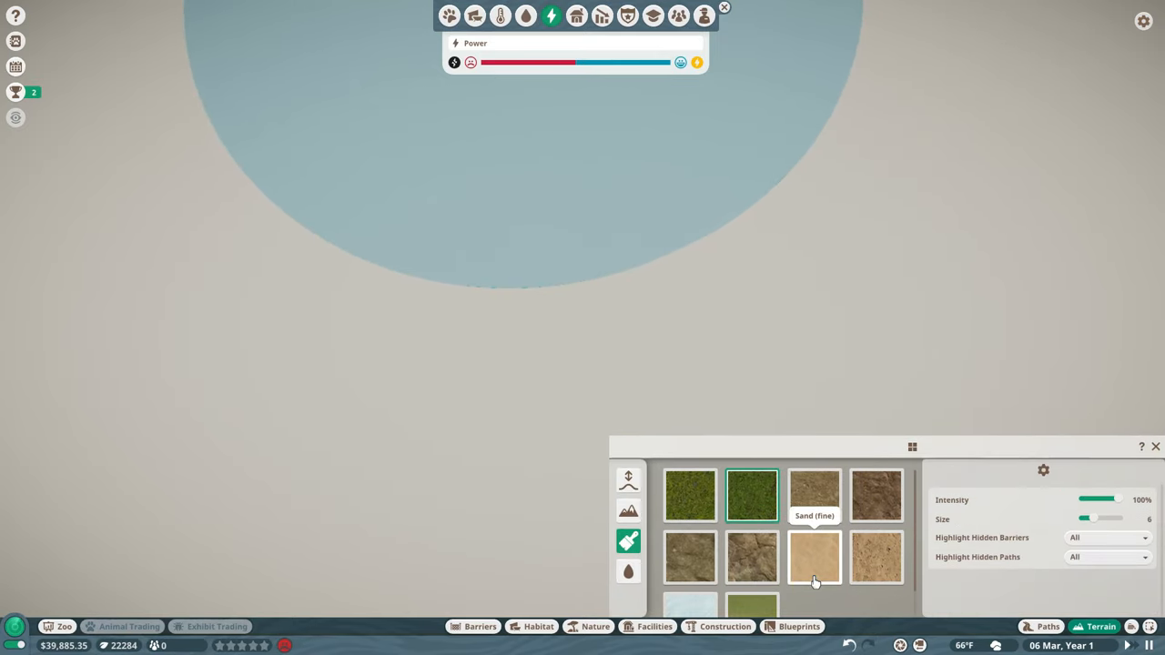
left_click(815, 557)
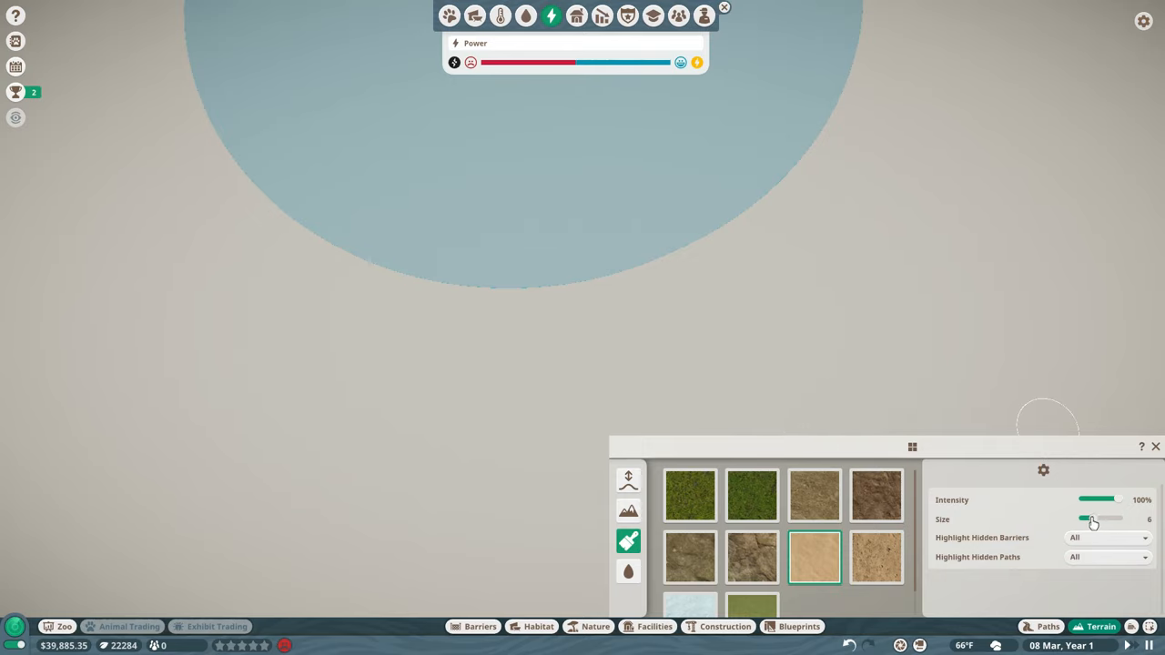
left_click_drag(1092, 518, 1083, 519)
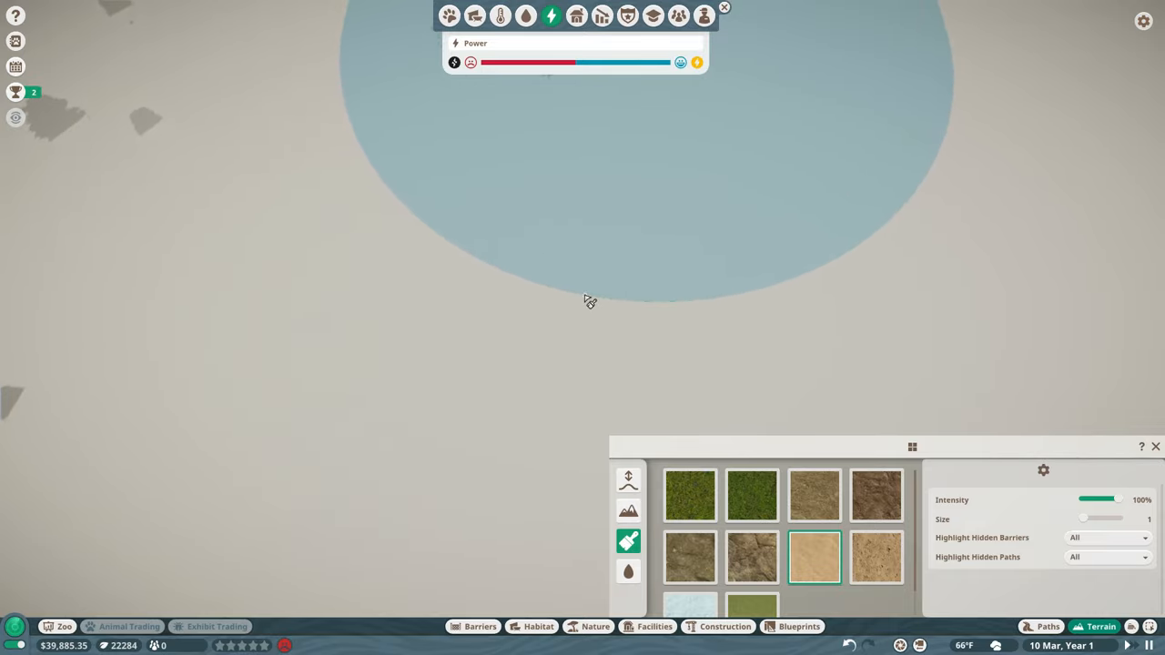
mouse_move(1077, 525)
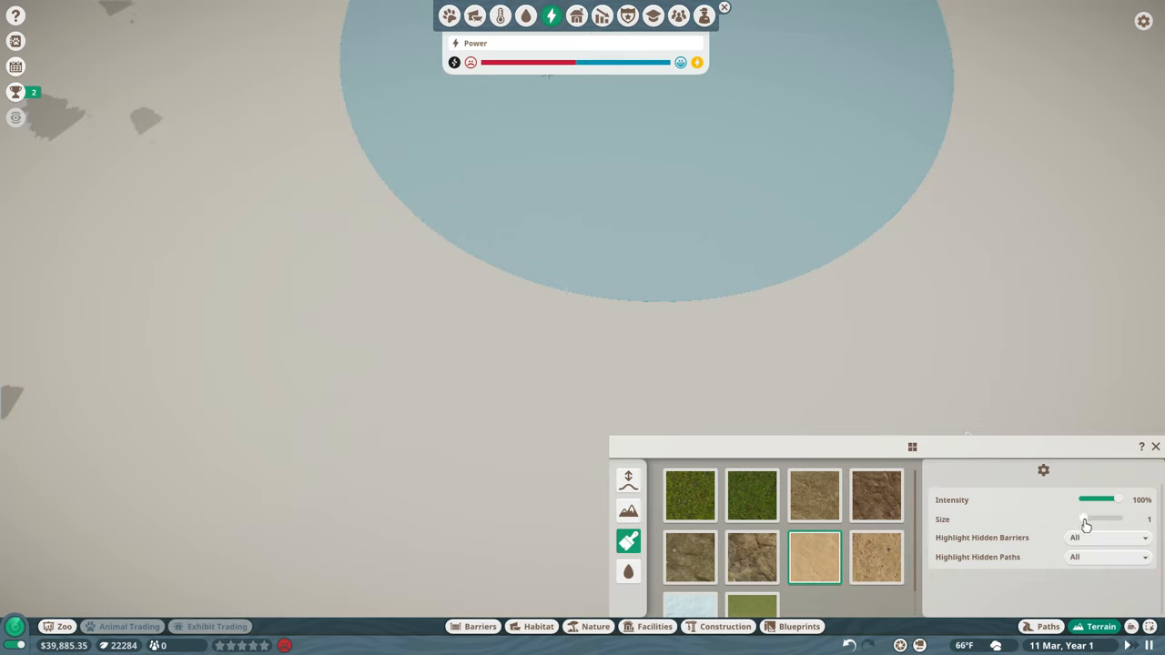
left_click_drag(1082, 519, 1105, 519)
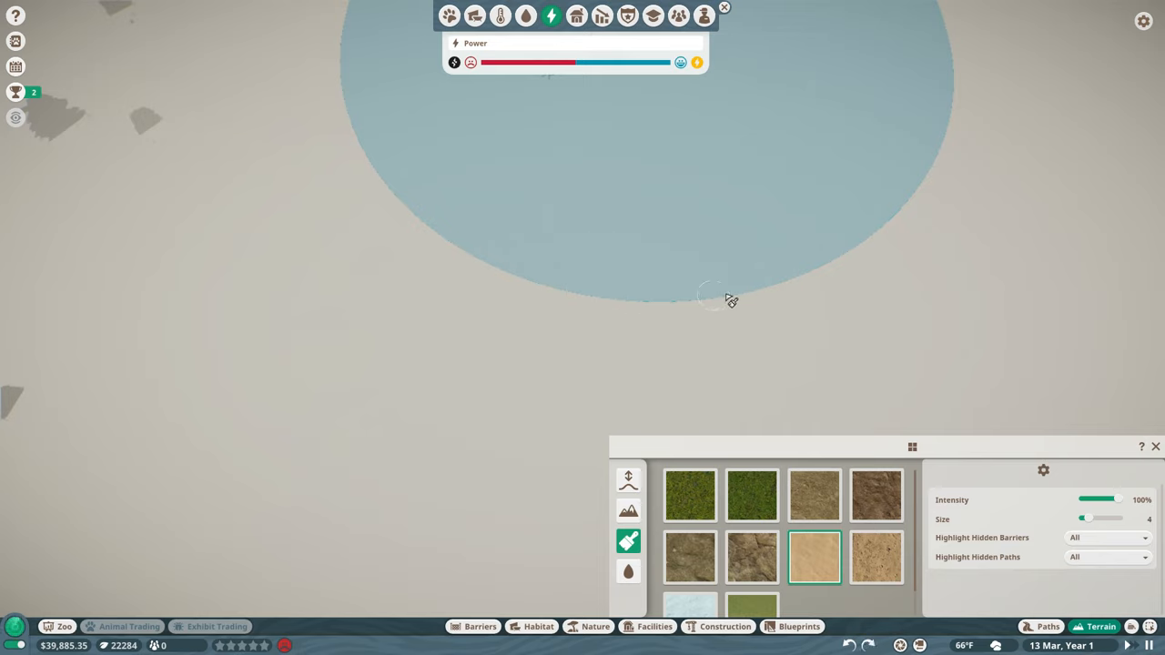
mouse_move(892, 222)
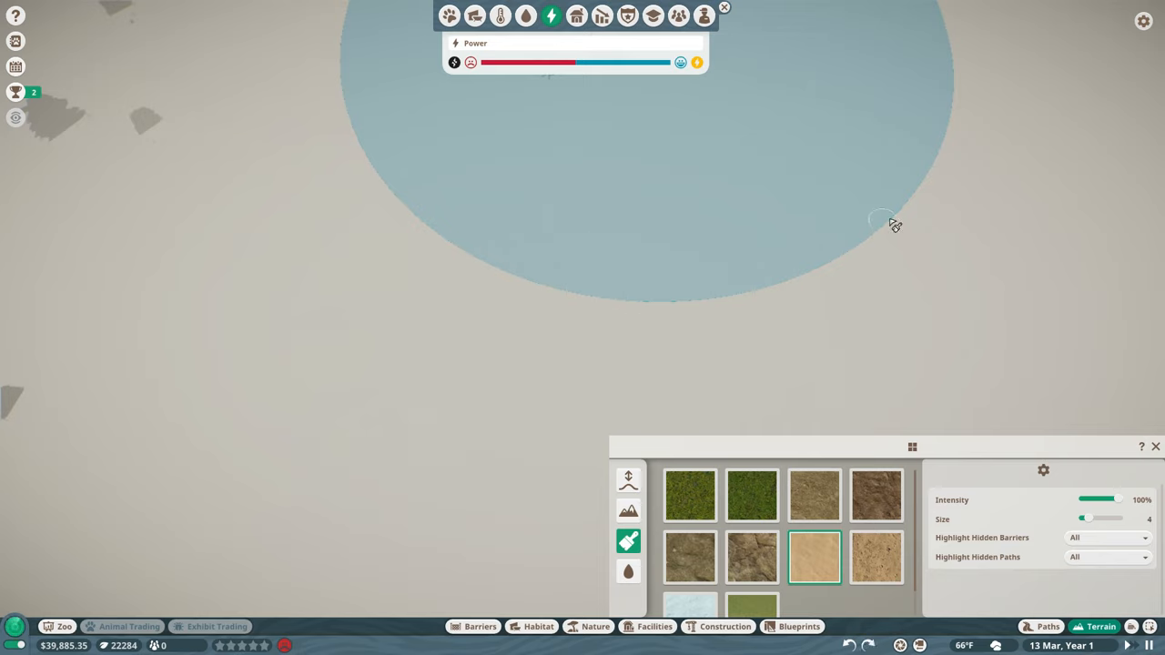
mouse_move(953, 114)
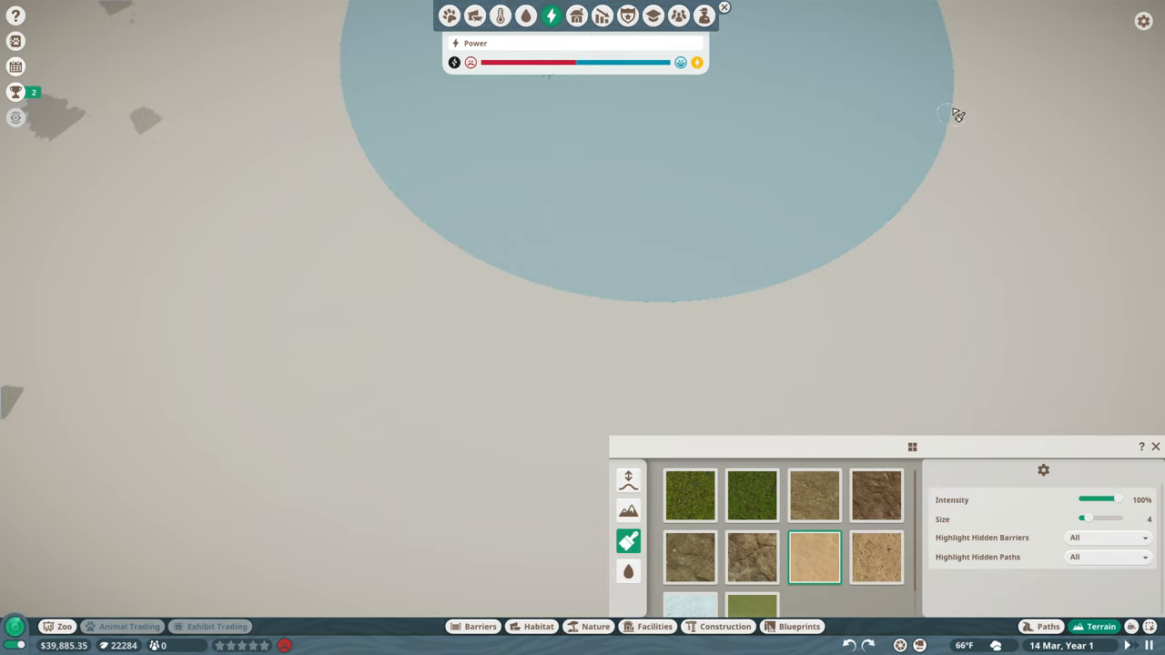
mouse_move(1000, 108)
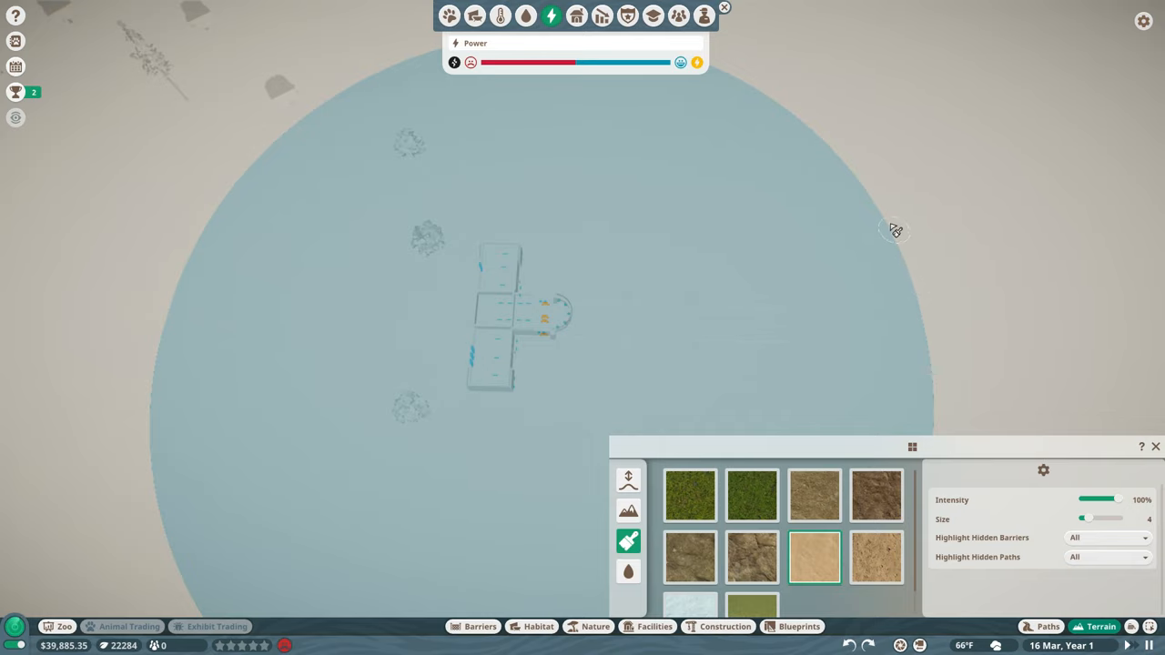
mouse_move(785, 105)
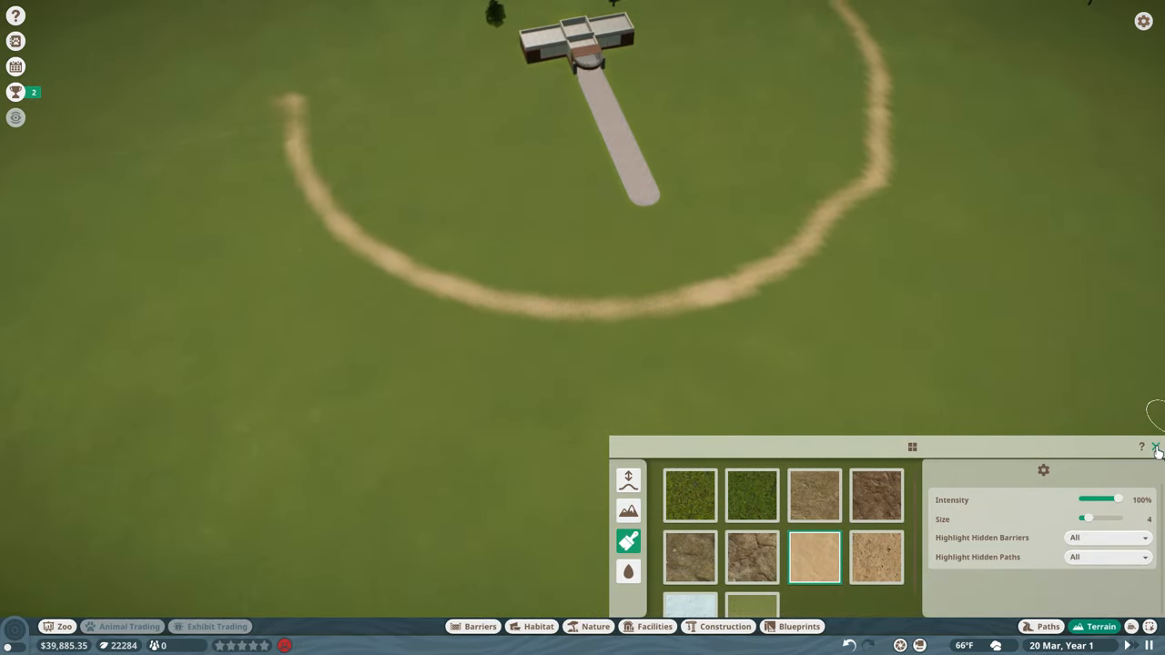
left_click(1156, 446)
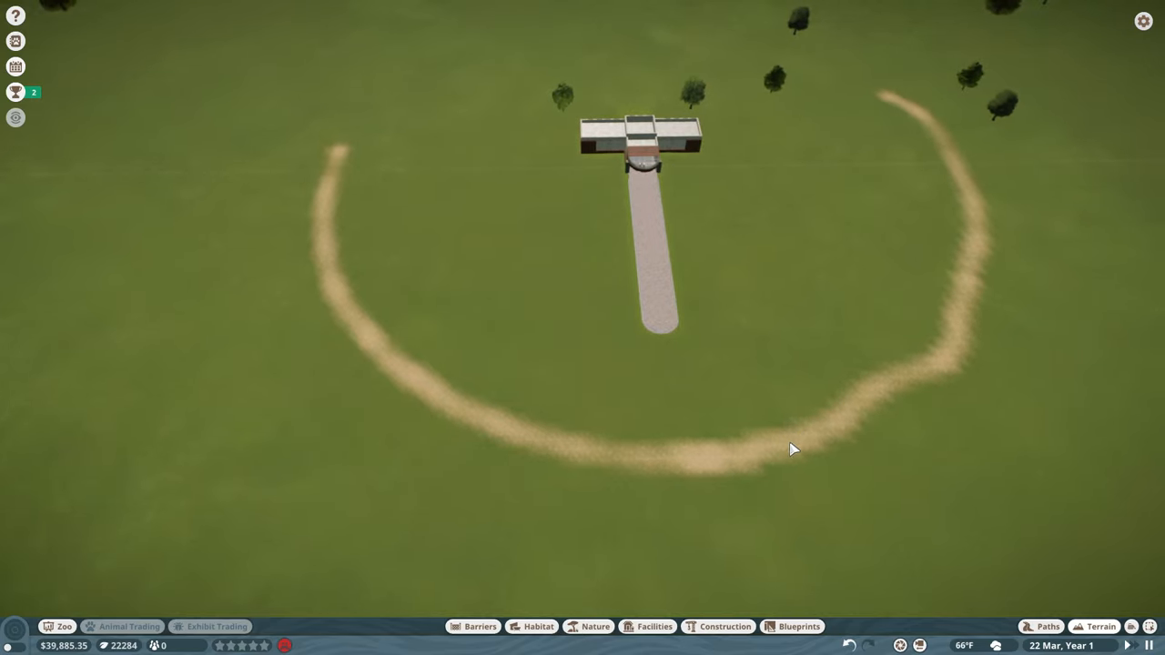
scroll("up", 3)
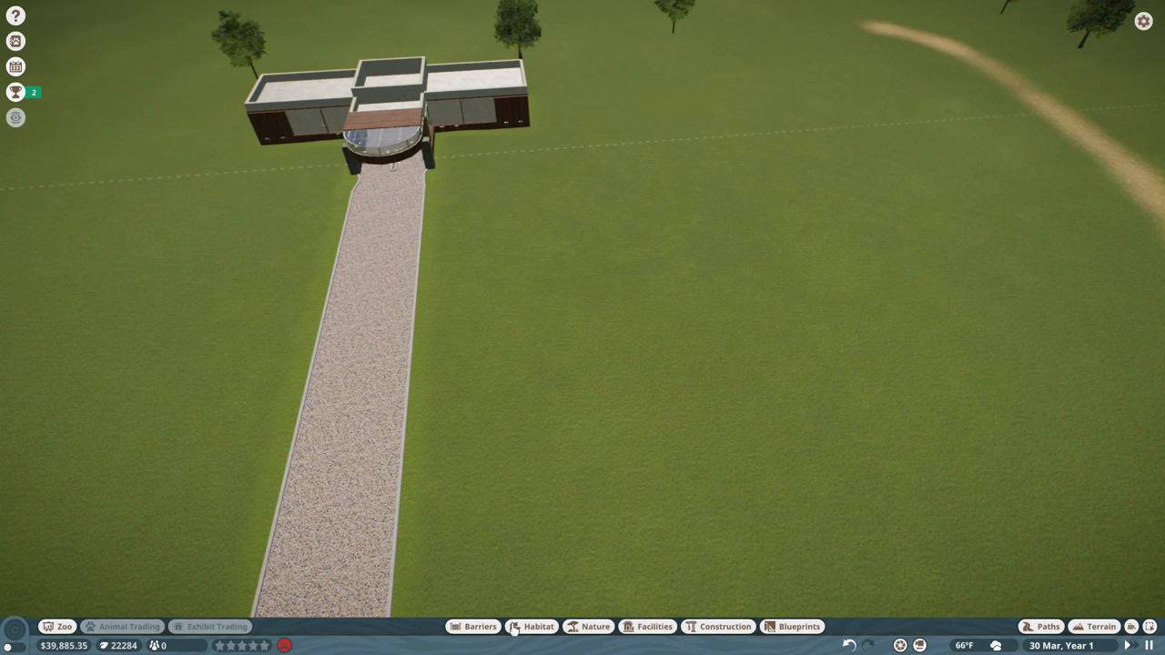
Step: Filter Facilities to Blueprints Off and select the Animal Trade Center for placement
left_click(649, 626)
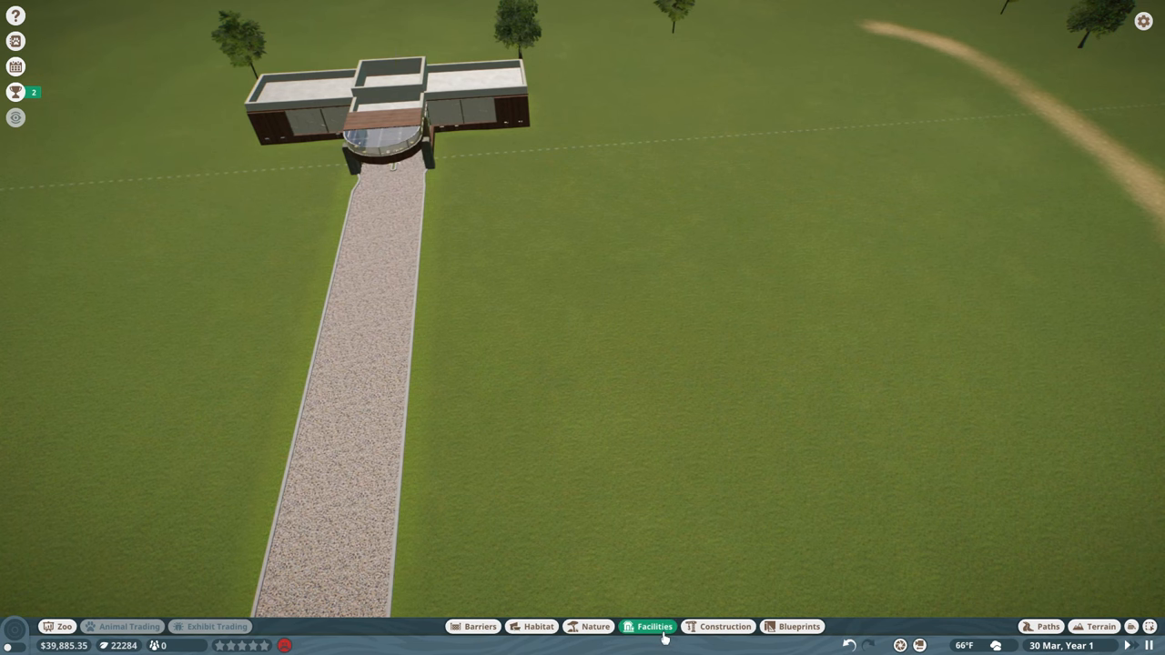
left_click(654, 626)
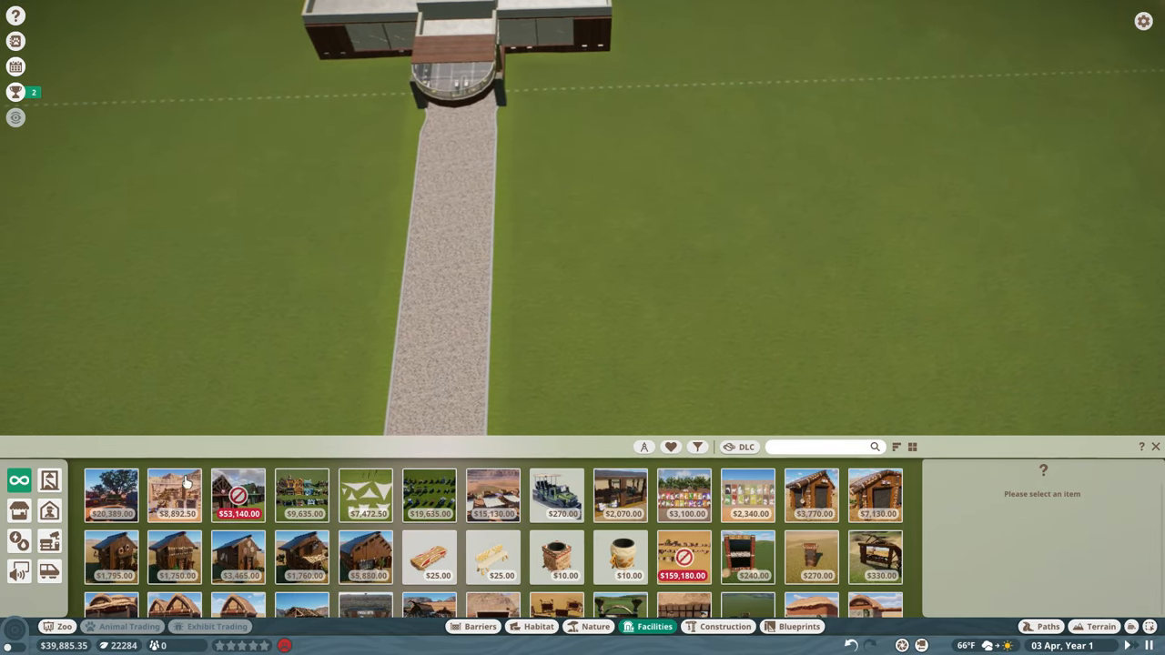
left_click(644, 447)
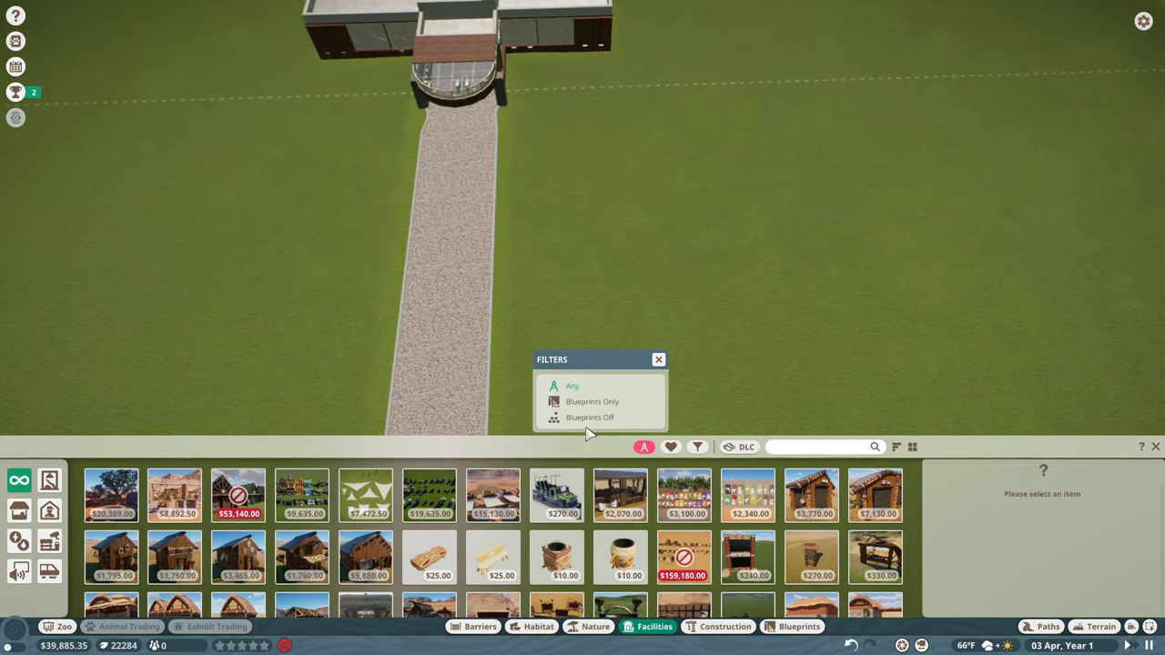
left_click(590, 416)
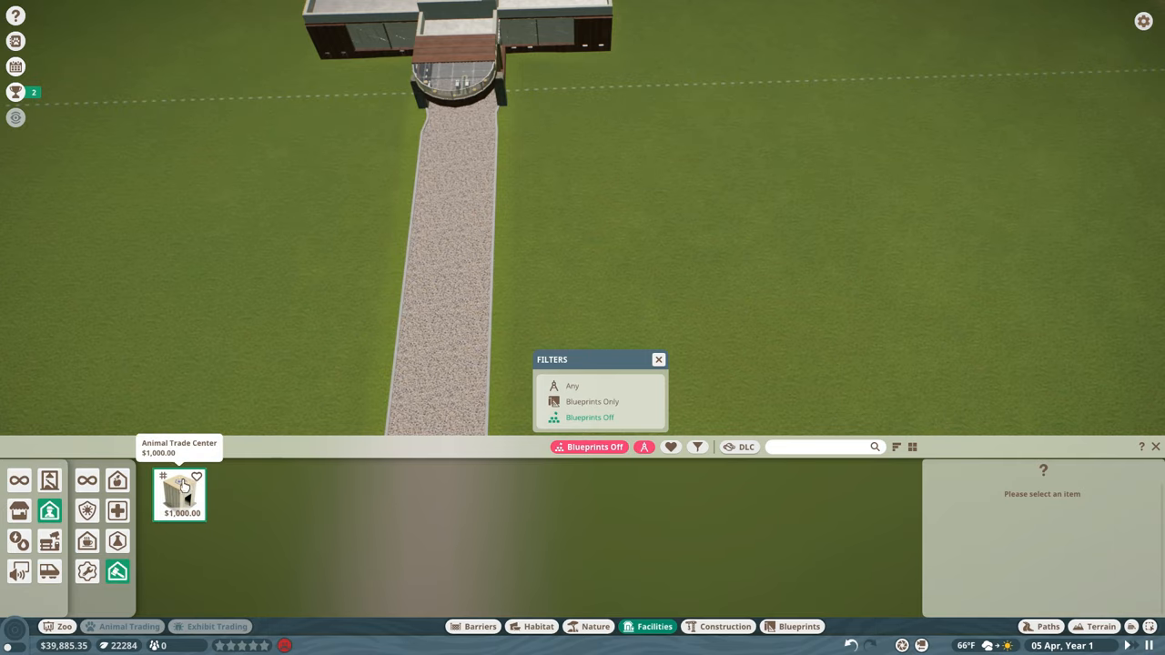
left_click(179, 494)
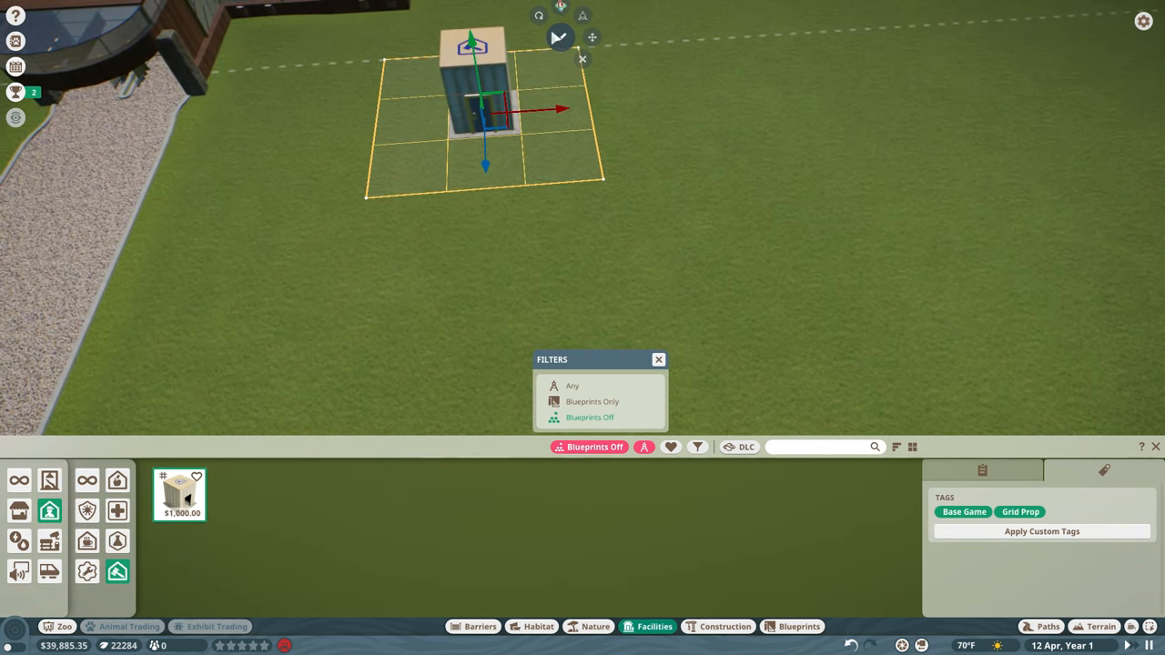
mouse_move(560, 37)
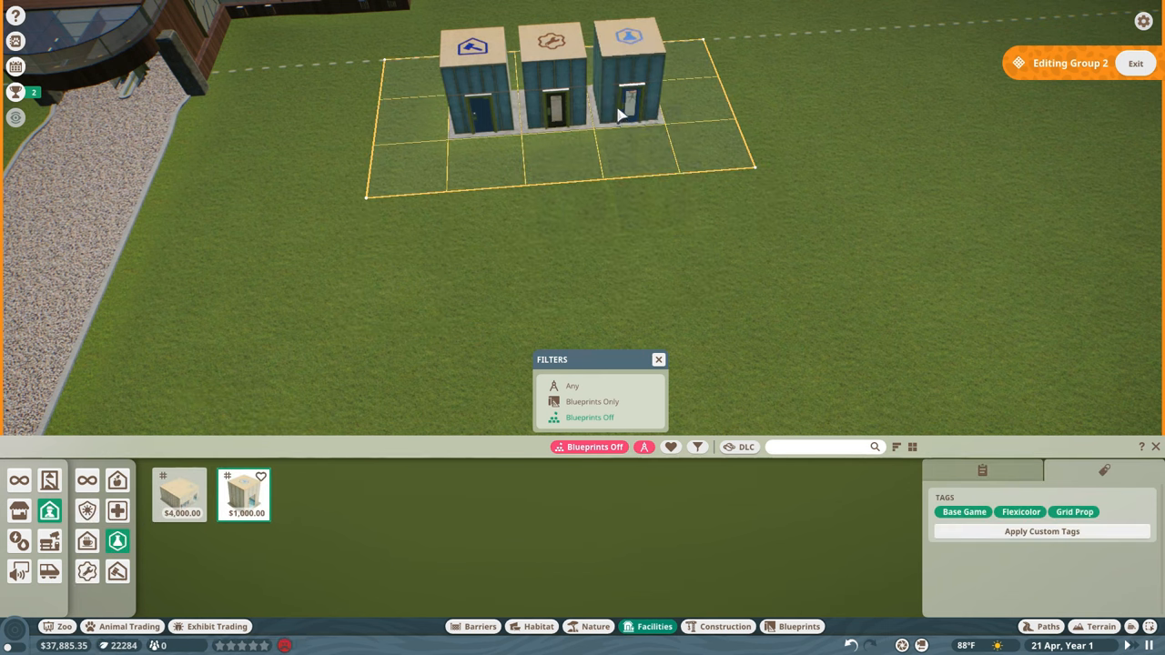
Step: Place the third small staff building in the row beside the trade center
left_click(837, 137)
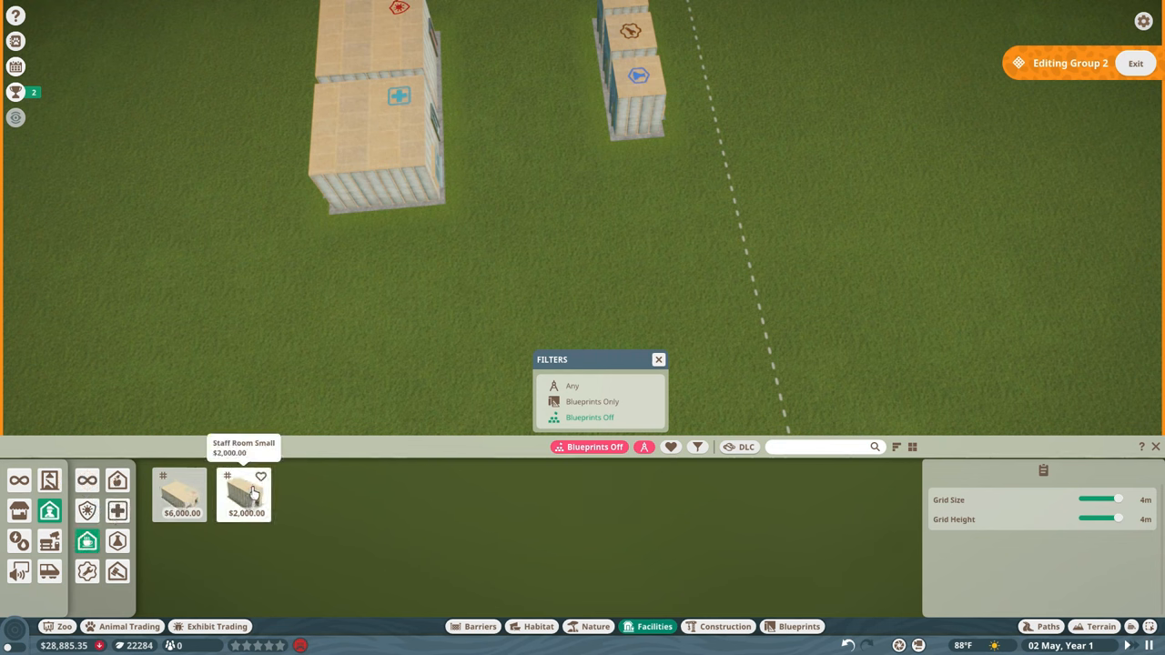
Step: Place two Staff Room Small buildings at the row's end and close the info panel
left_click(243, 495)
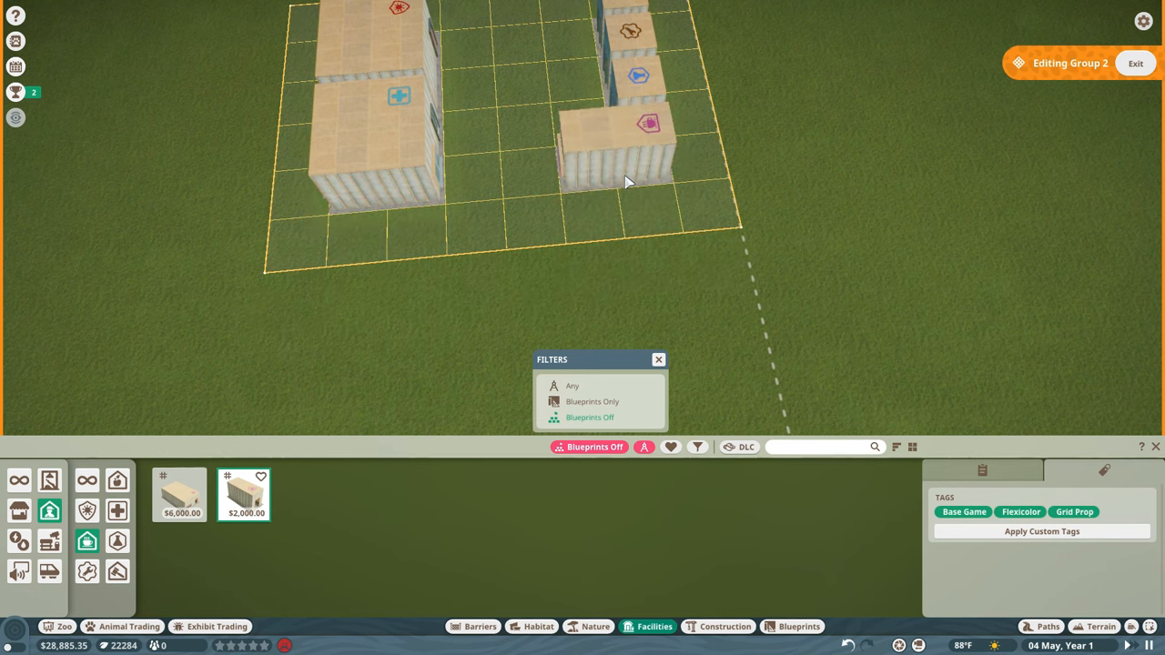
left_click(423, 305)
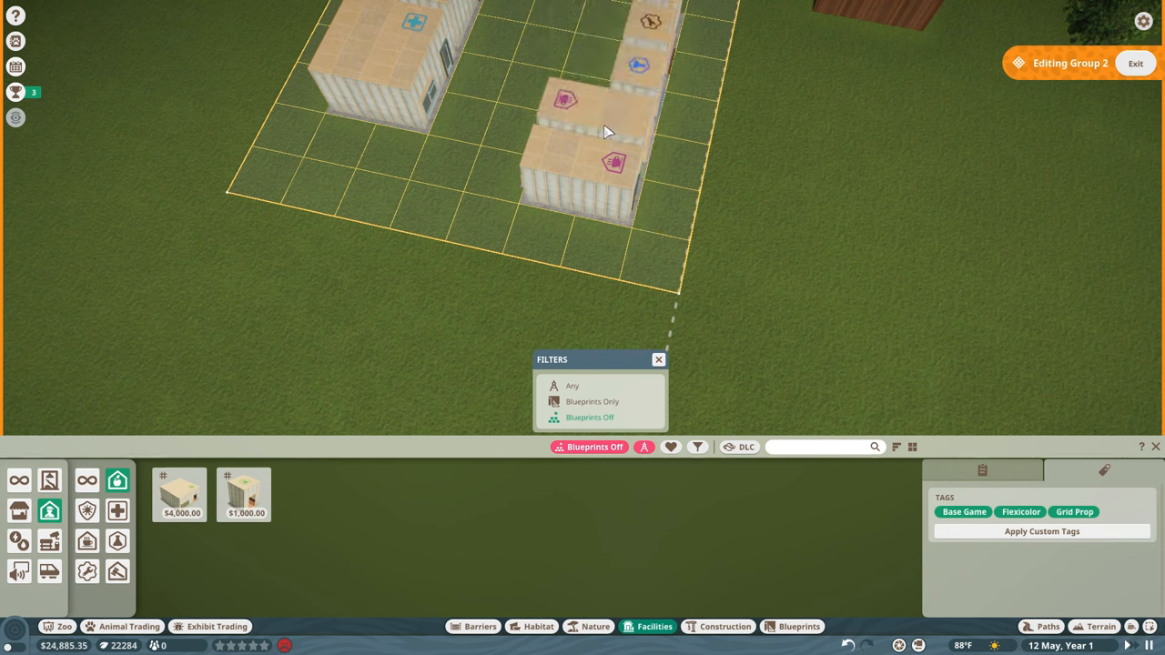
left_click(573, 164)
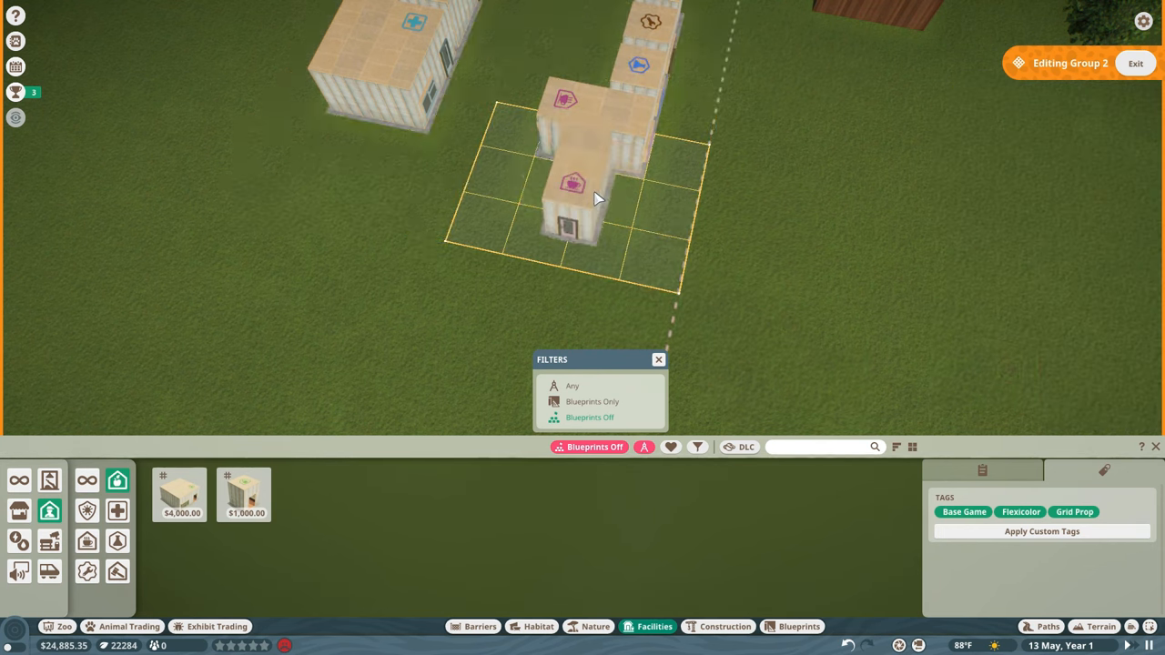
left_click(569, 182)
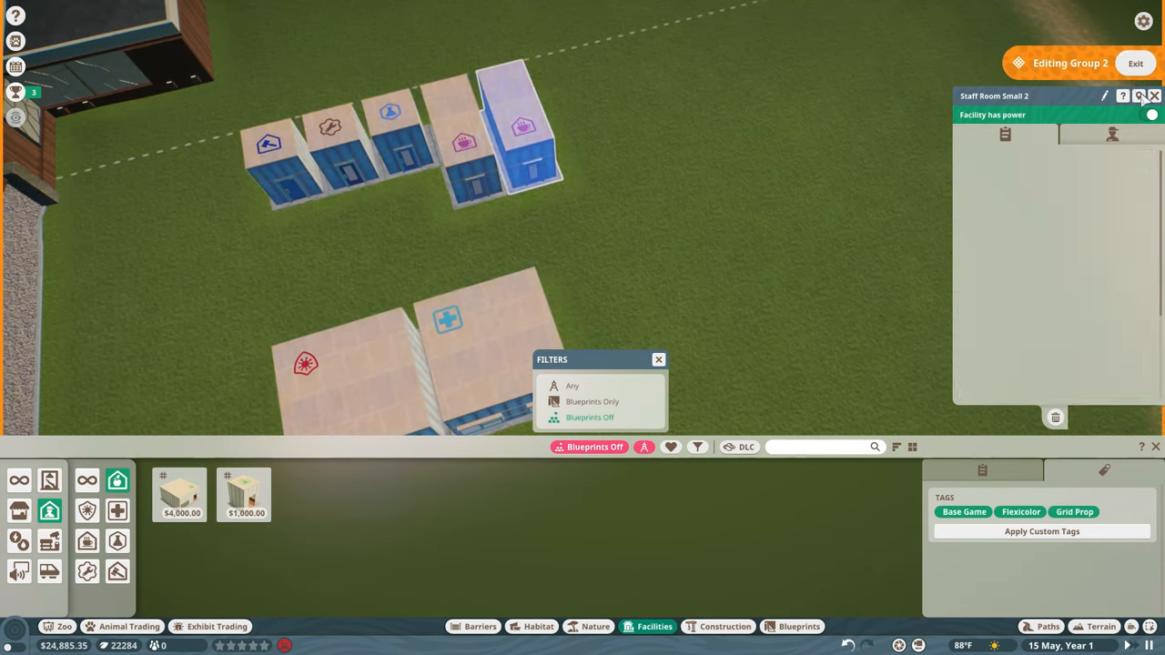
left_click(1153, 96)
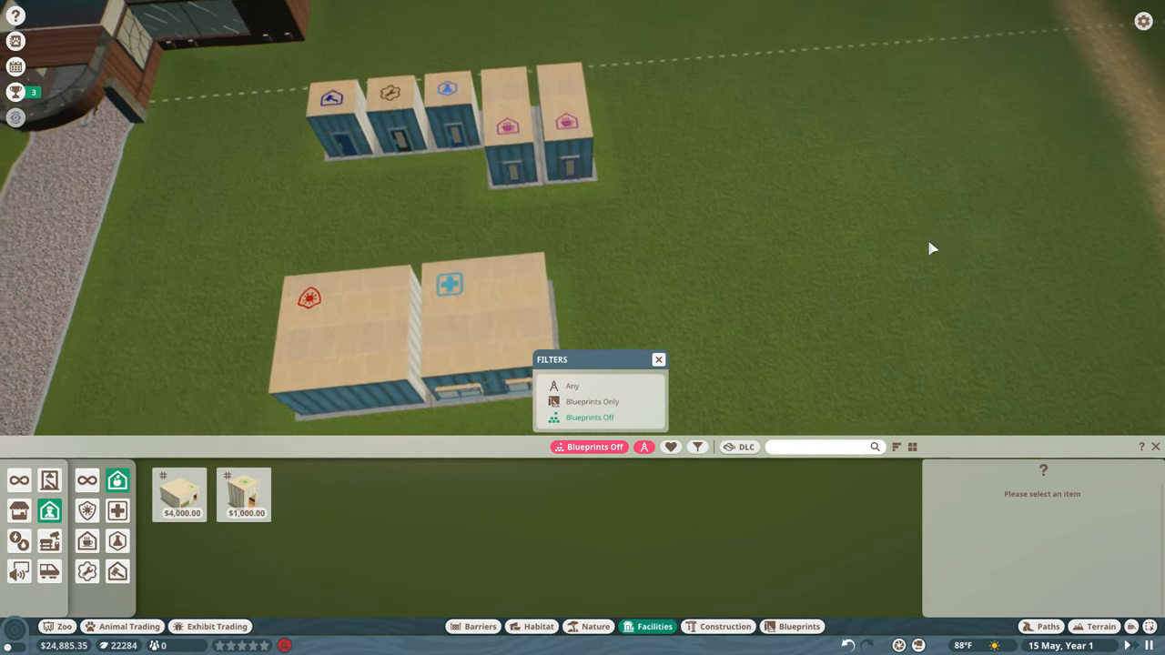
Step: Bring up the Paths tools to start the staff hex path
left_click(1040, 626)
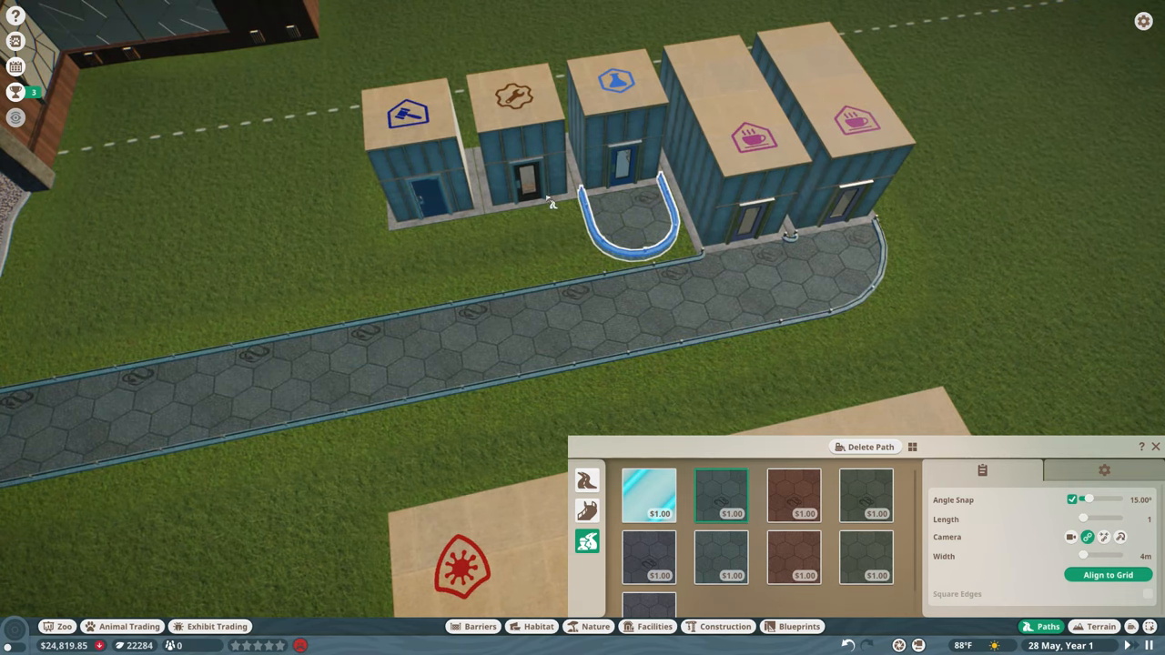
mouse_move(537, 229)
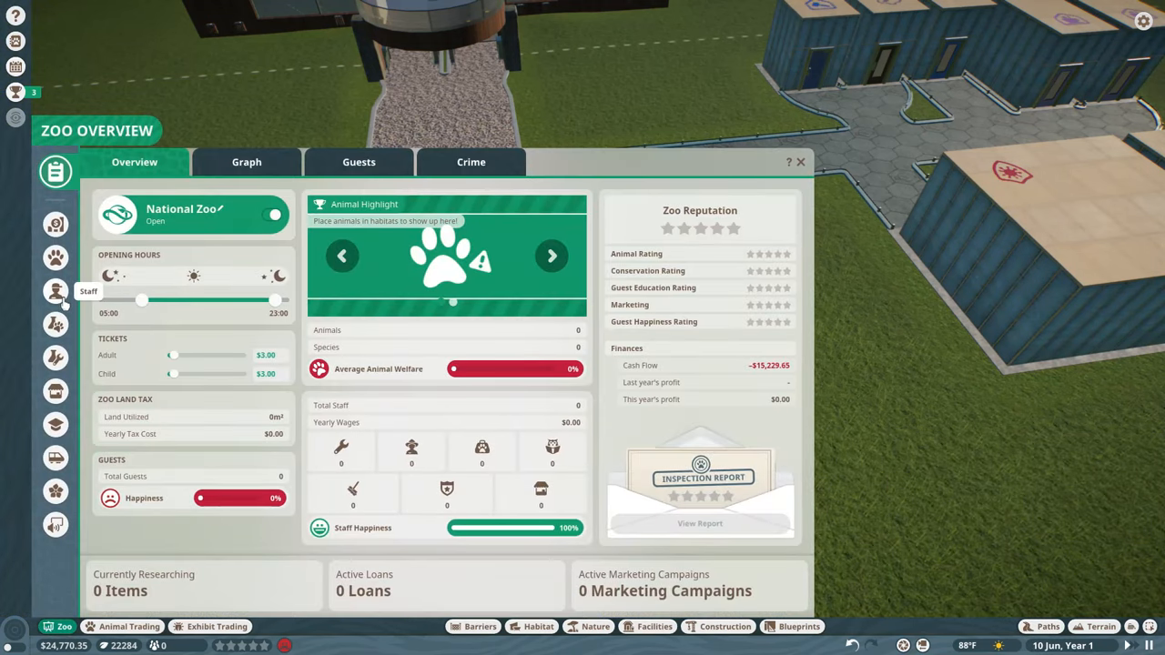
Step: Hire a keeper, vet and educator from the Staff list, dropping them on the path
left_click(56, 290)
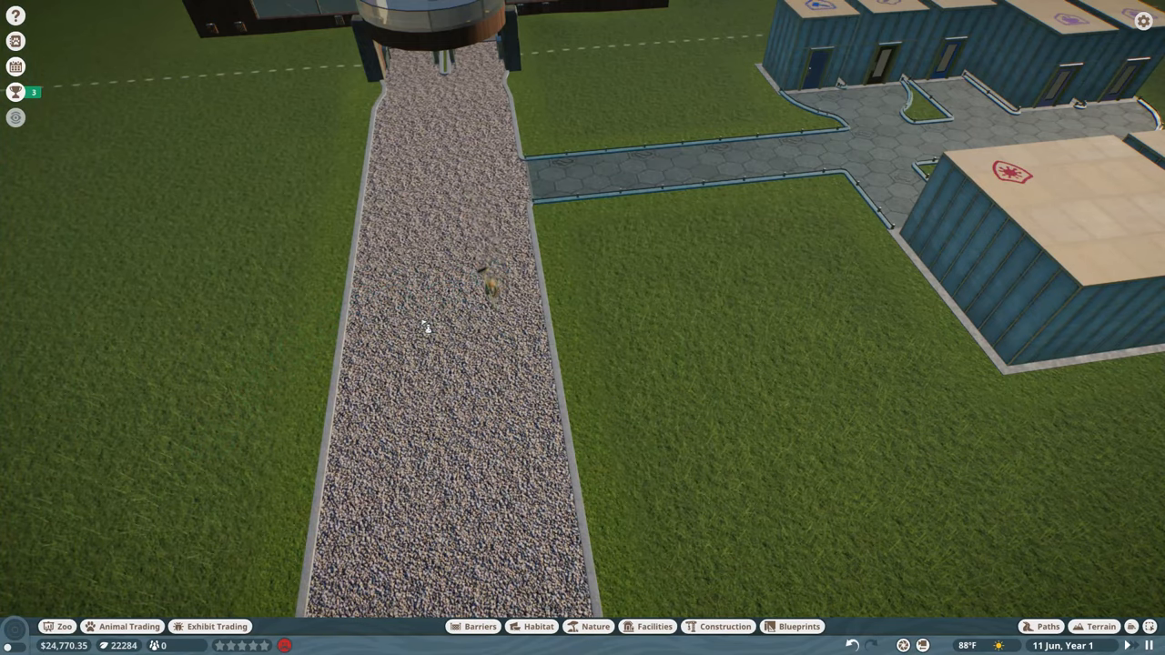
left_click(55, 290)
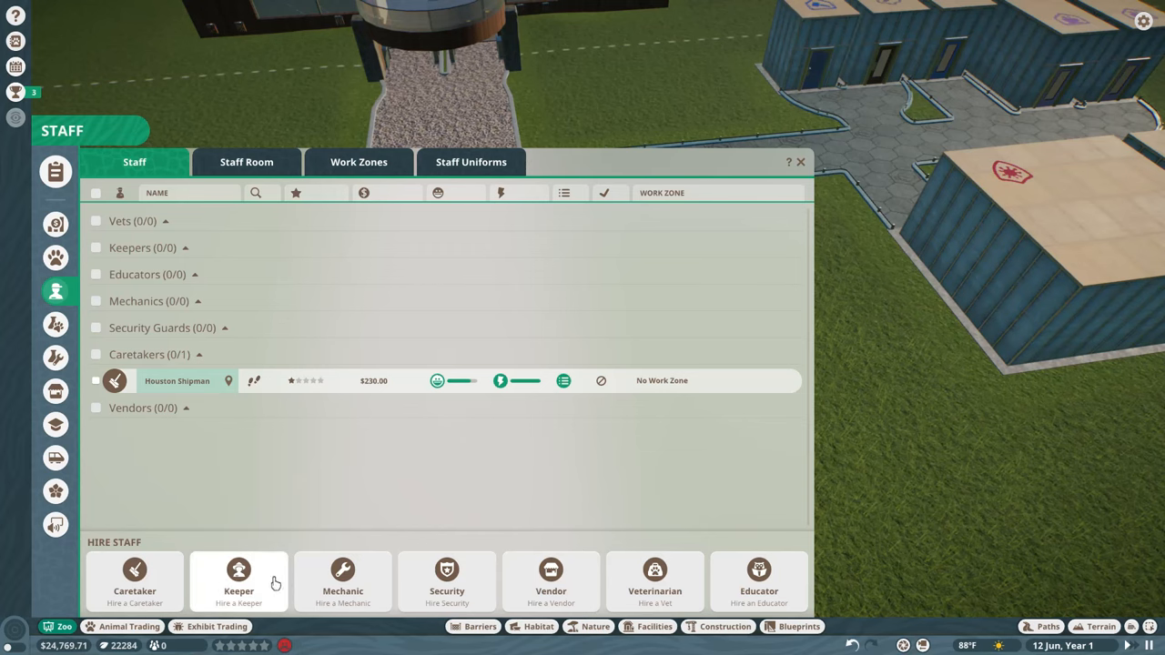
left_click(800, 162)
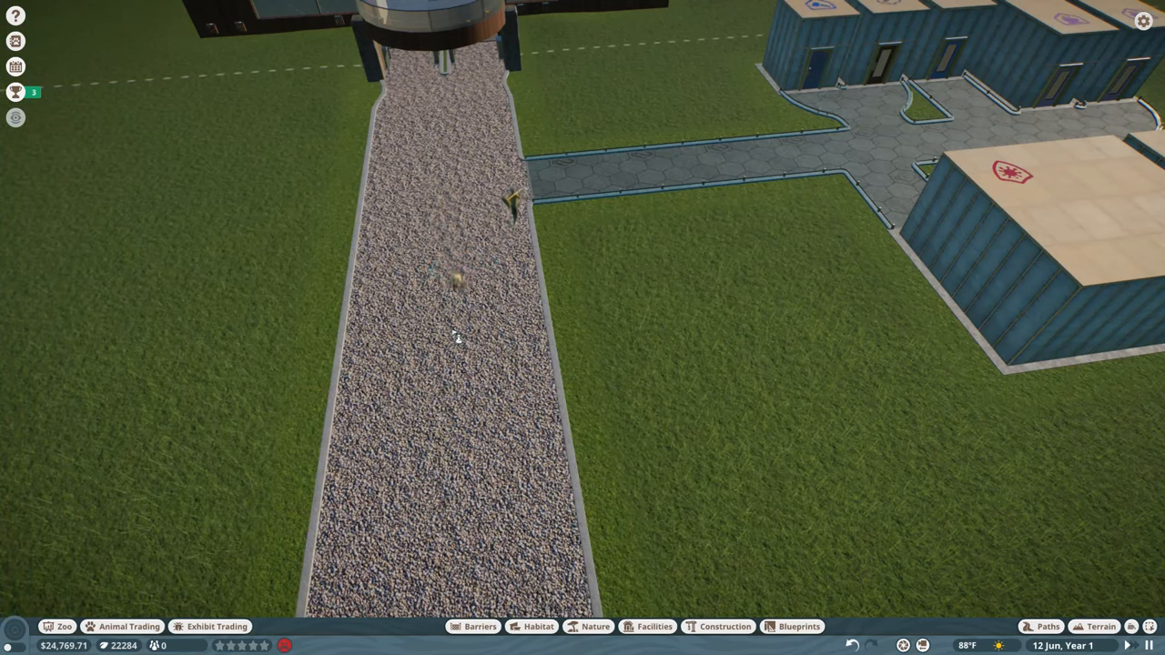
left_click(433, 327)
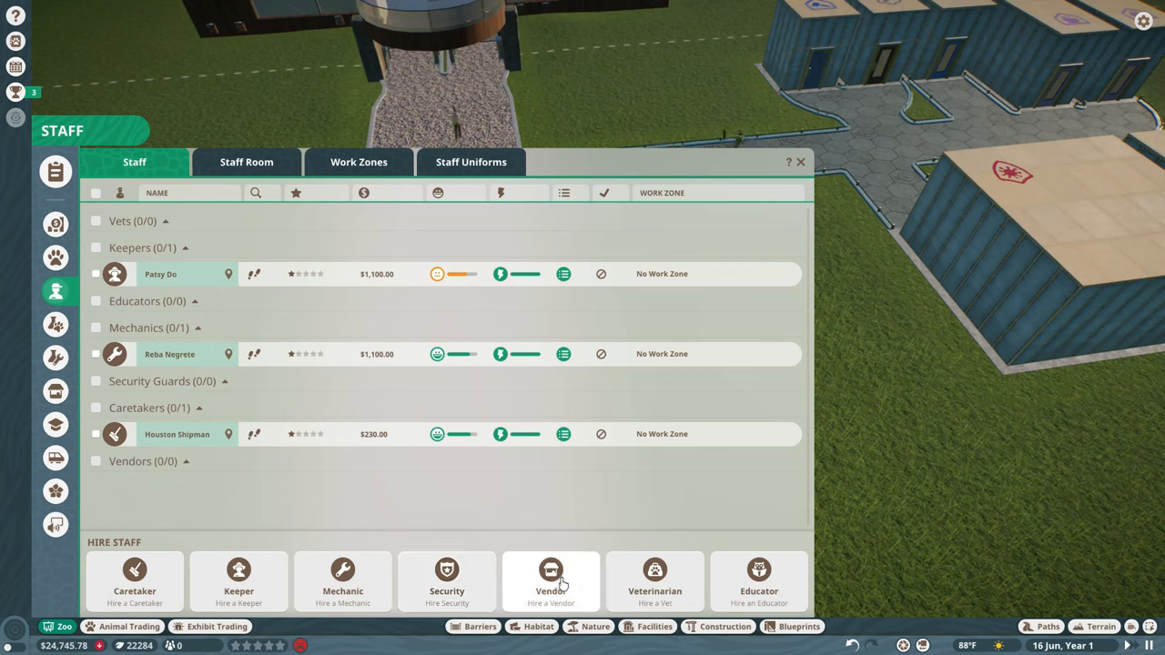
mouse_move(654, 580)
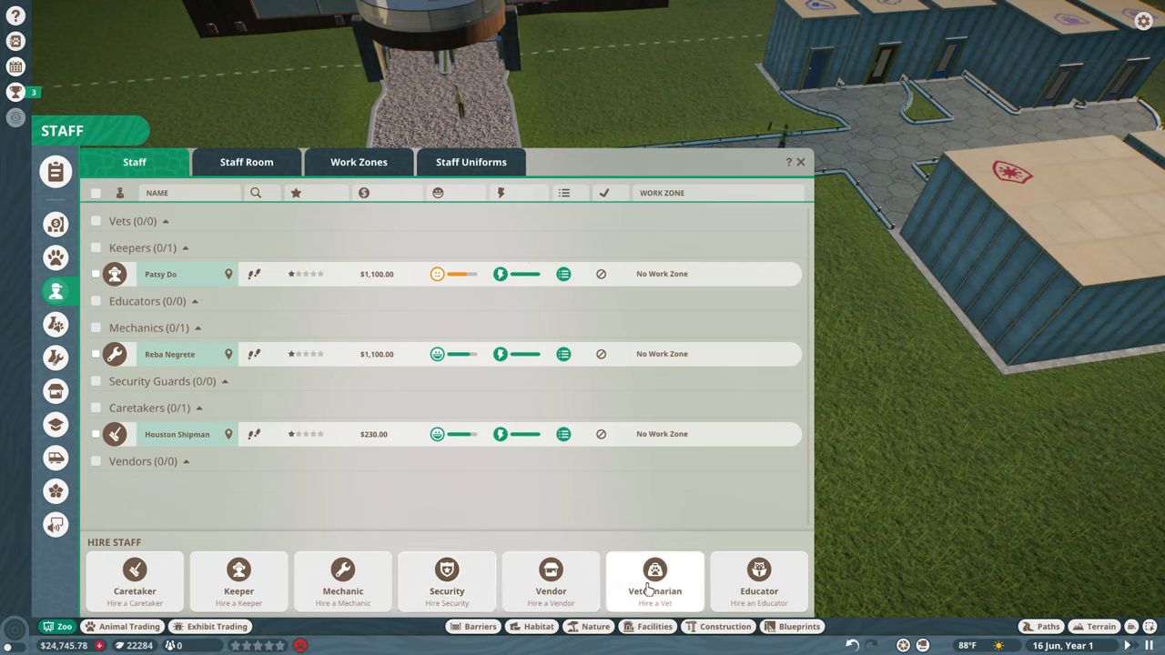
left_click(800, 162)
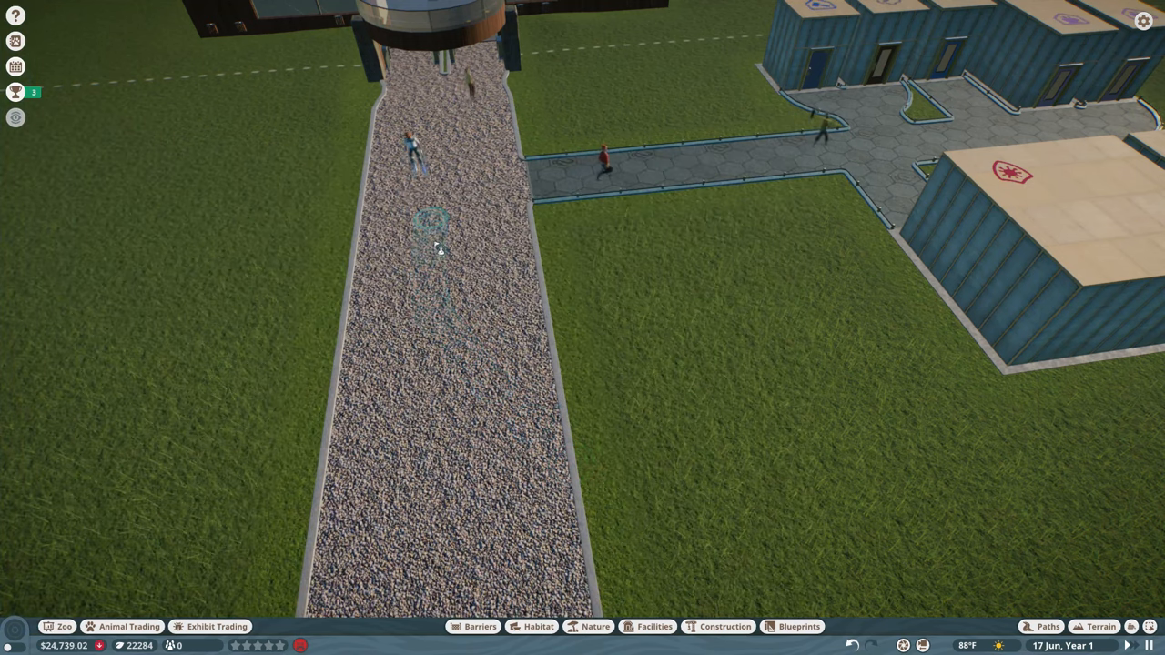
left_click(55, 291)
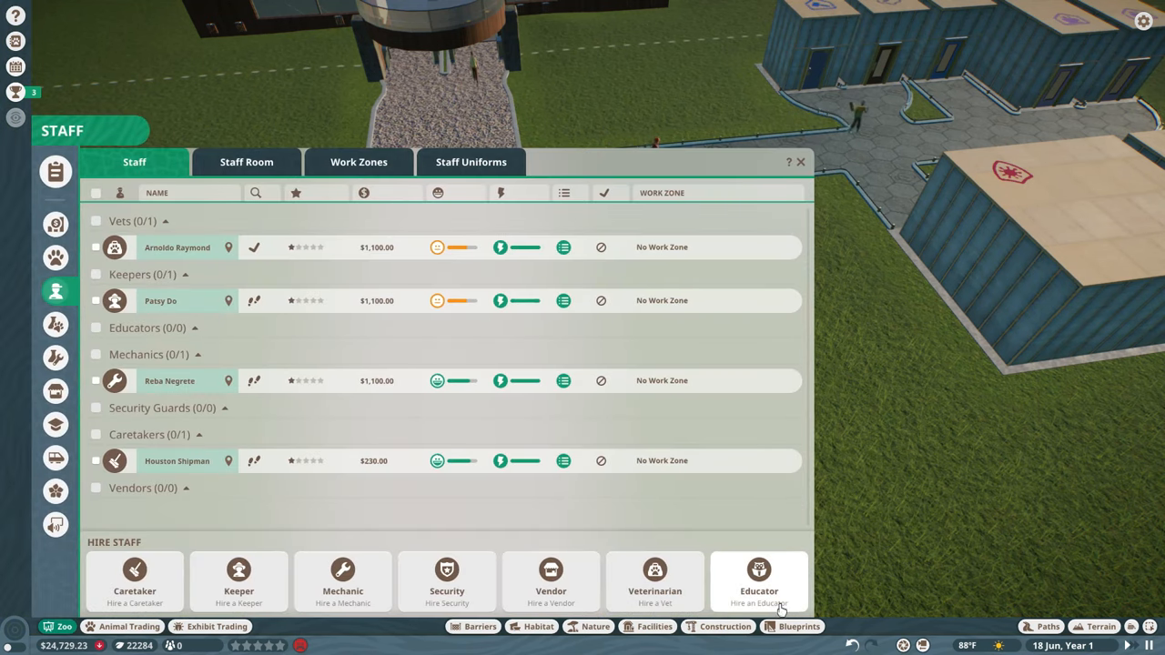
left_click(799, 162)
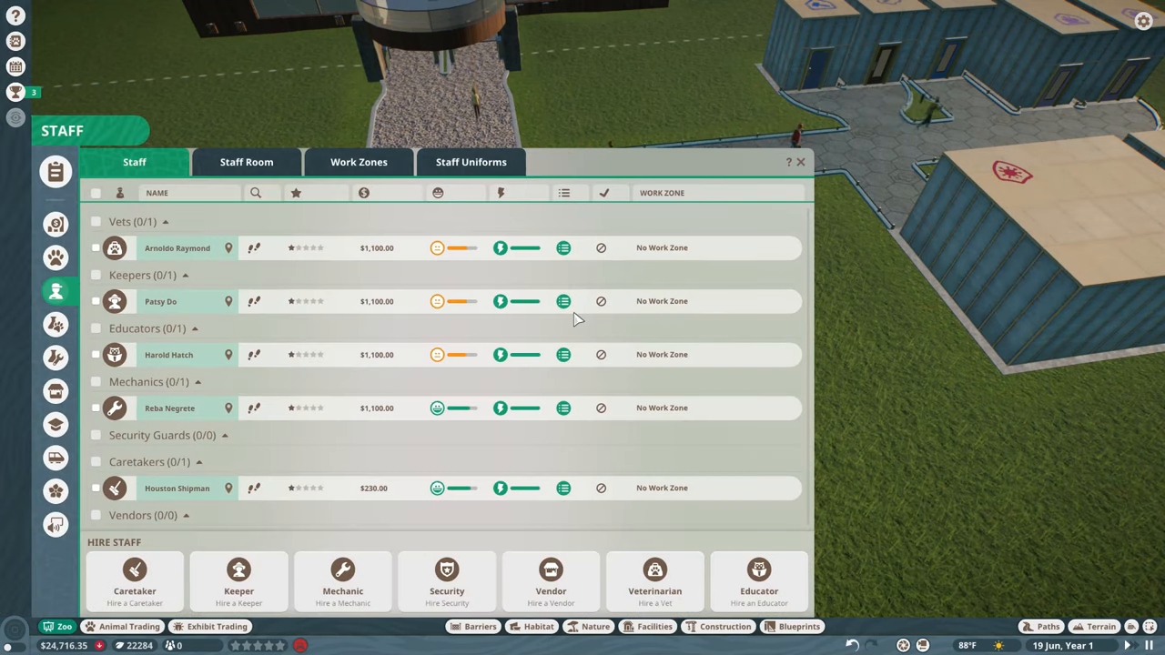
left_click(799, 162)
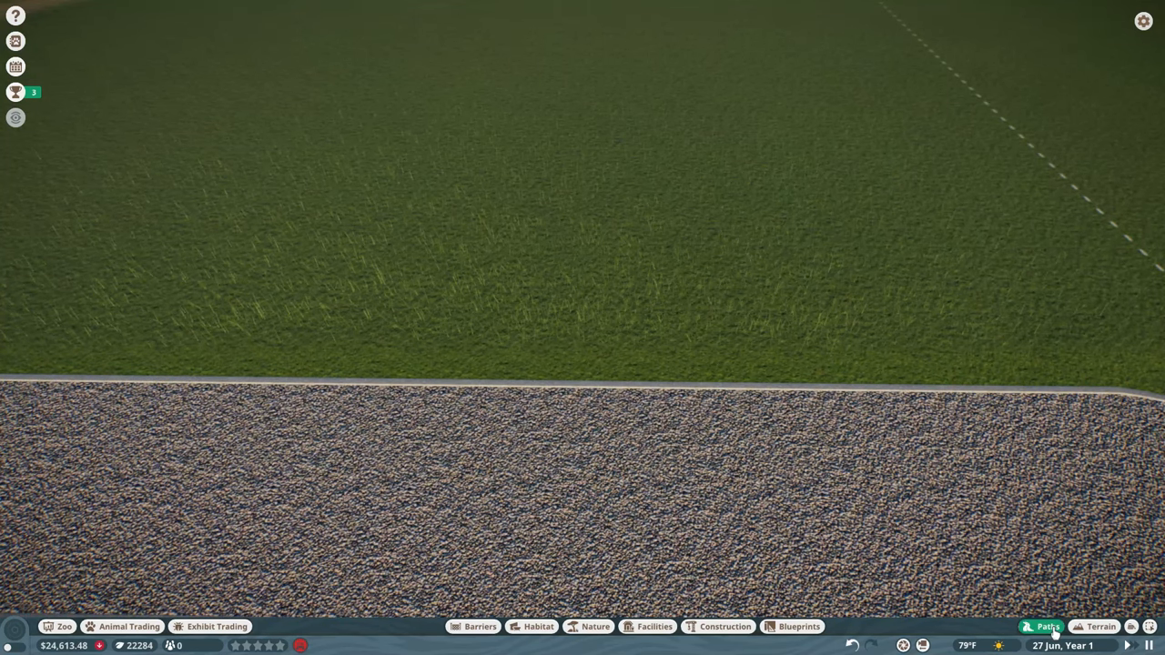
Step: Bring up the Paths tools to draw the curving gravel branch
left_click(1048, 626)
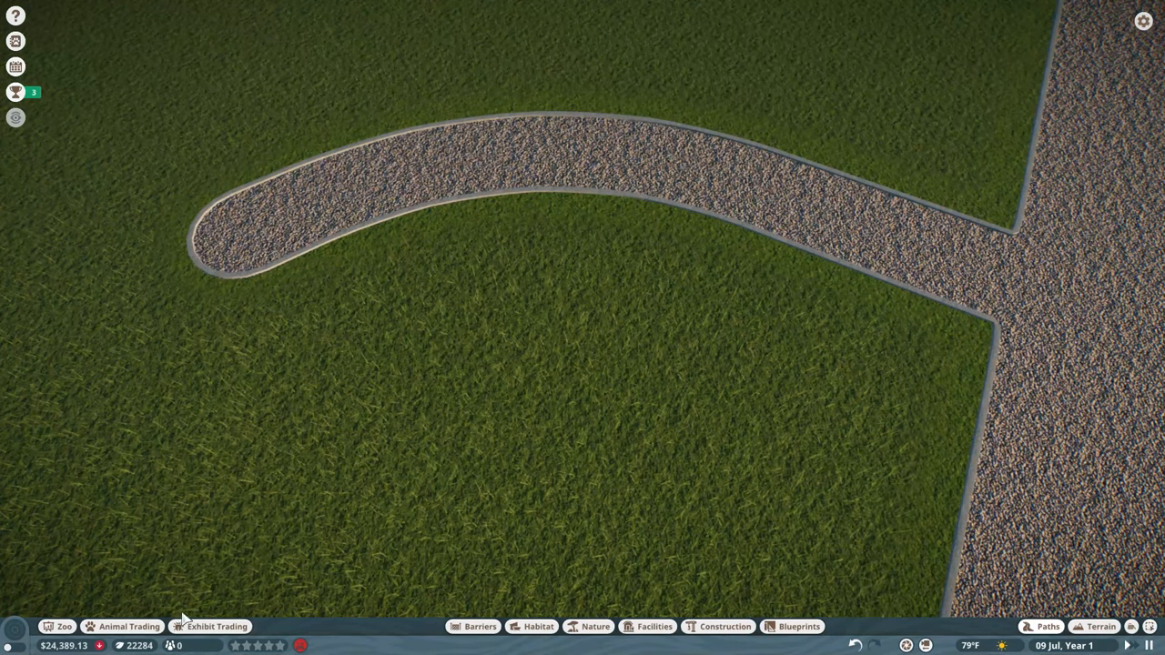
Step: Scroll through all 141 stored animals in Animal Trading's Storage list, then close it
left_click(128, 626)
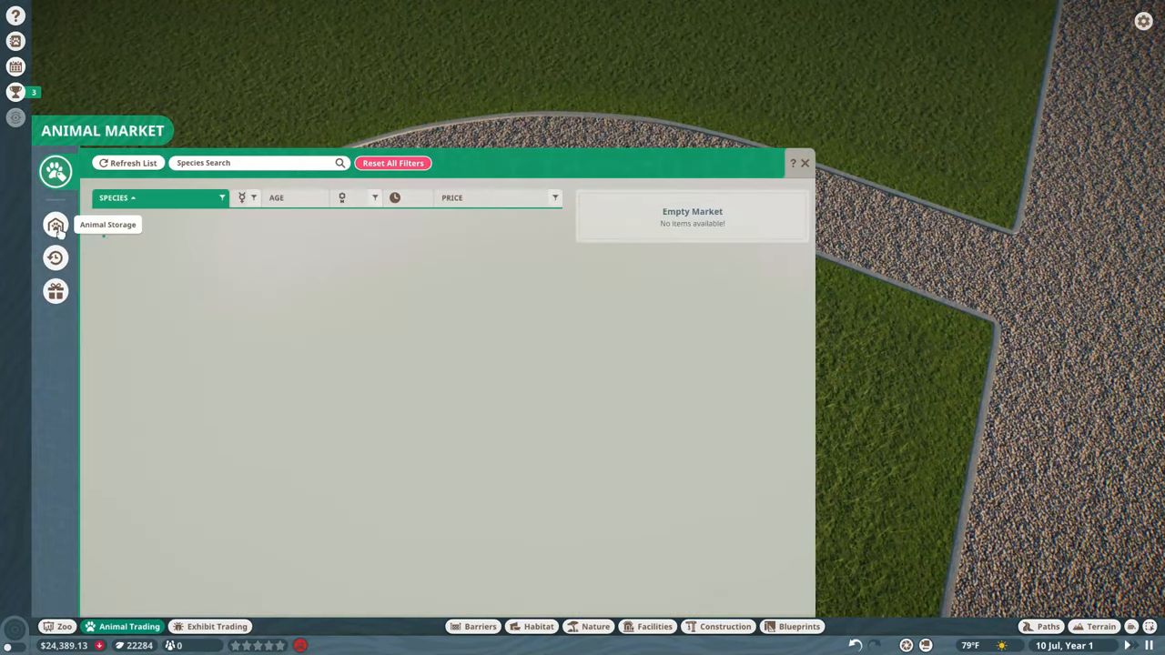
left_click(56, 225)
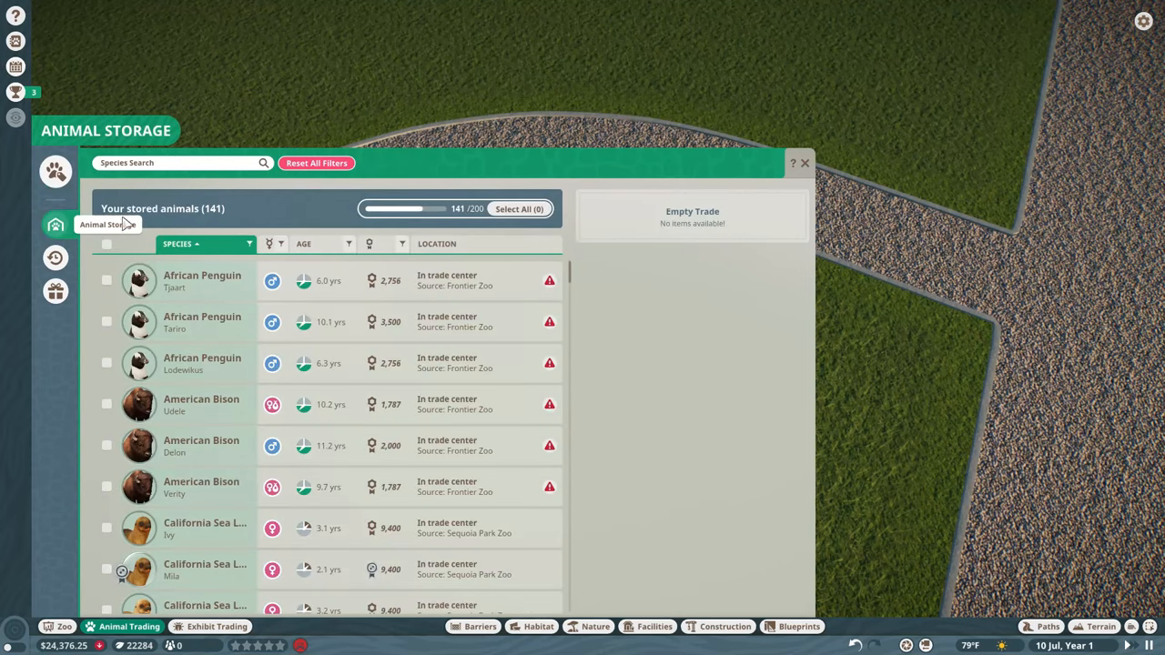
scroll("down", 3)
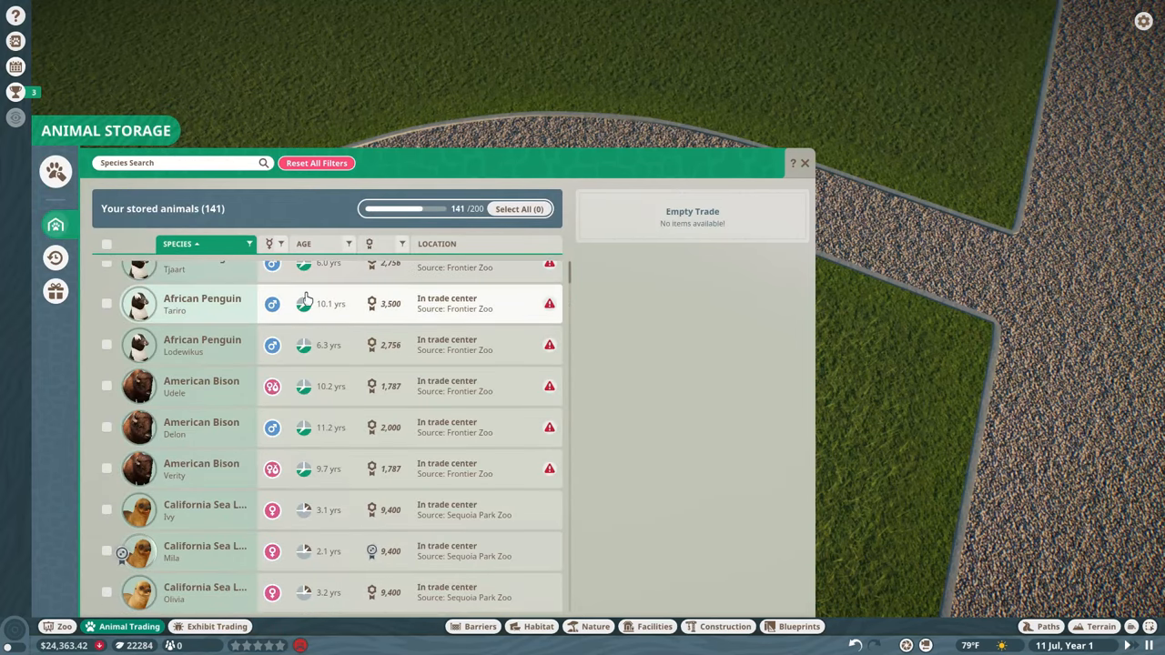
scroll("down", 3)
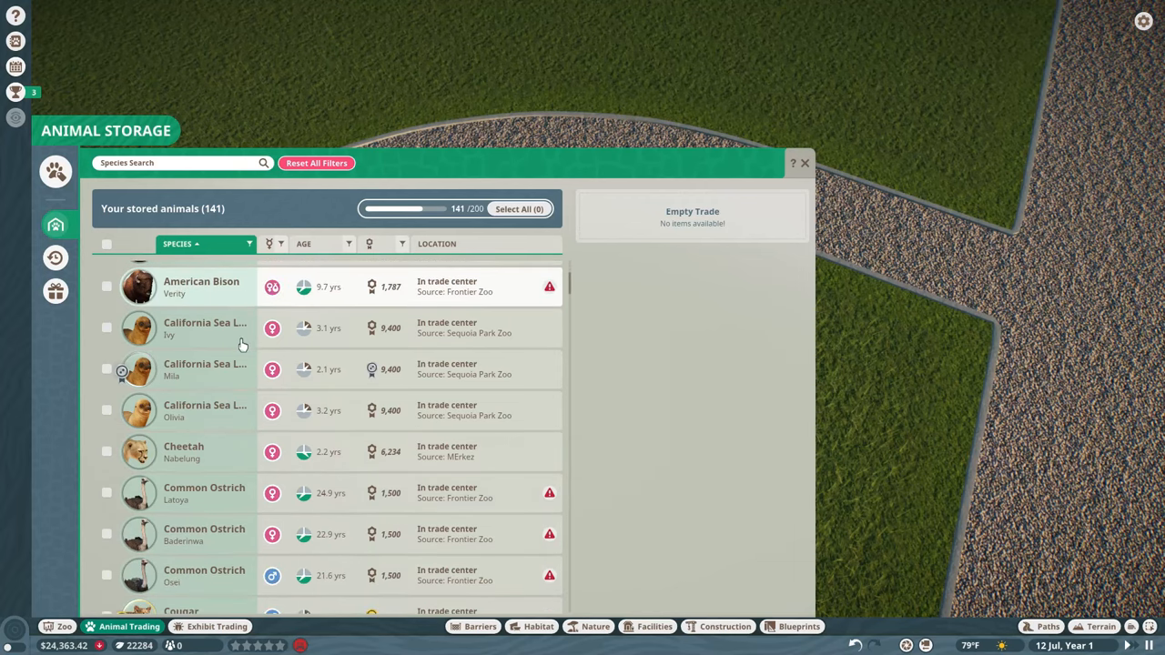
scroll("down", 3)
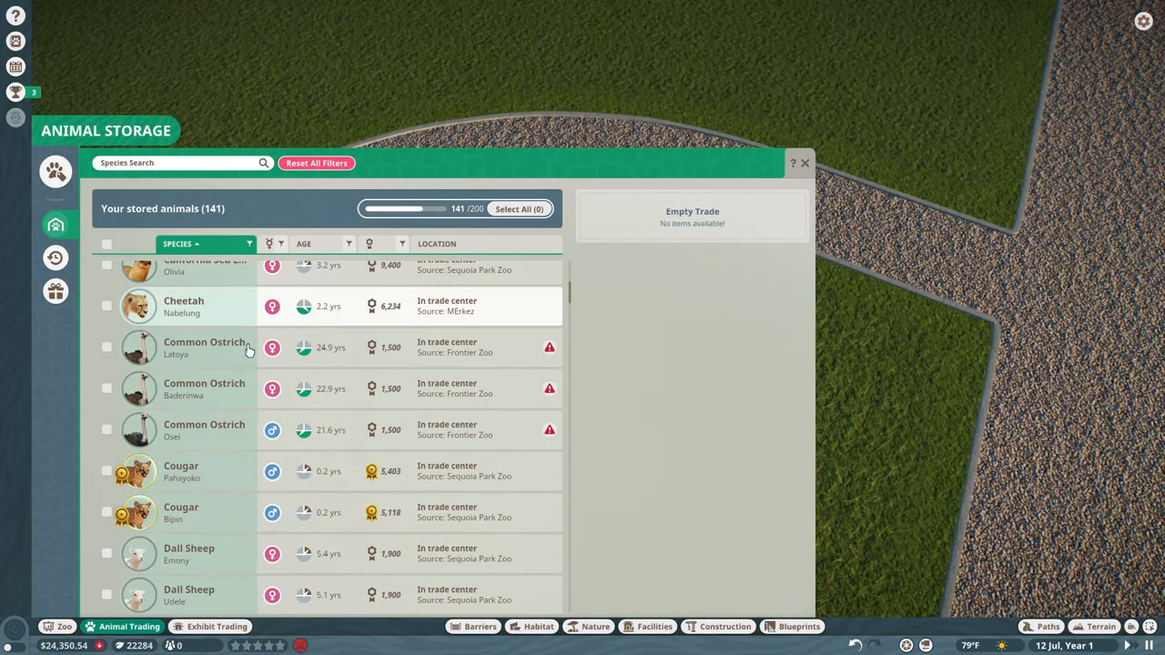
scroll("down", 3)
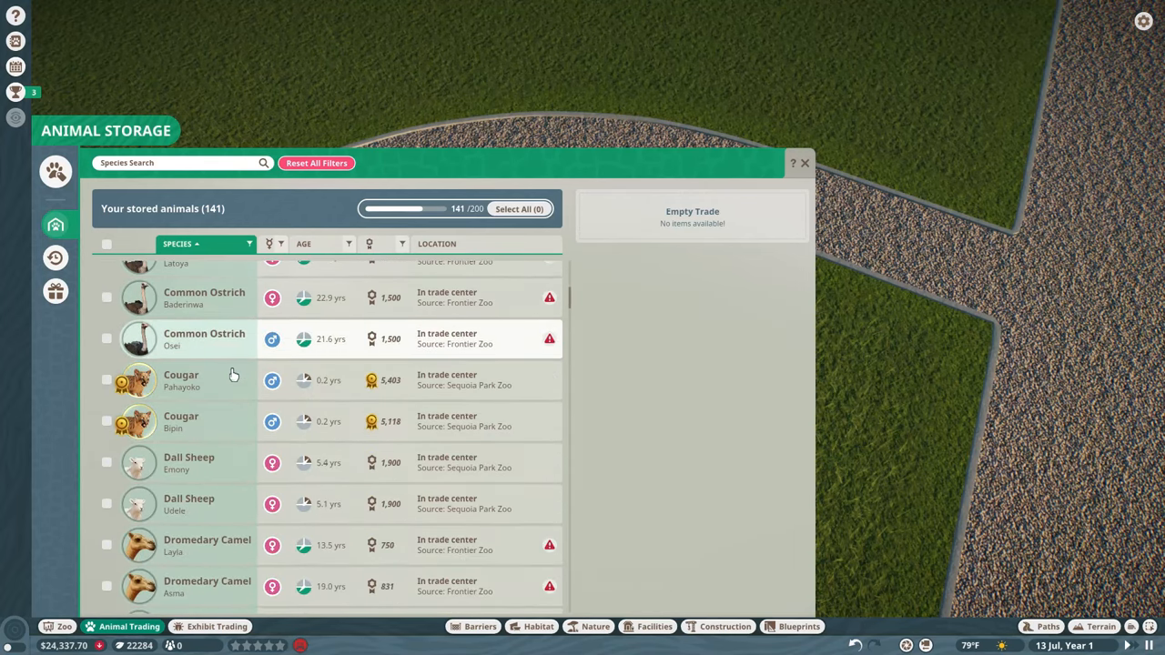
scroll("down", 3)
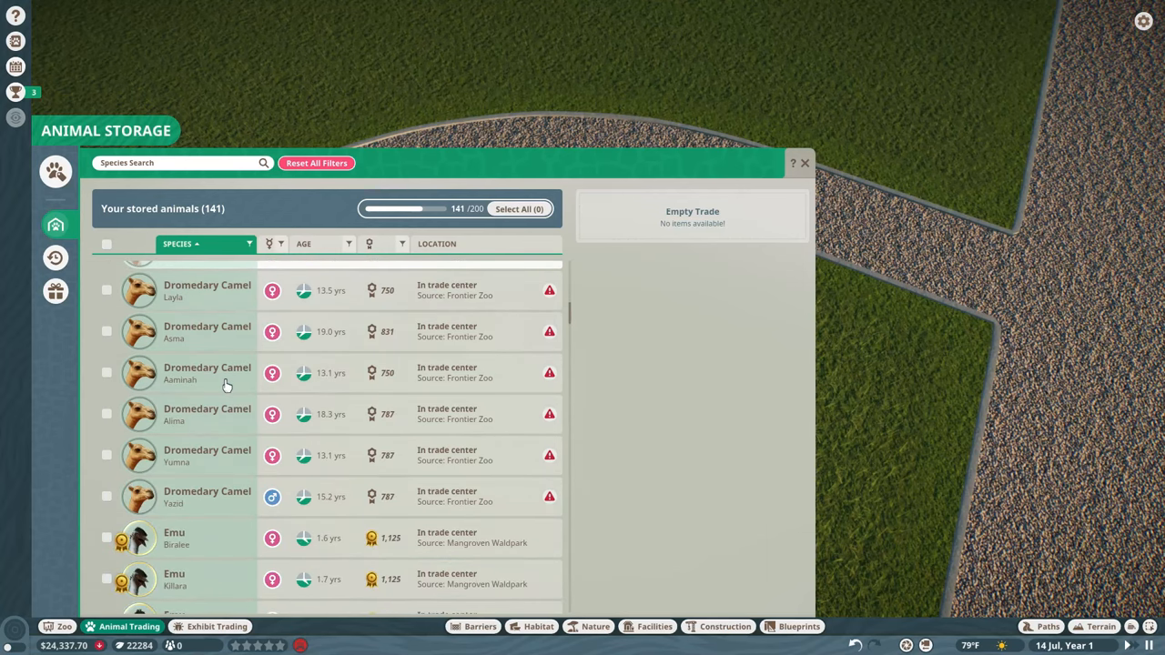
scroll("down", 3)
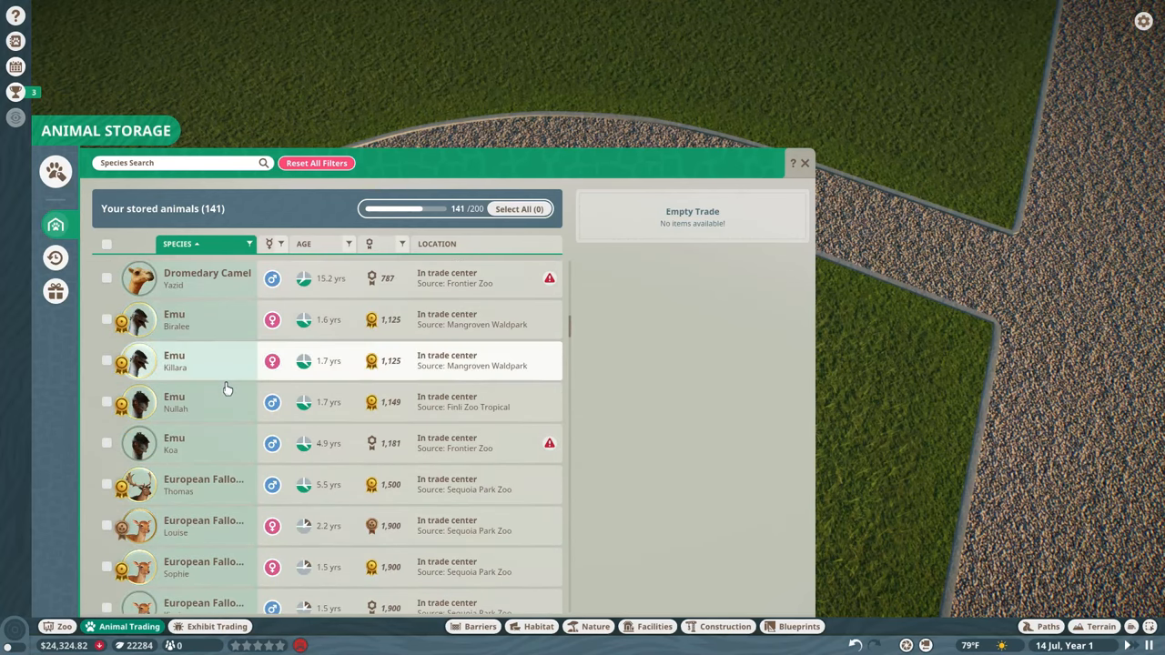
scroll("down", 3)
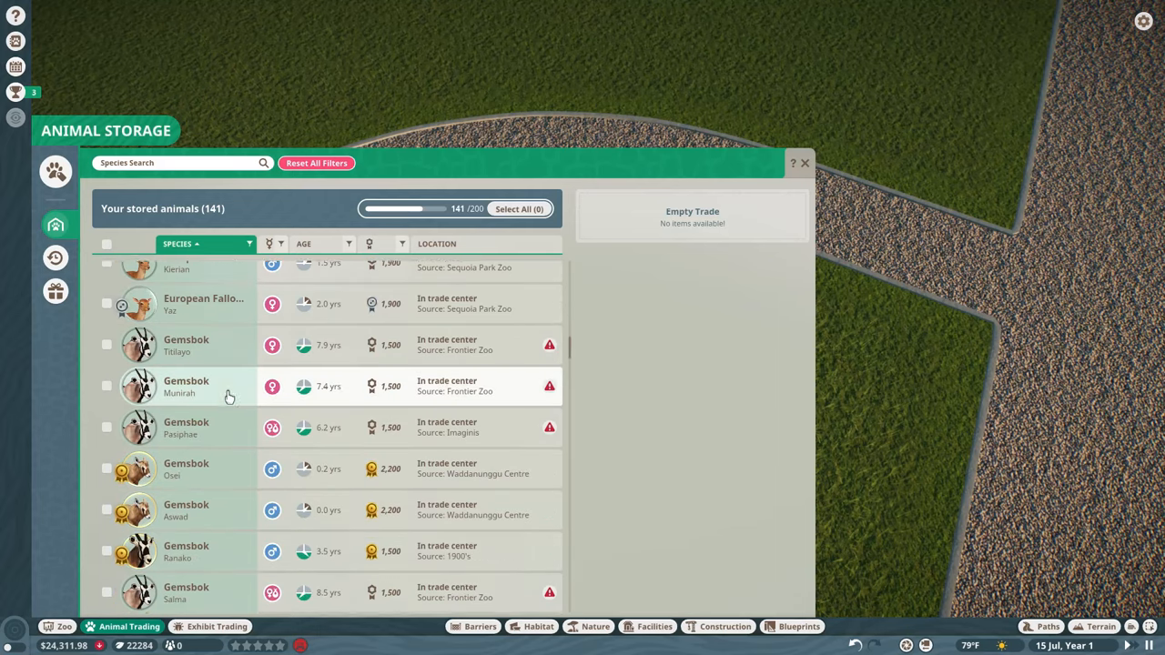
scroll("down", 3)
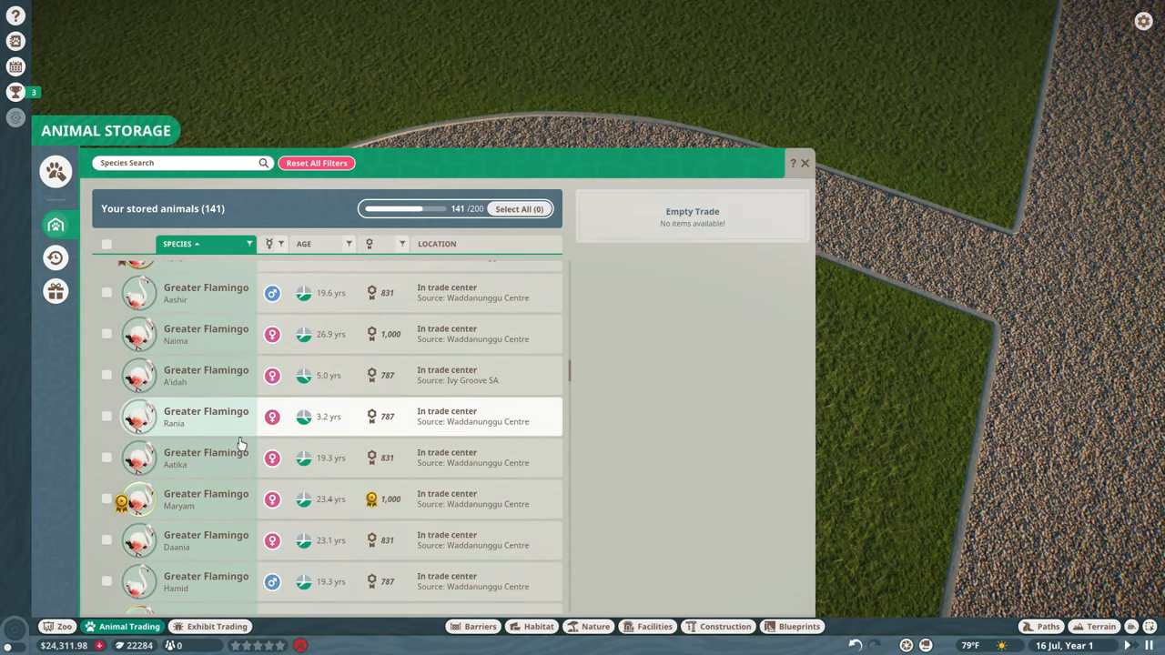
scroll("up", 3)
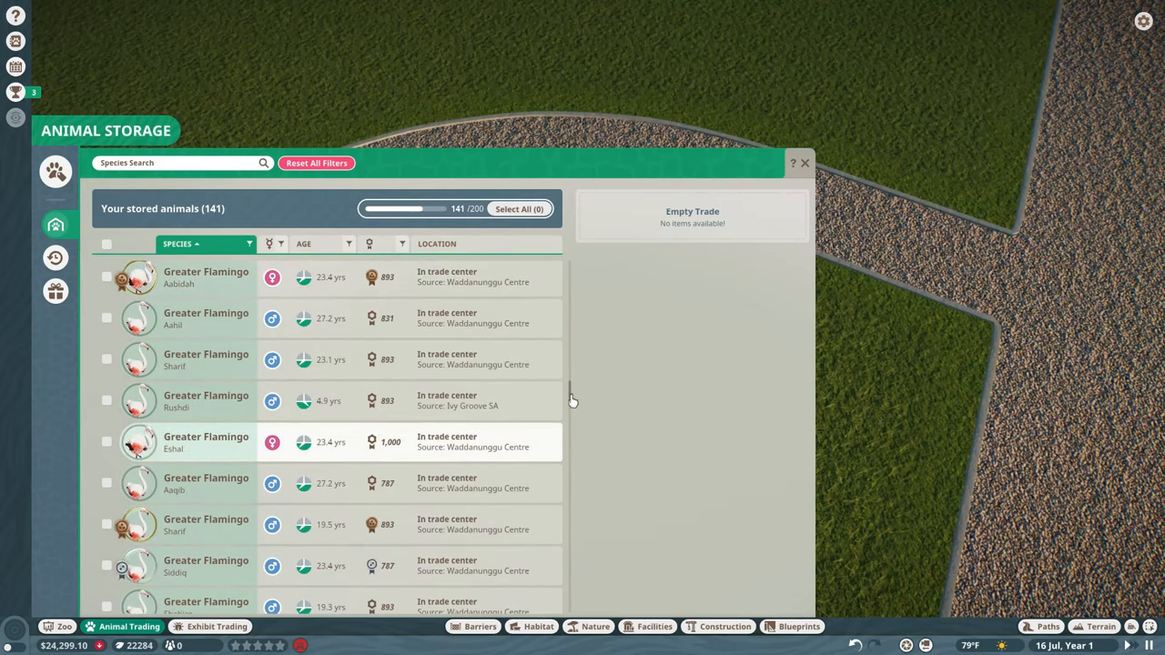
scroll("down", 3)
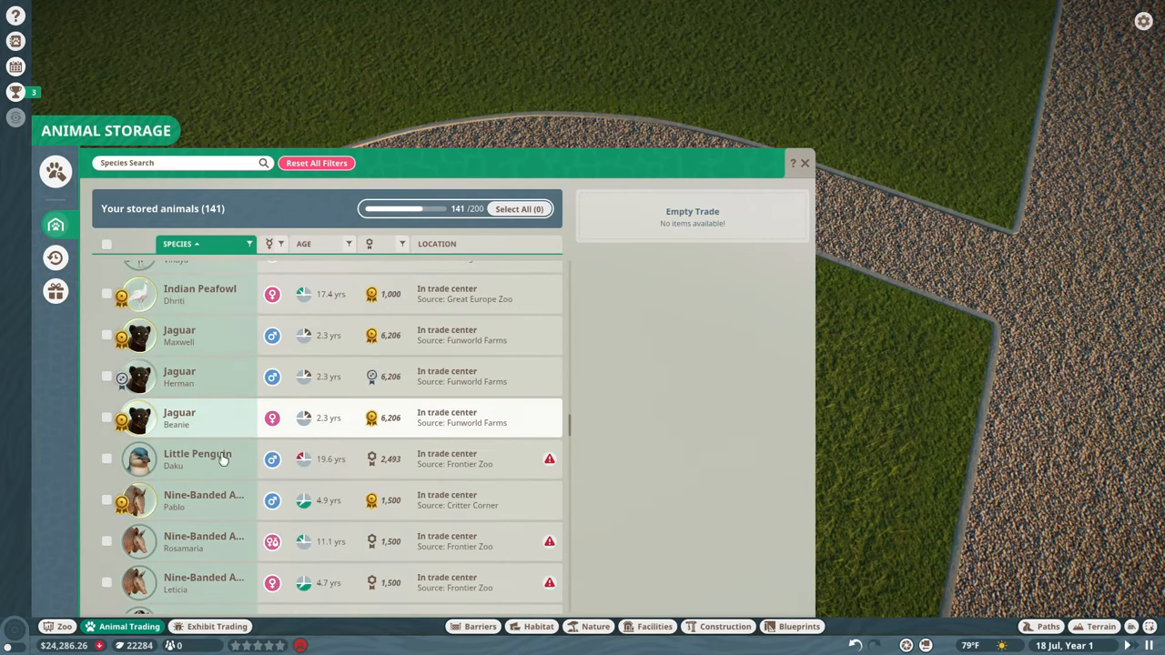
scroll("down", 3)
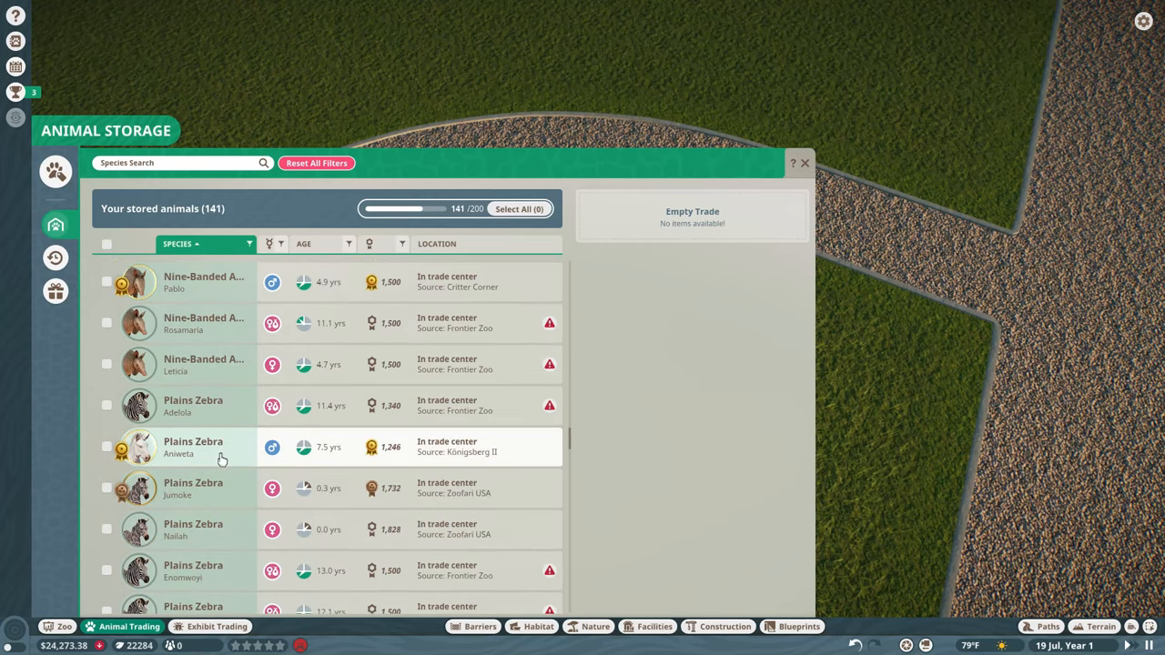
scroll("down", 3)
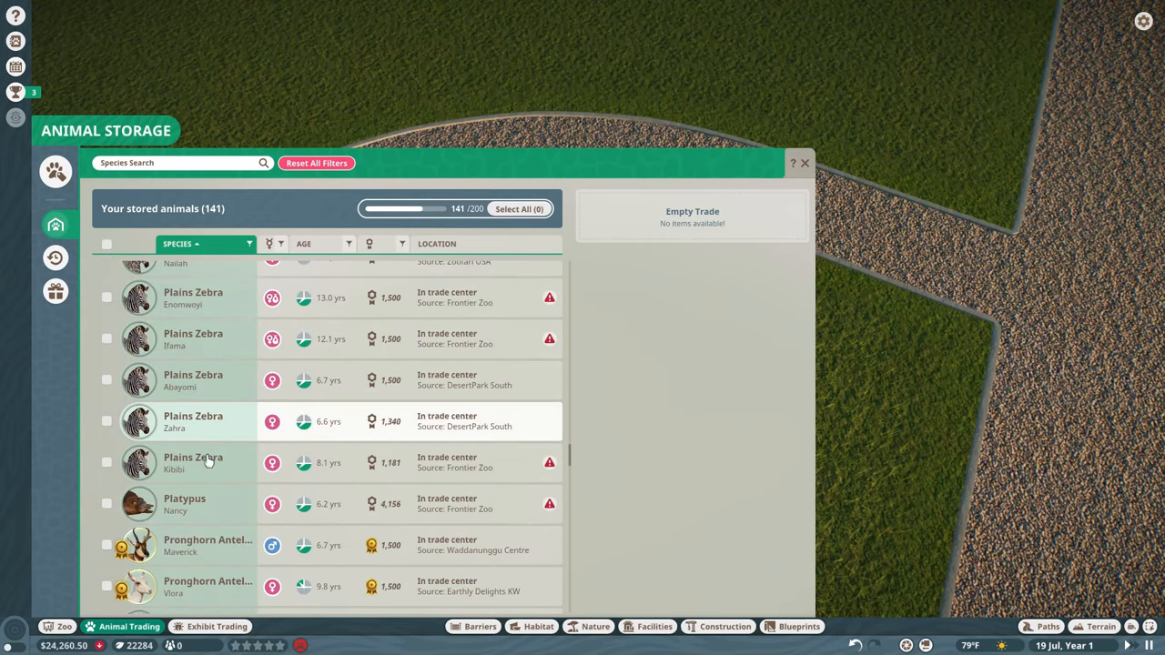
scroll("down", 3)
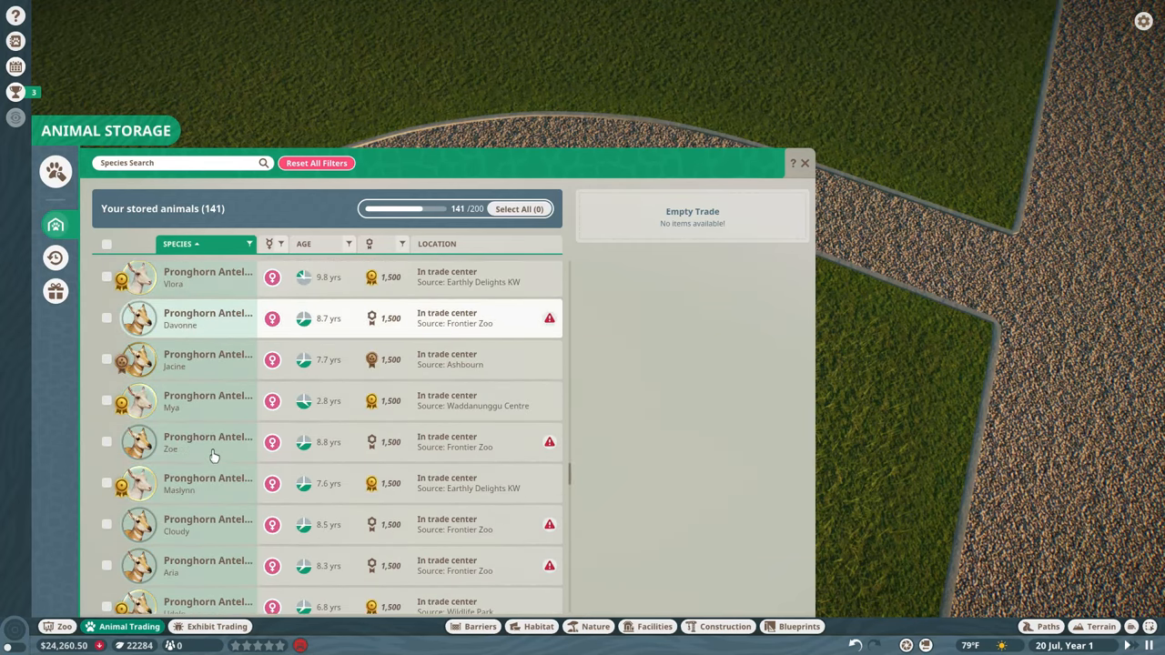
scroll("down", 3)
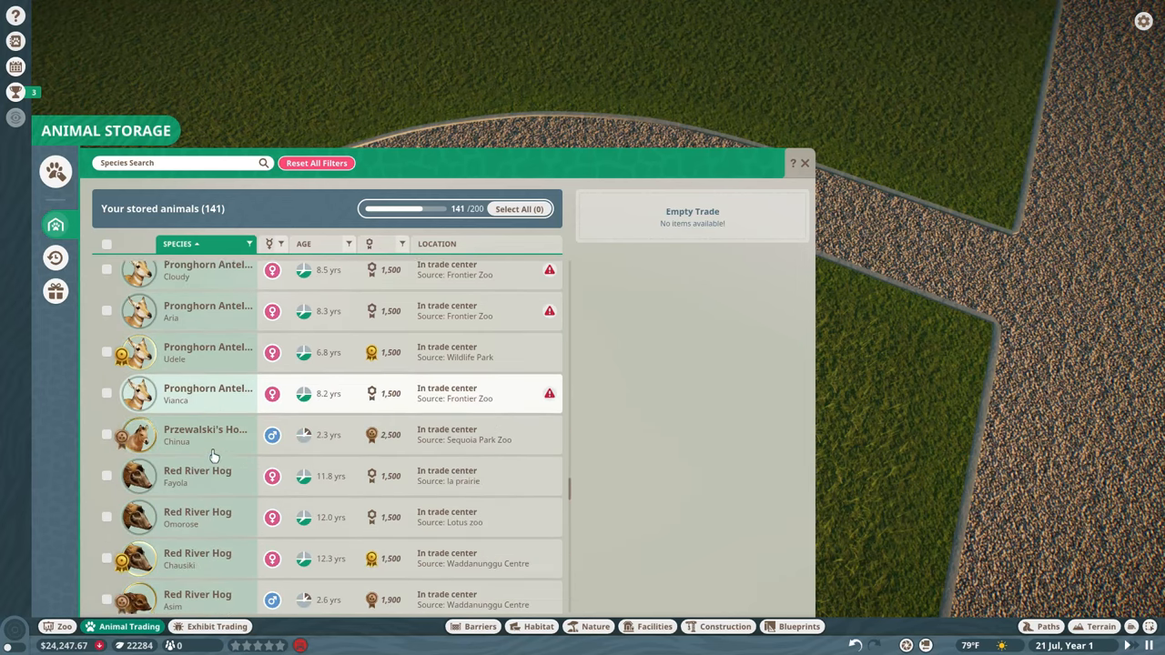
scroll("down", 3)
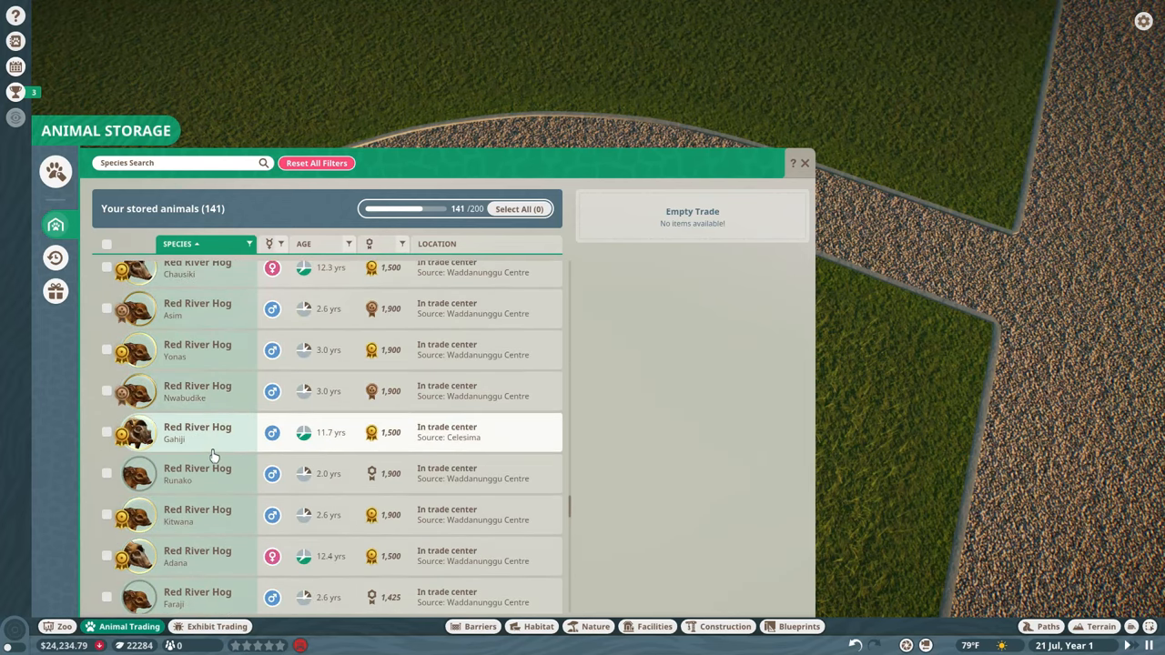
scroll("down", 3)
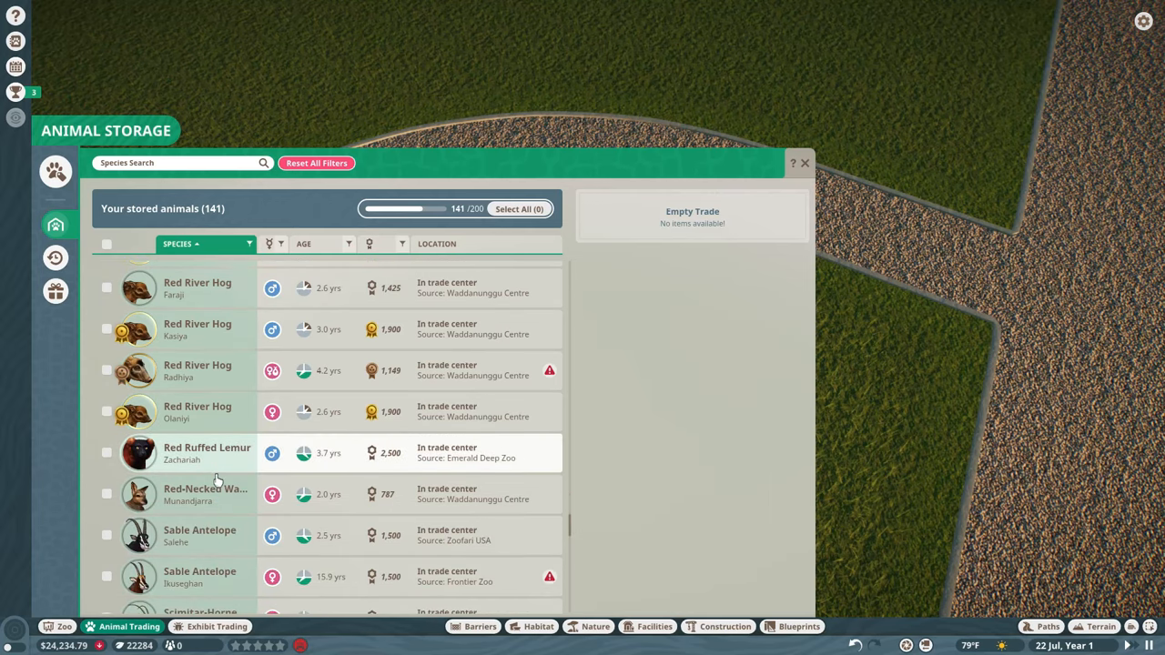
scroll("down", 3)
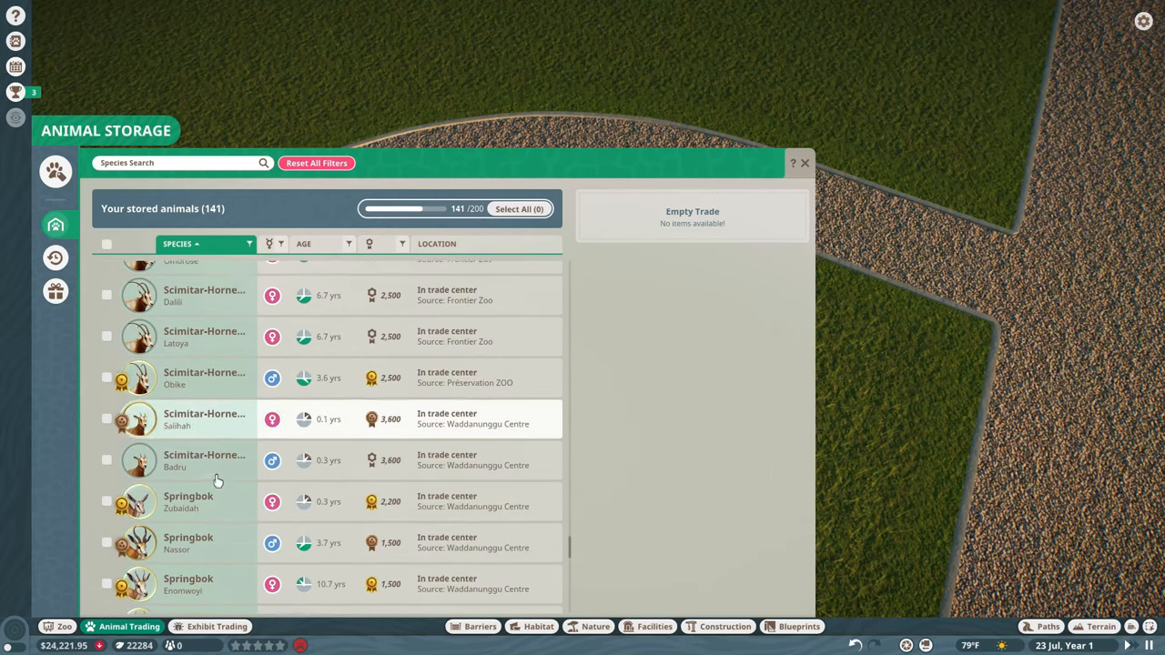
scroll("down", 3)
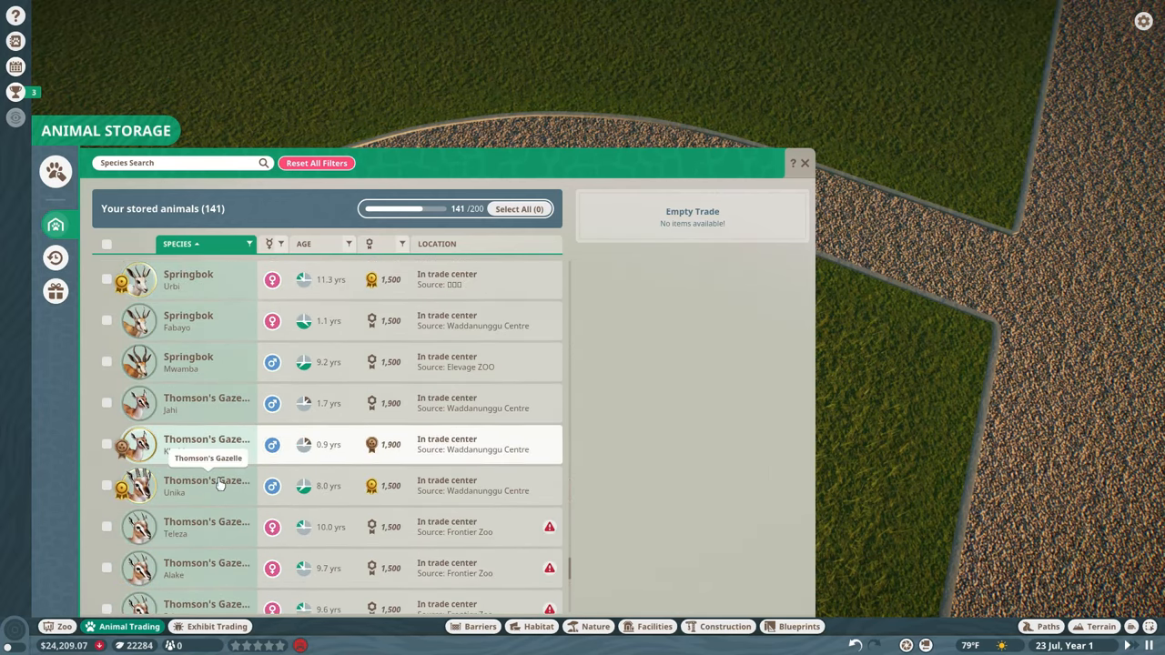
scroll("down", 3)
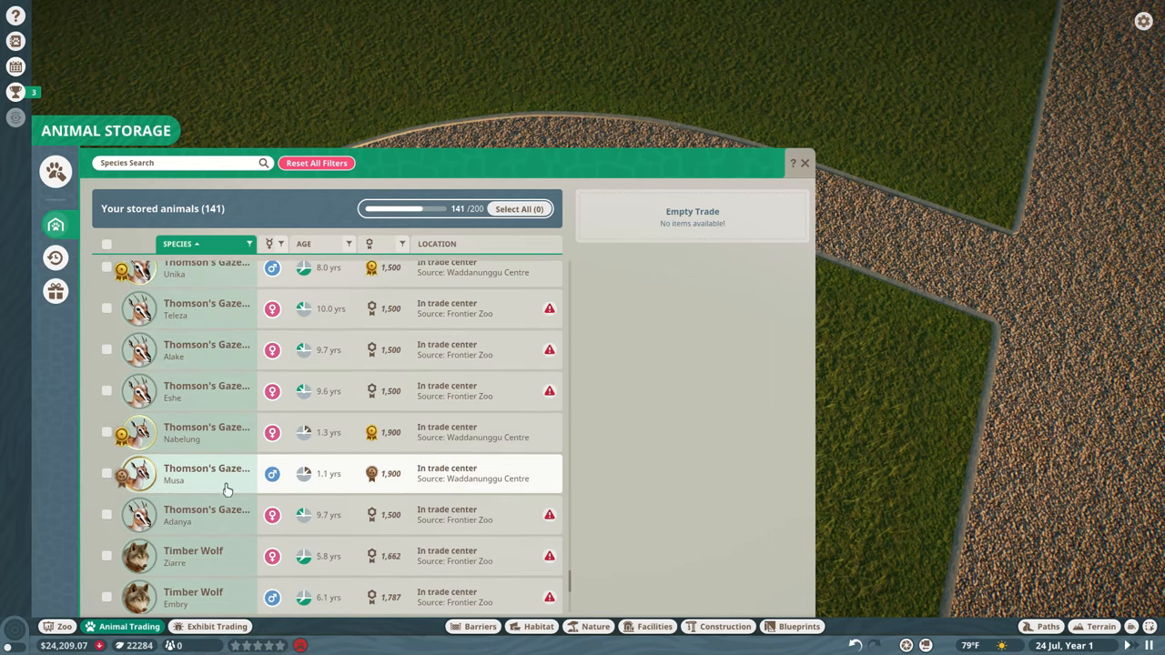
scroll("down", 3)
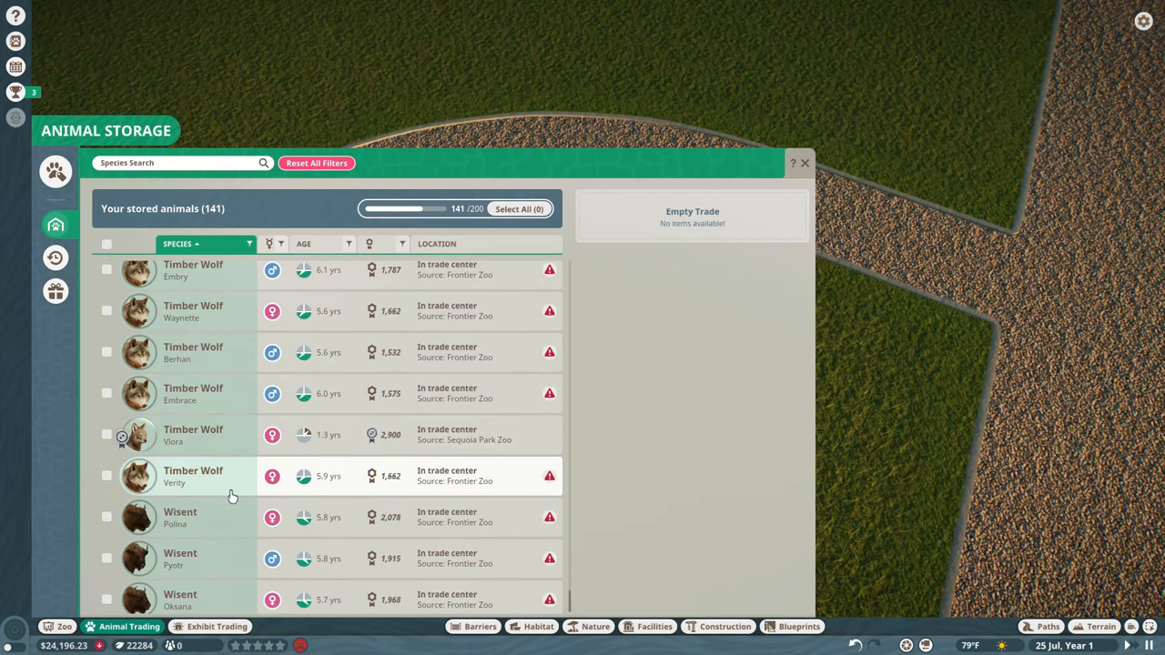
scroll("up", 3)
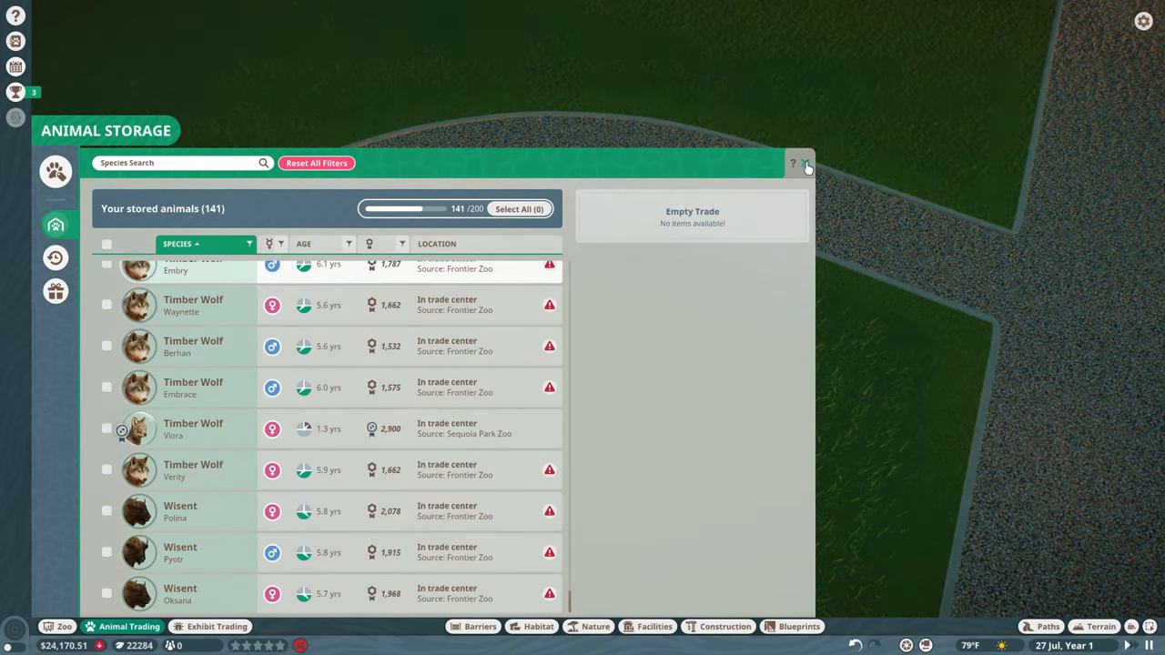
mouse_move(382, 165)
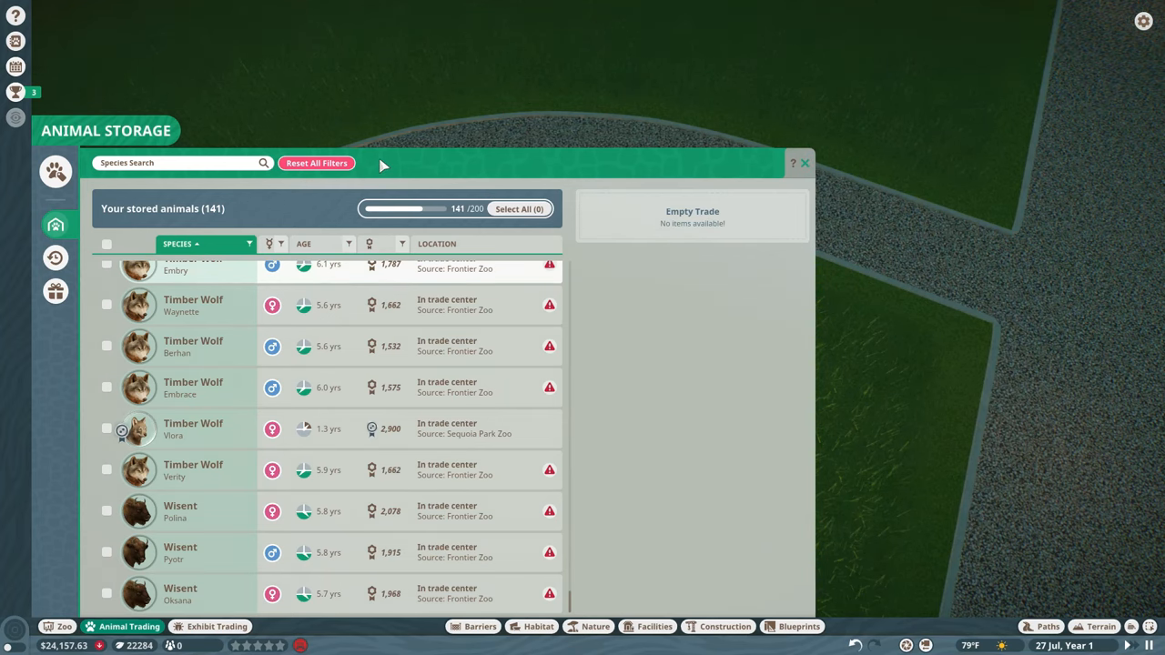
left_click(805, 163)
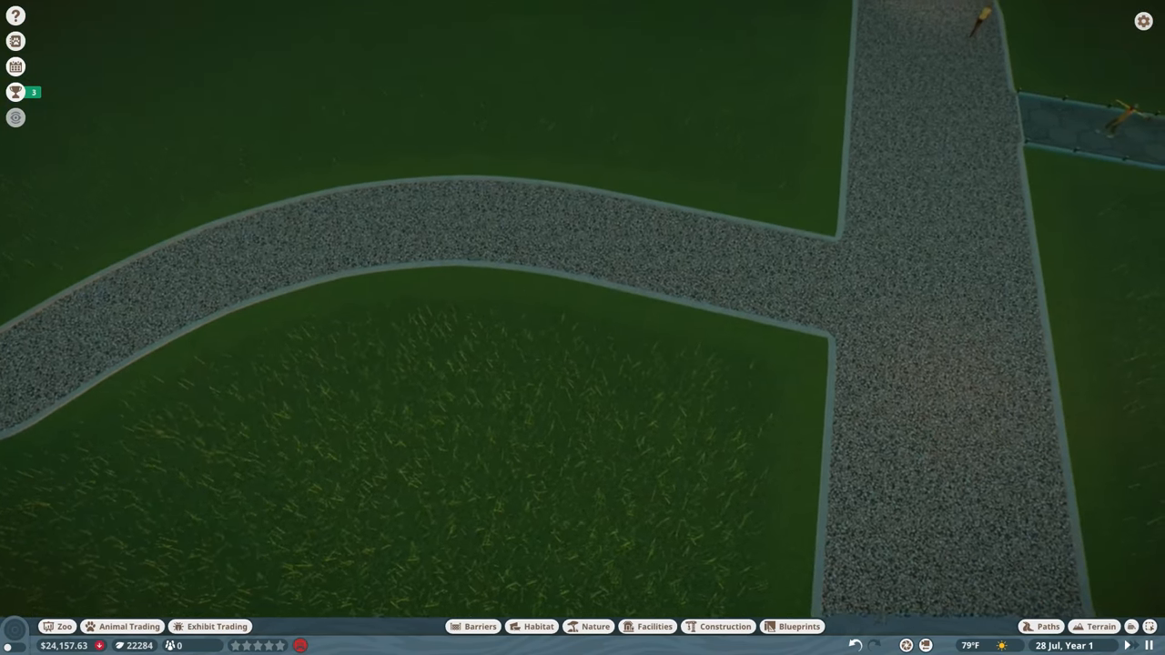
Step: Reopen Animal Trading and switch from Storage to the Animal Market tab
left_click(121, 626)
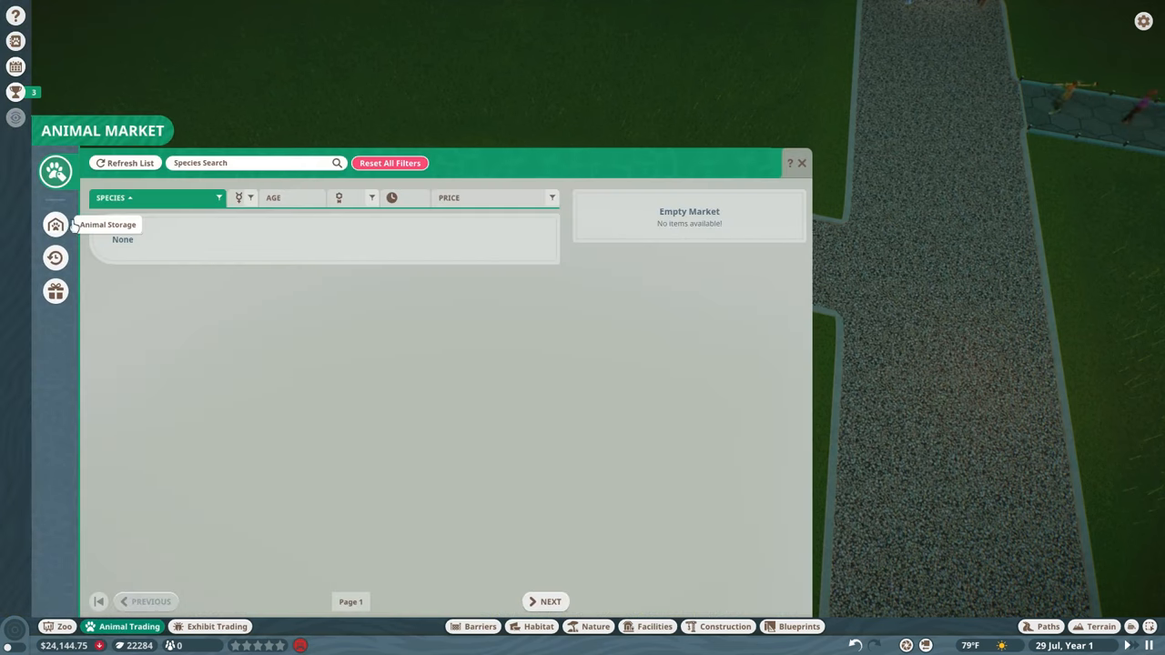
left_click(55, 225)
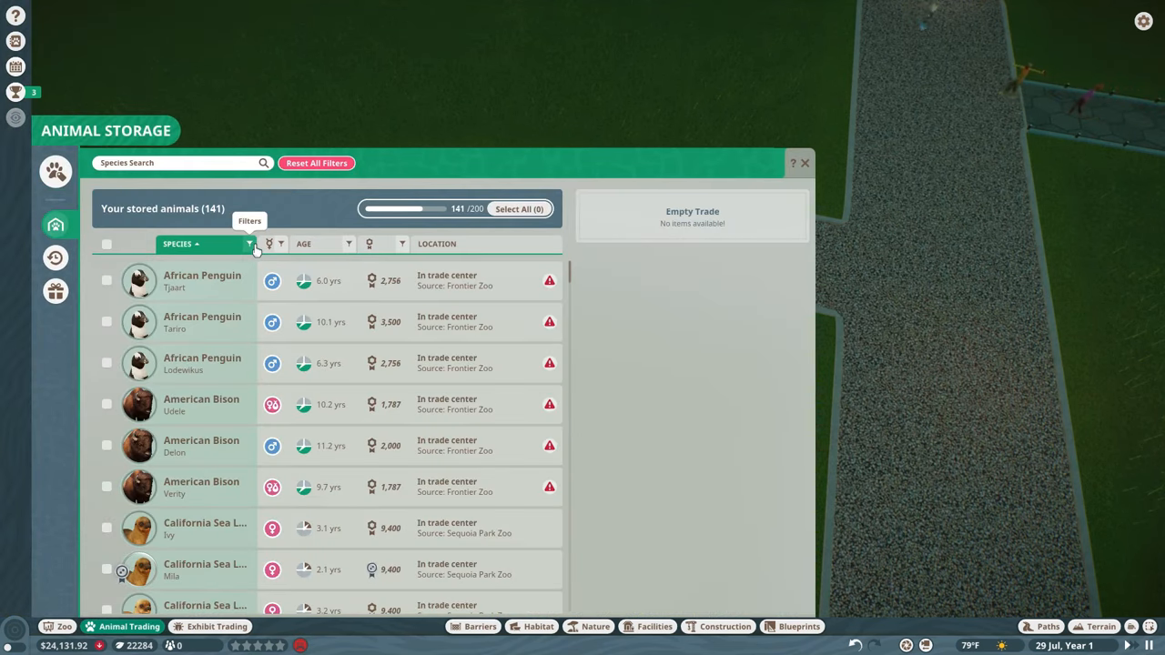
left_click(55, 171)
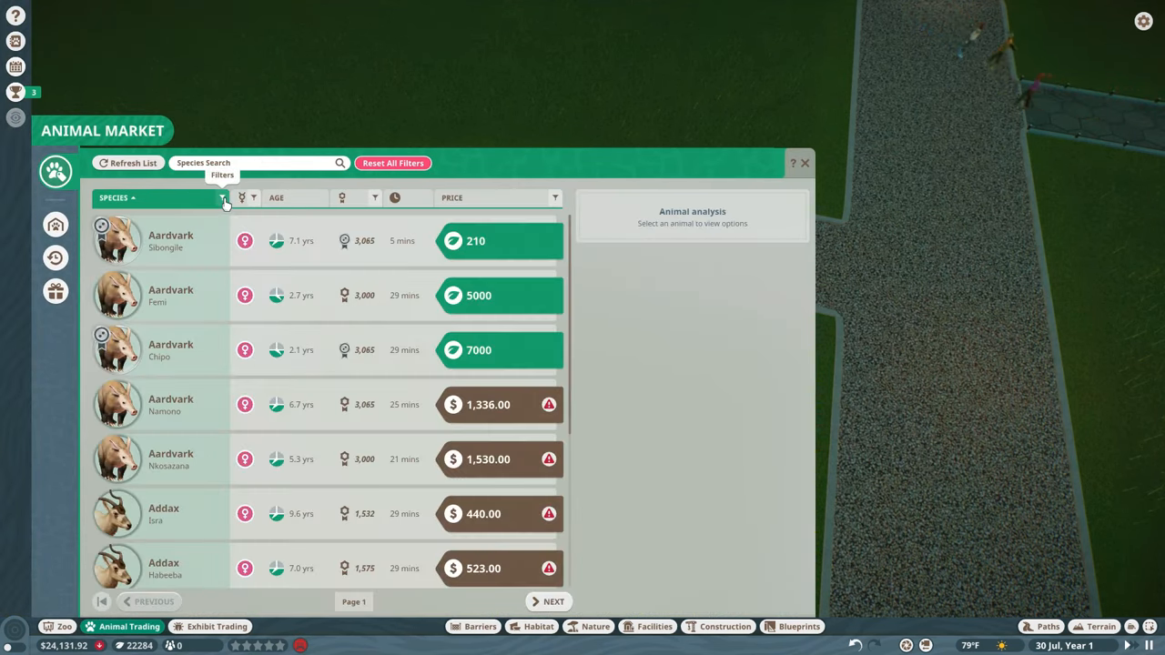
Step: Search the Animal Market for 'Clouded Leopard' and apply that species filter
left_click(255, 163)
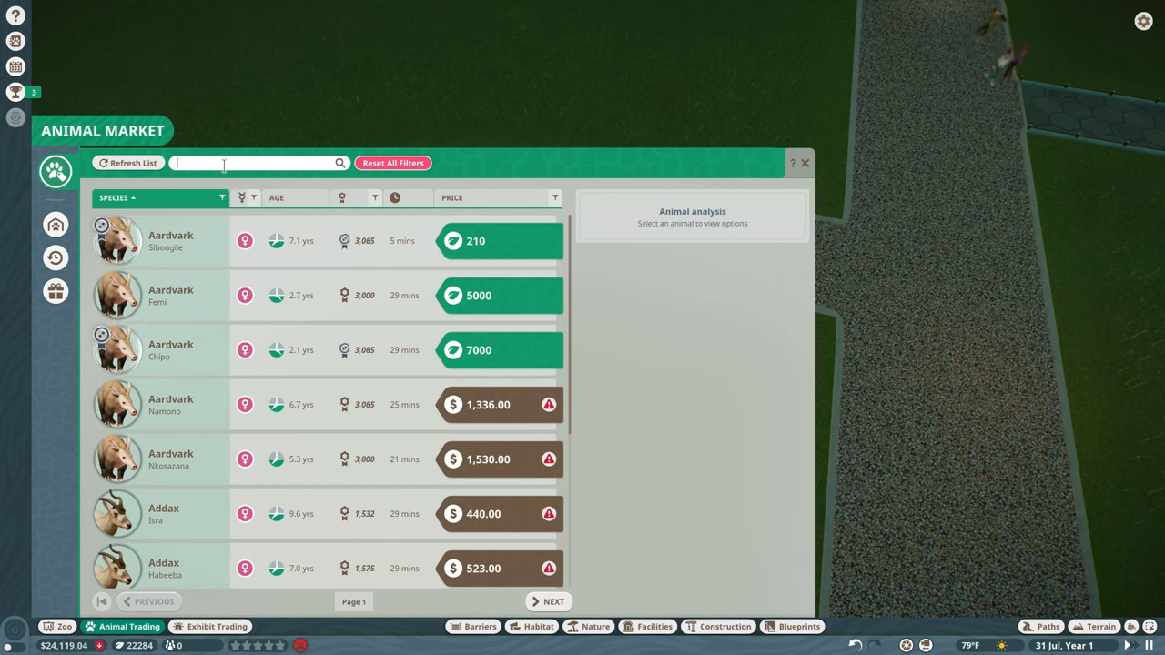
type("Cloudede")
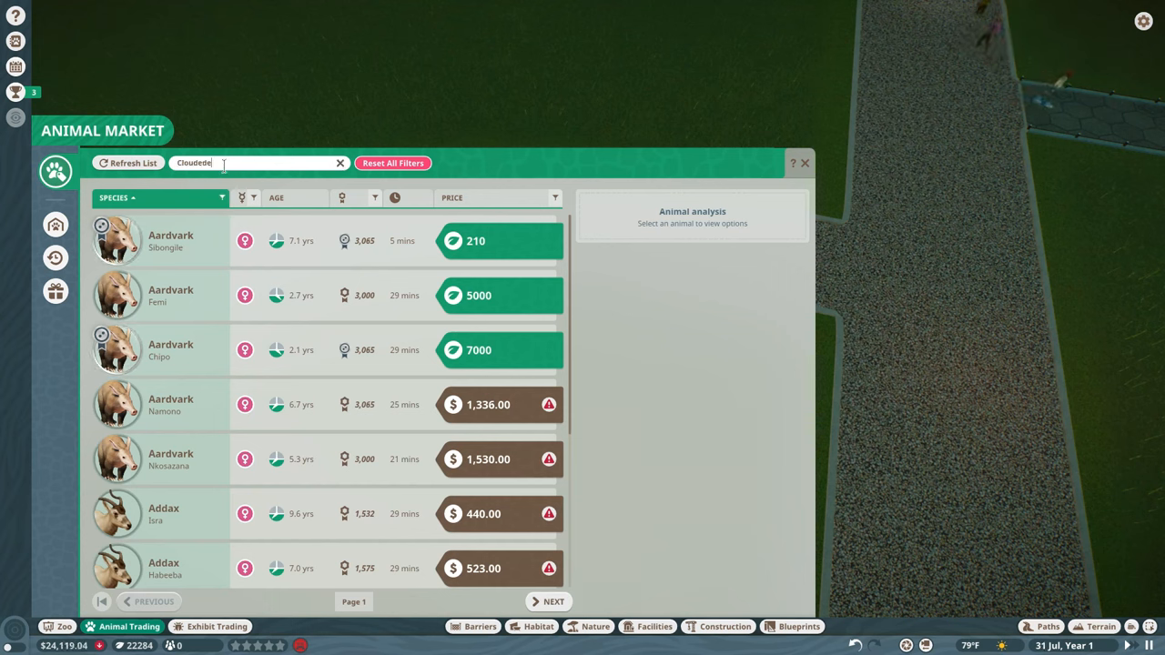
key("Backspace")
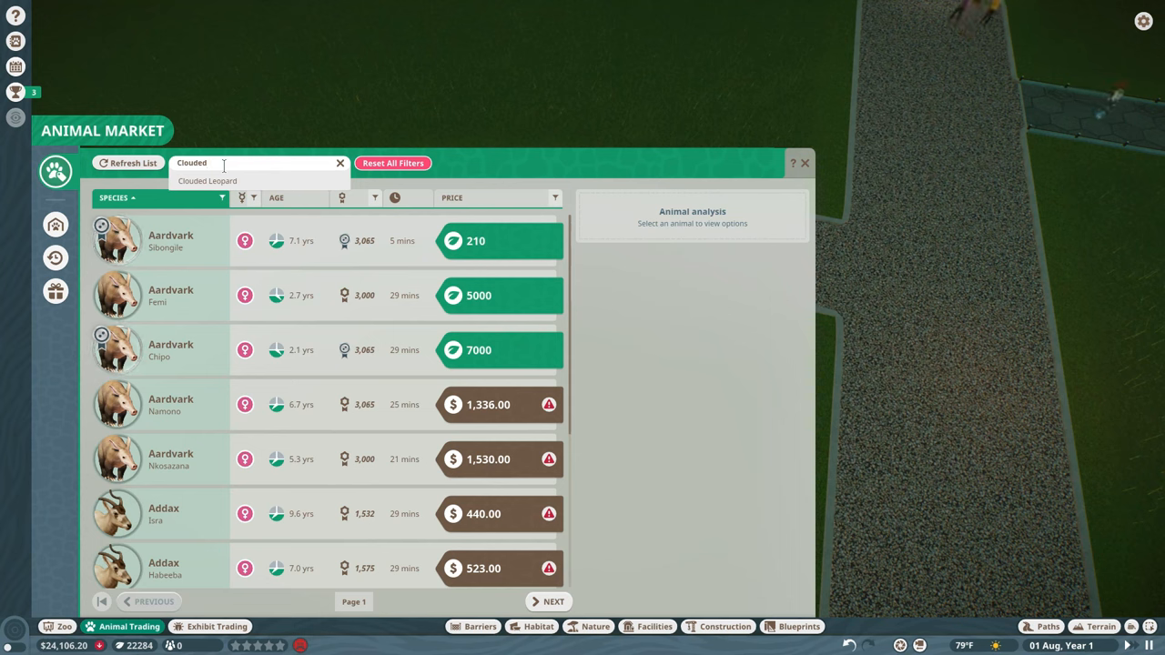
type("Leopard")
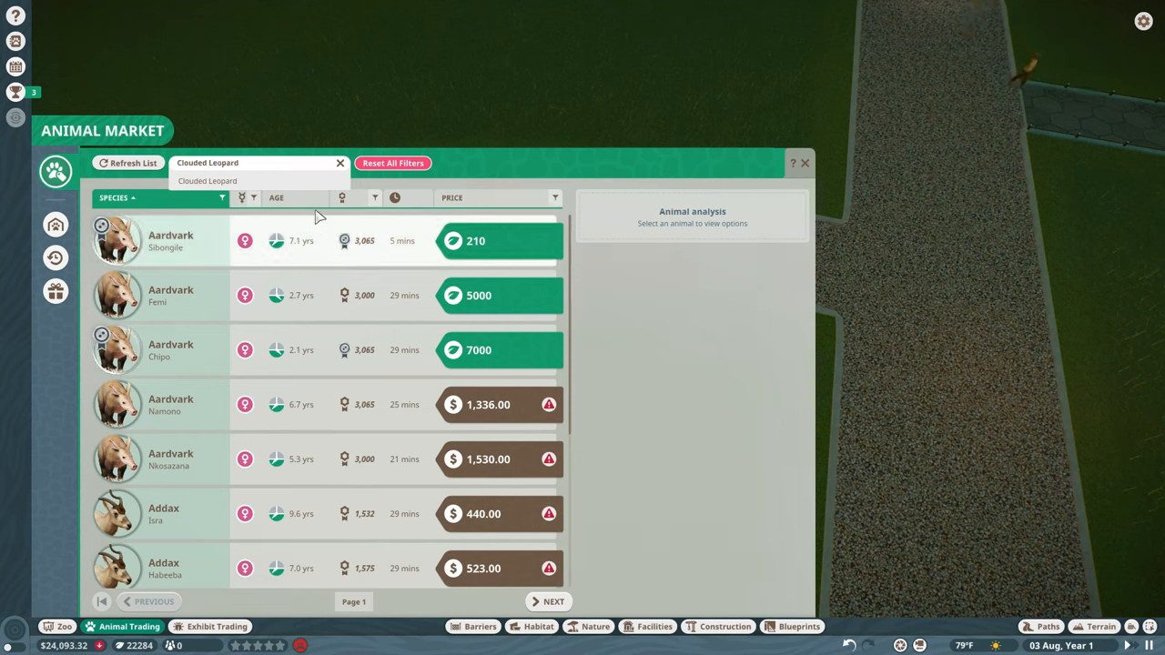
left_click(208, 180)
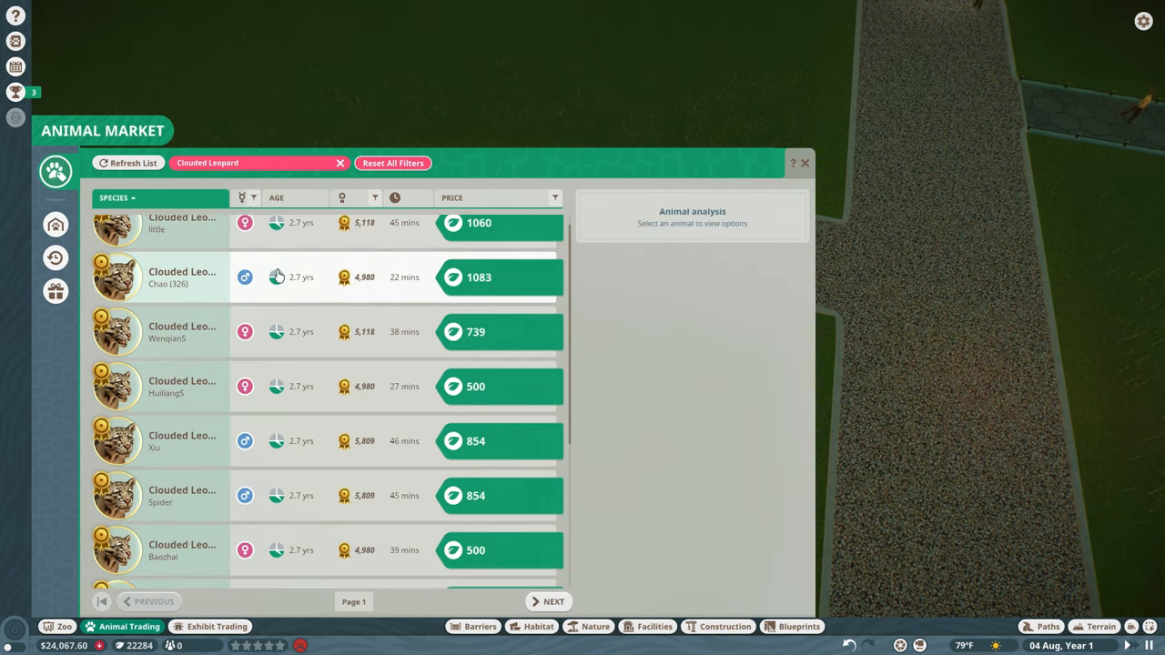
Step: Browse the clouded leopard listings, then close the market window
scroll("down", 3)
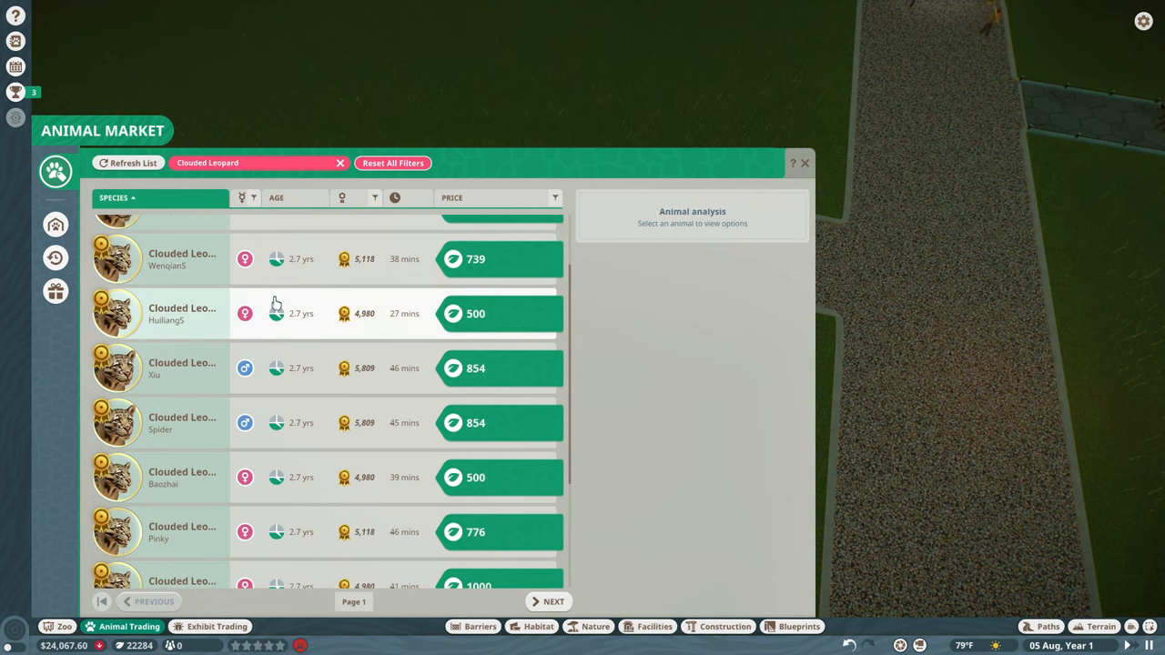
scroll("down", 3)
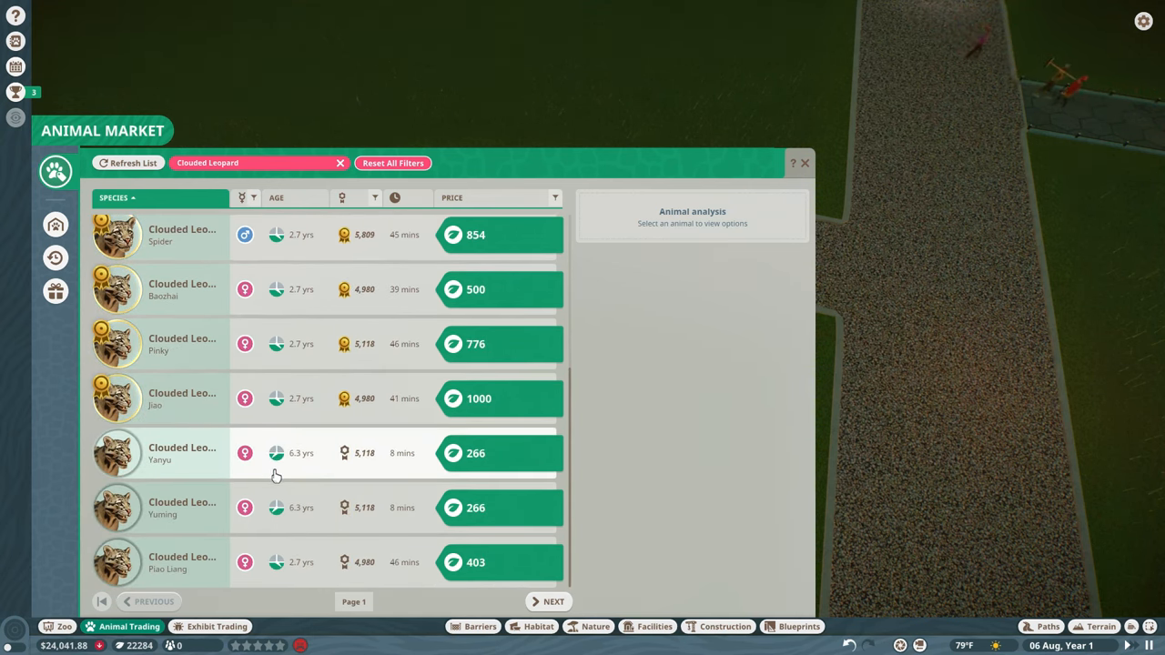
scroll("up", 3)
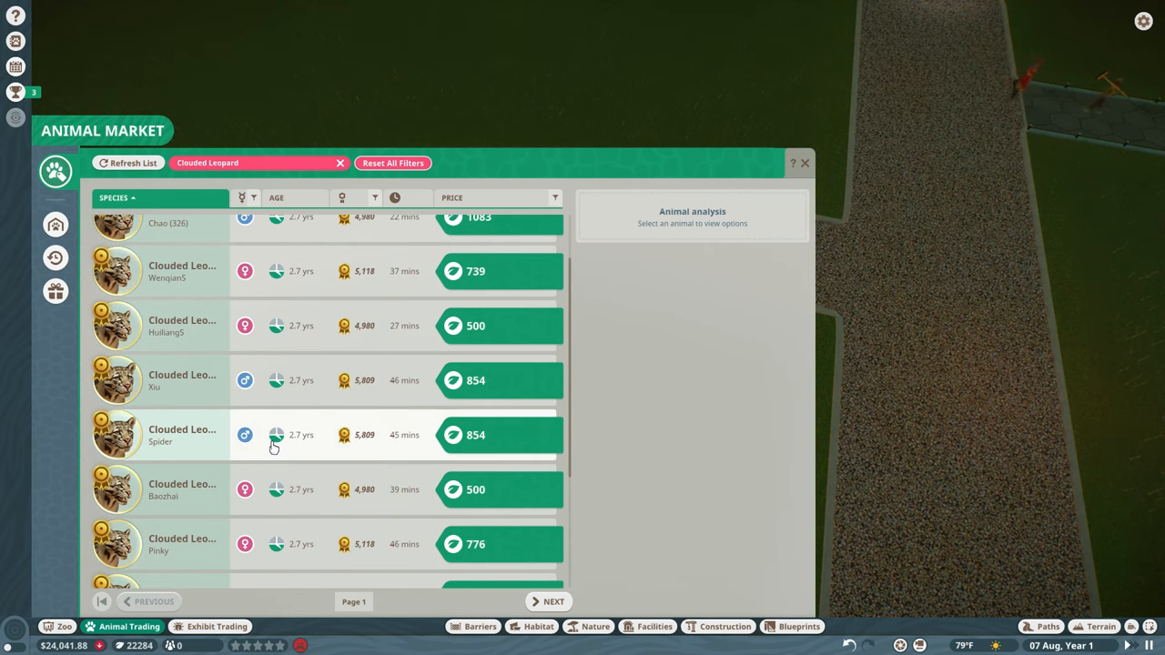
mouse_move(277, 380)
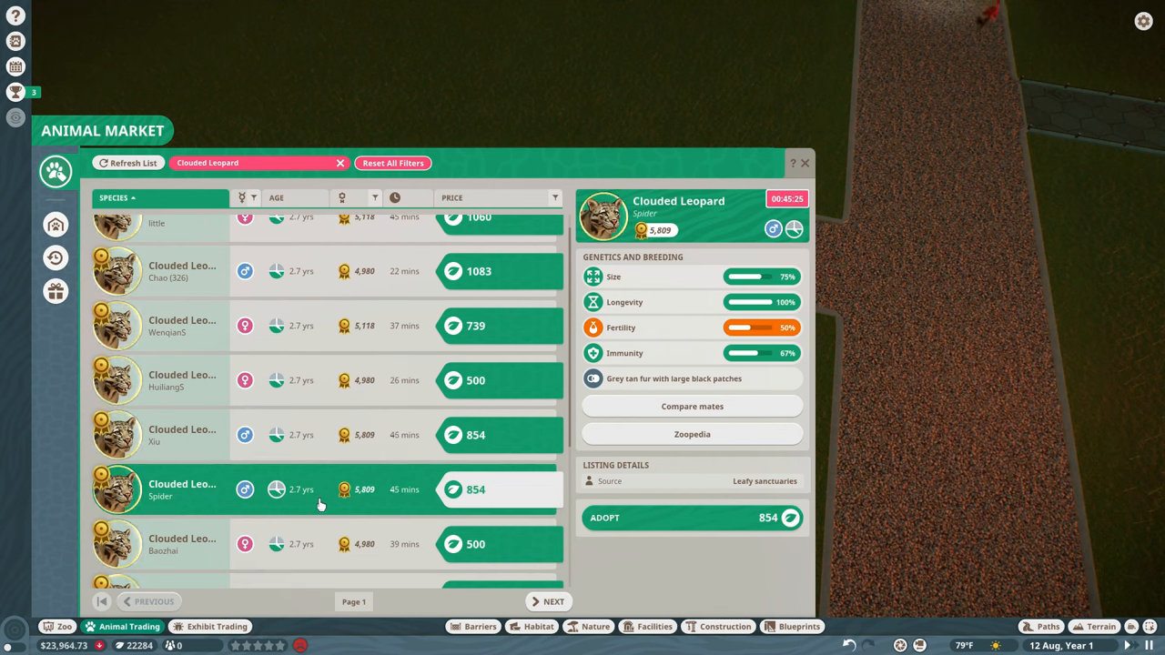
mouse_move(589, 494)
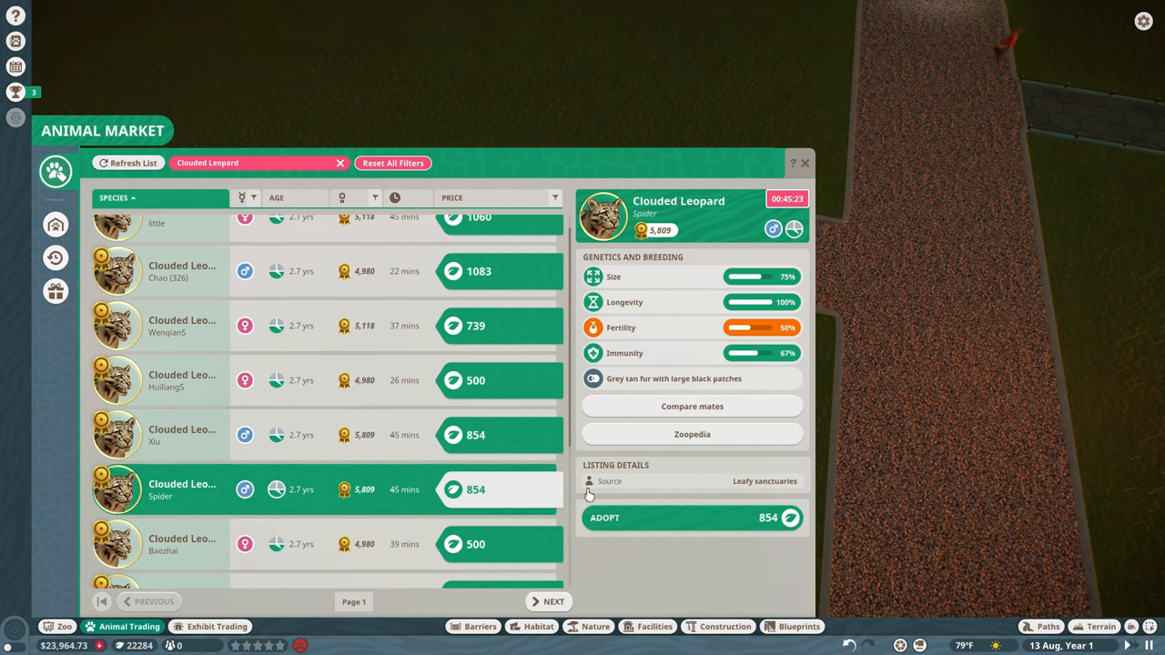
left_click(692, 517)
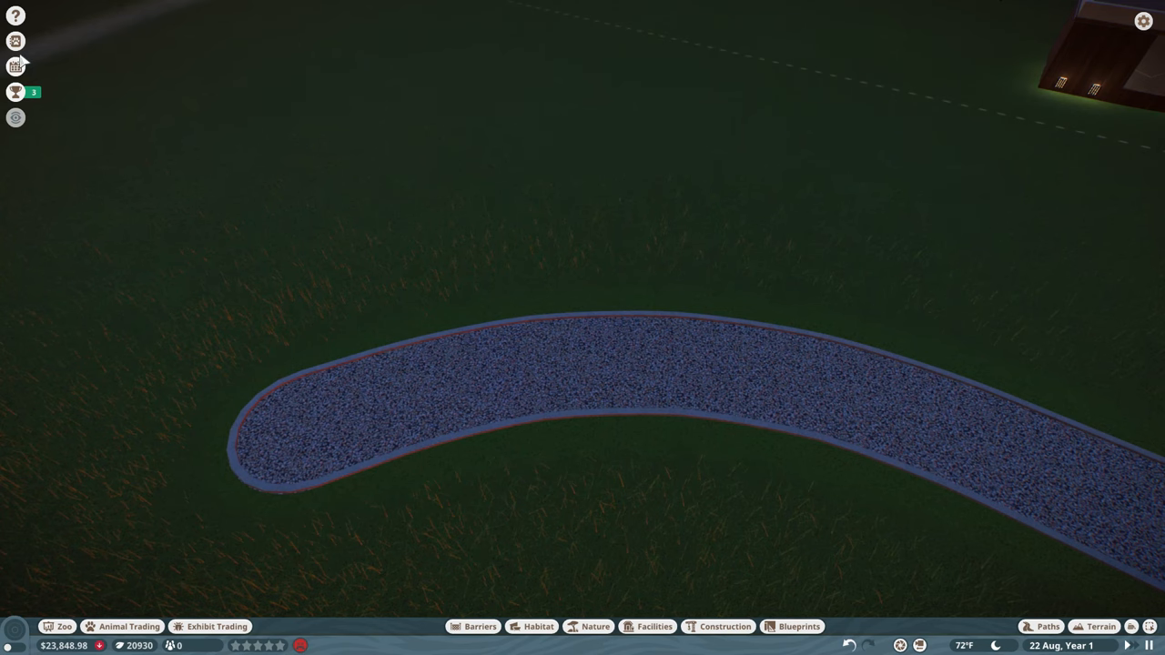
left_click(14, 41)
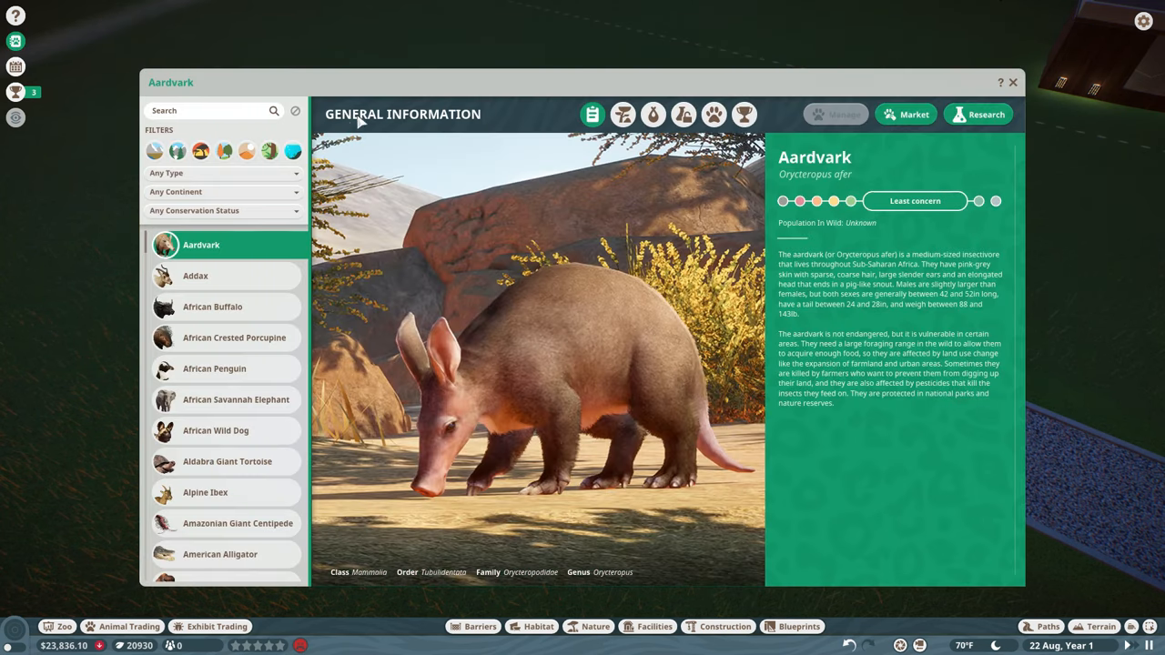
left_click(209, 110)
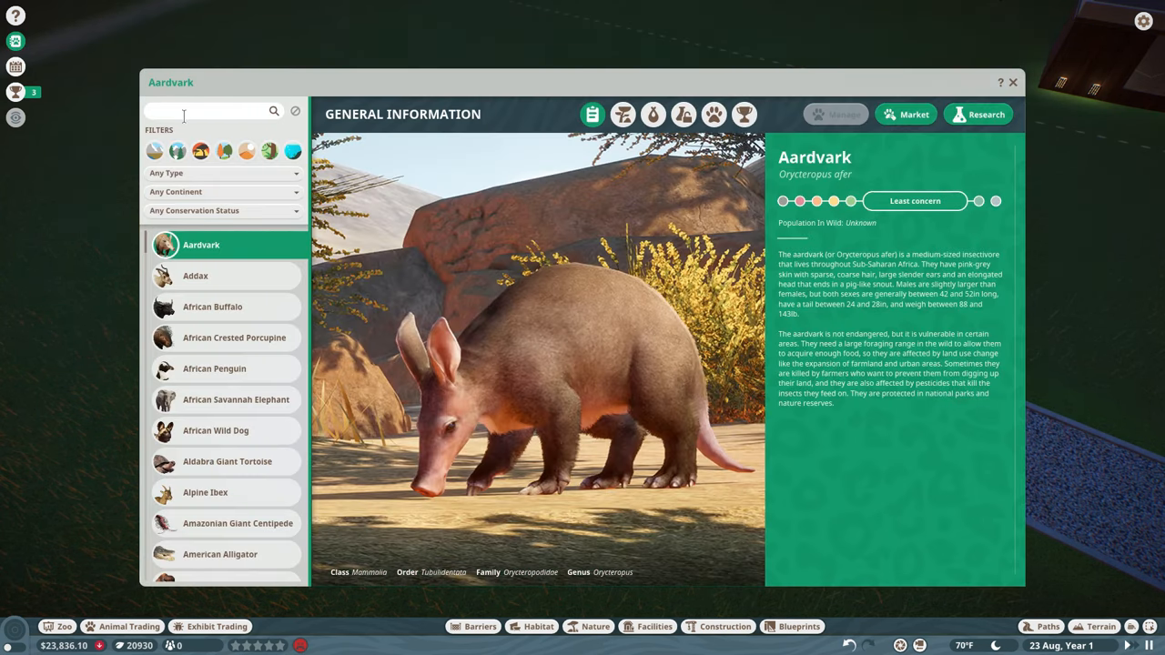
type("Clouded")
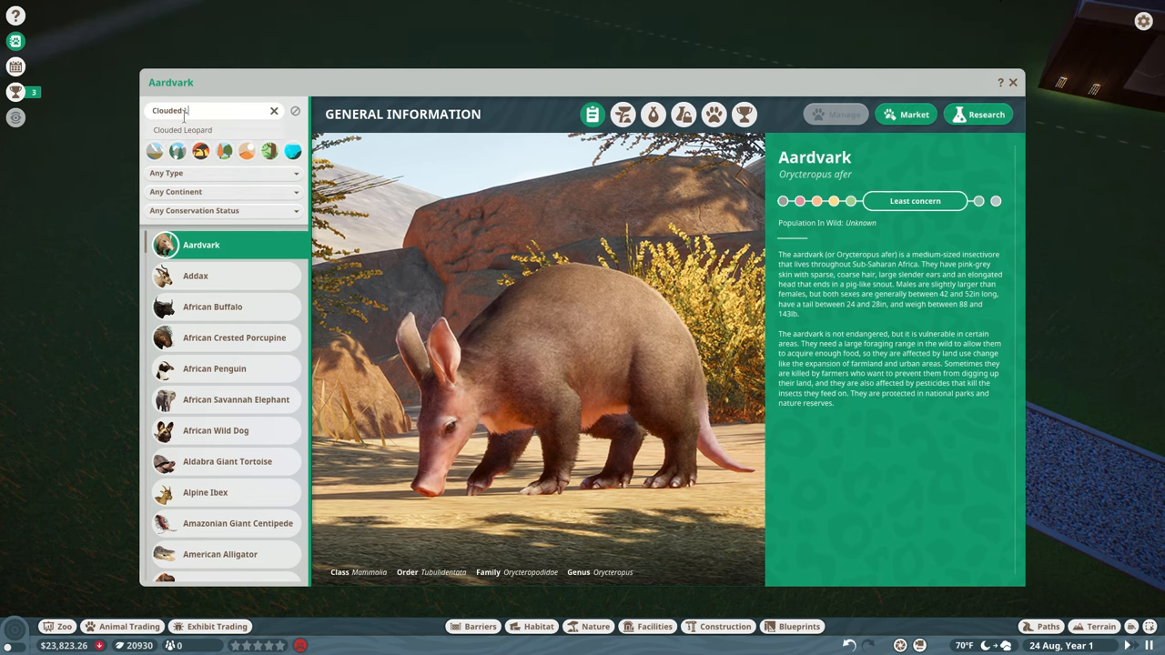
left_click(182, 129)
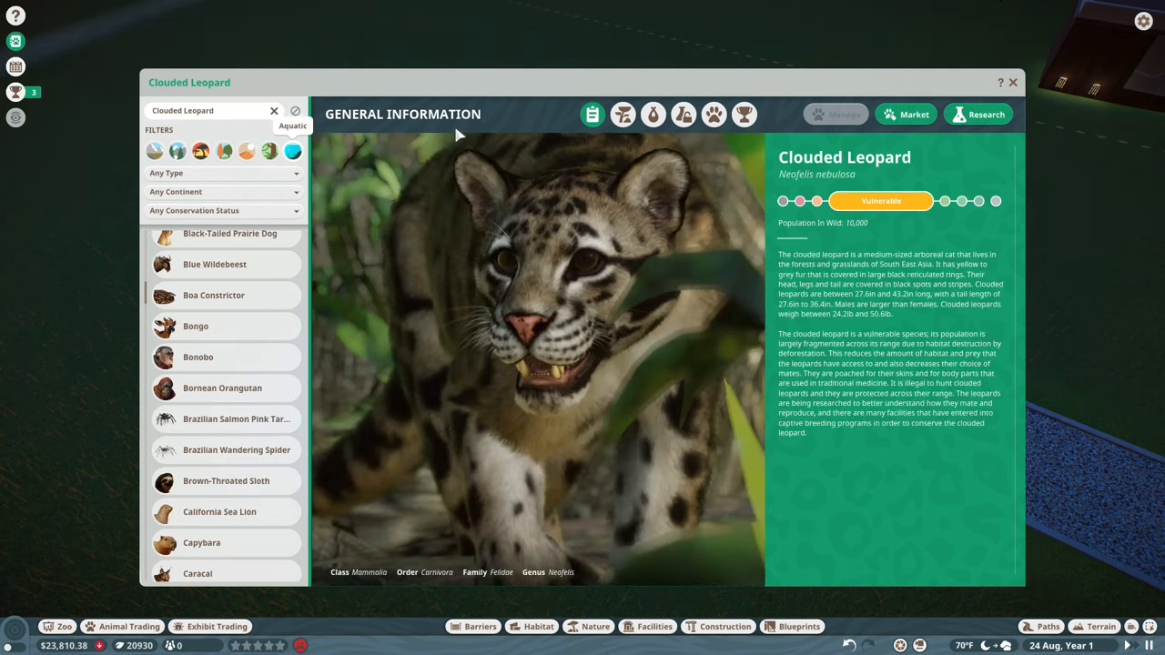
left_click(654, 113)
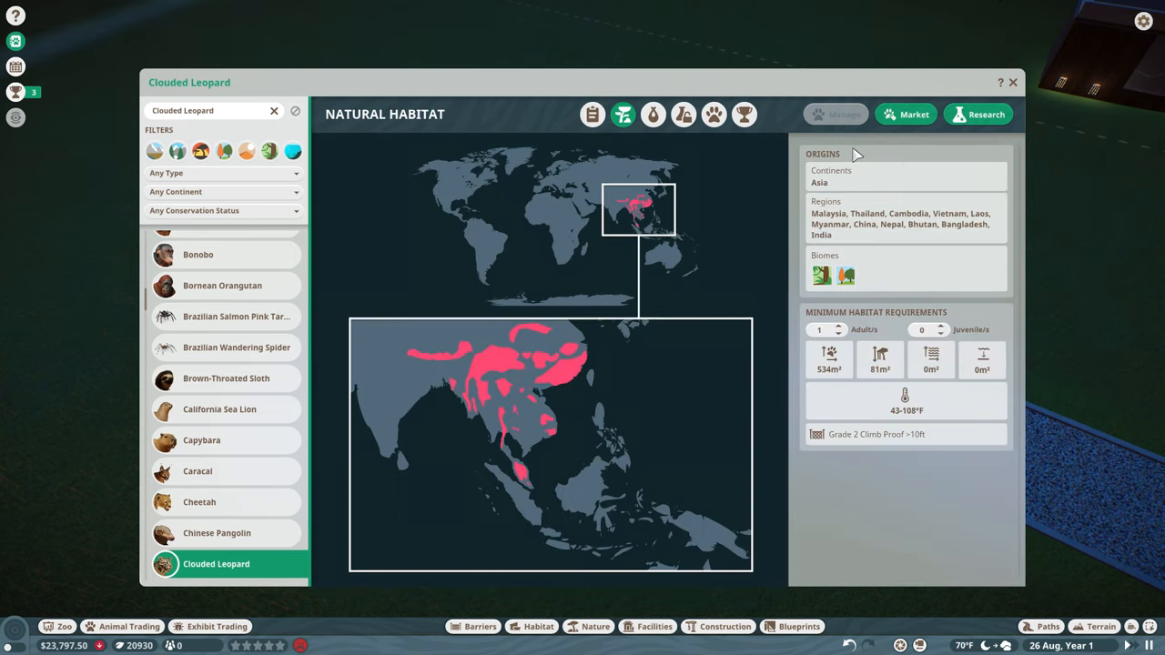
mouse_move(829, 360)
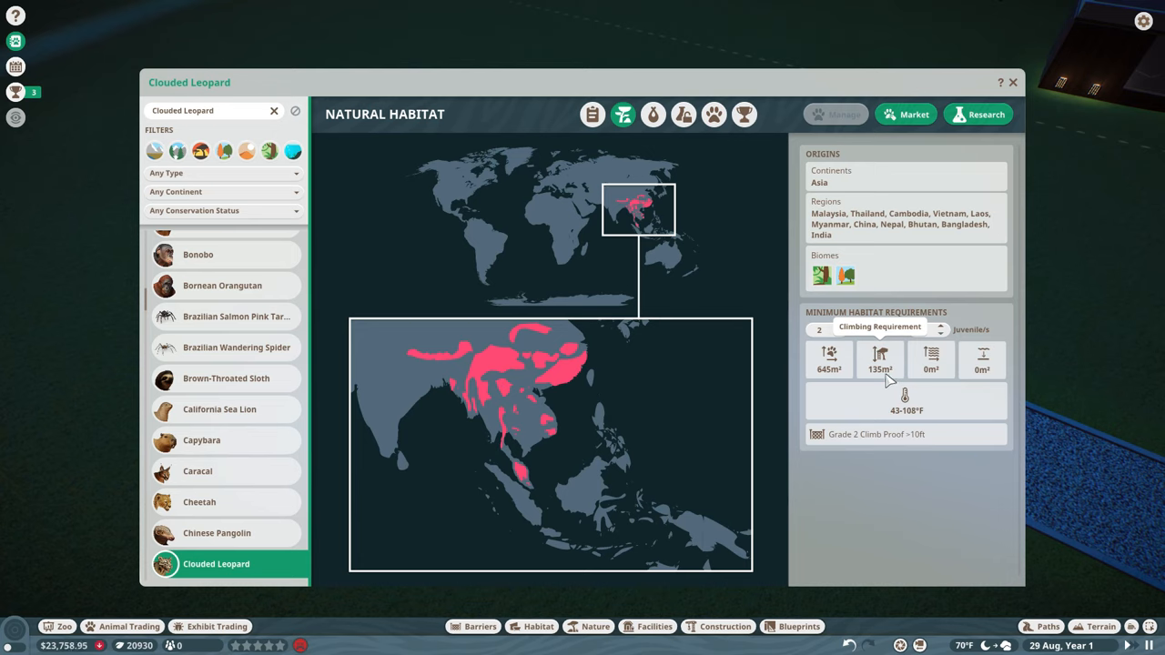
mouse_move(828, 359)
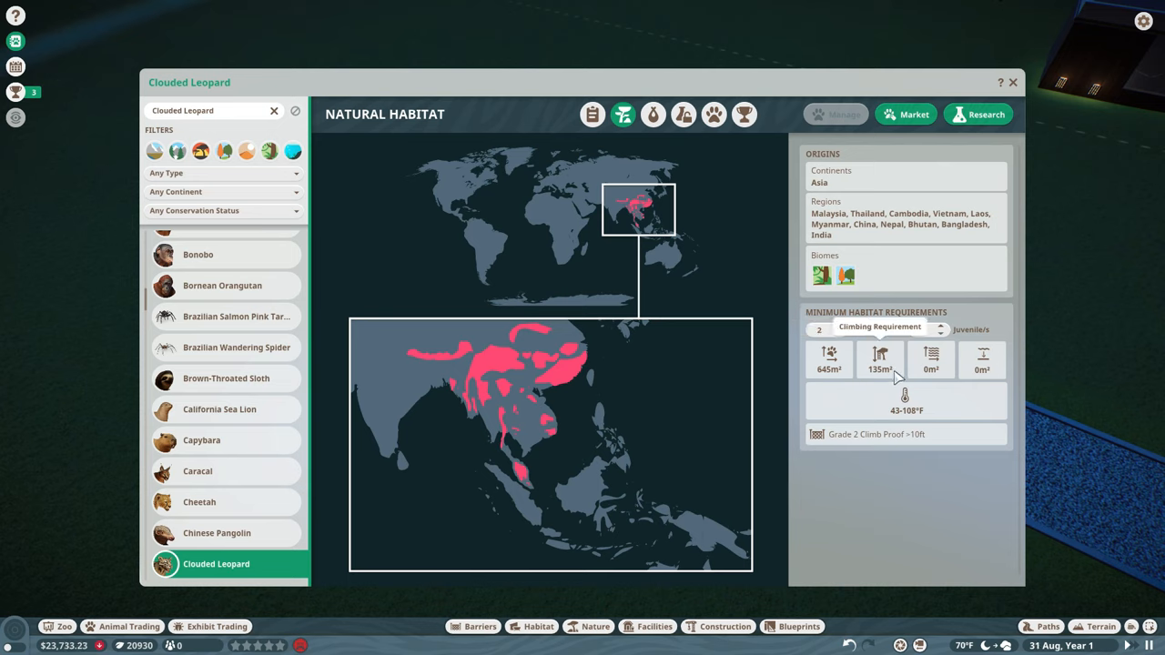
mouse_move(930, 355)
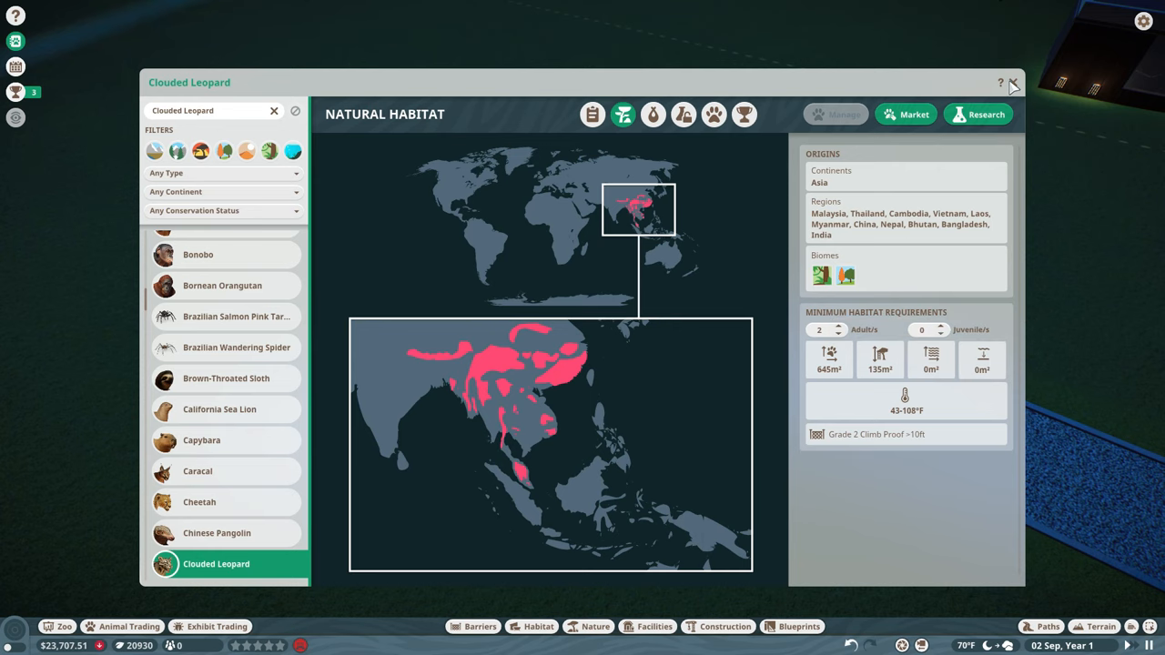
left_click(1012, 82)
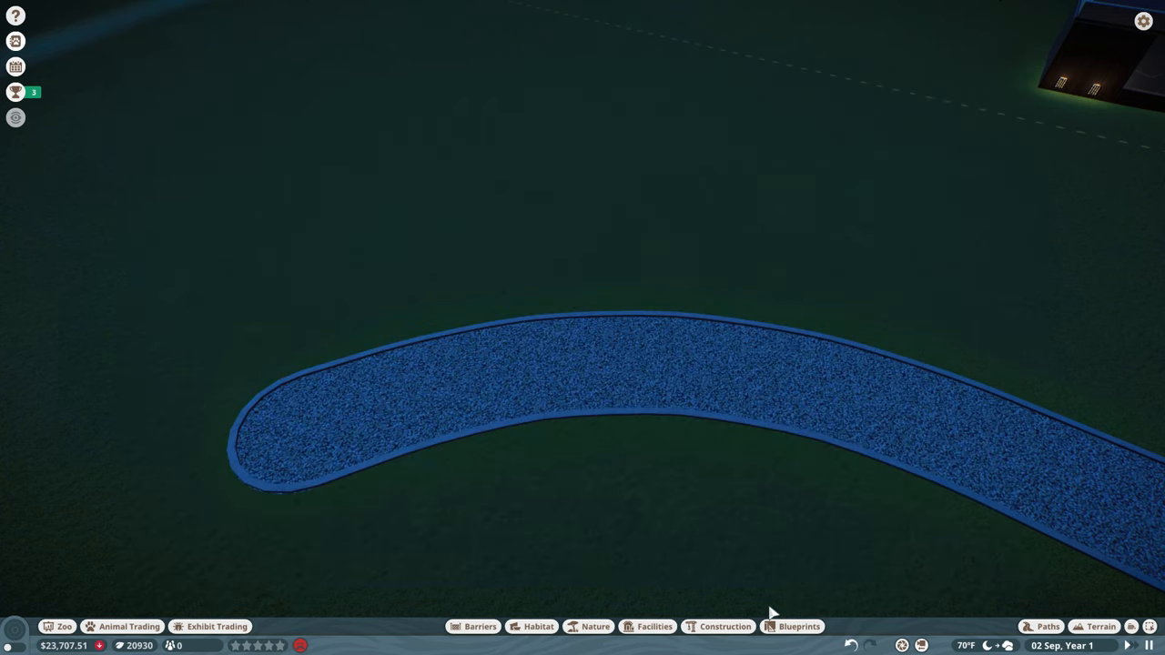
Step: Search blueprints for 'siz' and place the Size References area-outline blueprint
left_click(792, 626)
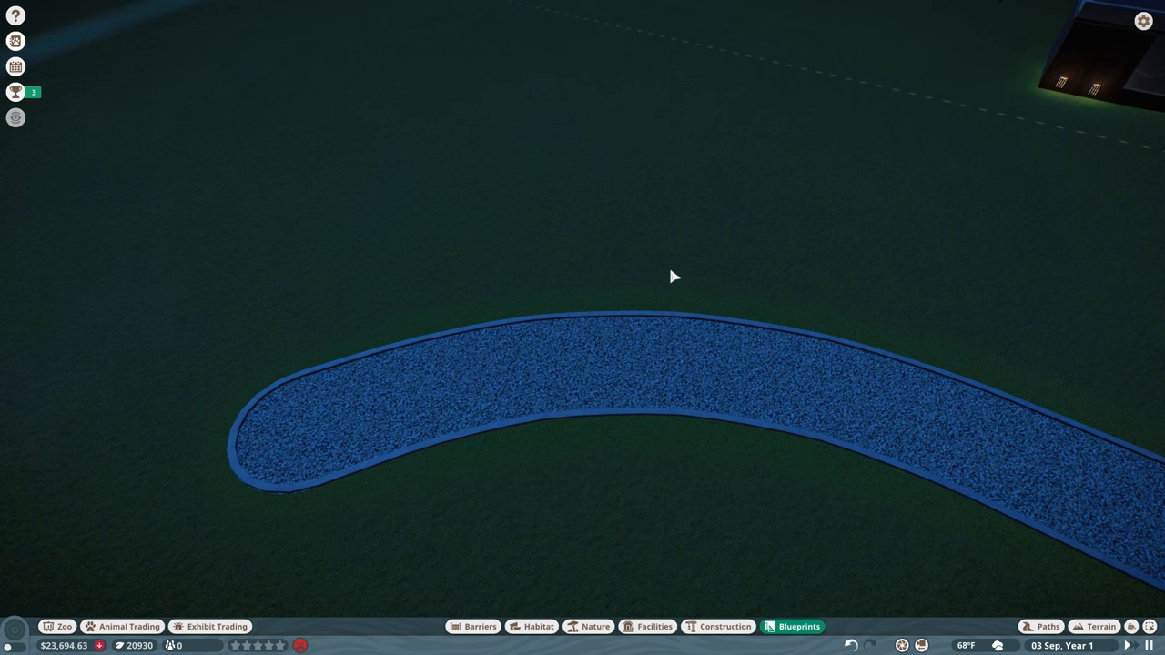
left_click(798, 626)
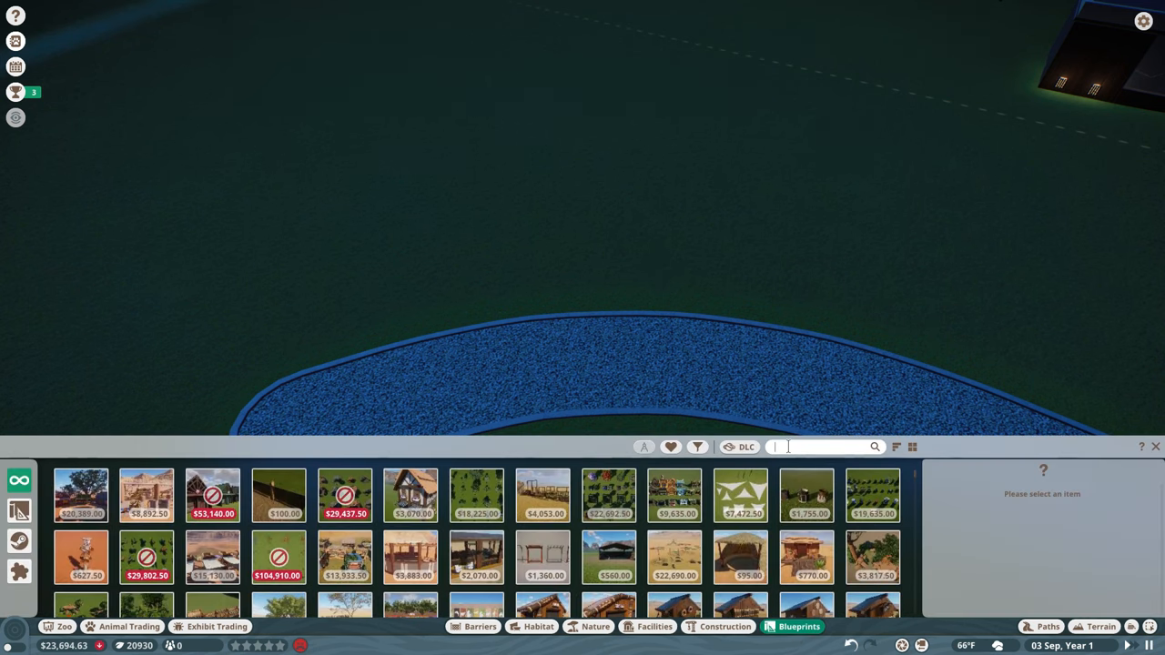
type("size")
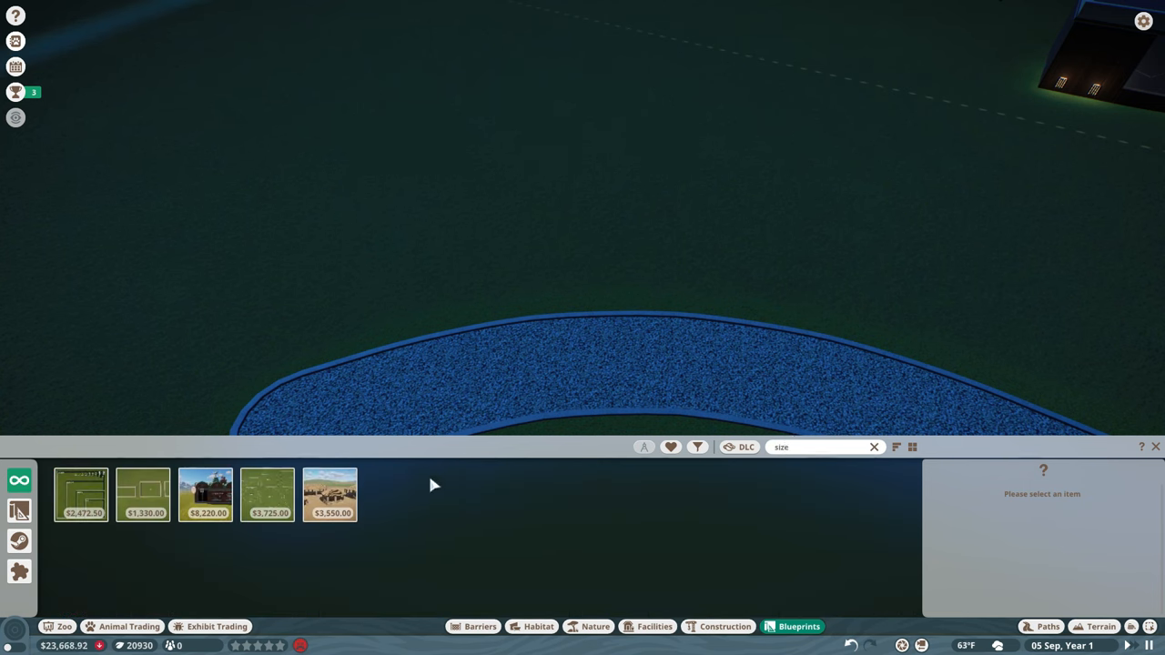
mouse_move(143, 495)
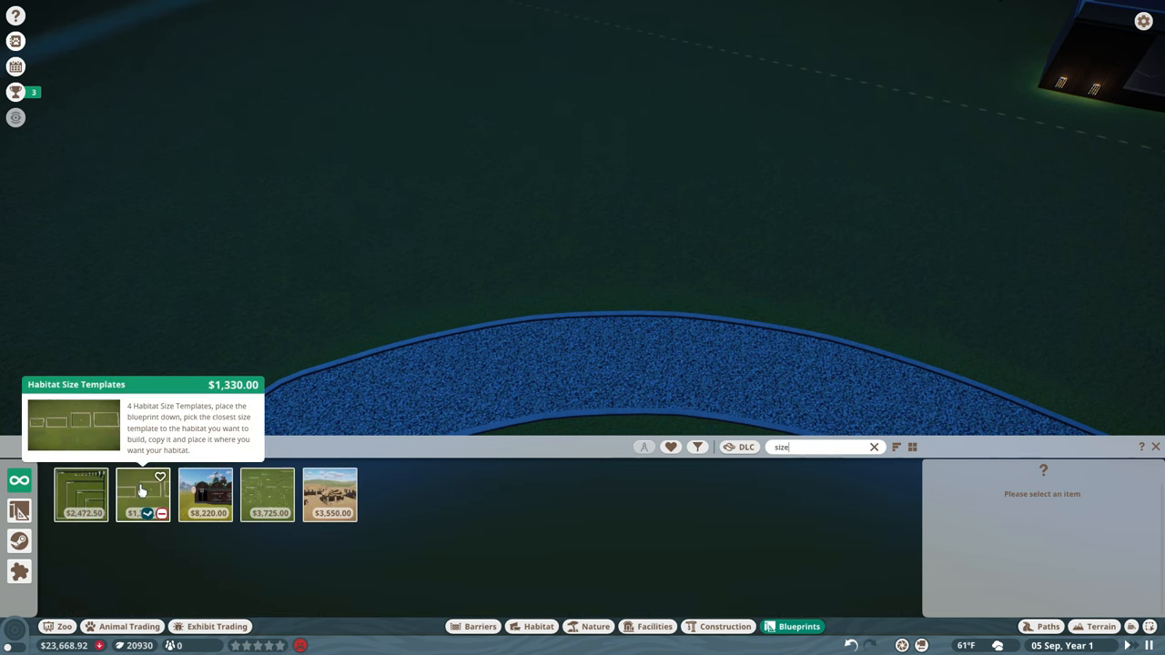
mouse_move(268, 495)
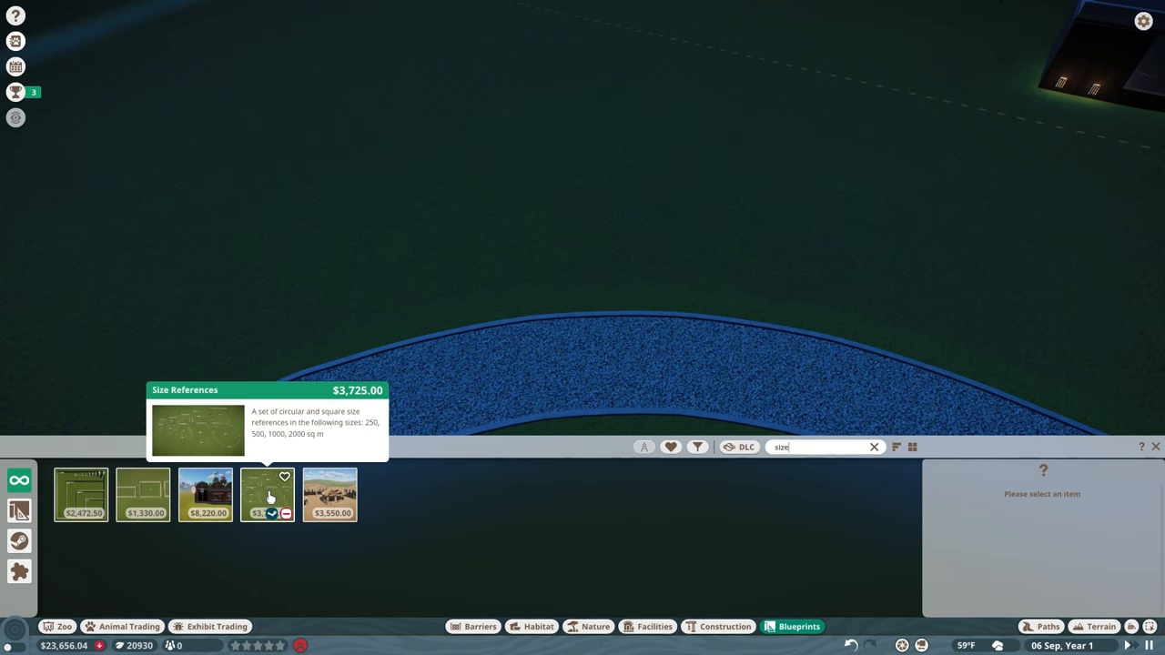
left_click(268, 495)
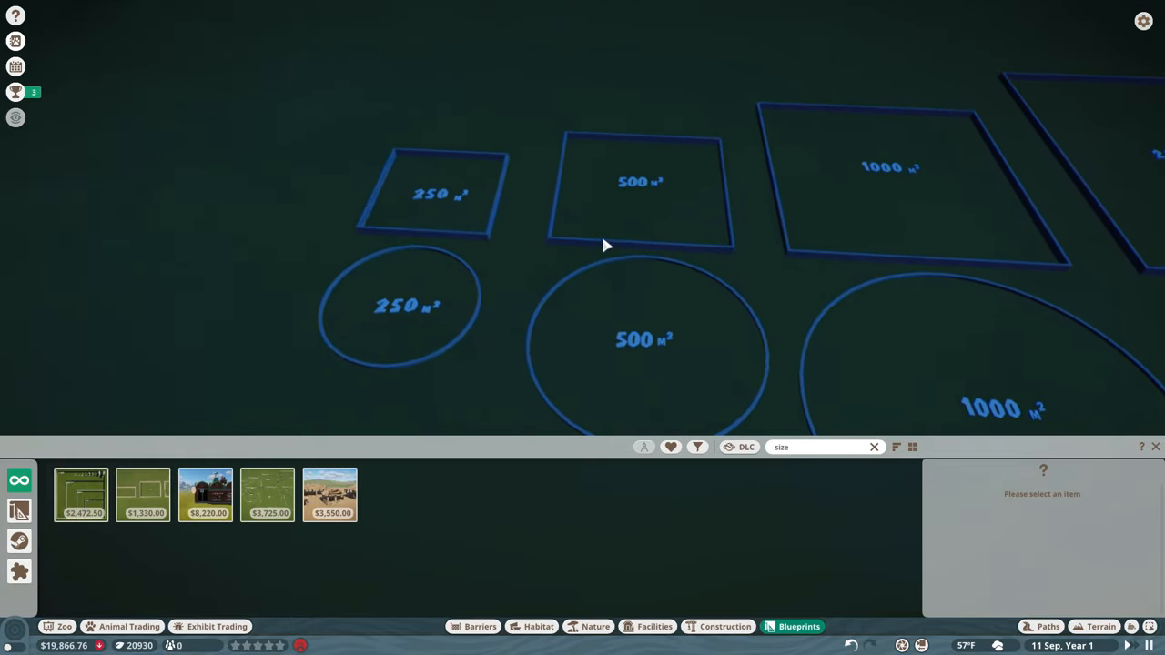
Step: Reposition the 500 m² square outline beside the curved gravel path
left_click(646, 196)
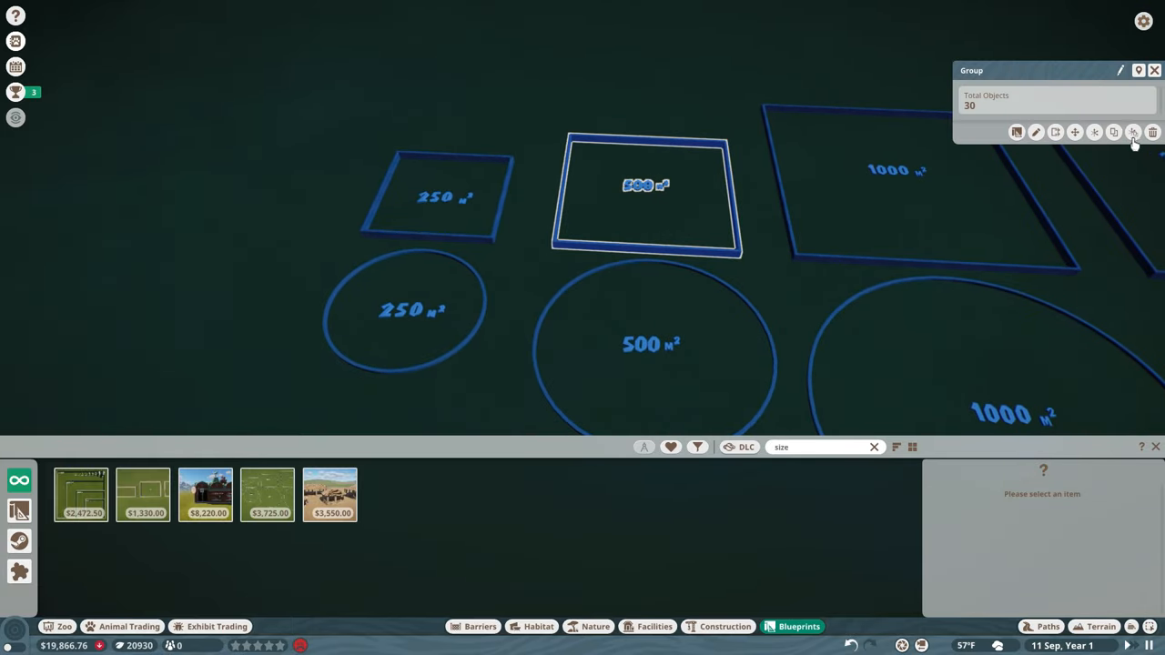
mouse_move(1114, 132)
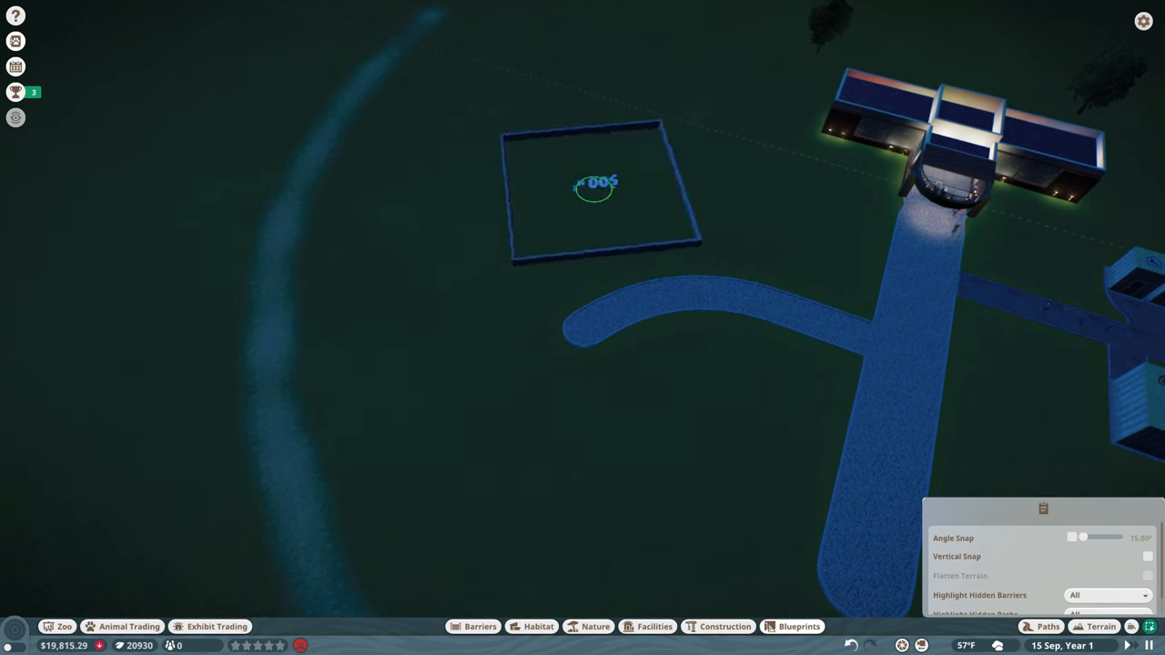
left_click(594, 185)
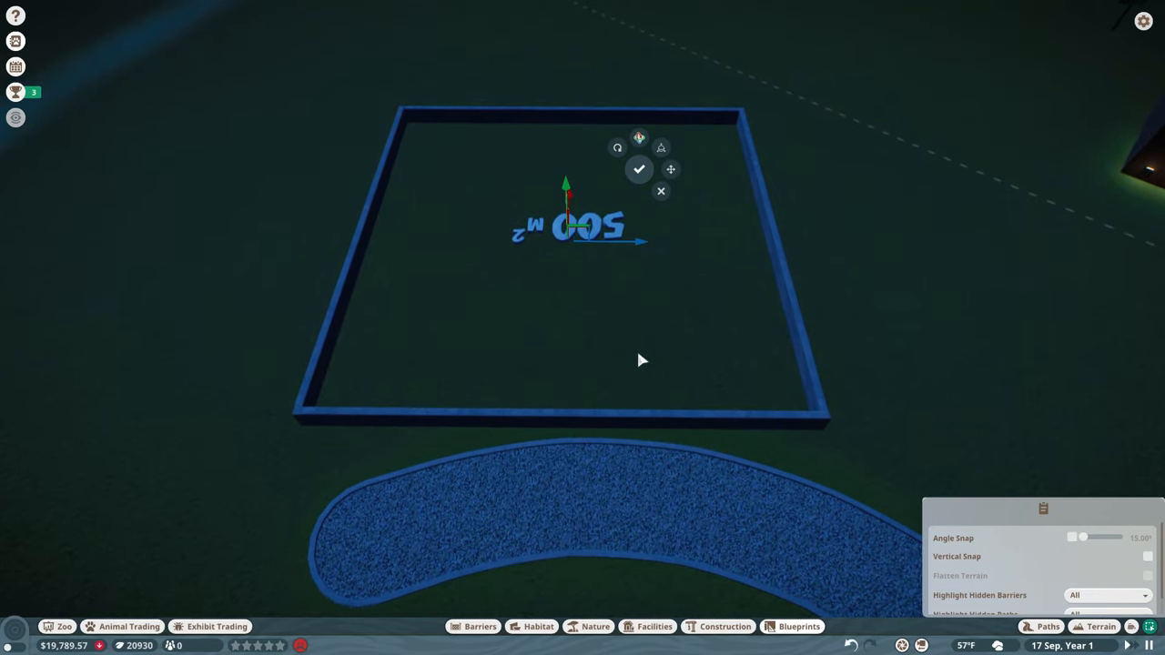
mouse_move(638, 169)
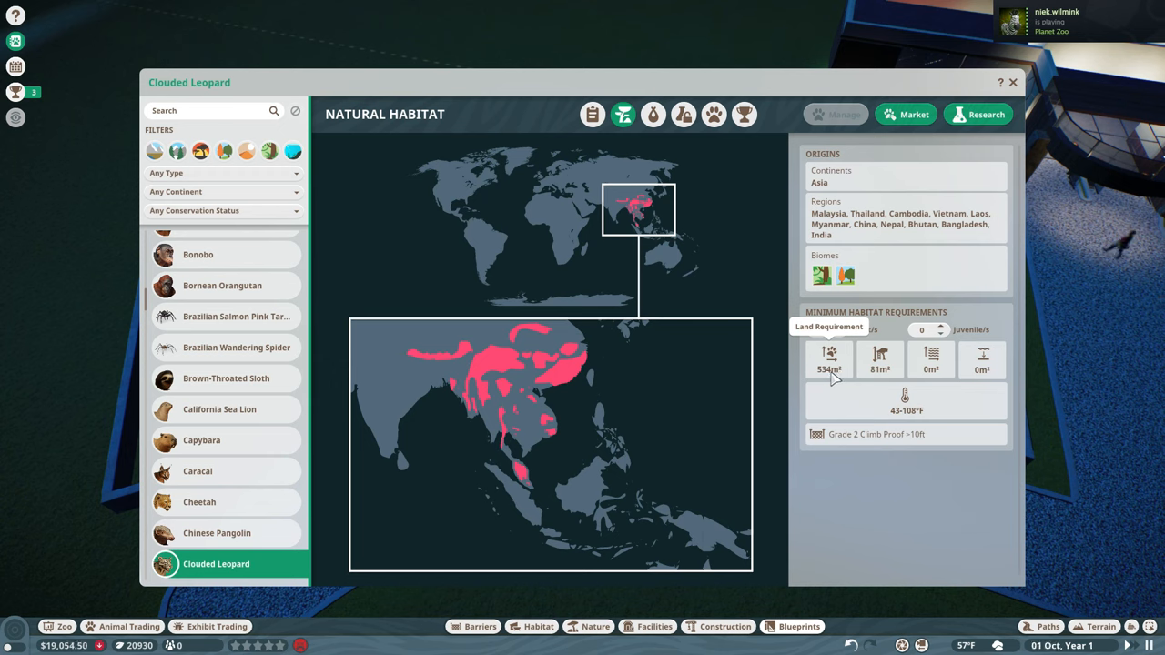
left_click(839, 325)
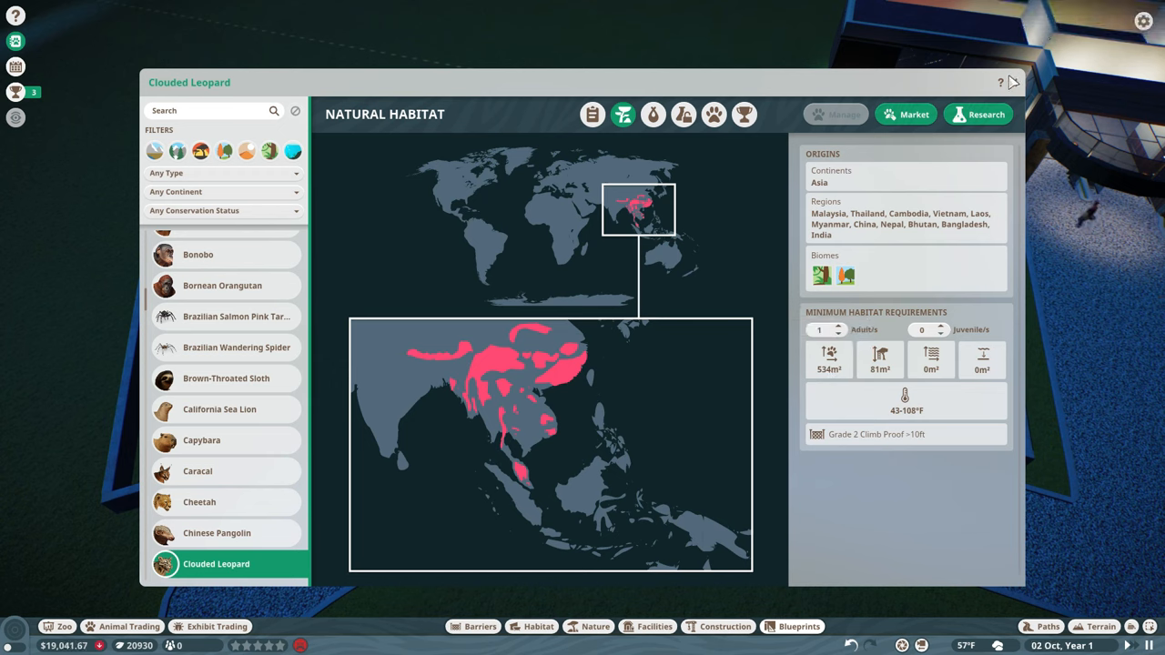
left_click(1000, 82)
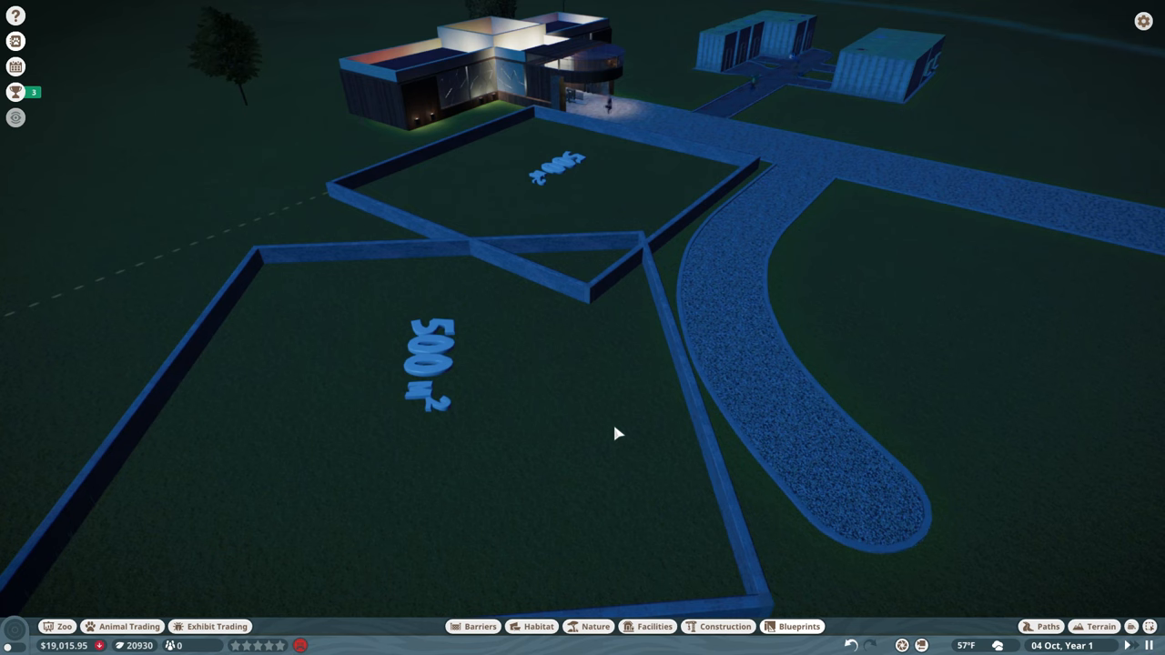
left_click(427, 360)
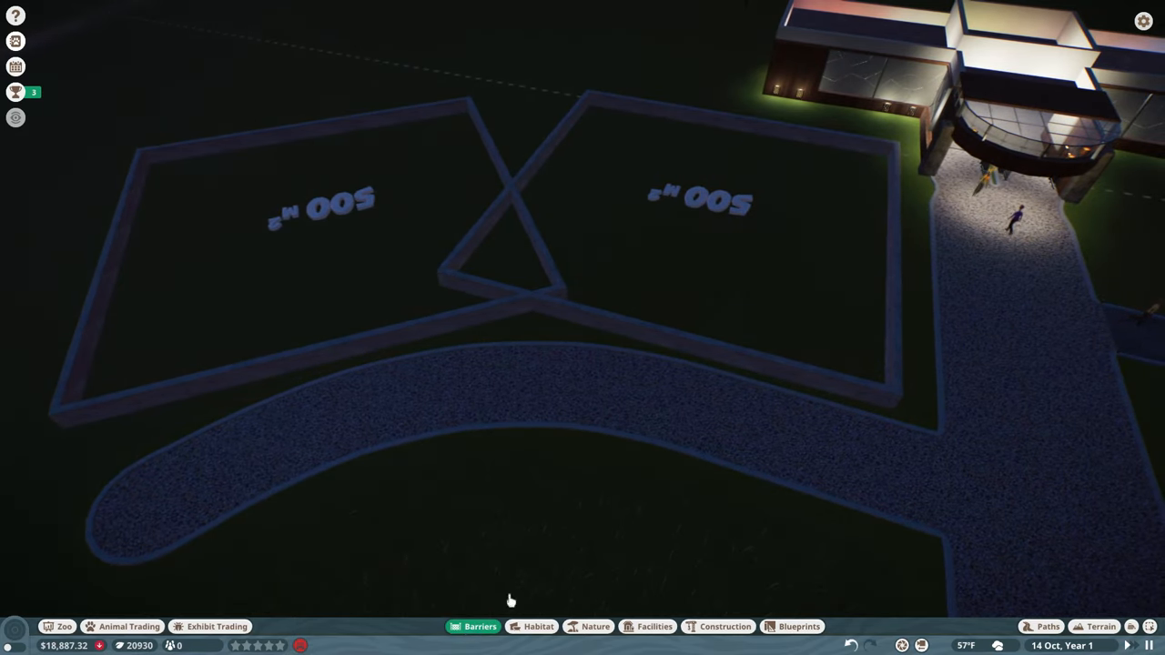
left_click(479, 626)
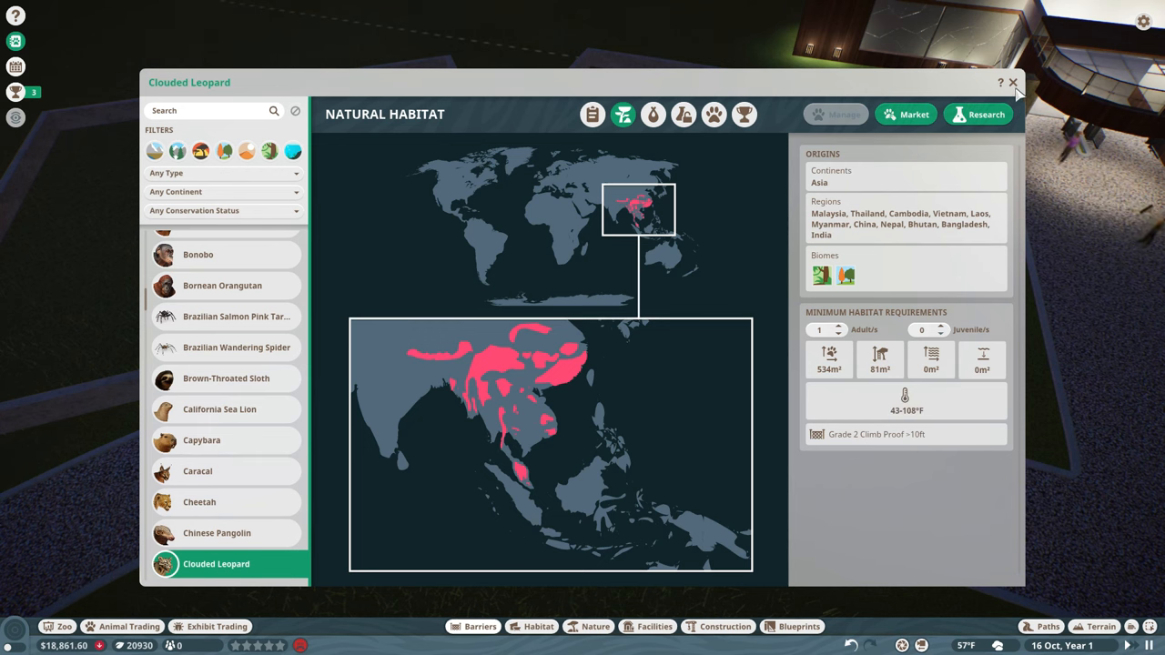
Step: Close the clouded leopard habitat requirements page and bring up the barrier catalogue
left_click(1012, 82)
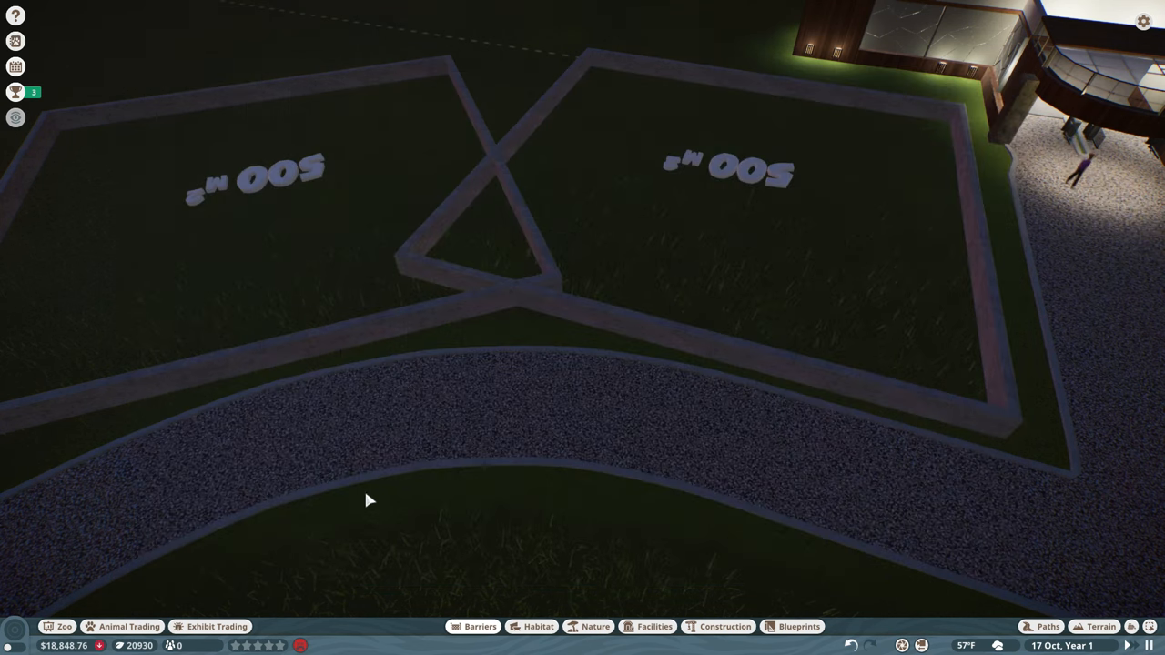
left_click(479, 626)
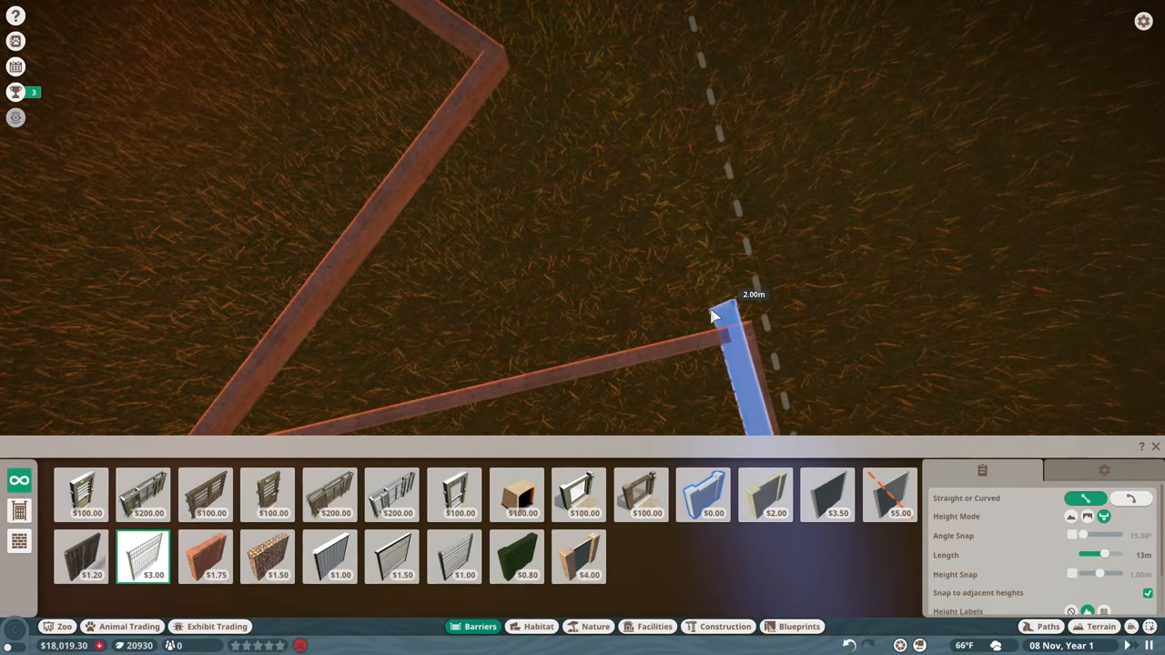
mouse_move(705, 223)
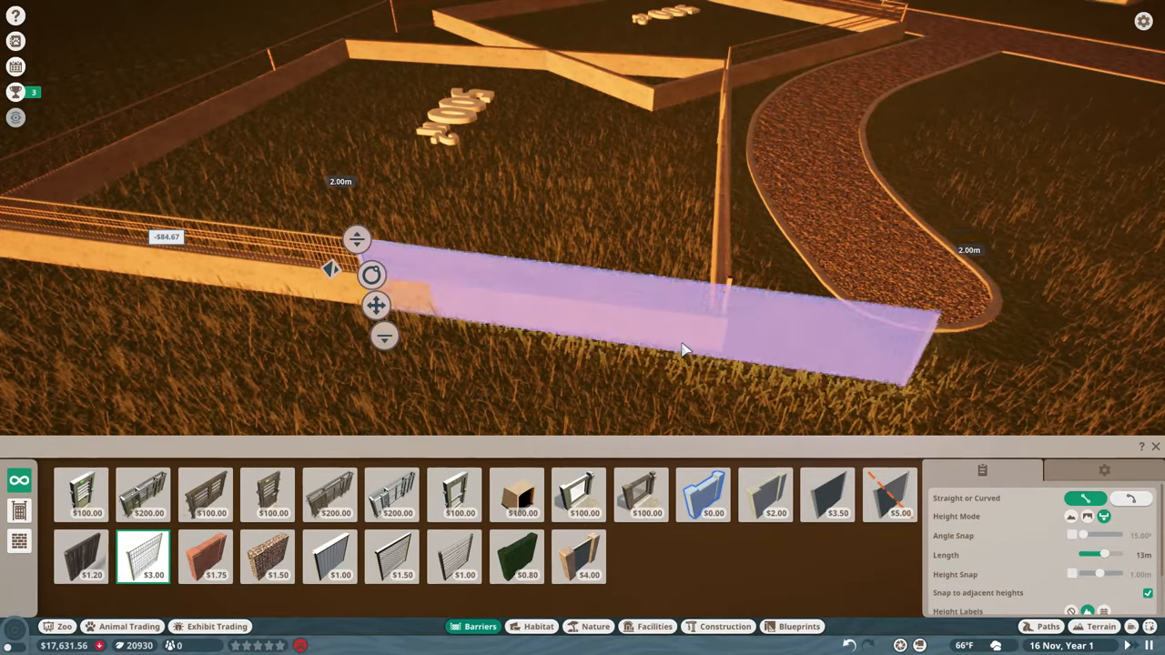
Step: Place further mesh fence segments along the outline toward the path
left_click(682, 351)
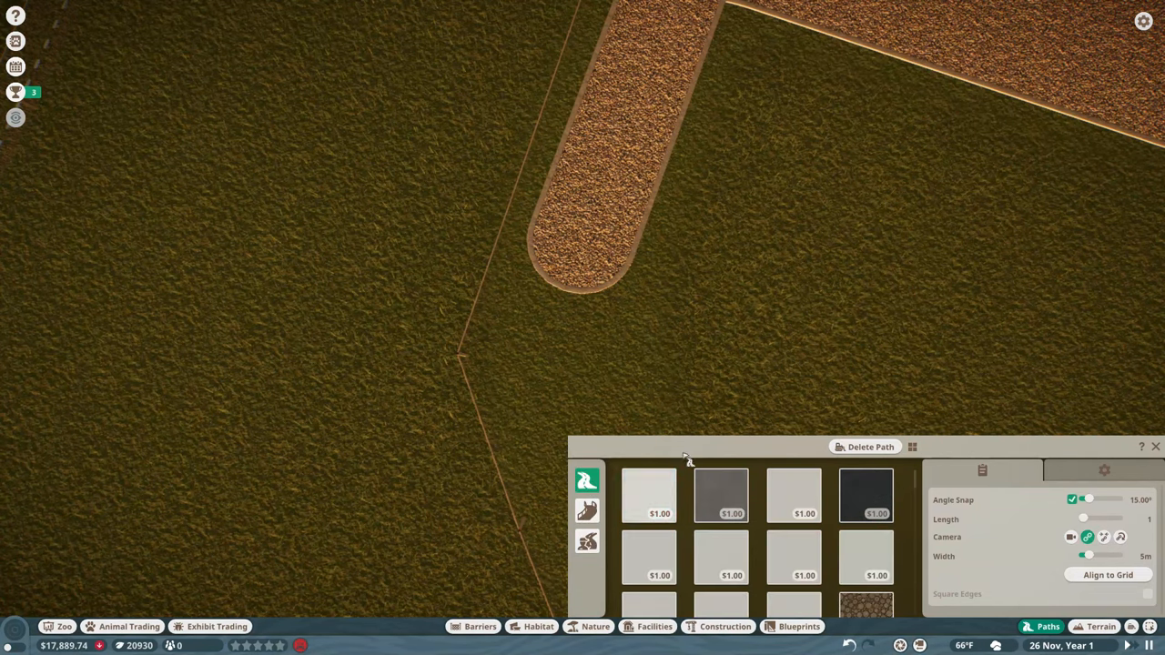
left_click(647, 495)
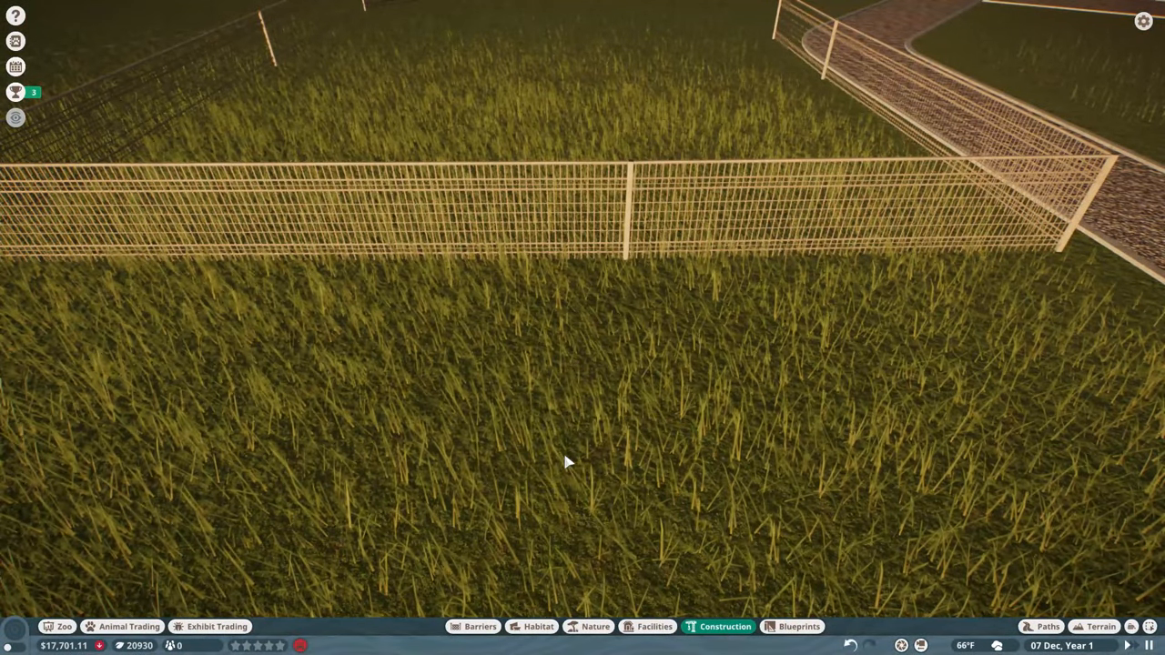
Step: Place the $1,000 staff facility building against the habitat fence
left_click(725, 626)
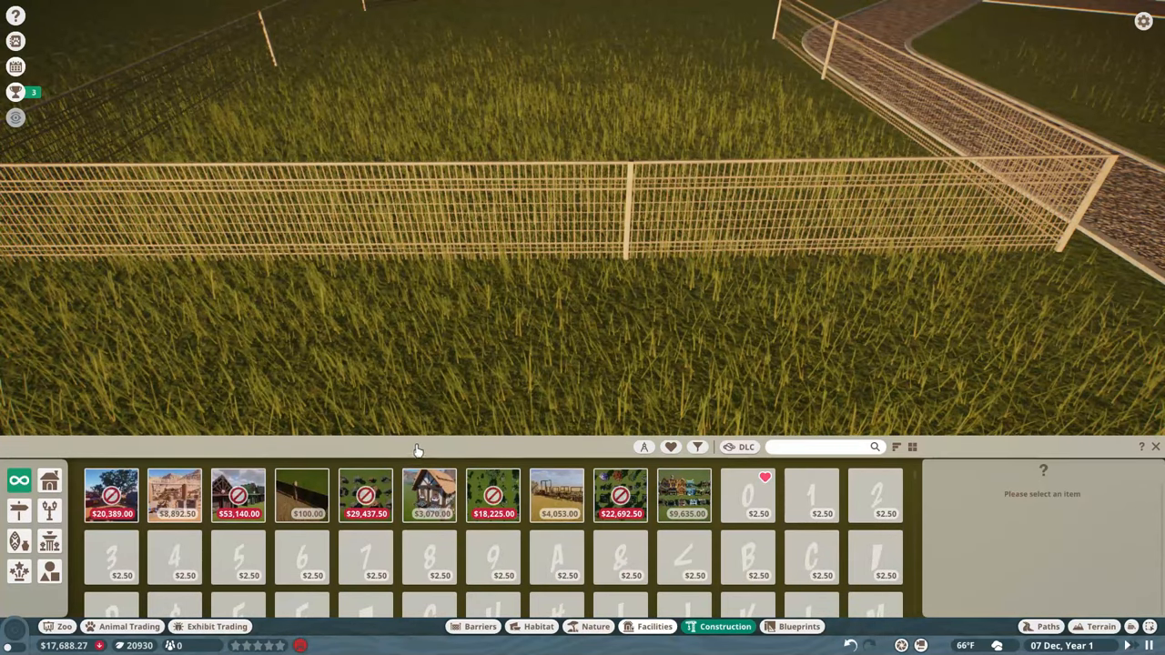
left_click(655, 626)
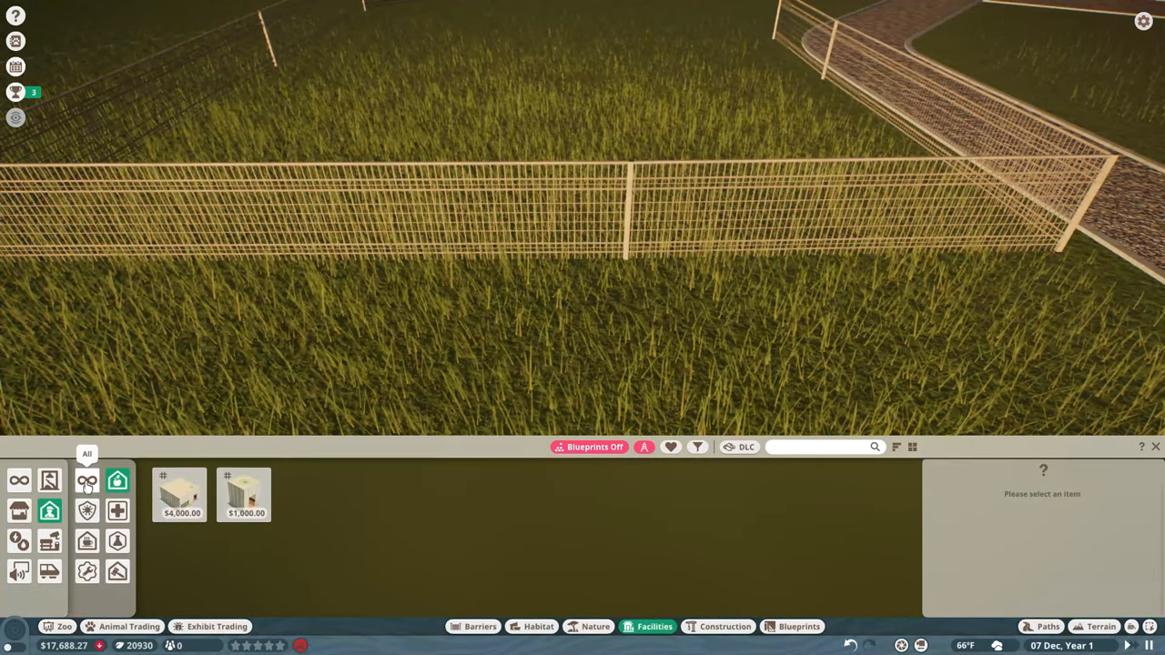
left_click(245, 494)
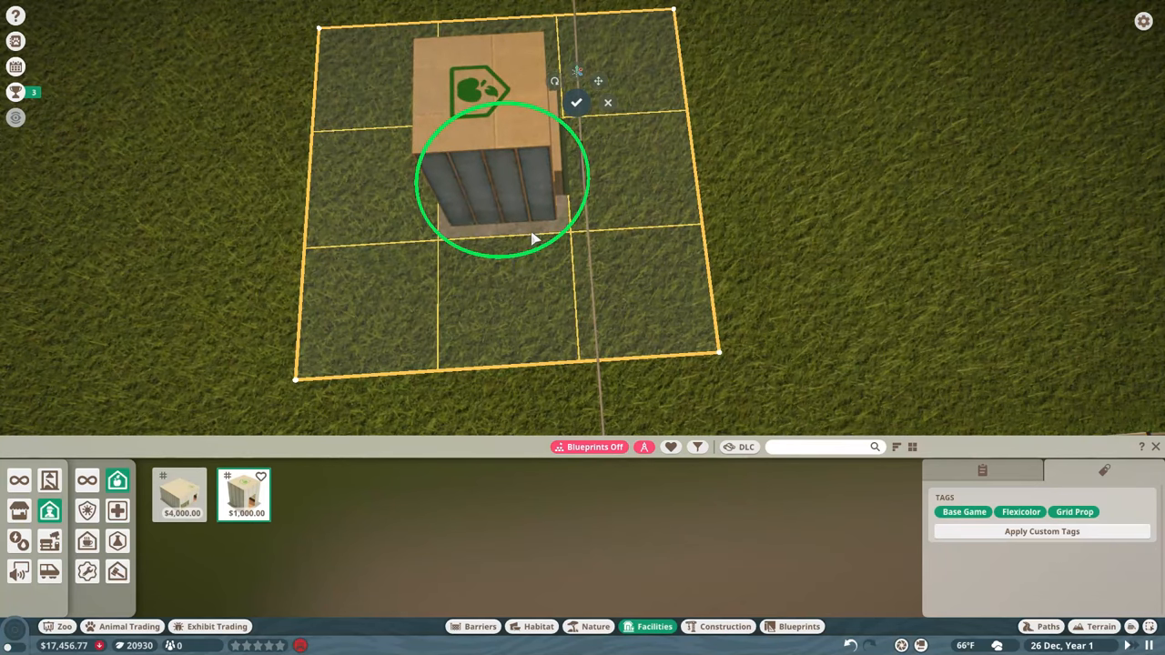
mouse_move(549, 249)
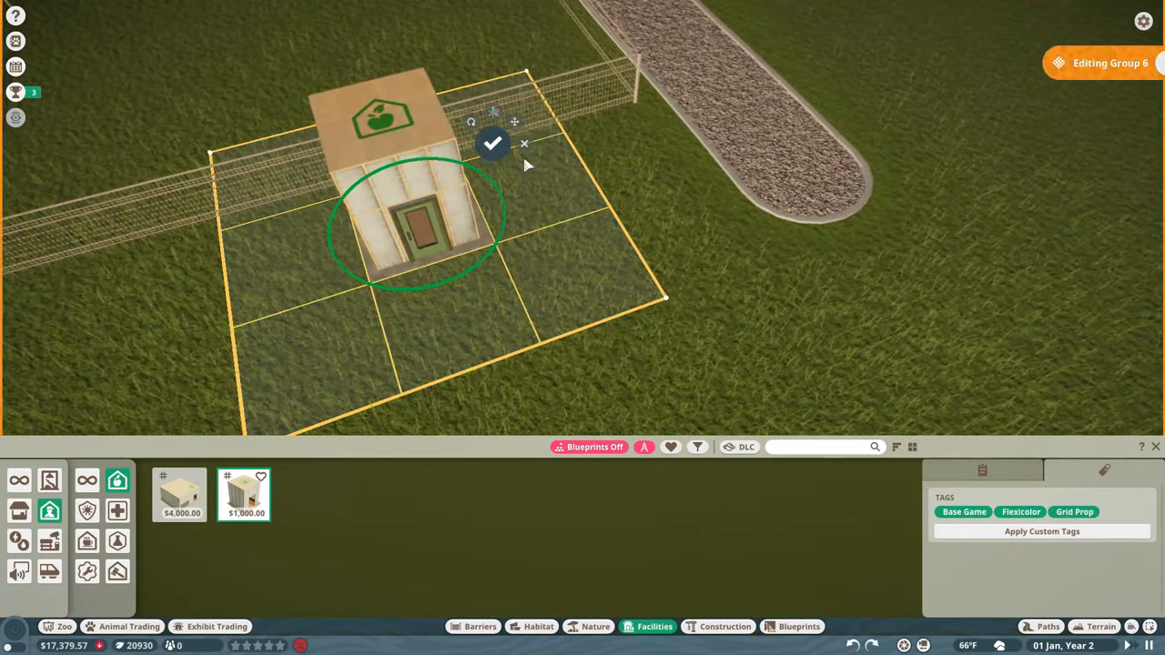
left_click(492, 144)
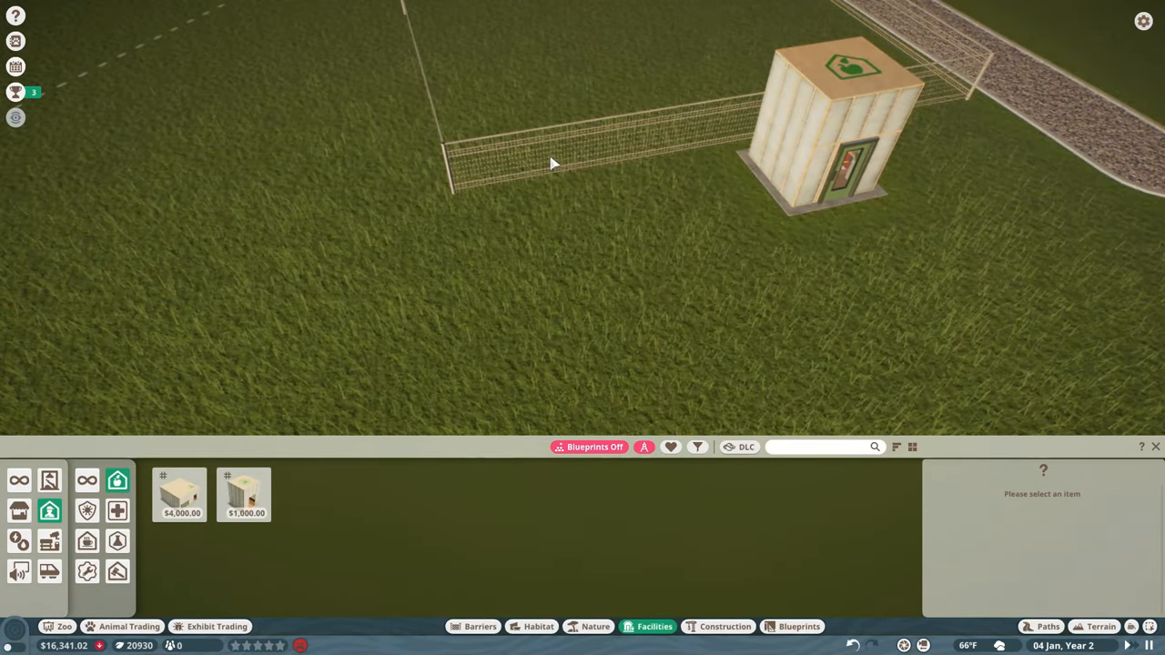
Step: Set a $100 habitat gate into the fence next to the keeper building
left_click(479, 626)
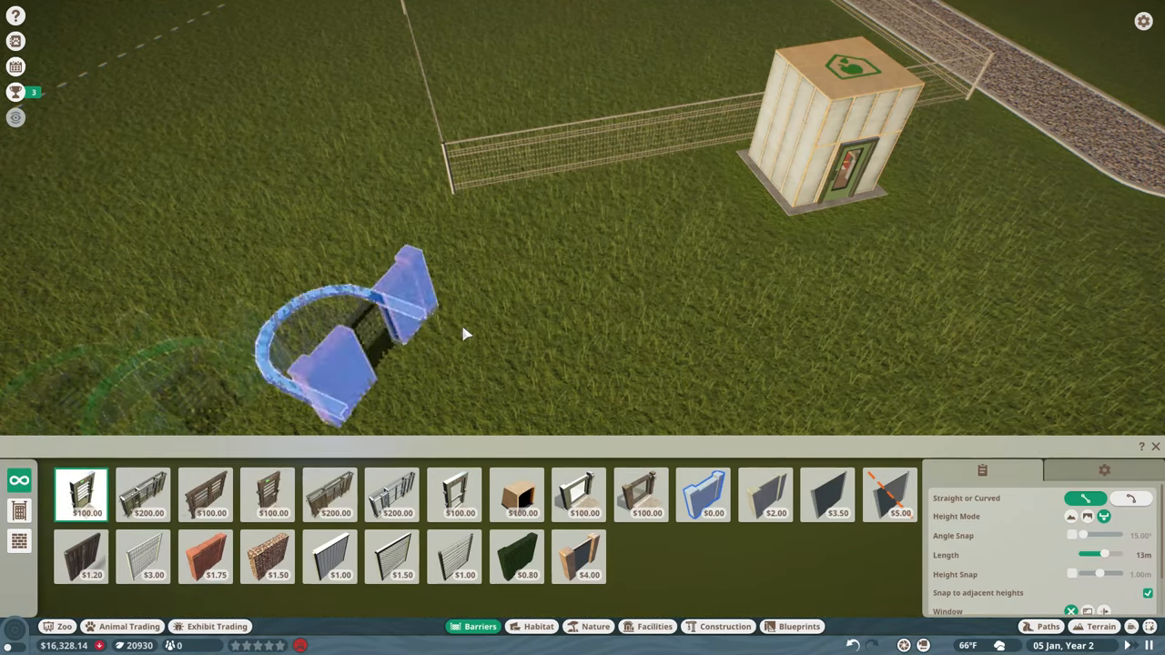
left_click(646, 173)
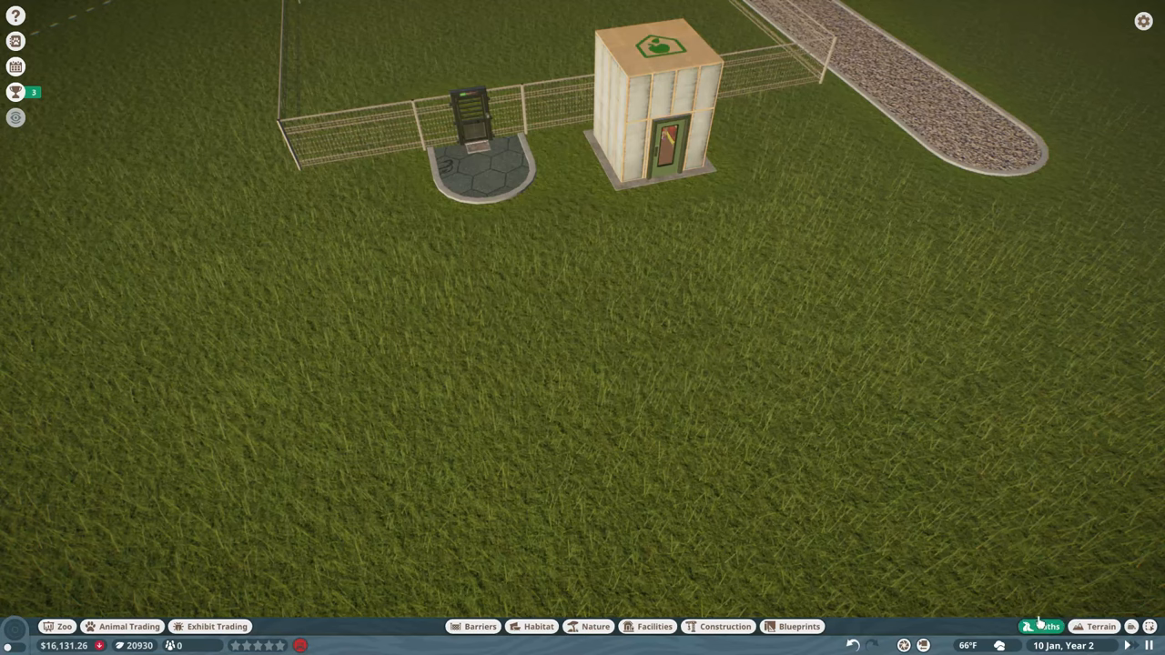
Step: Draw a gravel path extension running alongside the habitat fence
left_click(1047, 626)
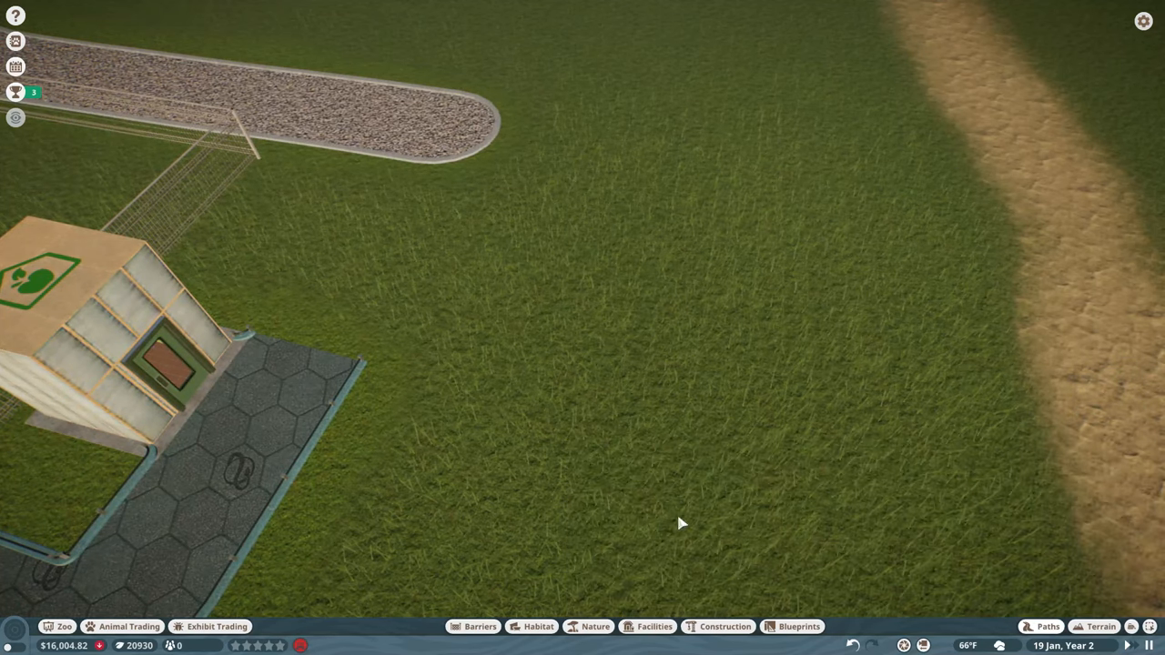
left_click(1048, 626)
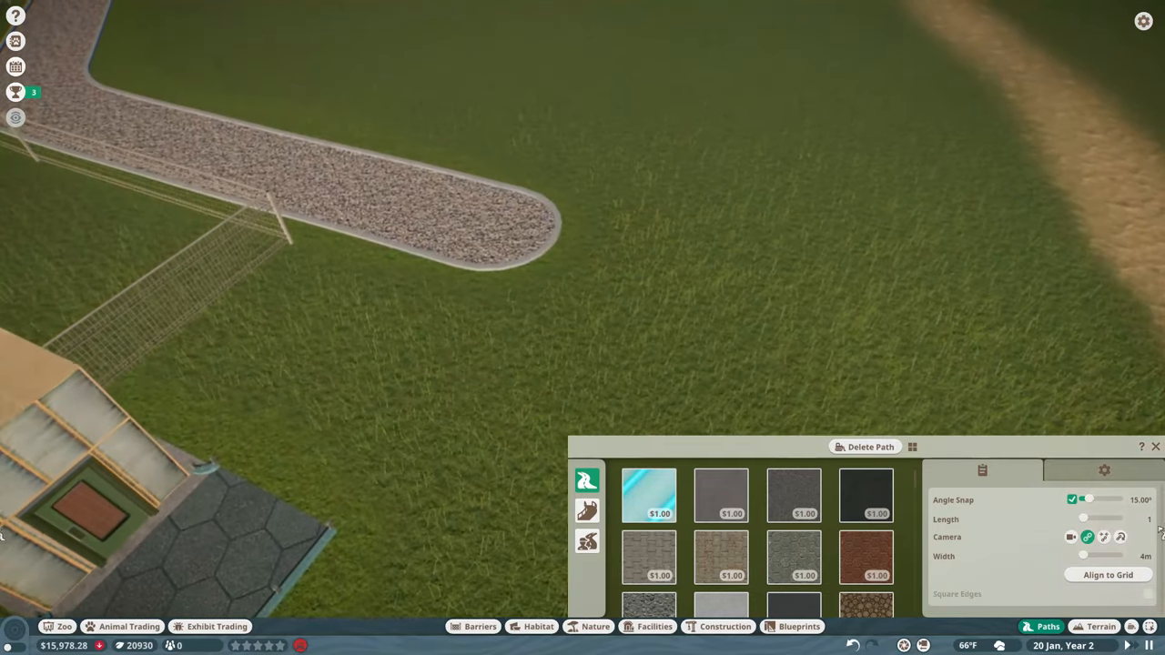
left_click_drag(1082, 556, 1101, 556)
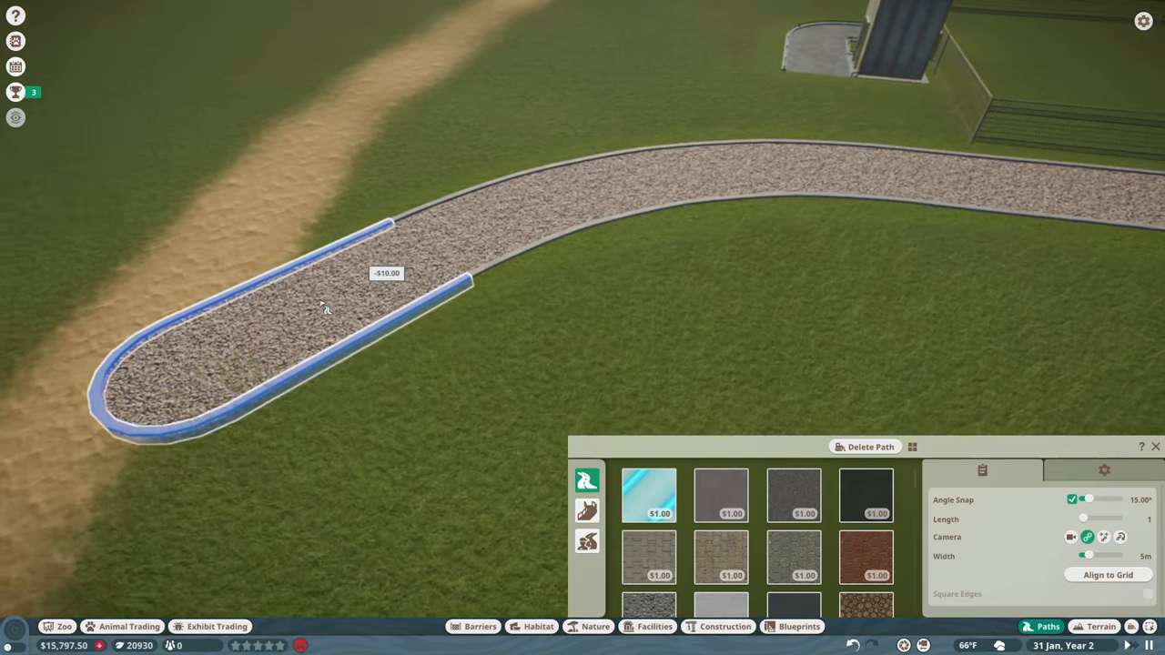
left_click(323, 307)
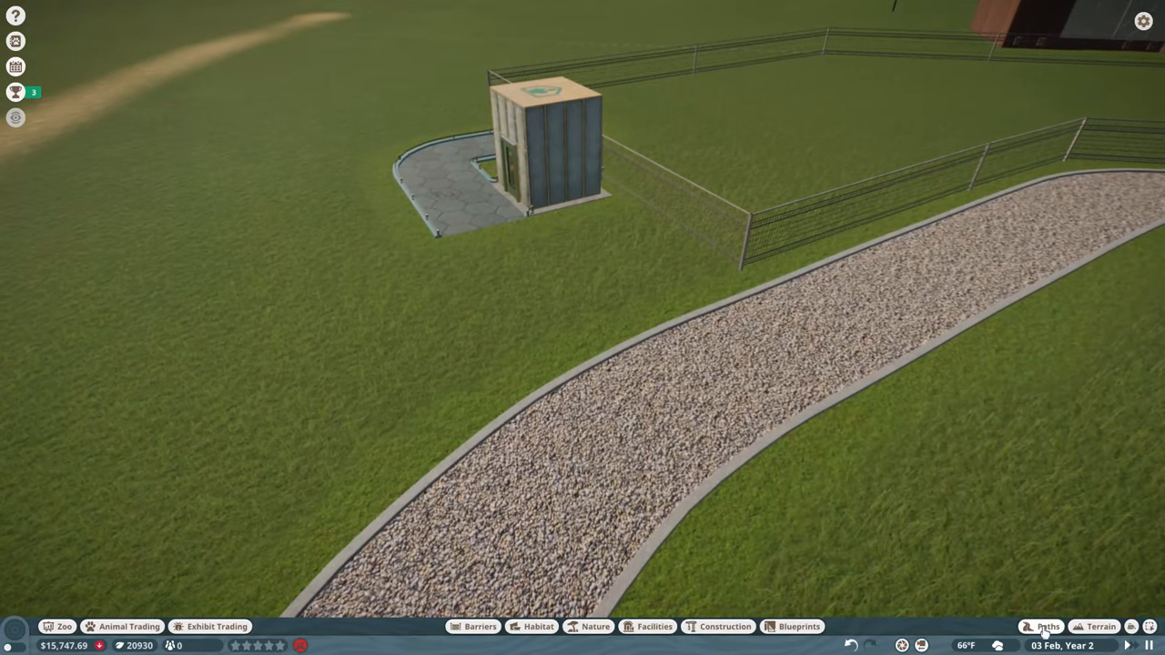
Step: Add the remaining fence sections to close the enclosure beside the path
left_click(1047, 626)
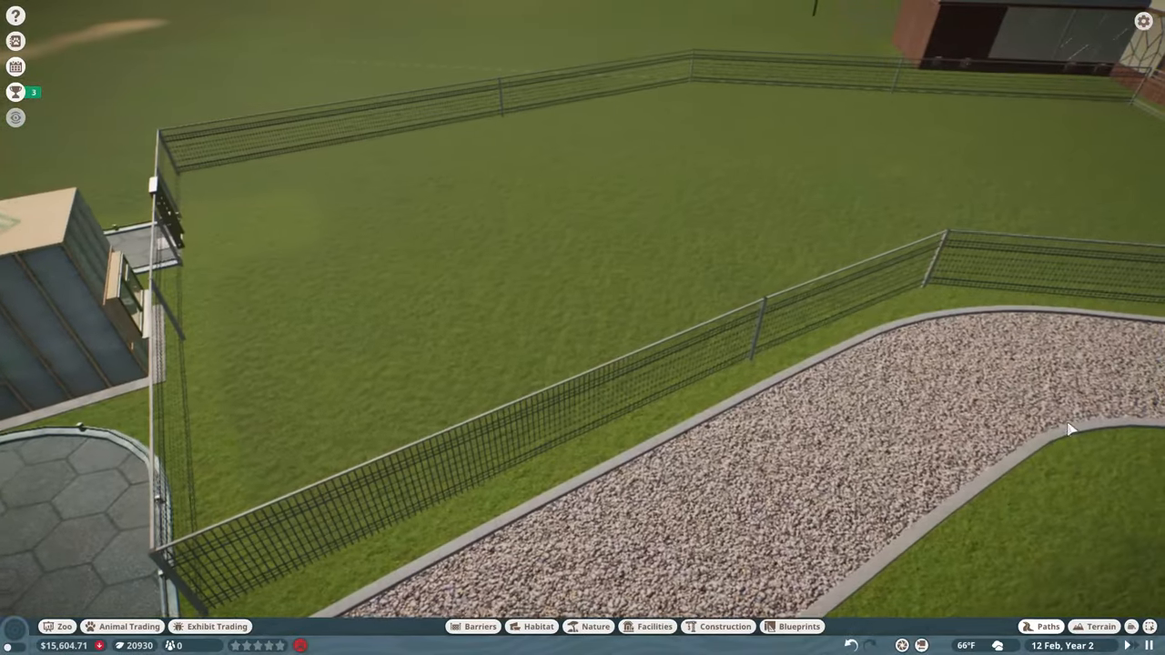
Step: Relocate both stored clouded leopards to Habitat 1 and check the habitat details
left_click(121, 626)
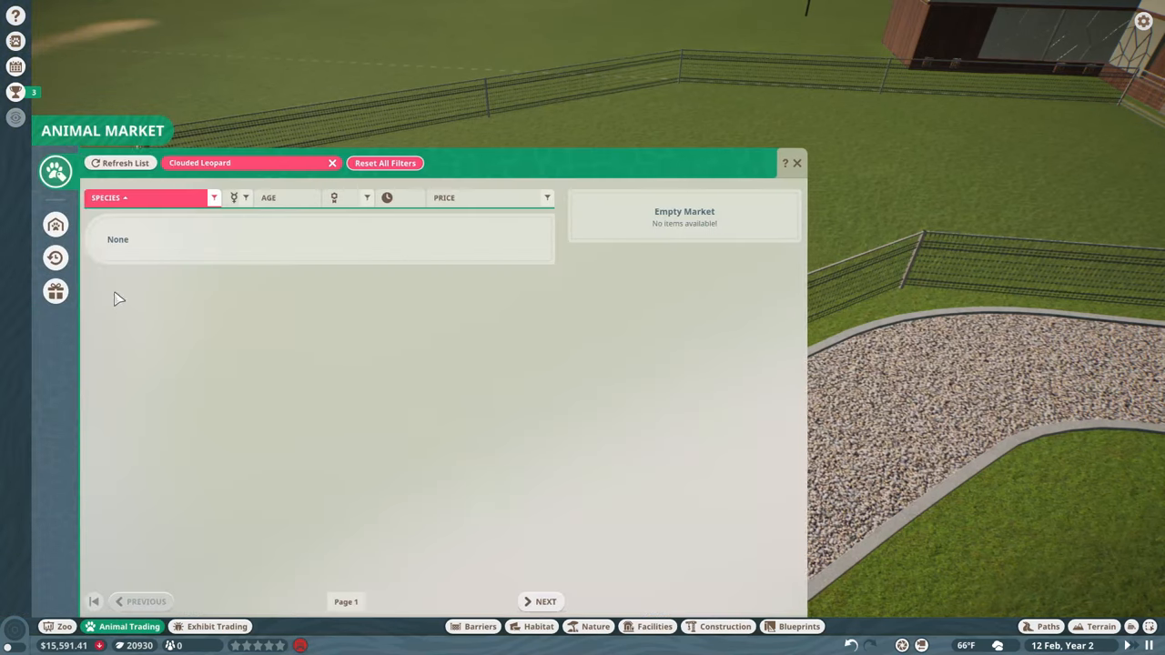
left_click(55, 225)
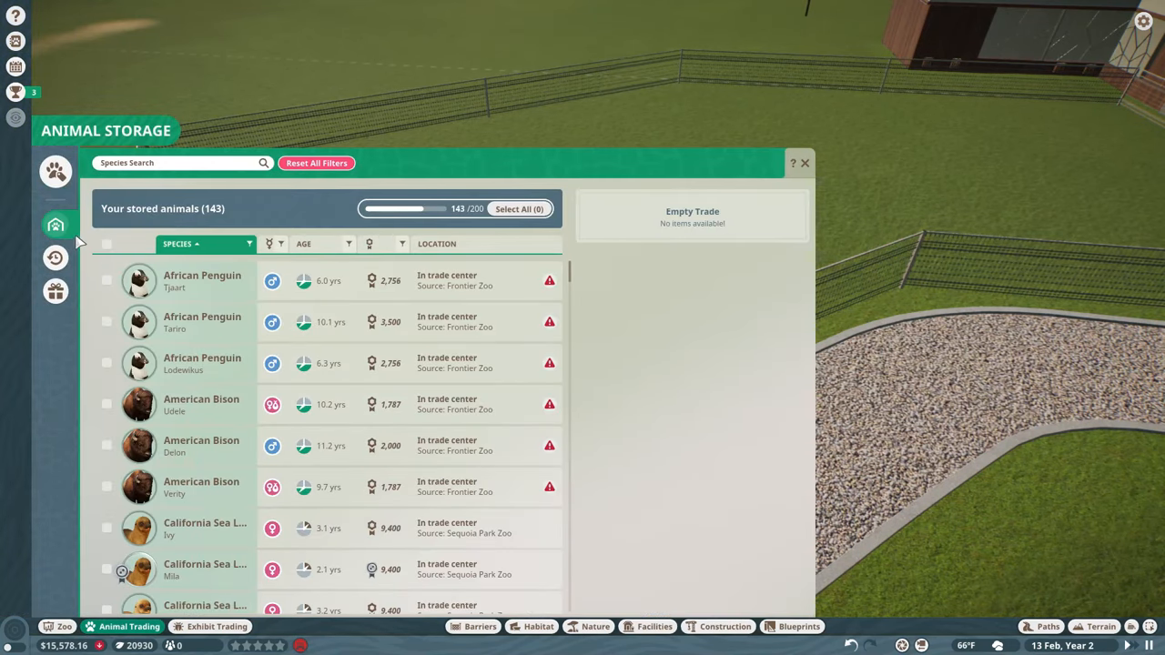
mouse_move(227, 164)
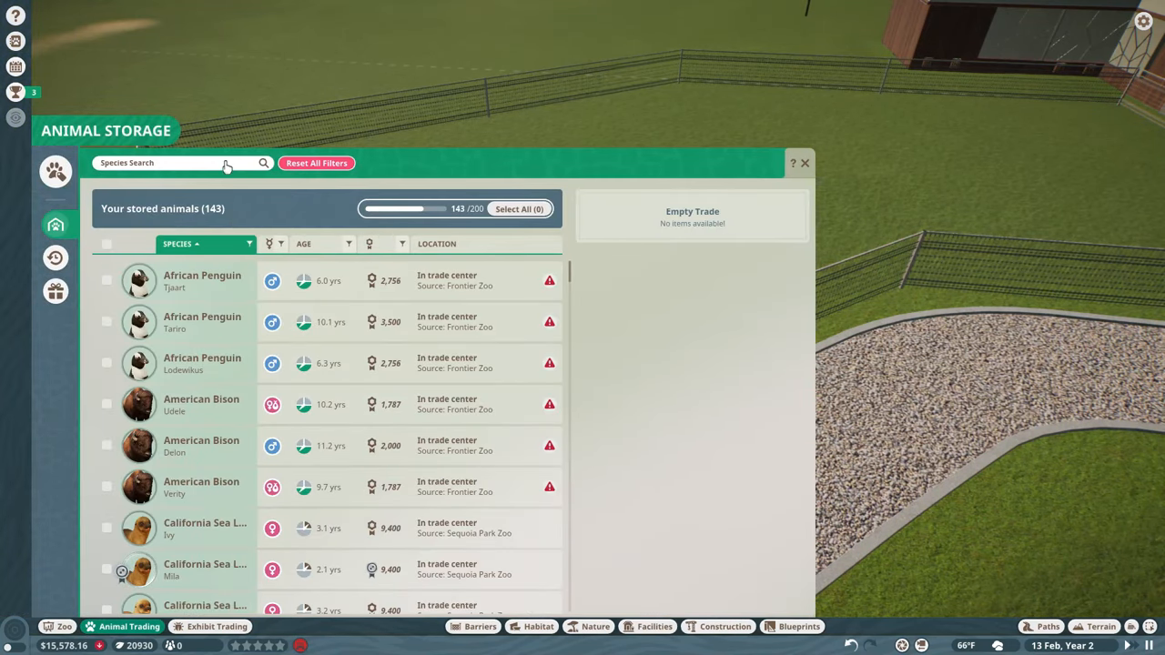
type("Clo")
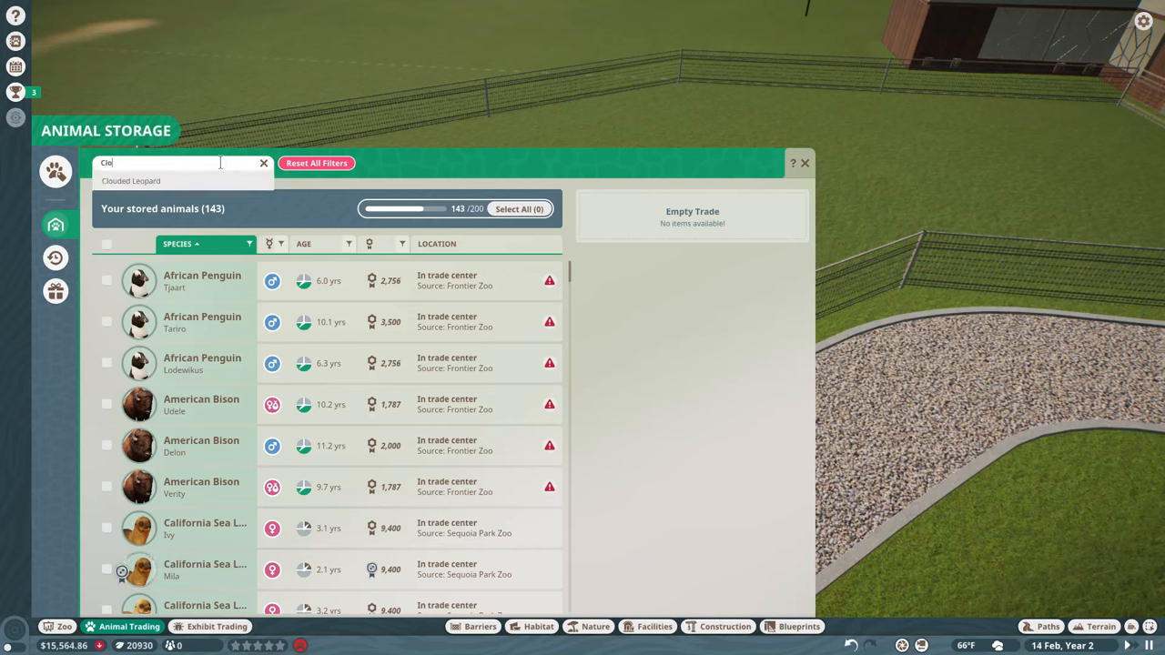
type("uded")
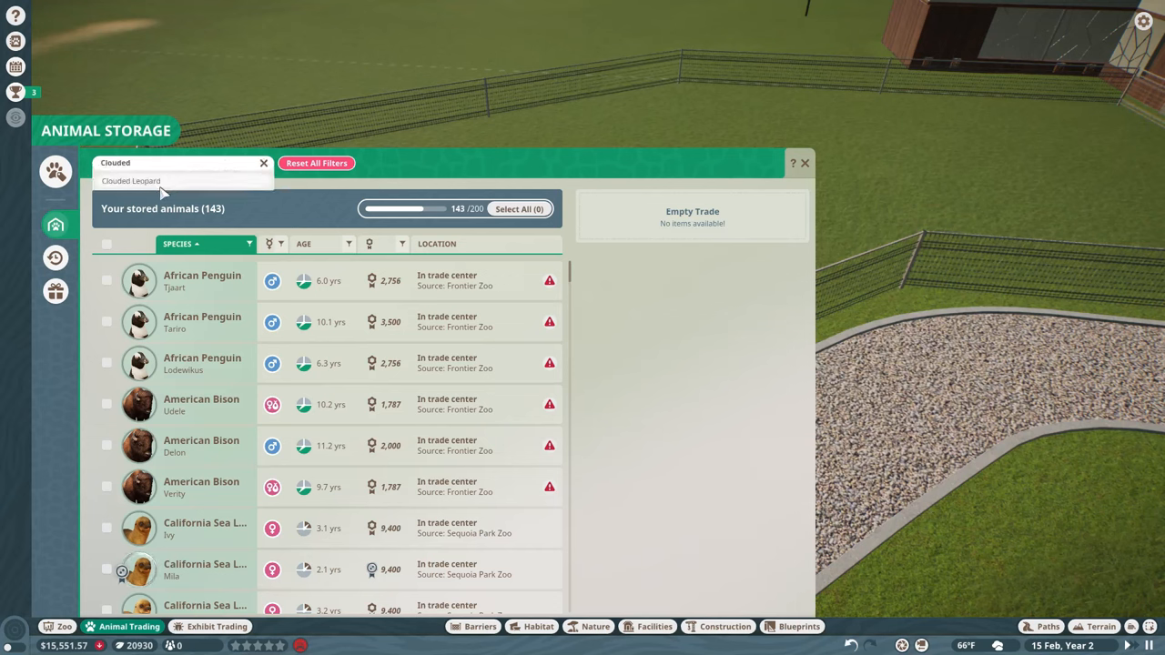
left_click(131, 180)
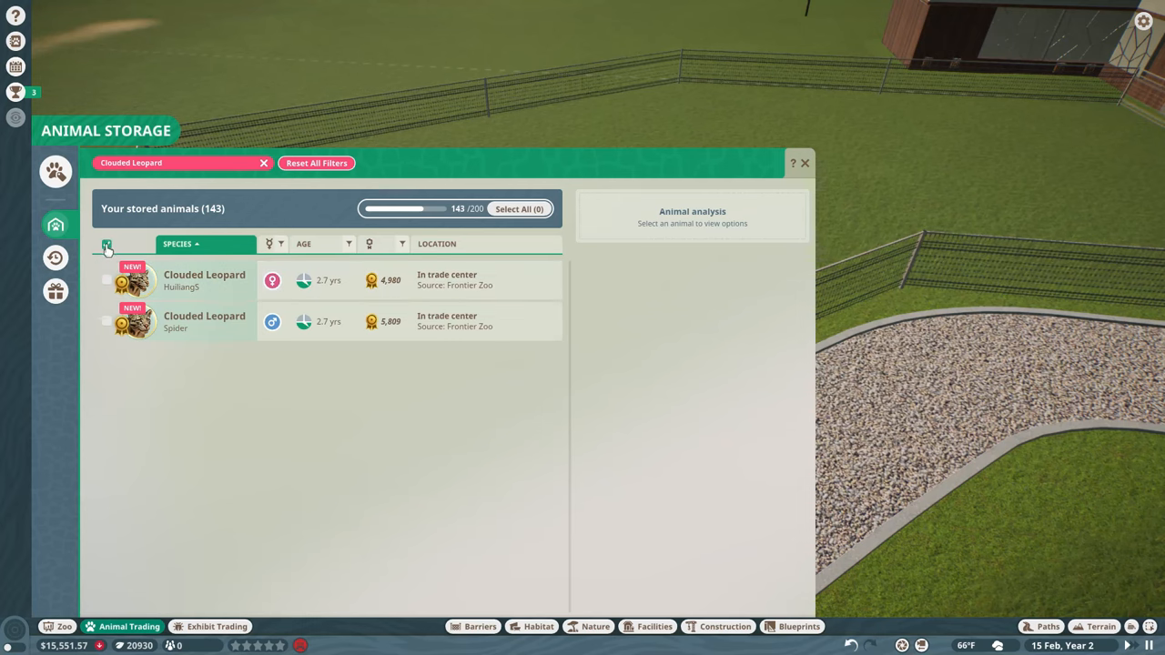
left_click(107, 243)
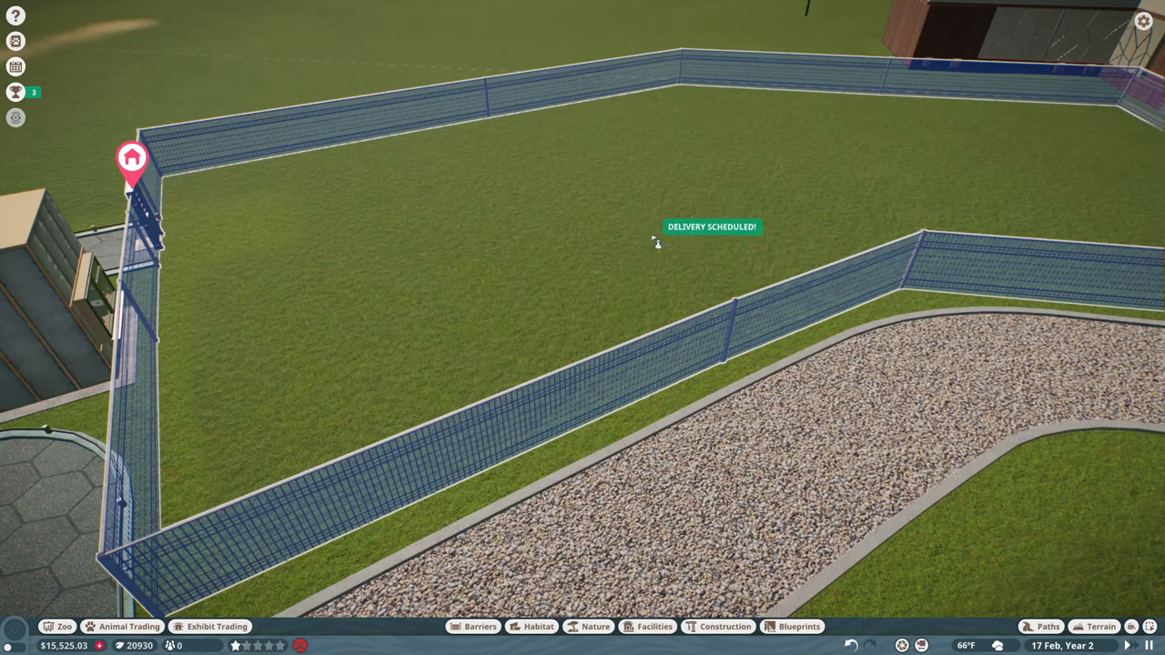
left_click(121, 626)
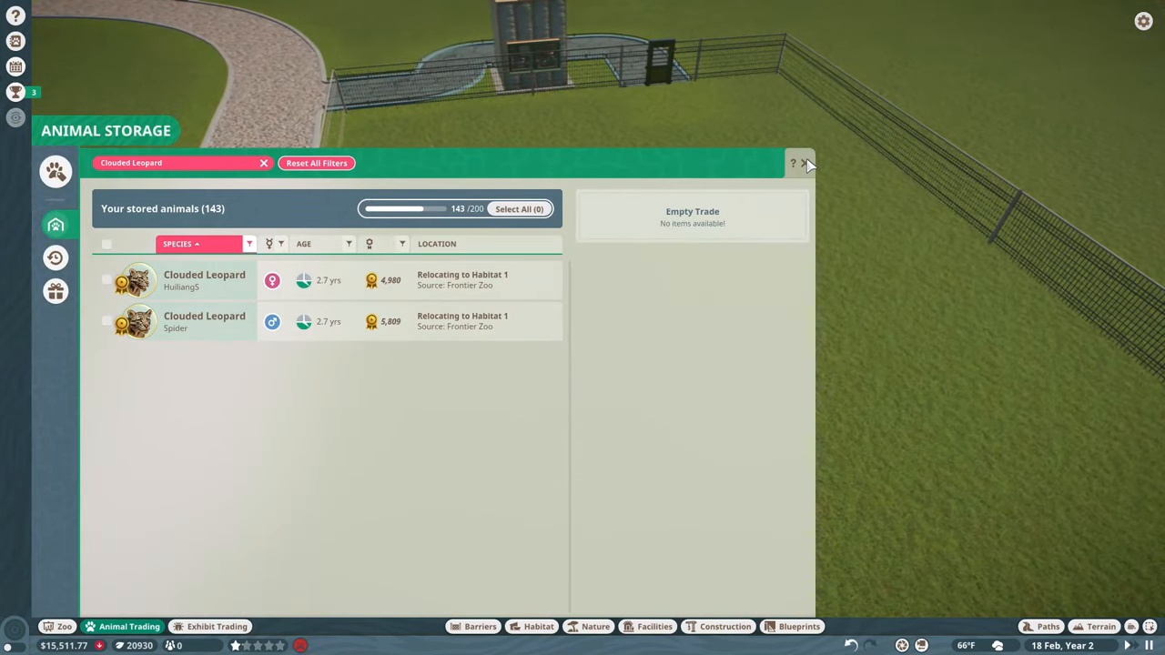
left_click(807, 163)
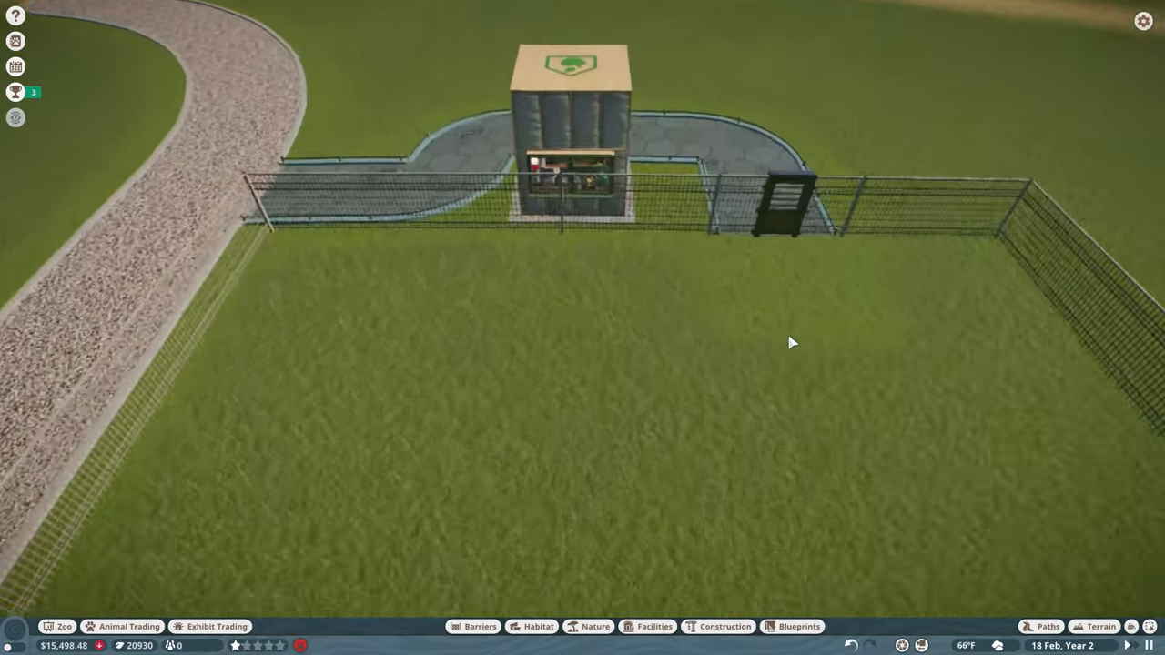
Step: Rename the habitat to 'Clouded Leopards'
left_click(784, 205)
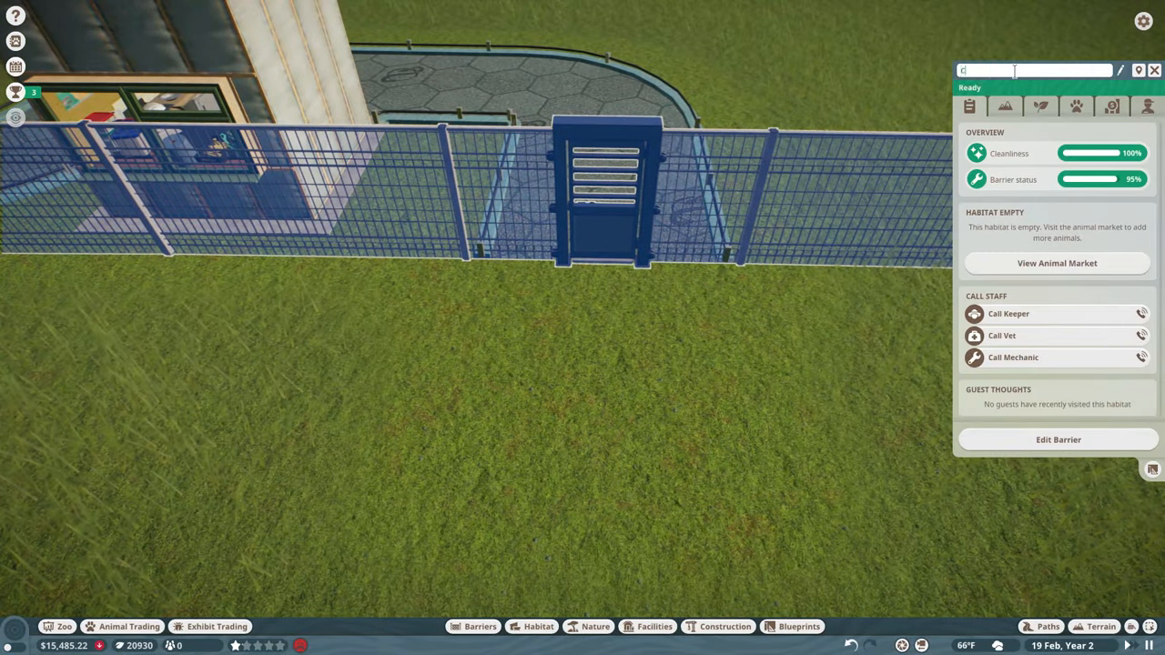
type("Cloudede")
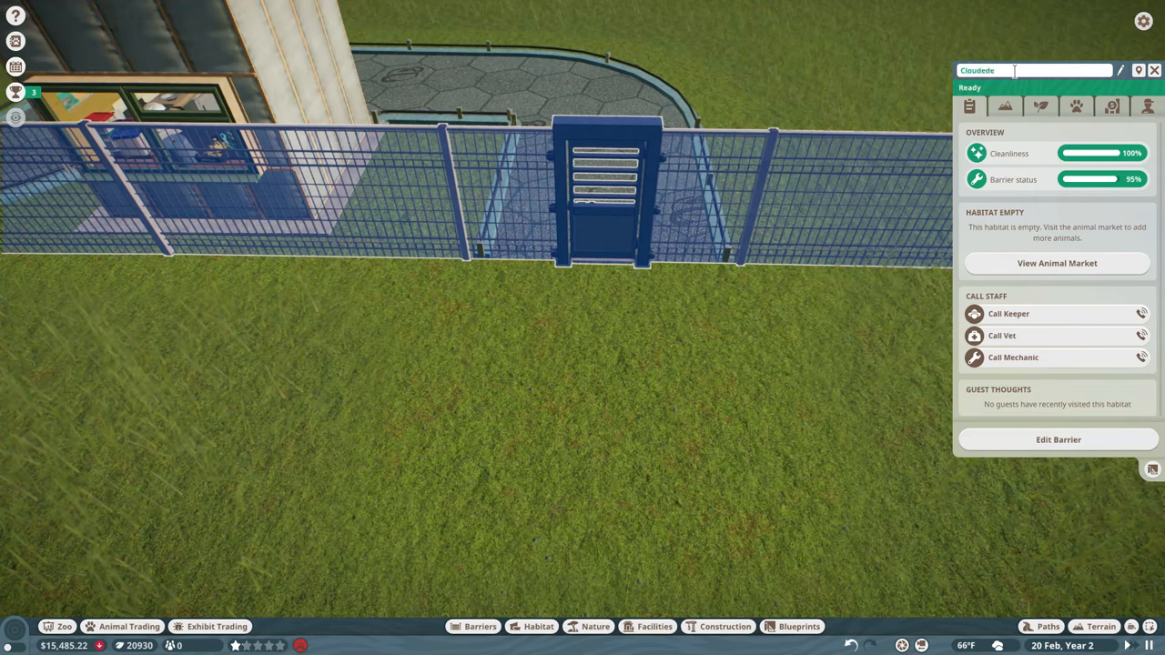
type("Clouded L")
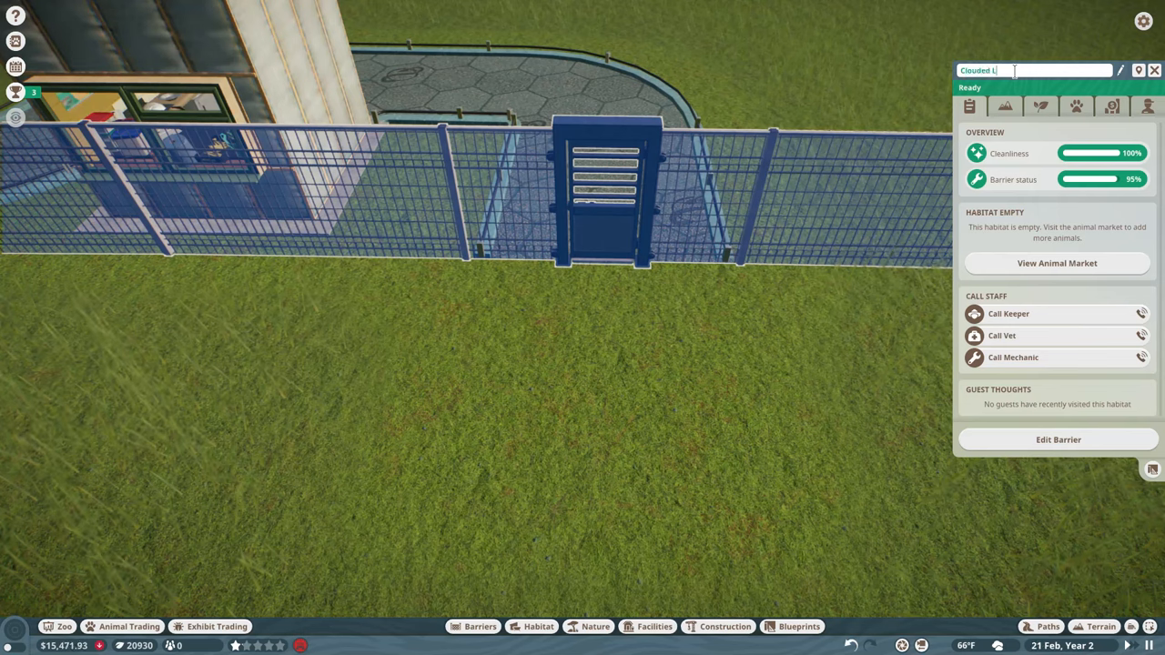
type("eopardd")
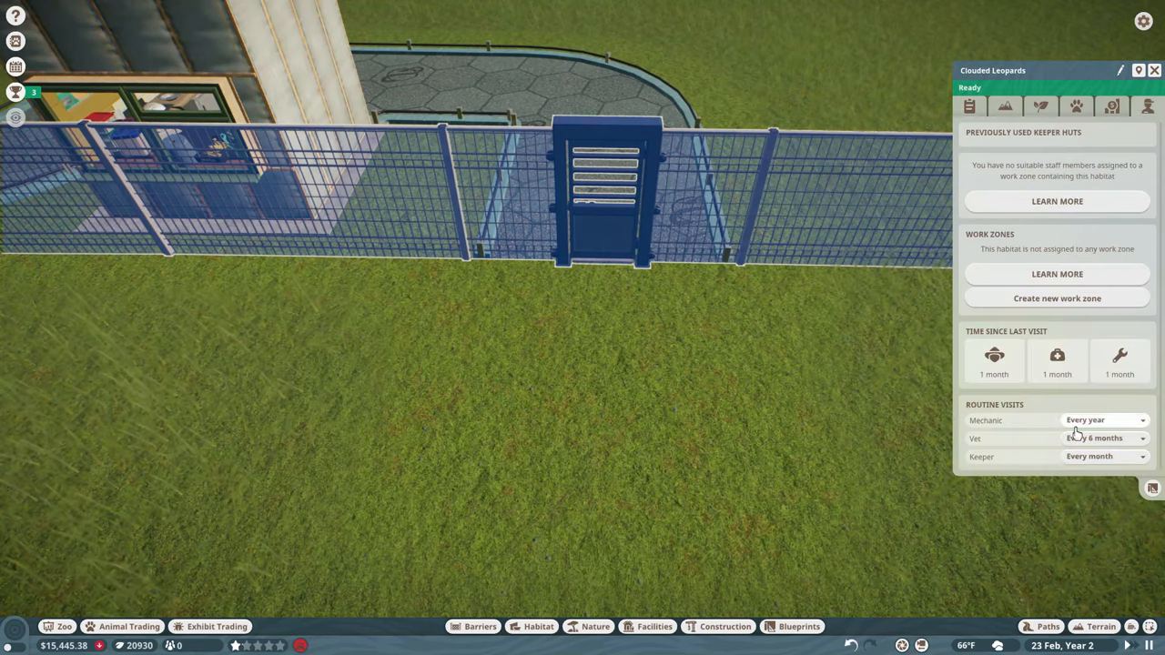
Step: Set mechanic visits to every 3 months and vet visits to every month
left_click(1104, 419)
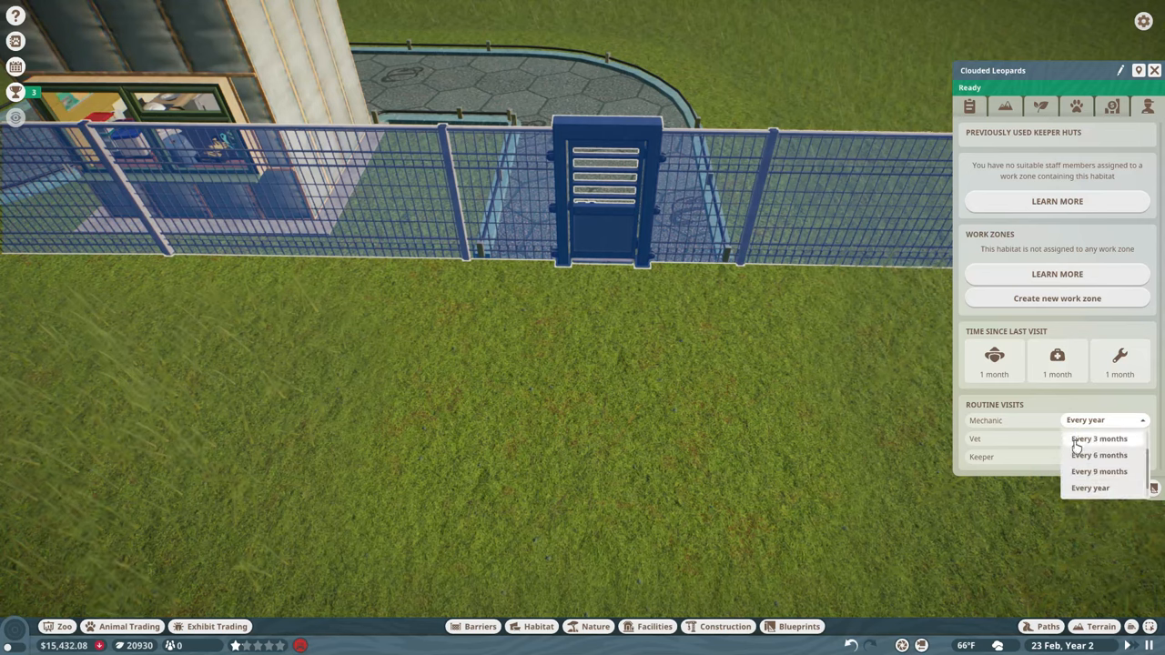
left_click(1099, 438)
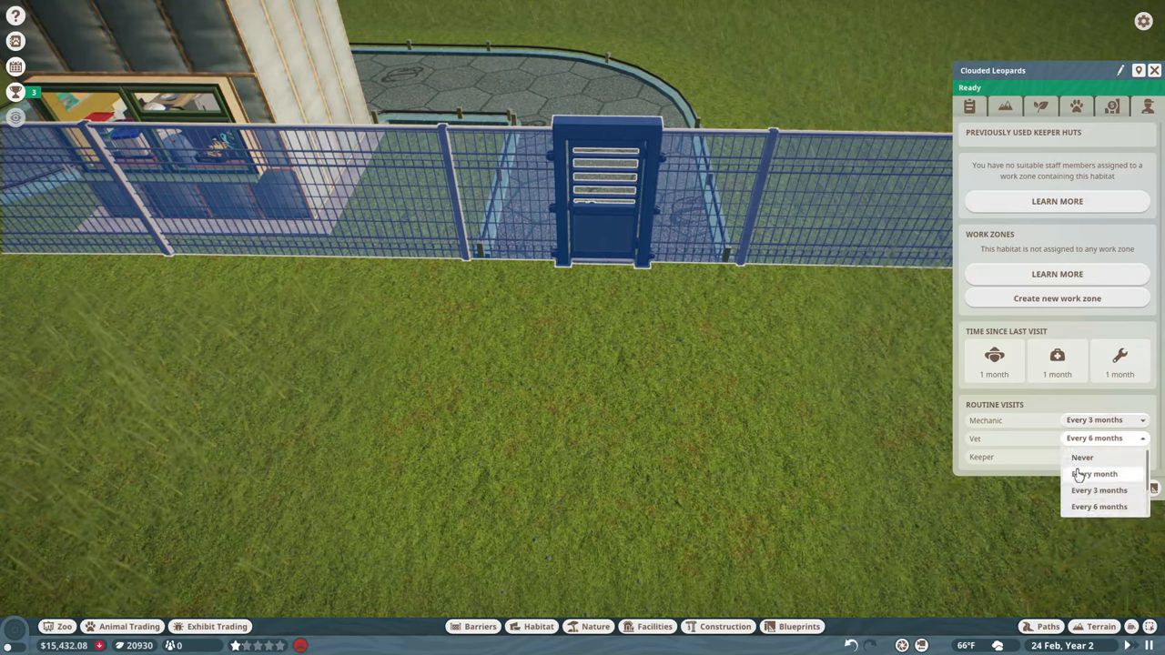
left_click(969, 107)
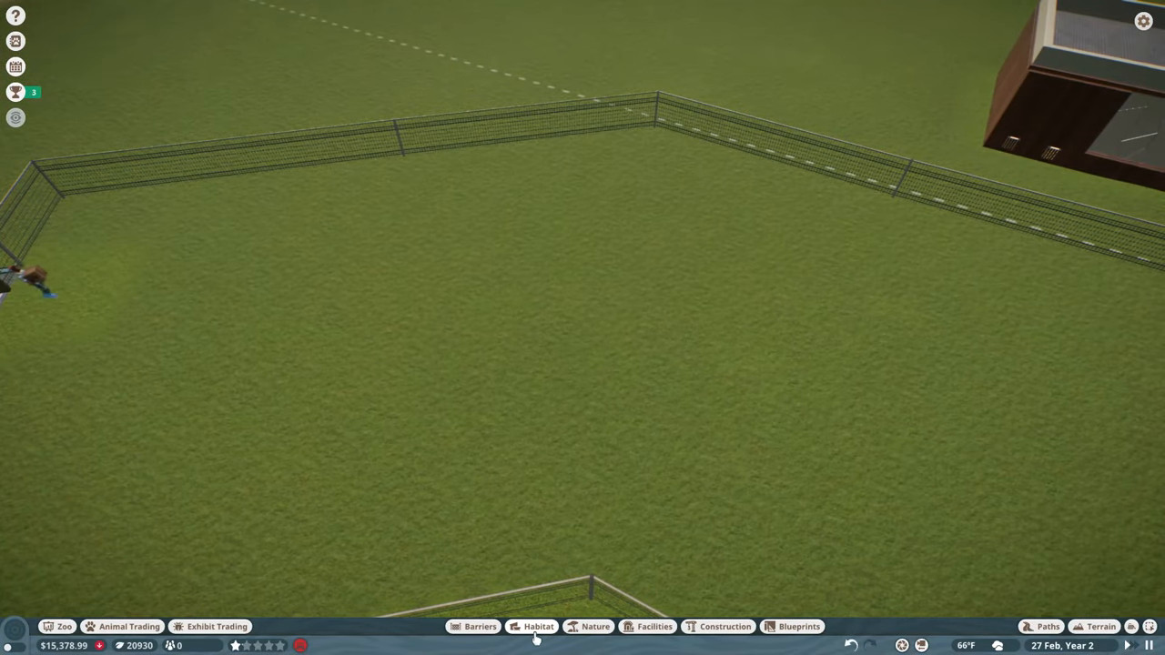
Step: Filter the habitat catalogue to Clouded Leopard species with Blueprints Off
left_click(538, 626)
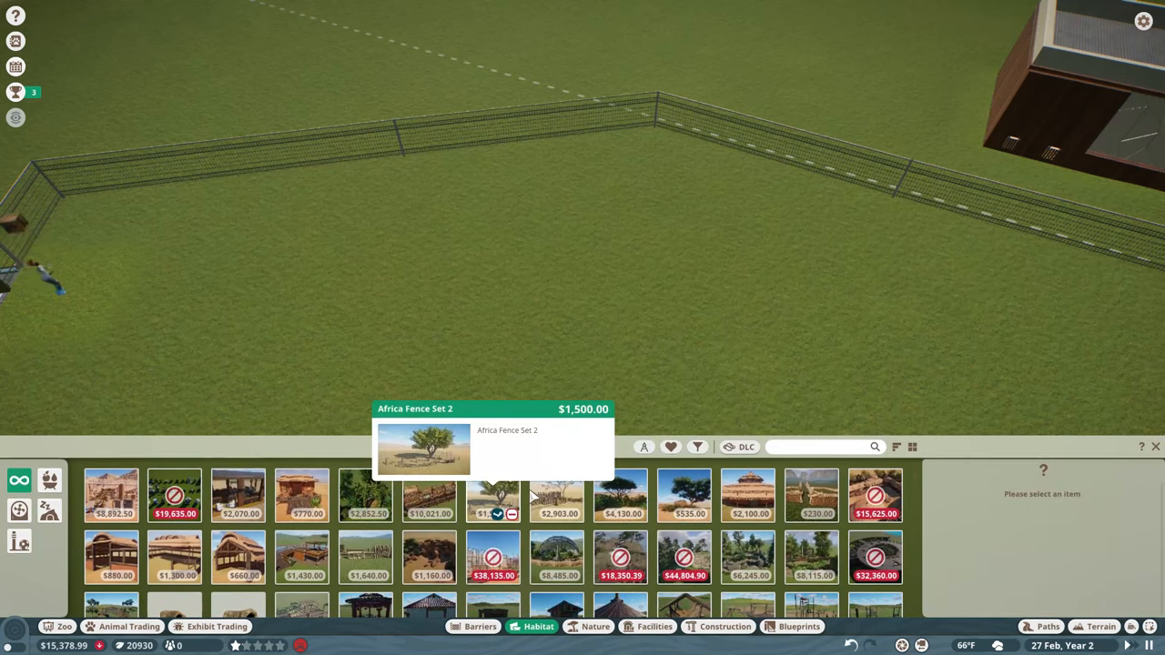
left_click(697, 446)
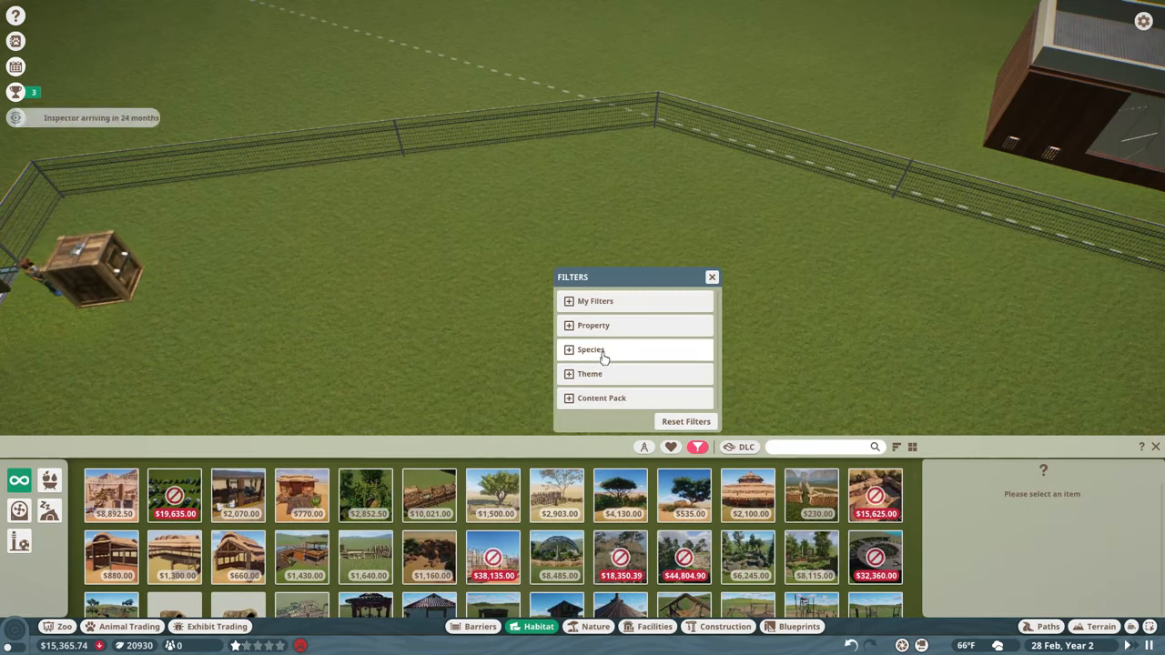
left_click(591, 350)
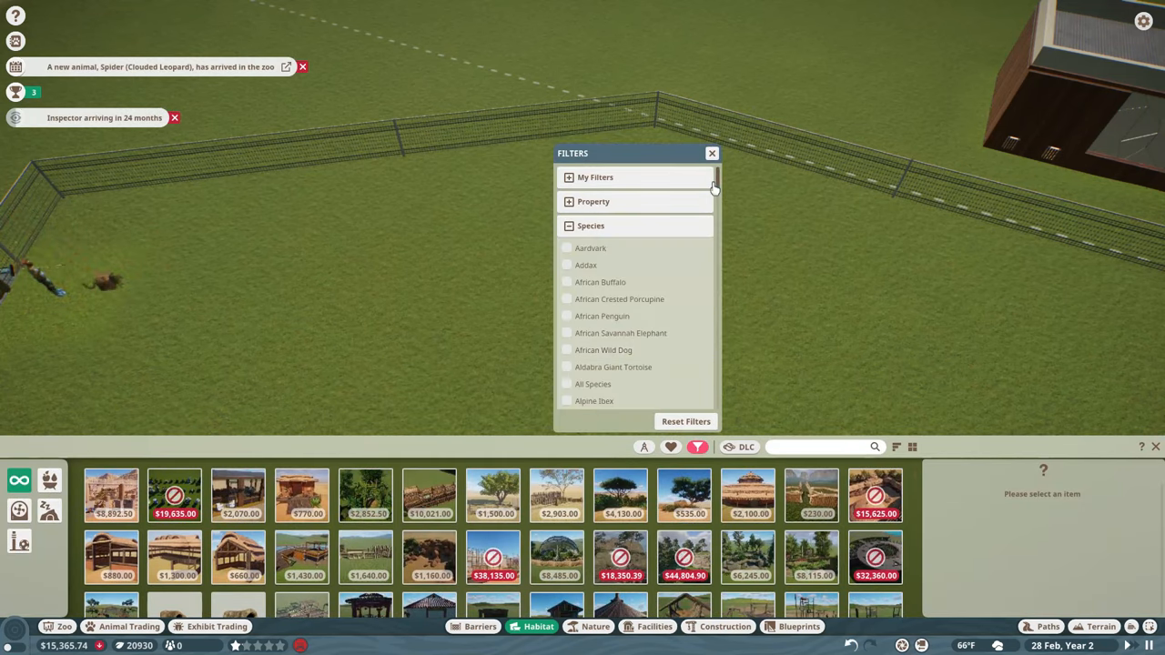
scroll("down", 3)
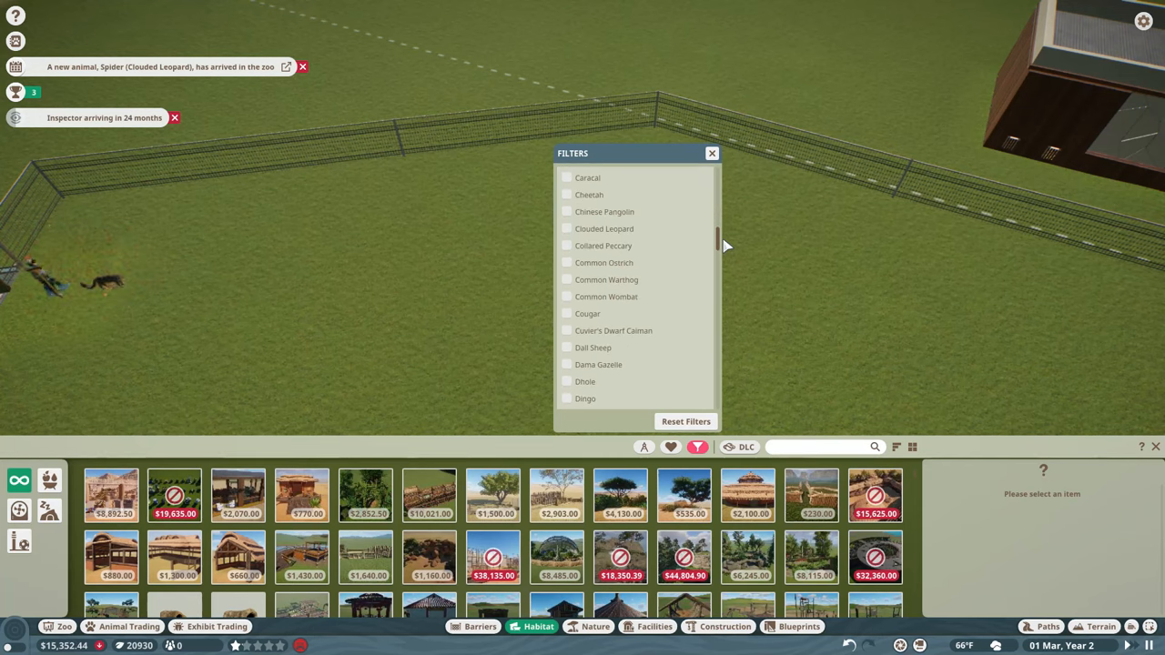
left_click(567, 228)
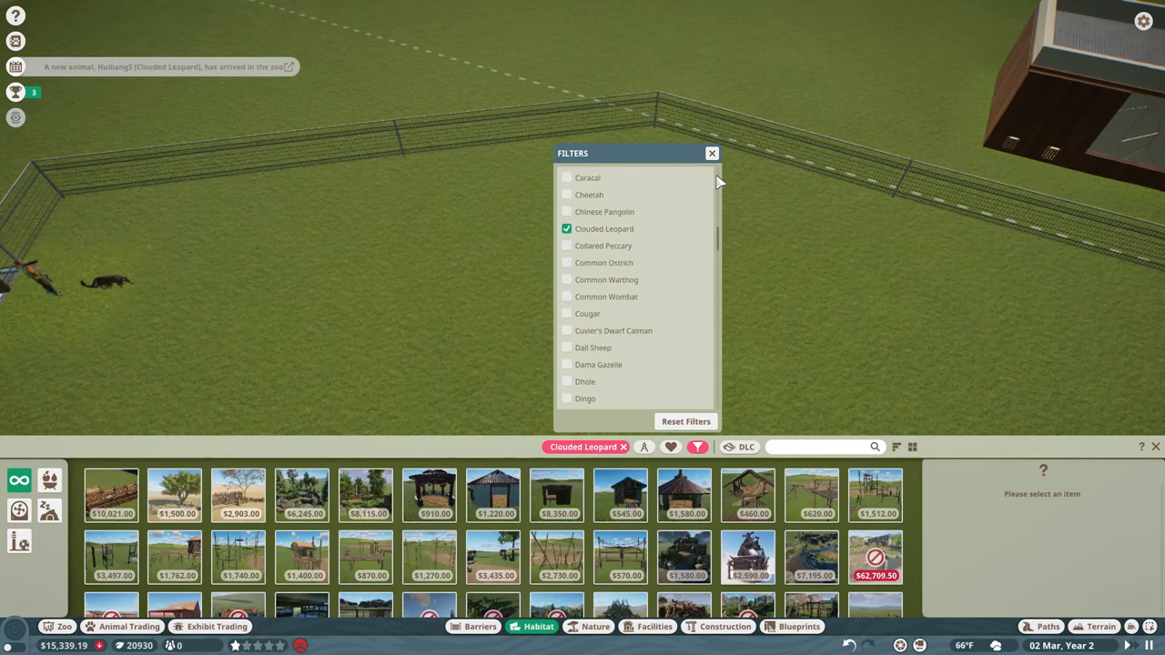
left_click(644, 447)
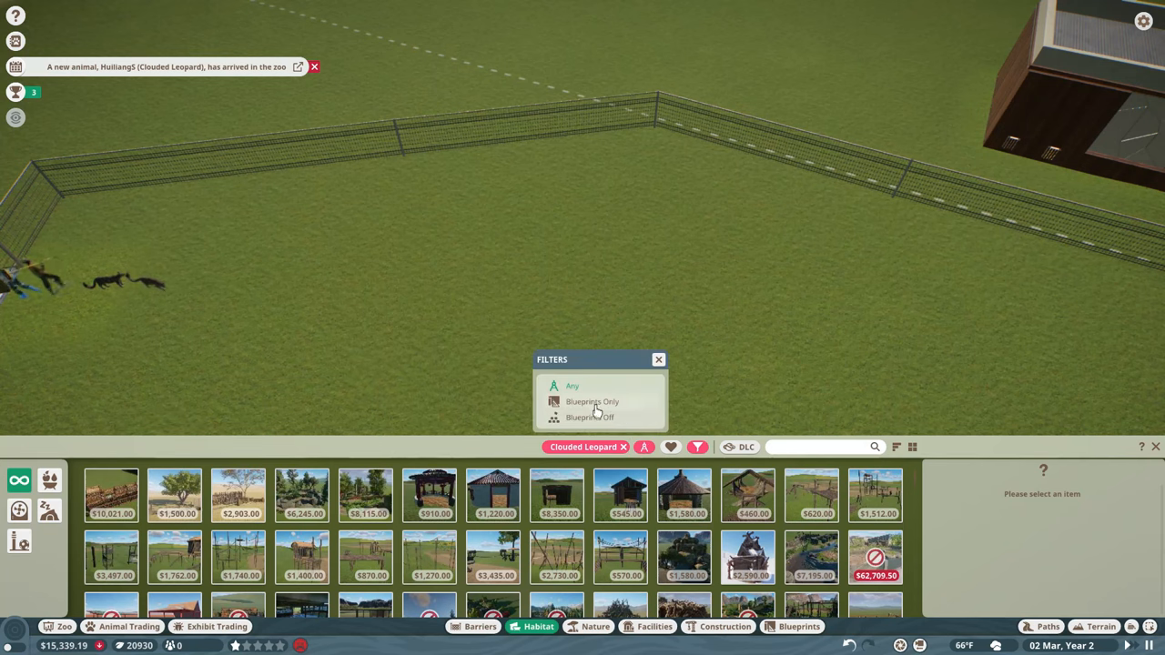
left_click(590, 416)
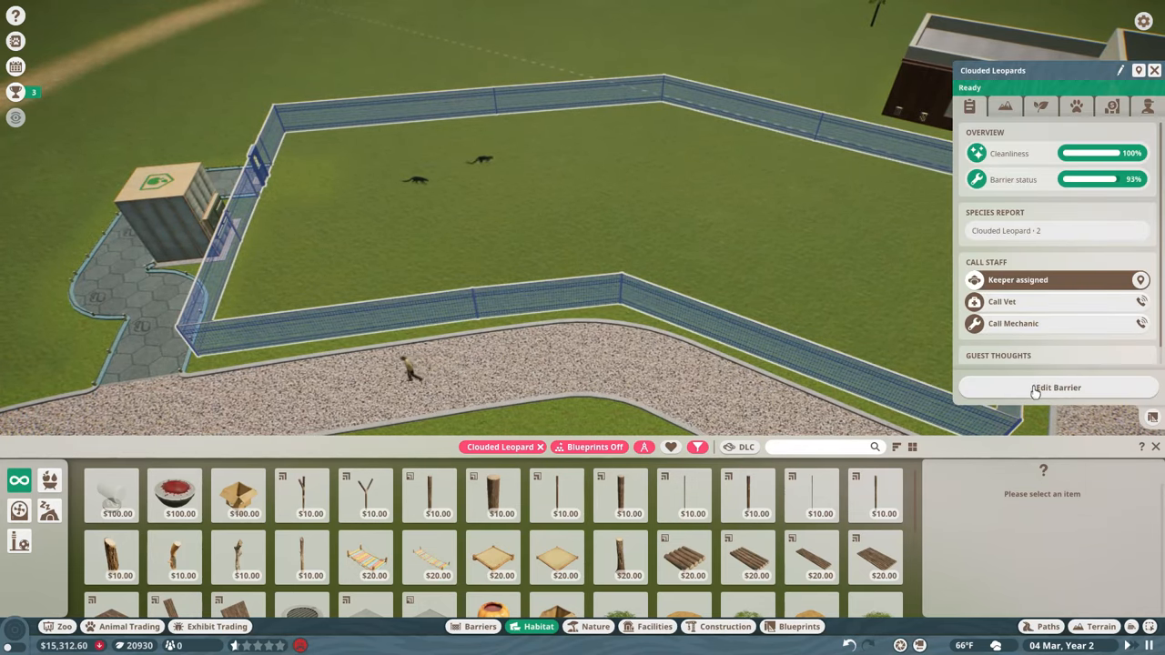
Step: Edit the habitat fence to about 3 m and add a climb-proof top on one side
left_click(1055, 387)
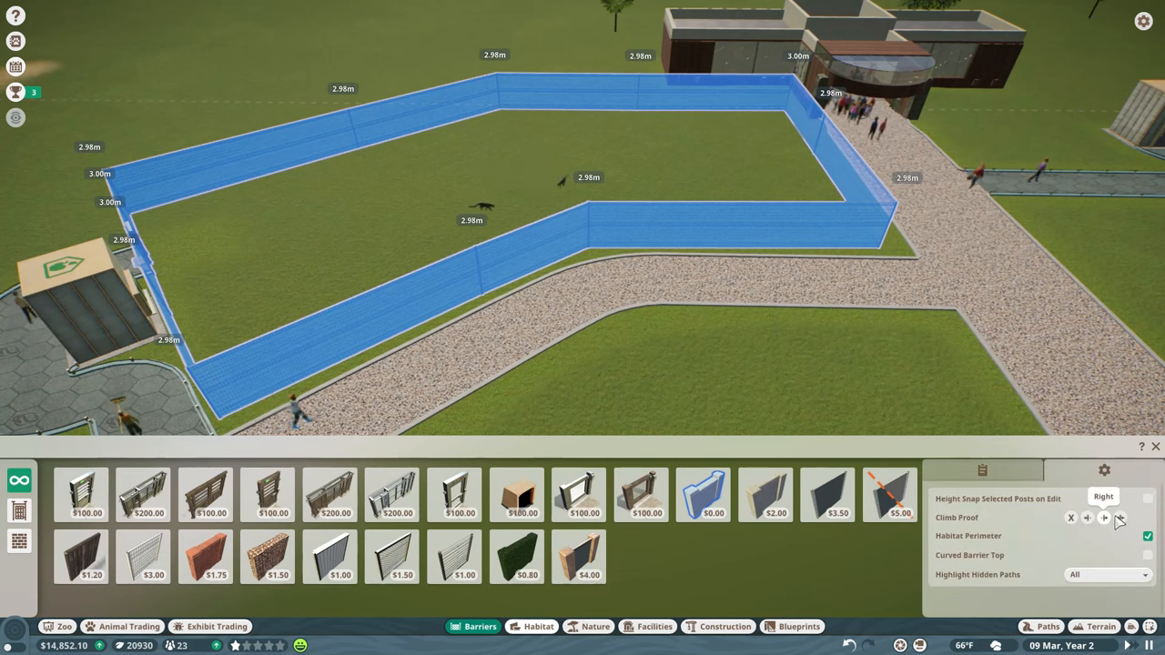
left_click(1120, 517)
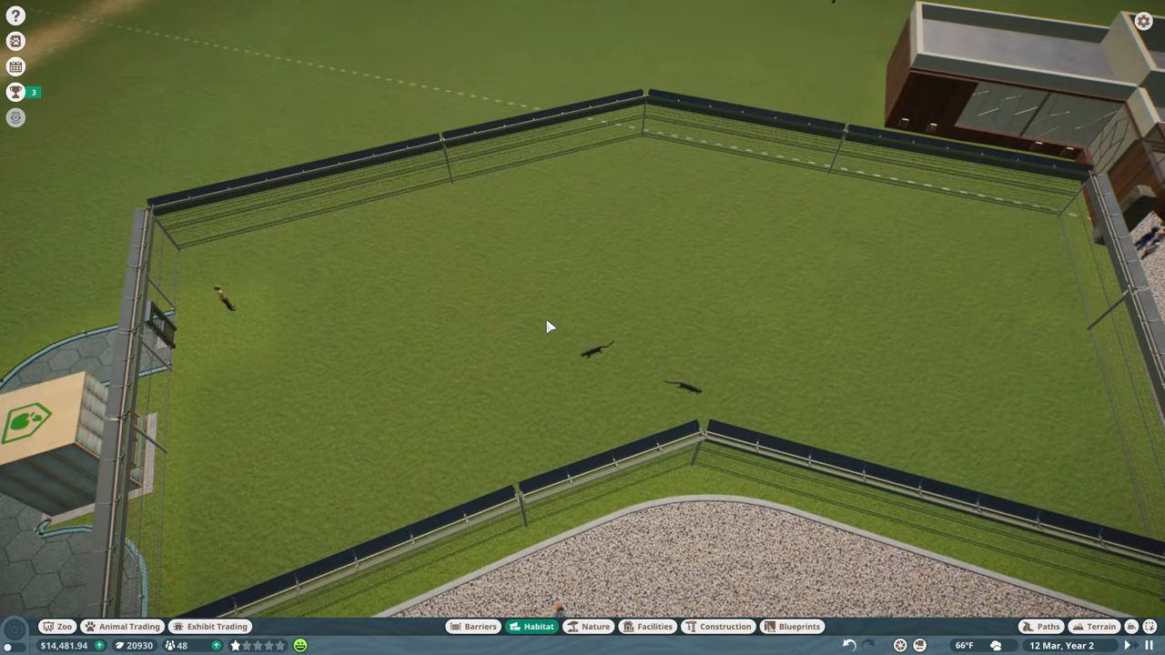
Step: Leave the barrier editor and switch to the Blueprints catalogue in the bottom toolbar
left_click(531, 626)
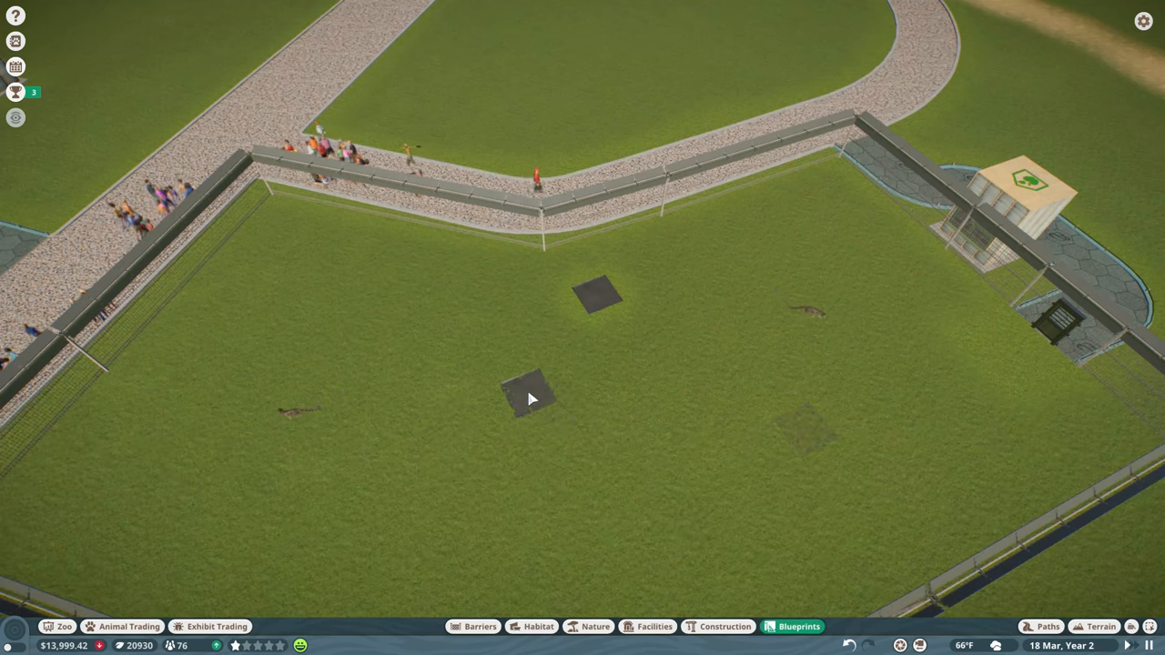
left_click(798, 626)
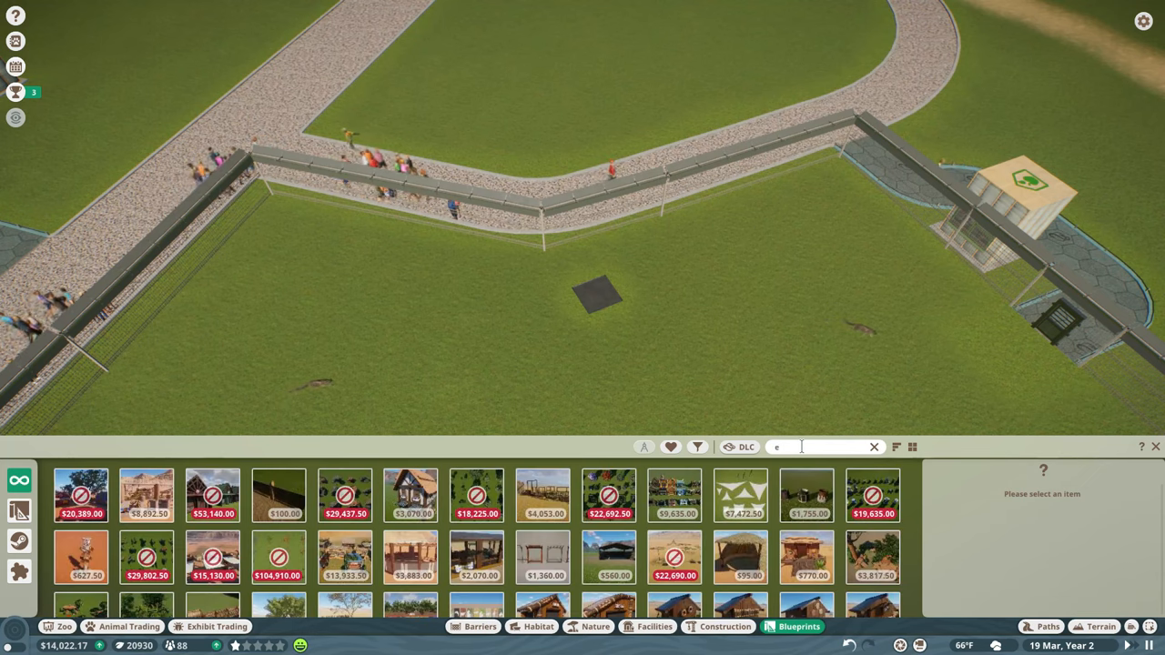
Step: Search the blueprints catalogue for 'water pipe'
type("wat")
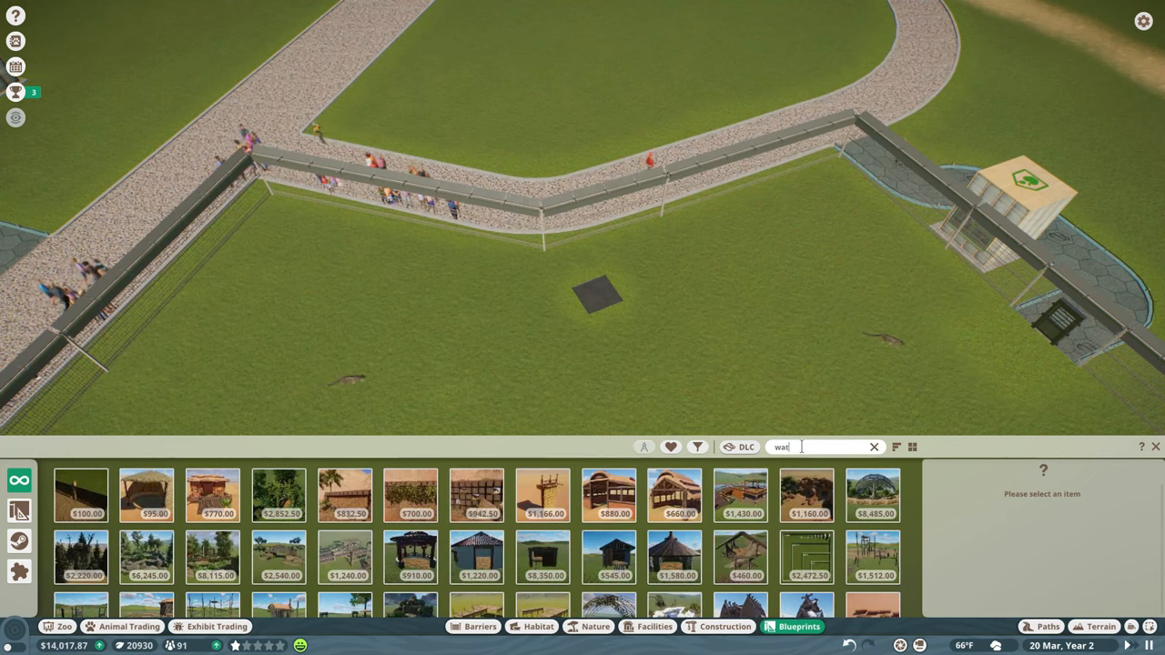
type("er")
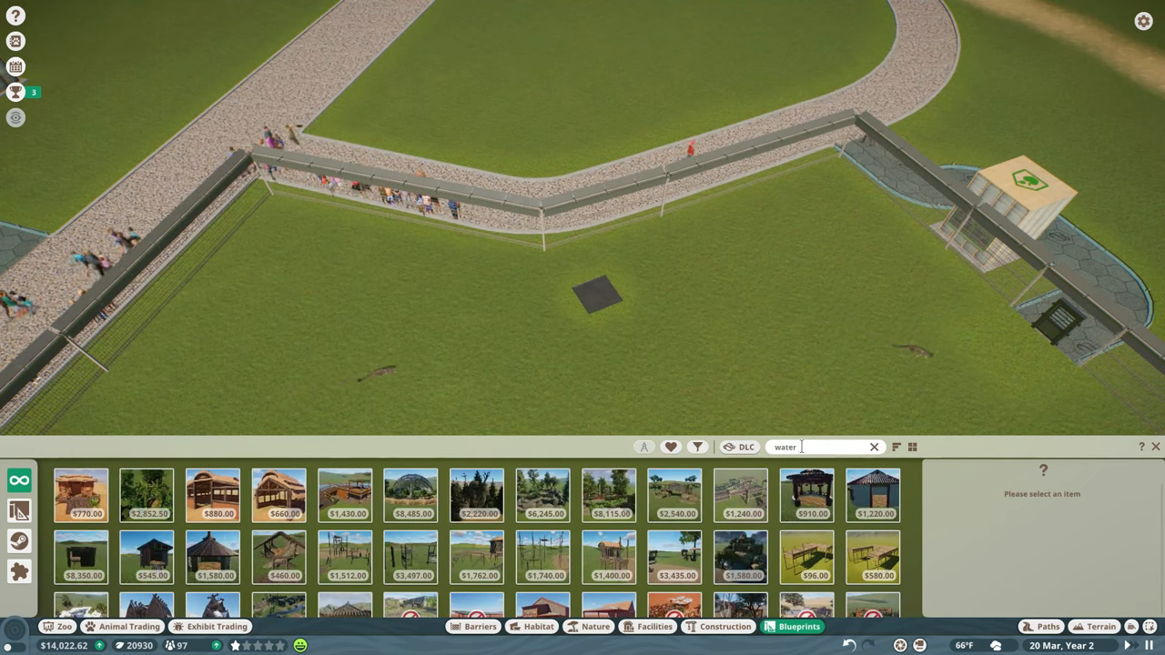
type("pipe")
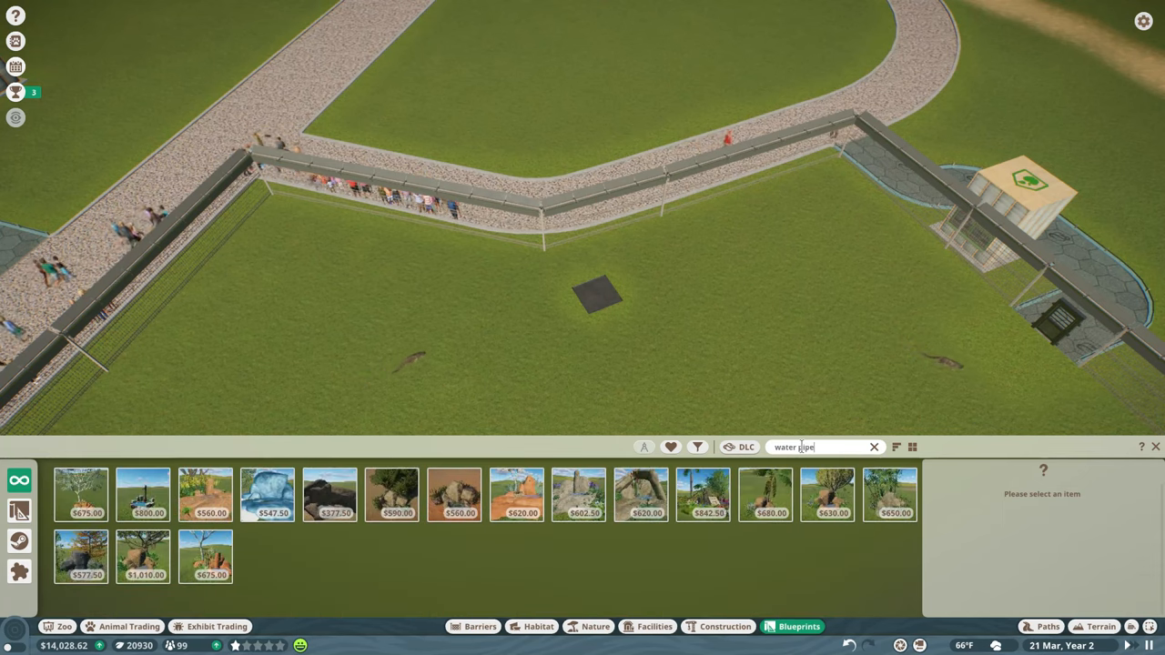
mouse_move(391, 494)
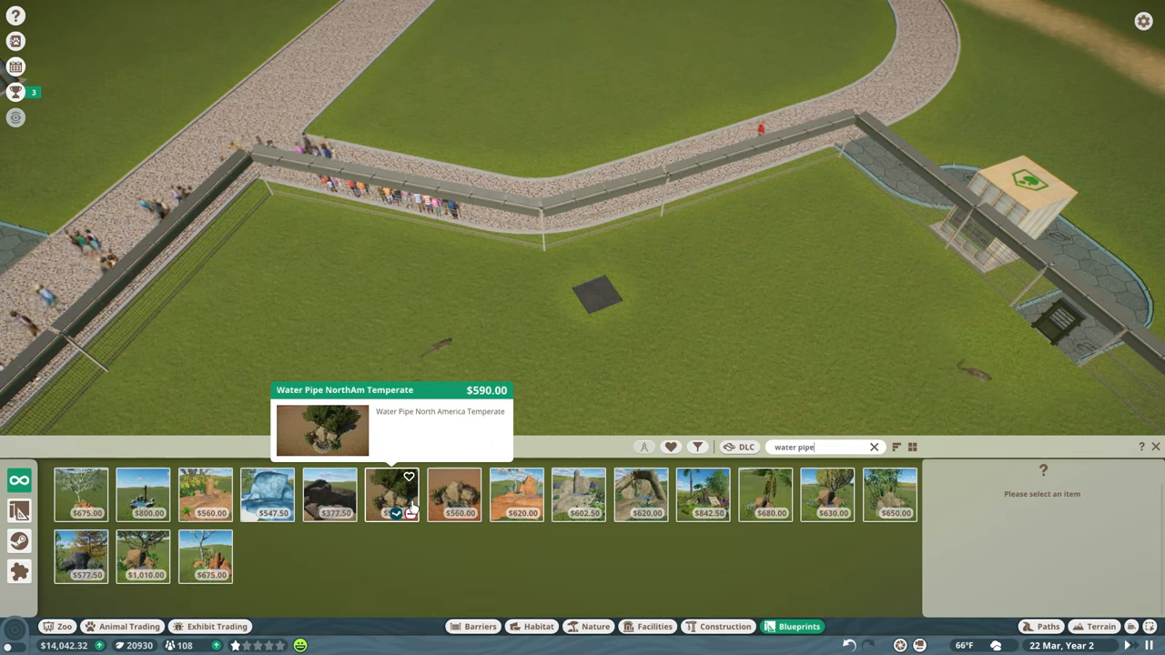
mouse_move(816, 398)
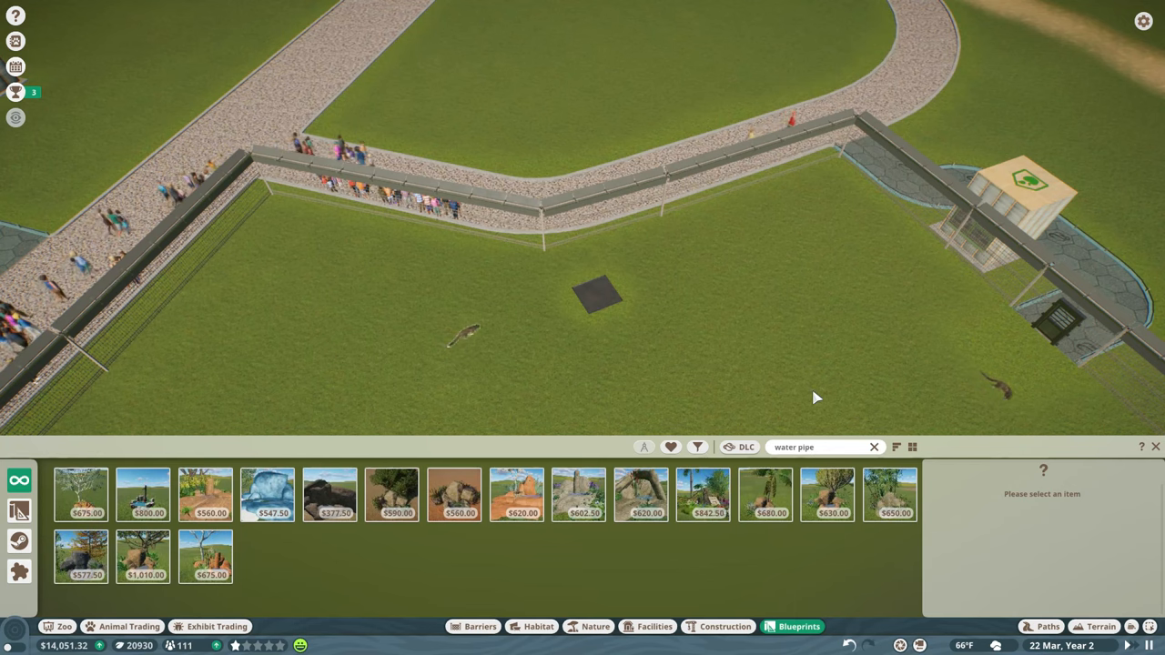
Step: Check a clouded leopard's terrain and space needs, then close its panel
left_click(464, 332)
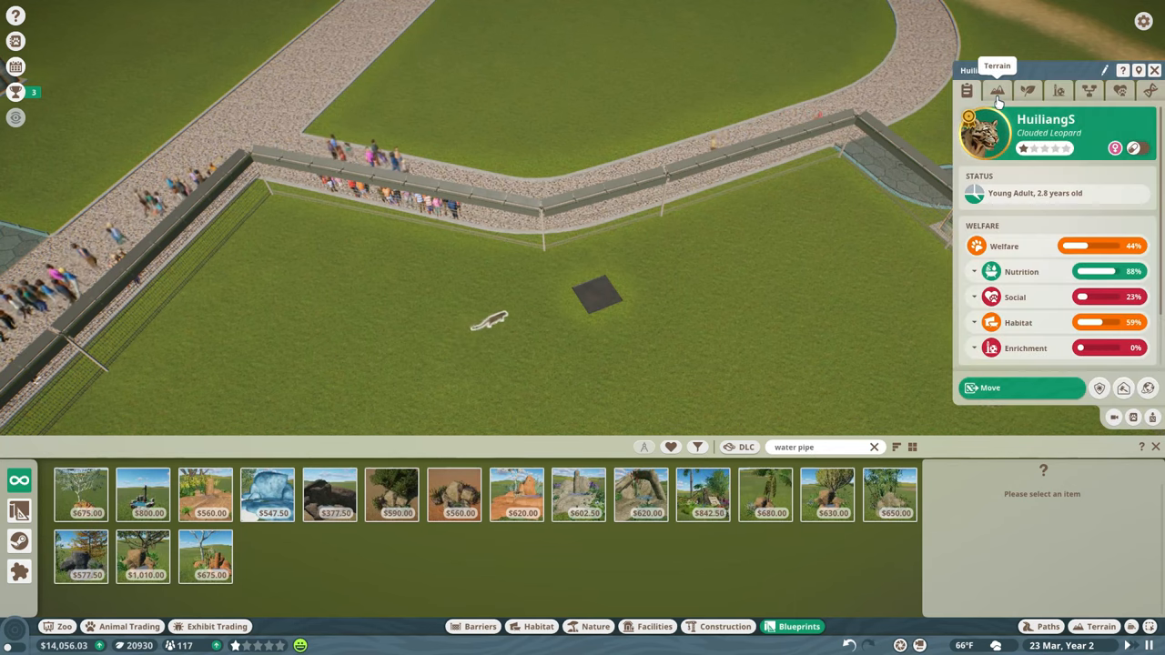
left_click(996, 90)
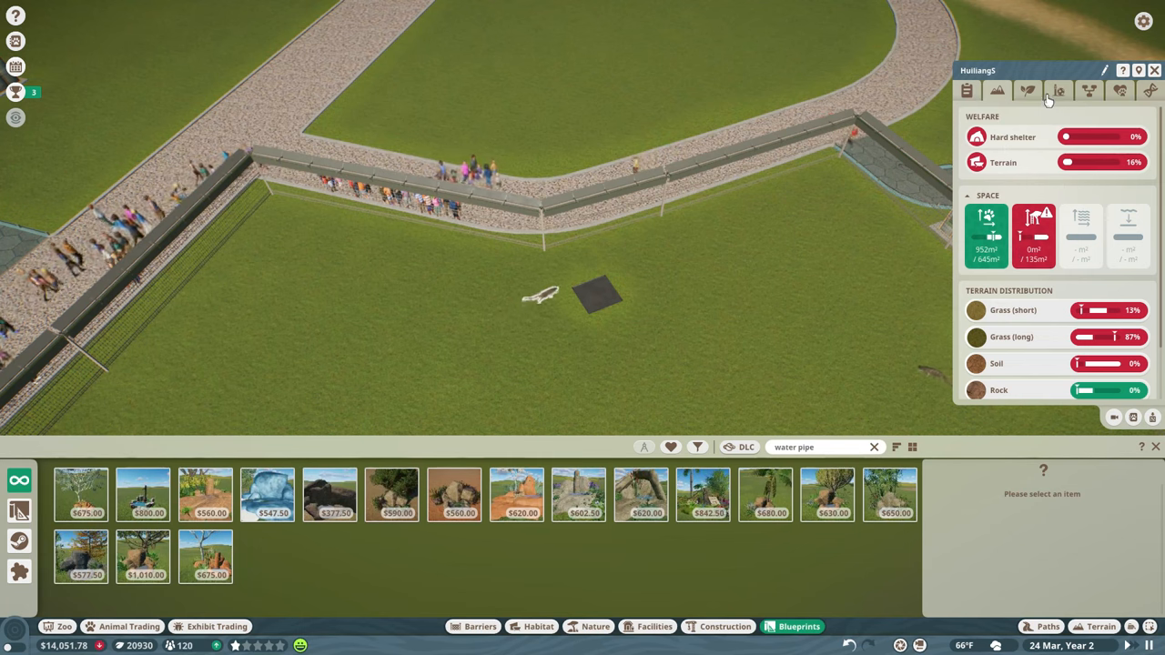
left_click(1026, 90)
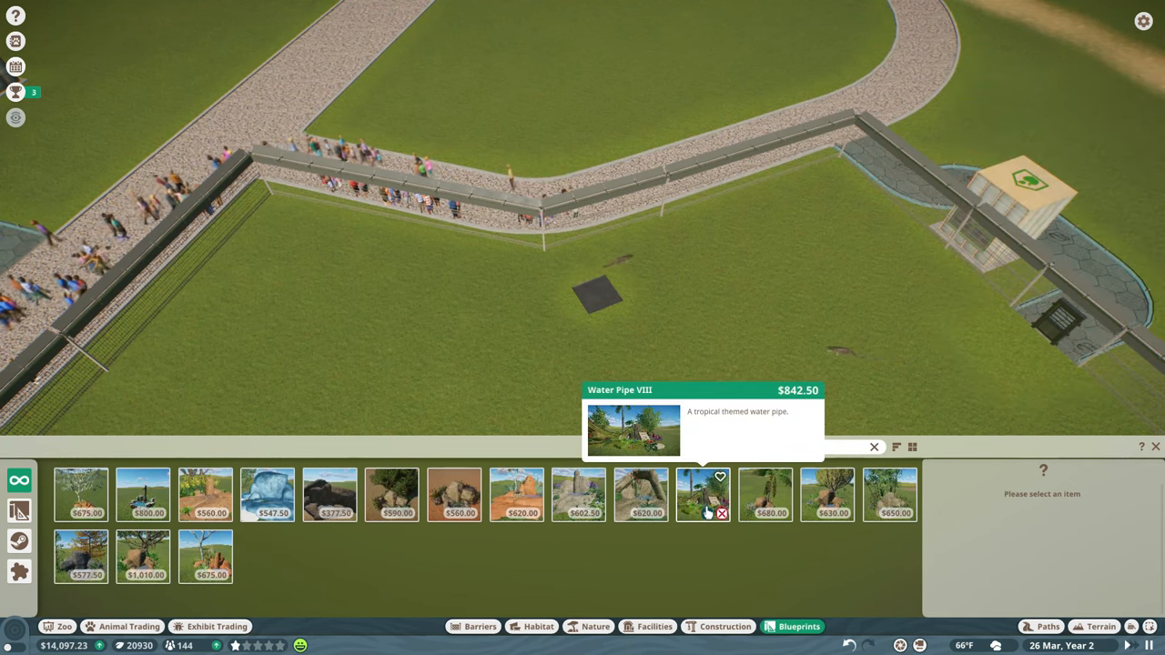
Step: Place the water pipe blueprint in the habitat, build it, and finish group editing
left_click(703, 494)
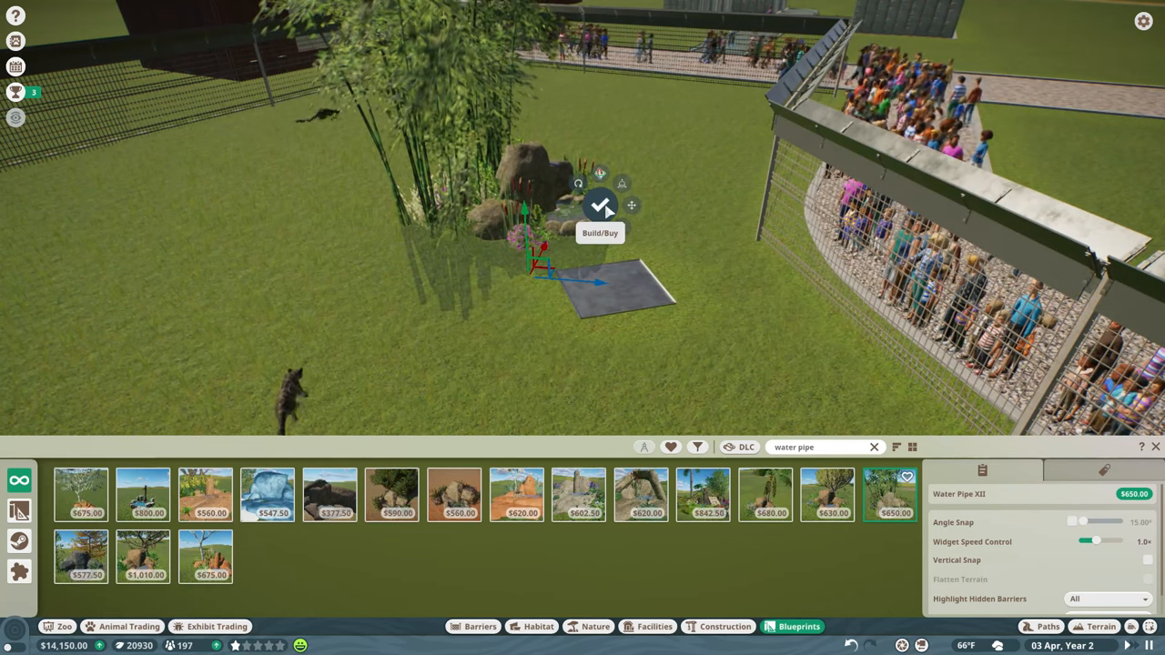
left_click(601, 206)
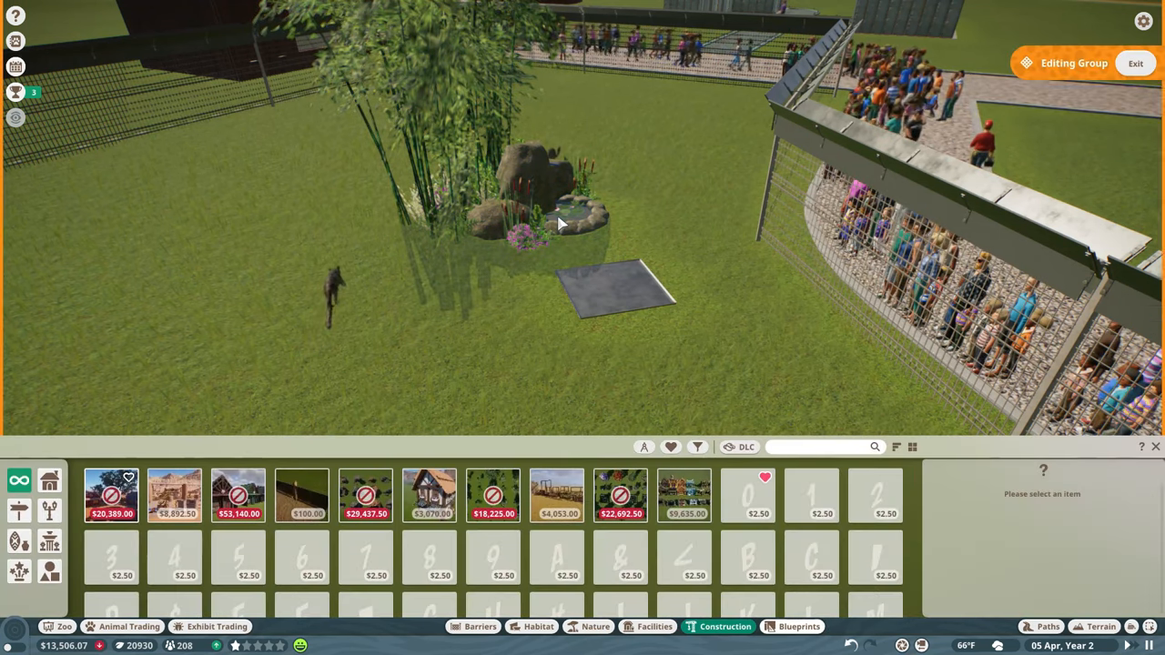
left_click(555, 209)
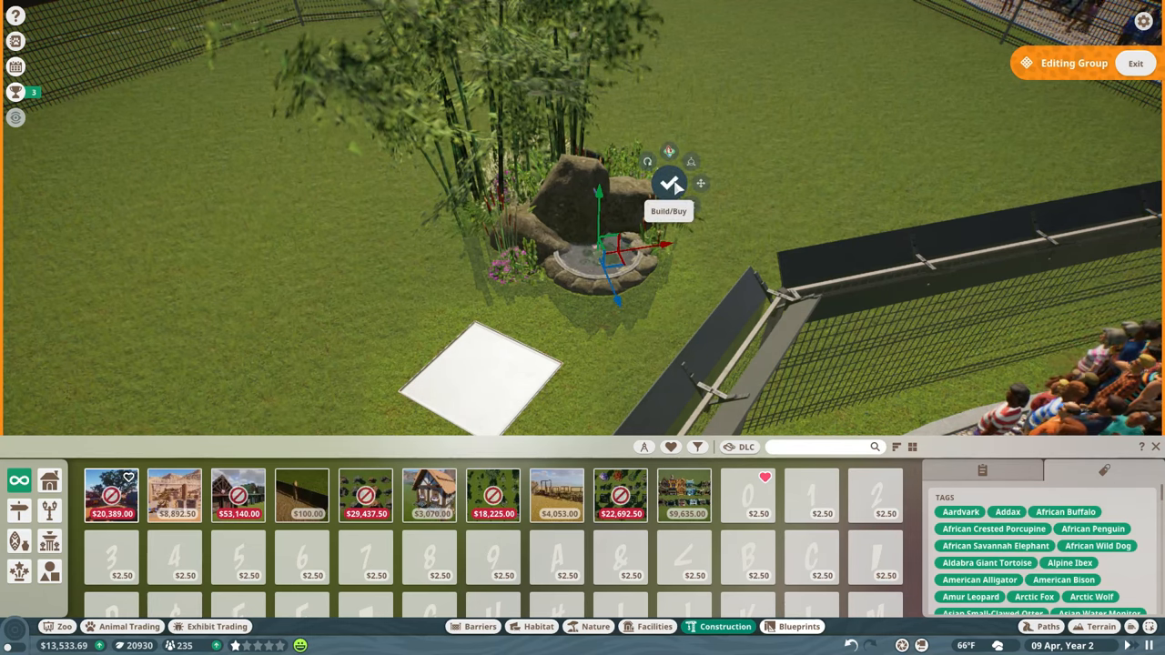
left_click(610, 245)
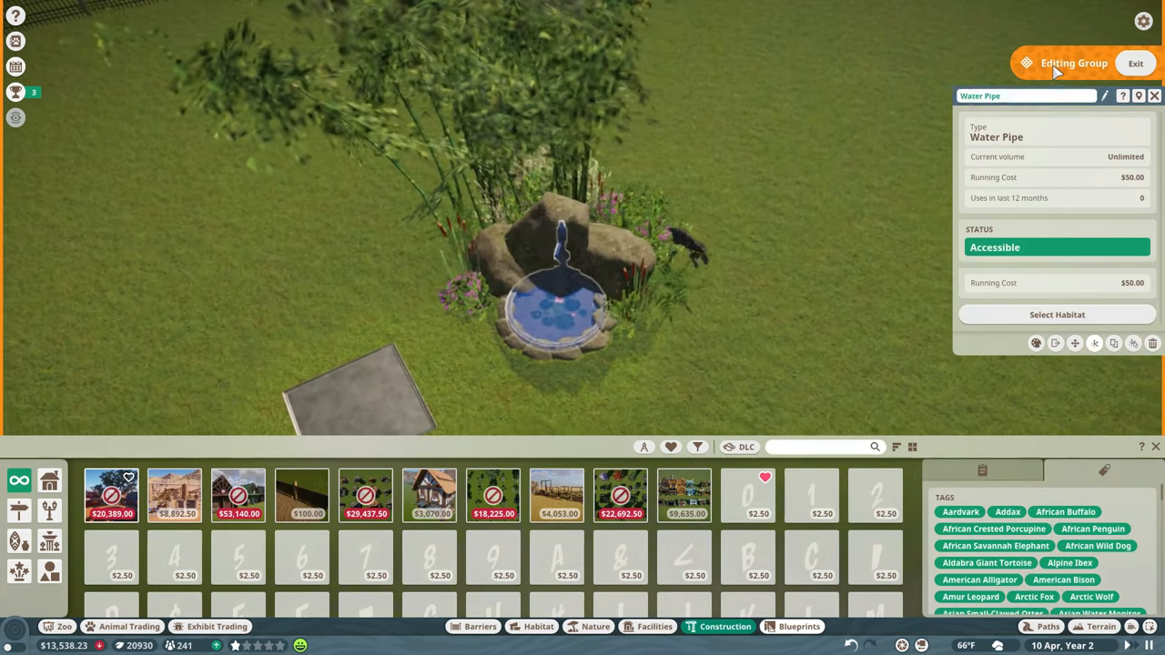
left_click(1073, 63)
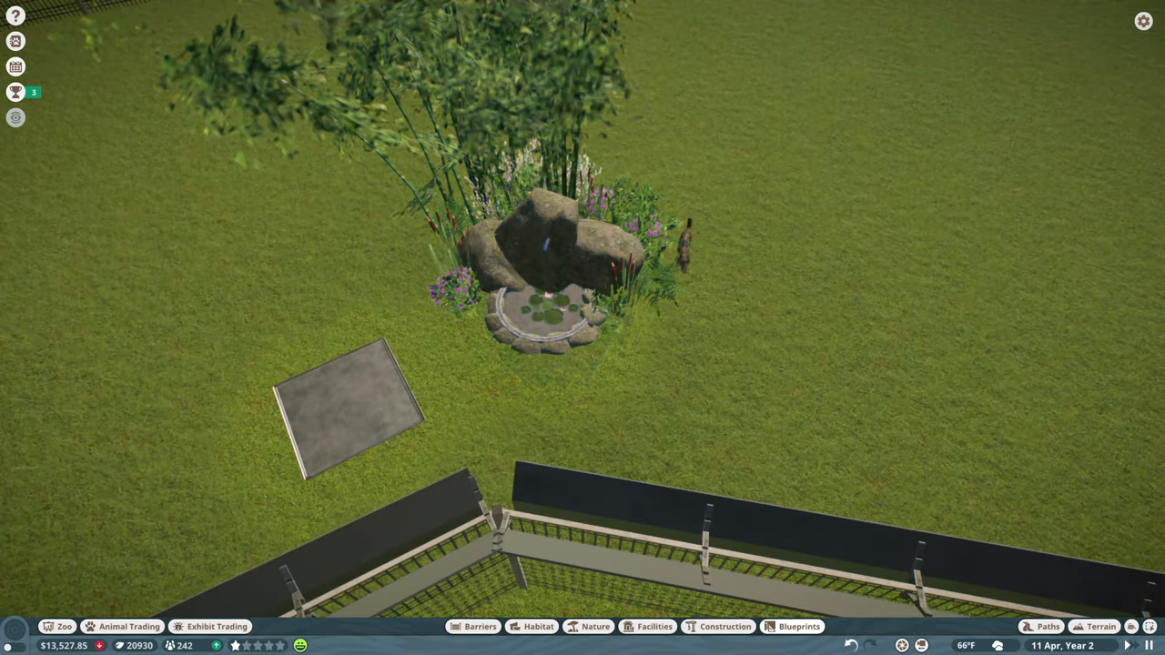
Step: Open clouded leopard climbing and enrichment structures in the habitat catalogue, showing Blueprints Only
scroll("down", 3)
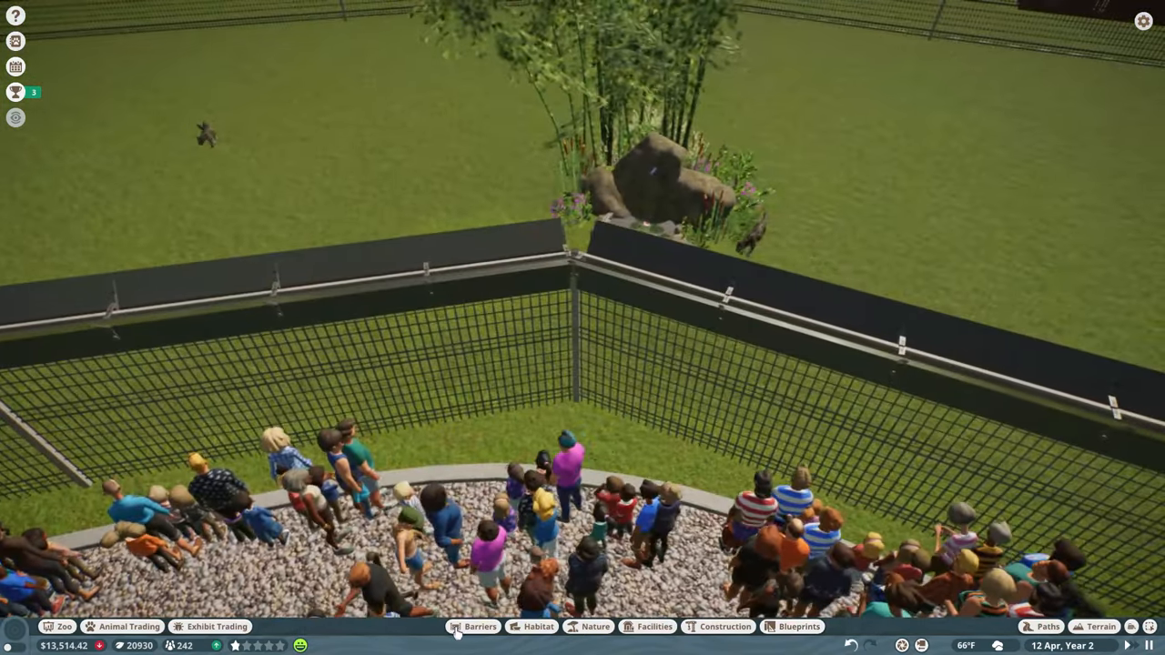
left_click(479, 626)
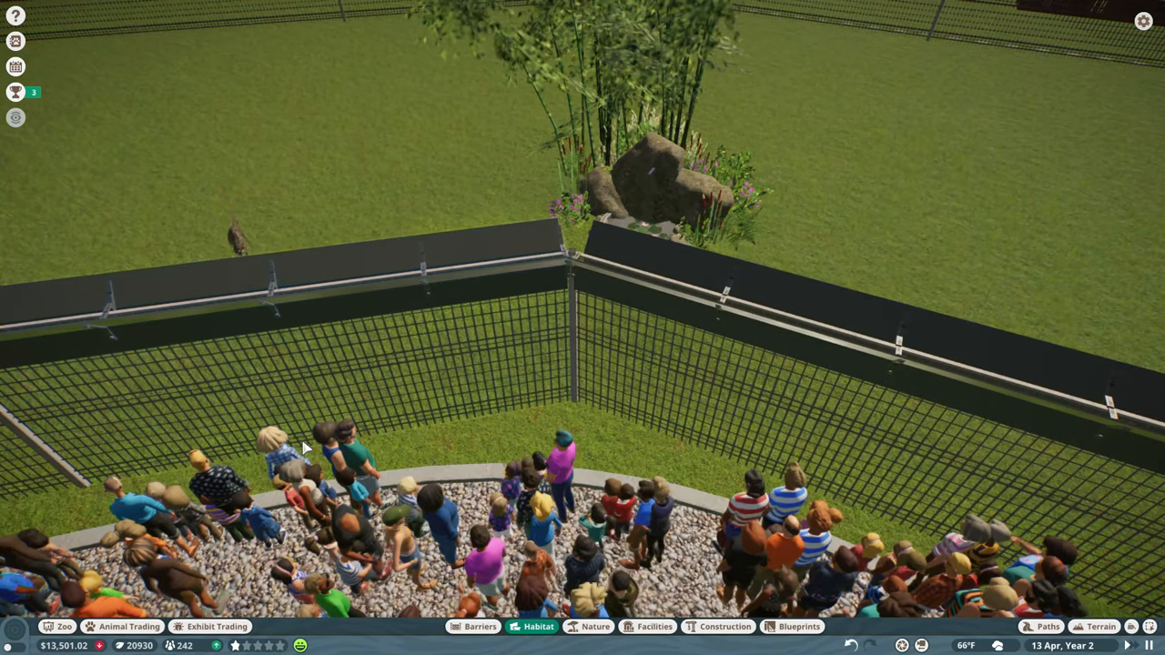
left_click(538, 626)
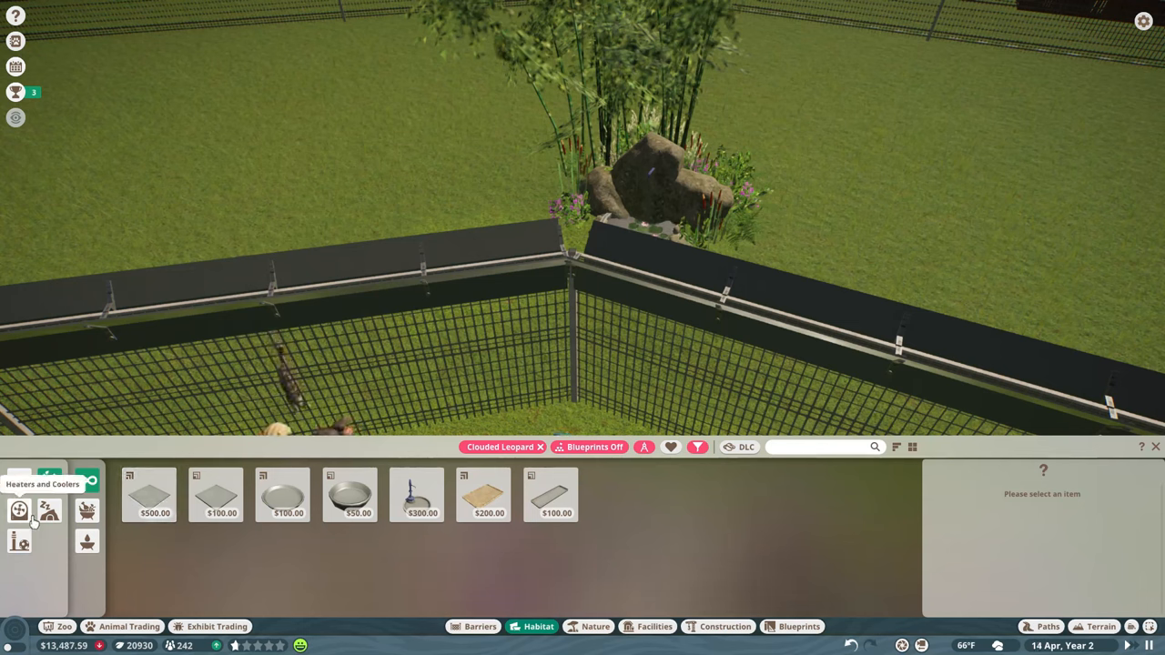
left_click(88, 480)
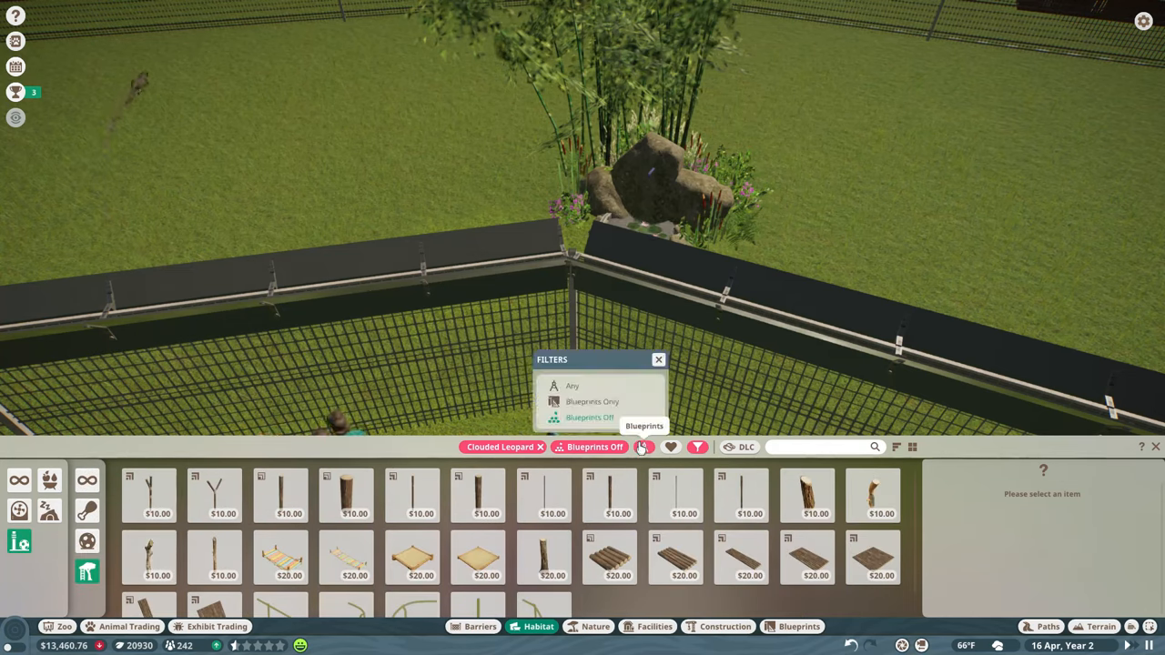
left_click(592, 401)
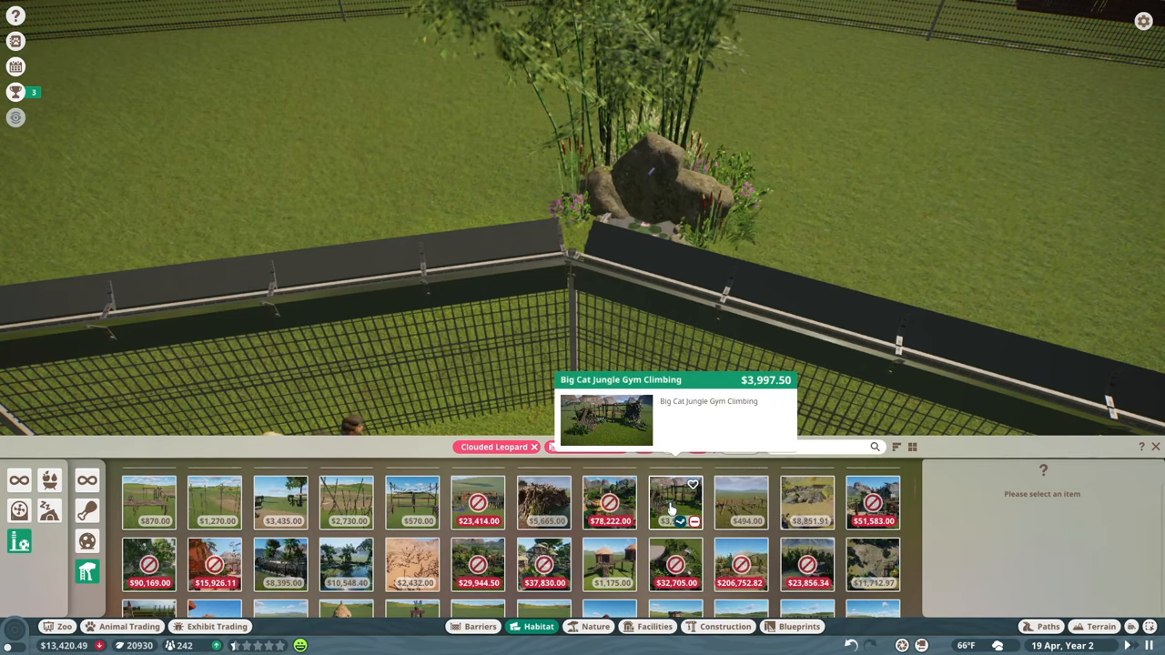
left_click(676, 503)
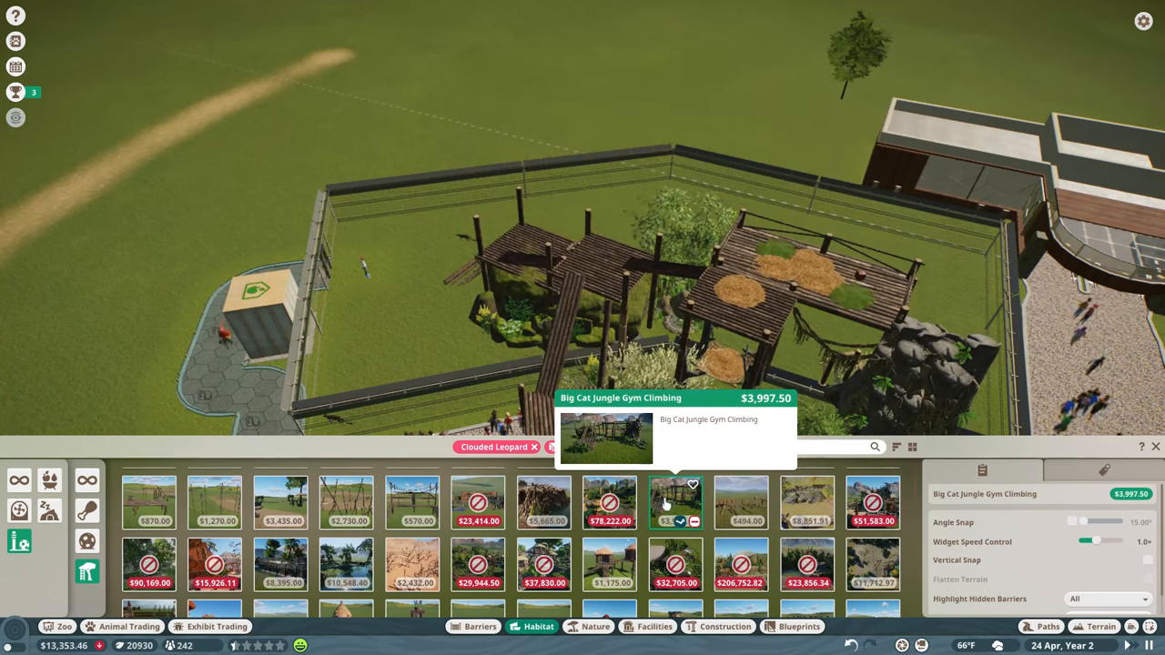
mouse_move(740, 503)
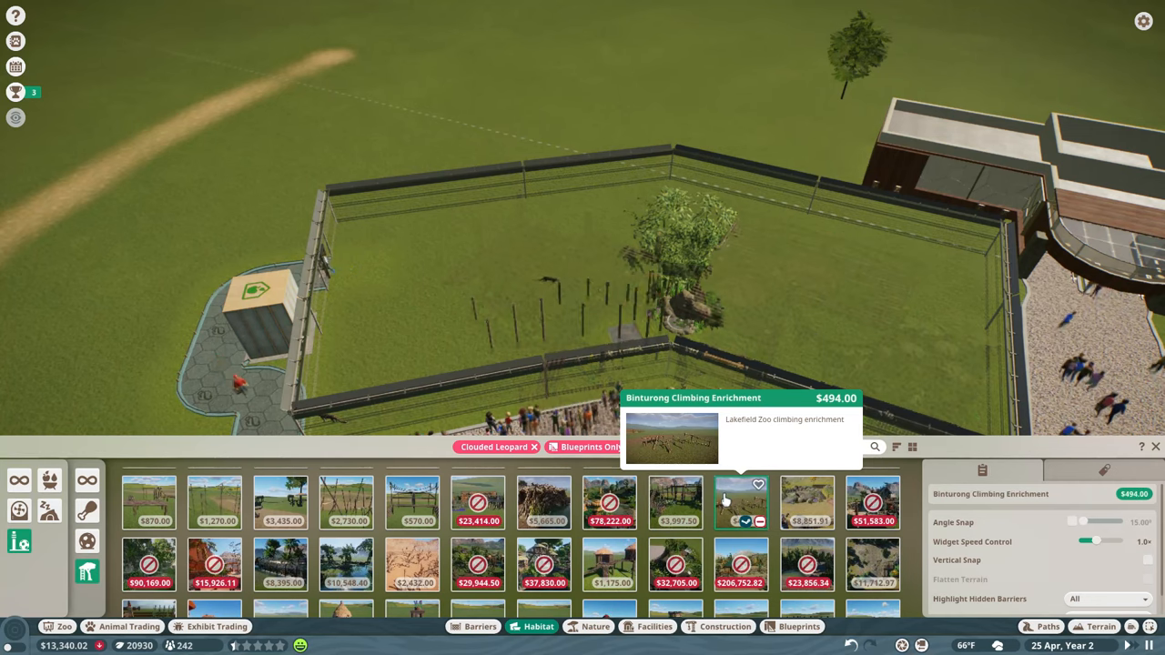
left_click(806, 502)
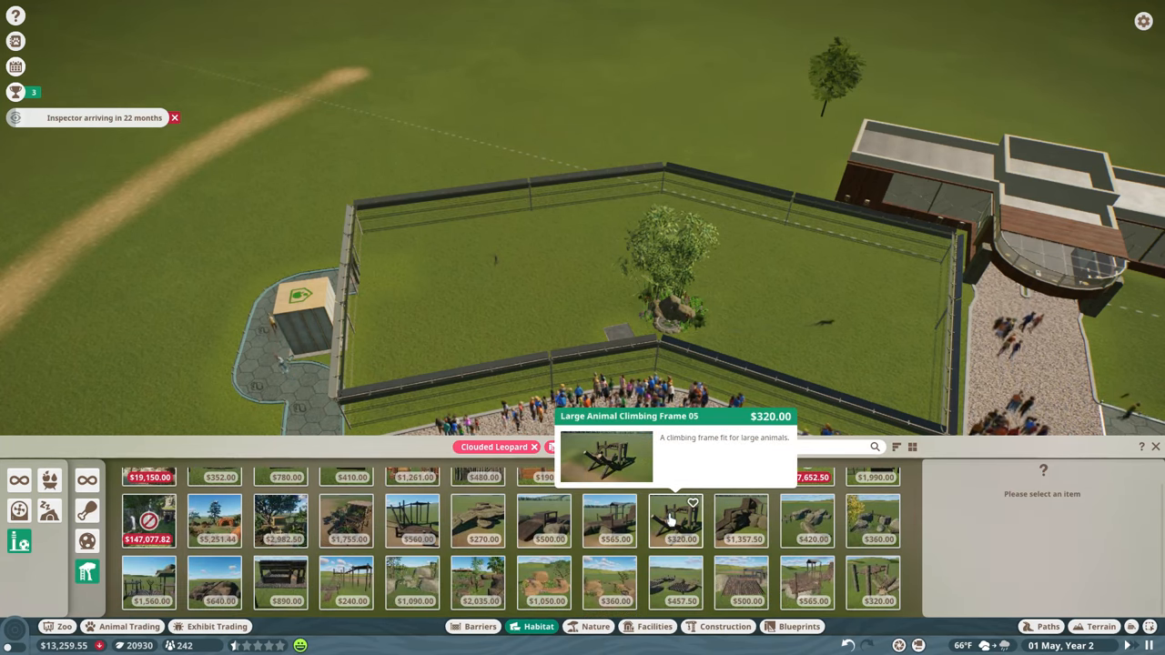
mouse_move(609, 521)
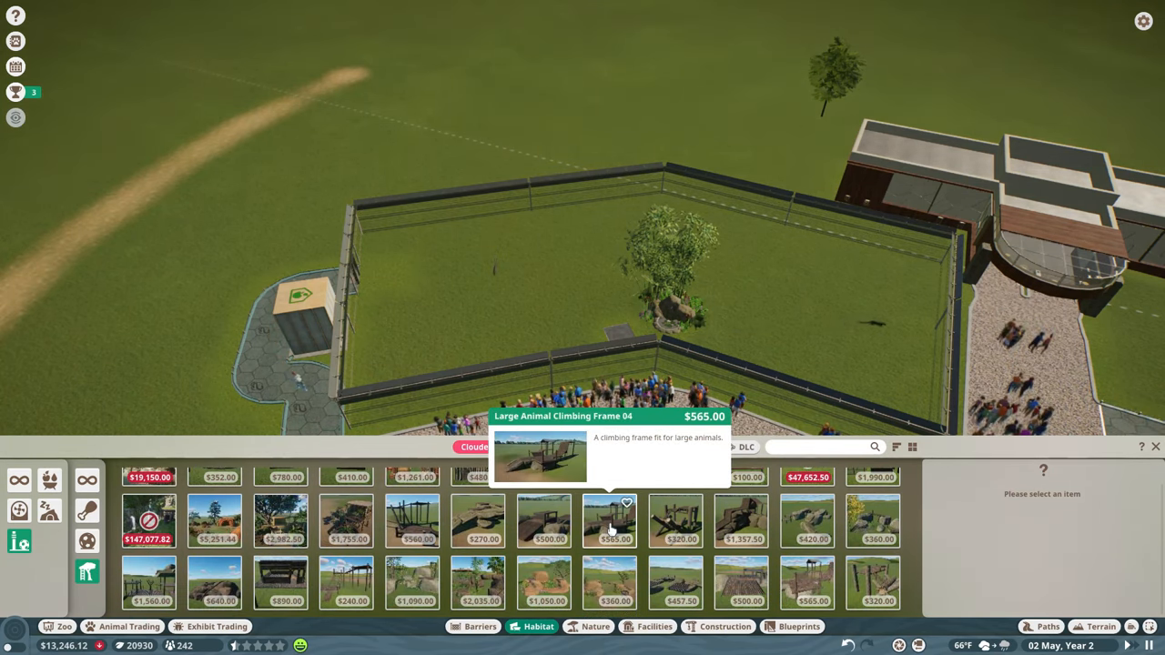
Step: Pick Large Animal Climbing Frame 04 and place it inside the habitat
left_click(609, 521)
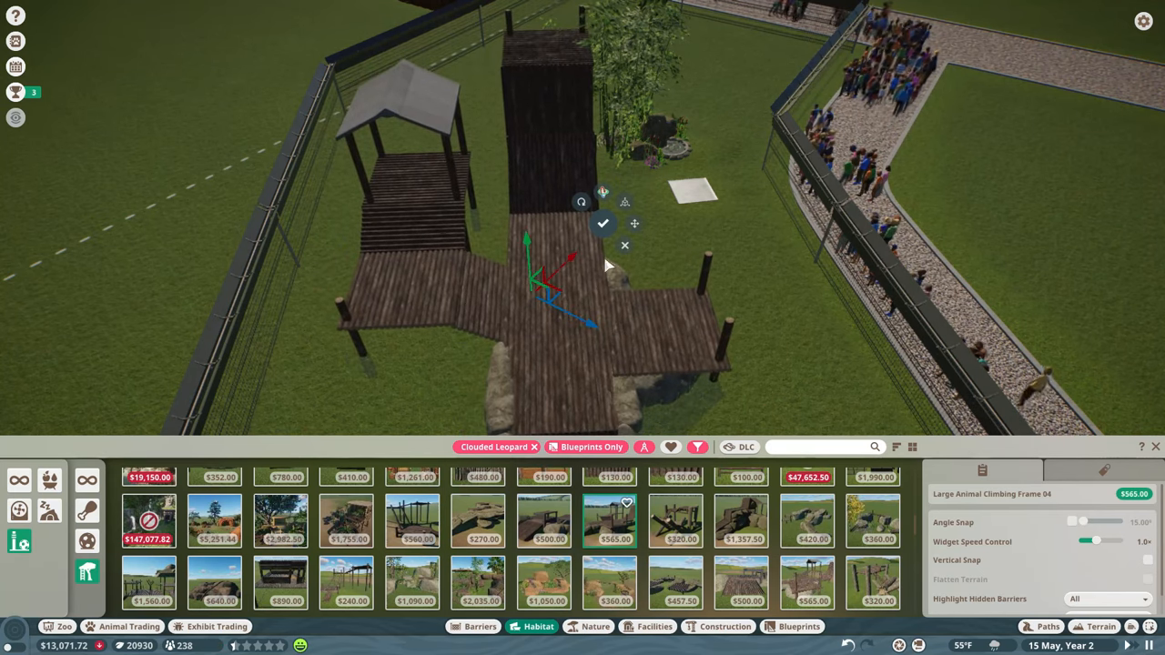
left_click(602, 223)
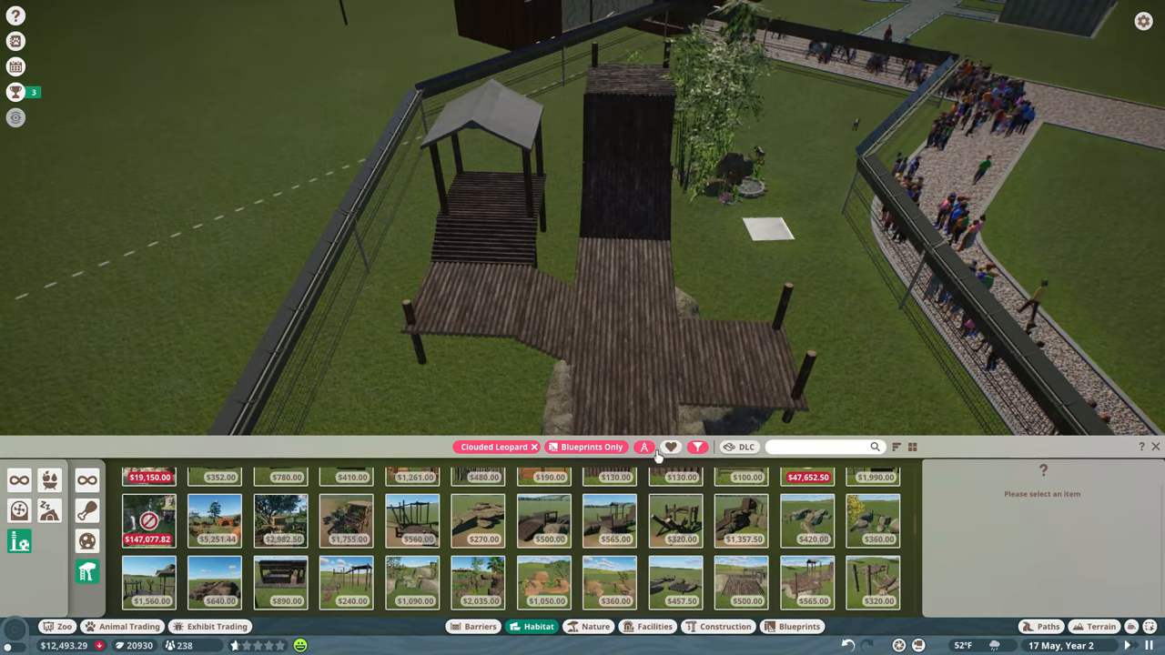
Step: Set the catalogue filter to Blueprints Off and view a clouded leopard's Terrain tab
left_click(697, 447)
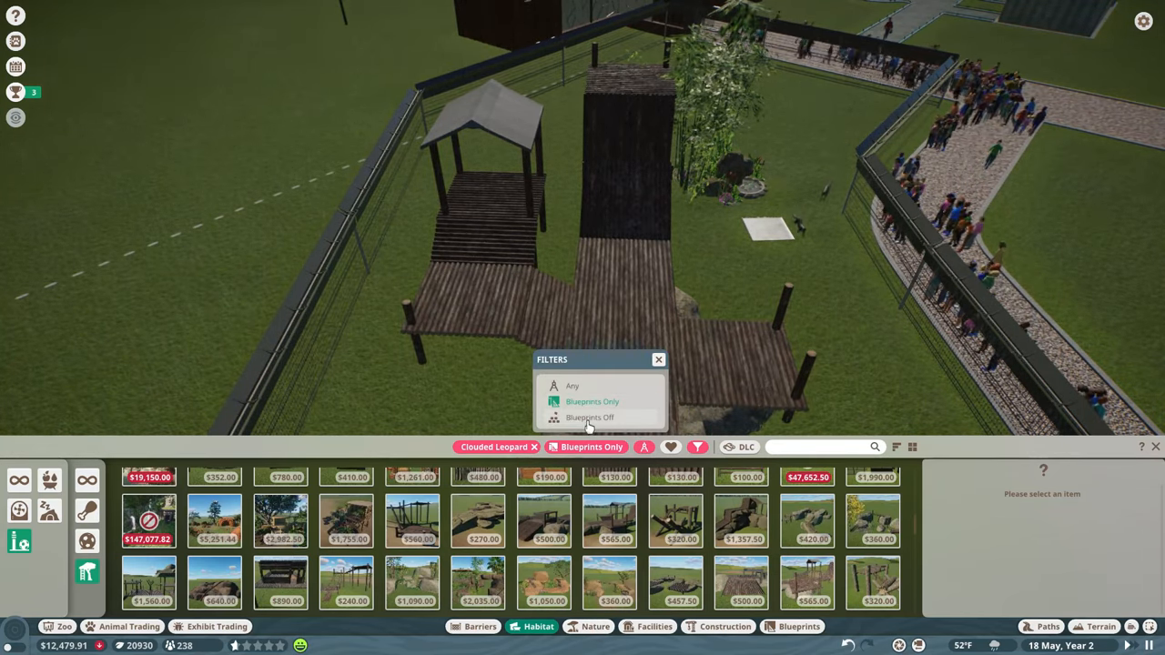
left_click(589, 417)
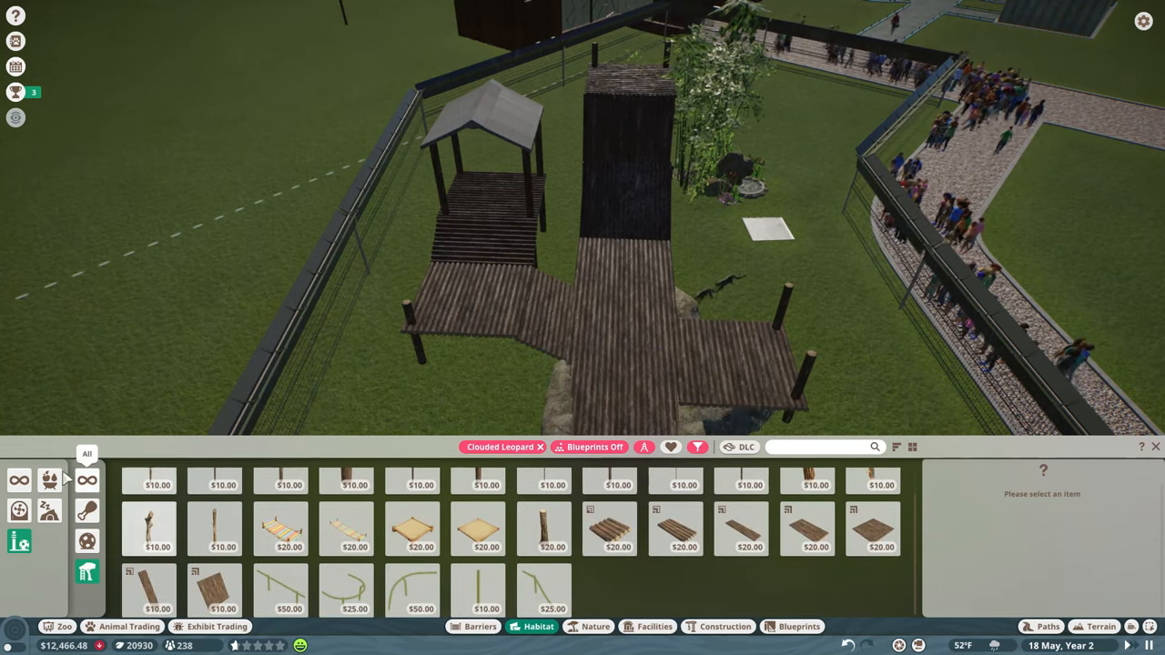
left_click(705, 291)
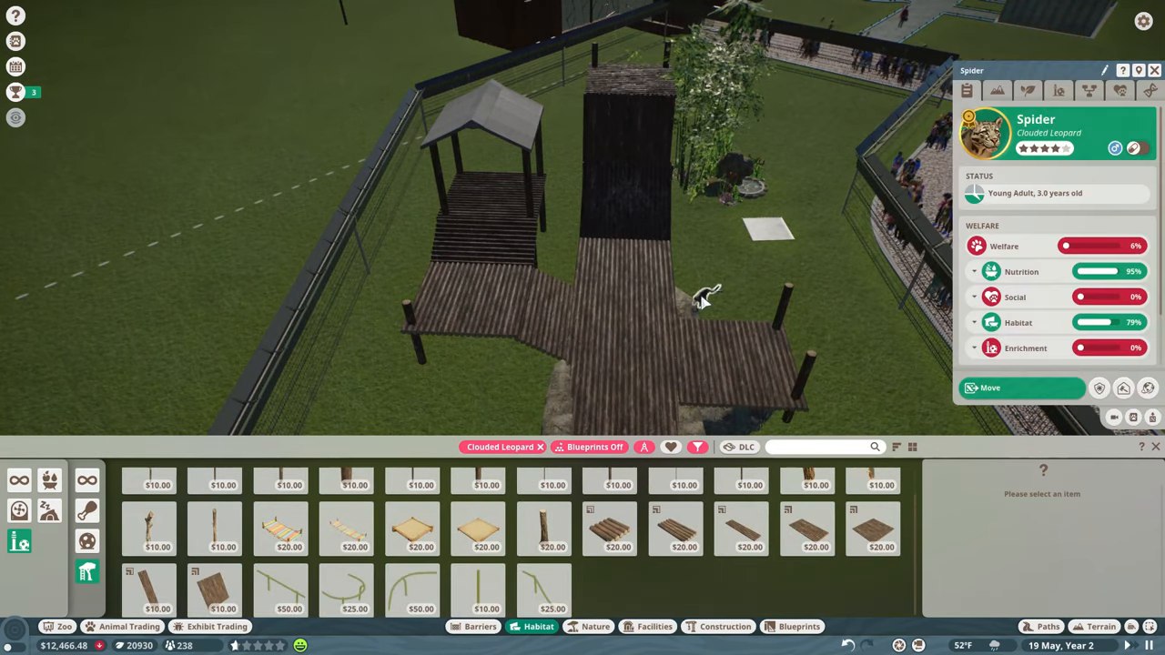
left_click(997, 91)
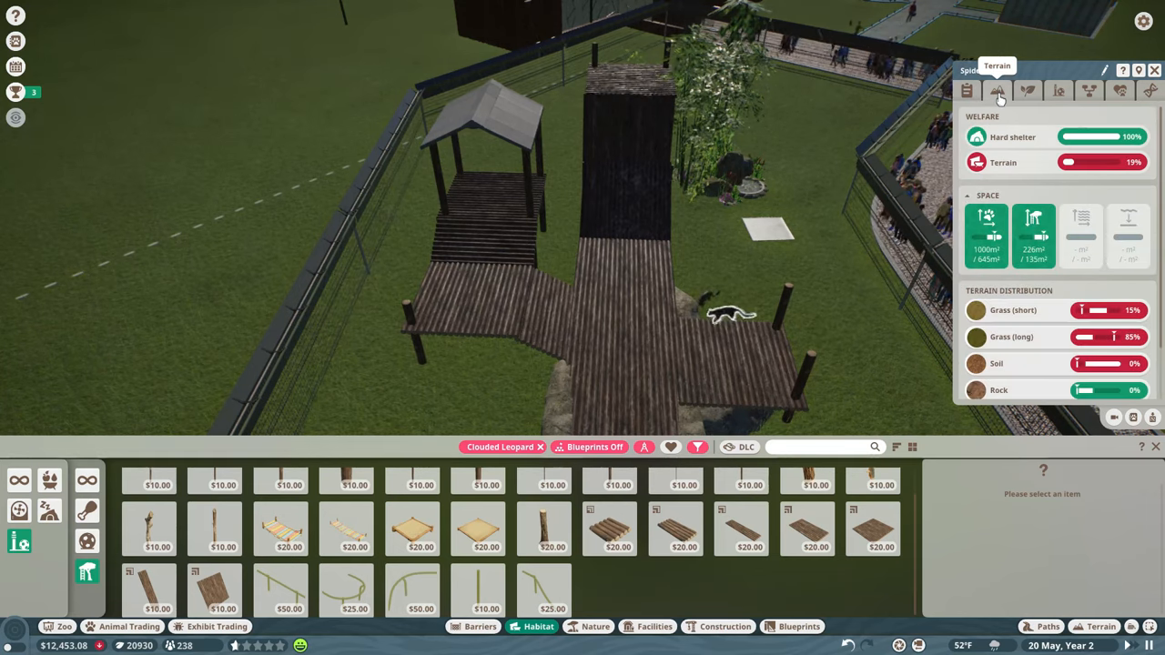
mouse_move(341, 511)
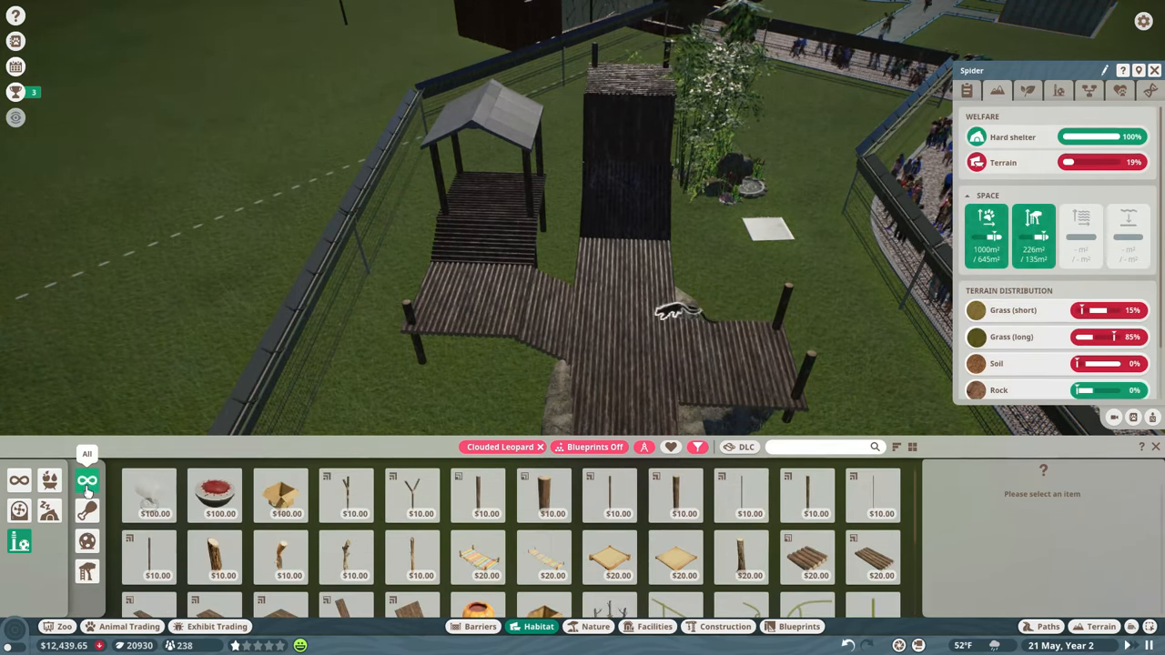
Step: Place Habitat Bedding patches on the roofed platform and check a patch's shelter status
left_click(50, 509)
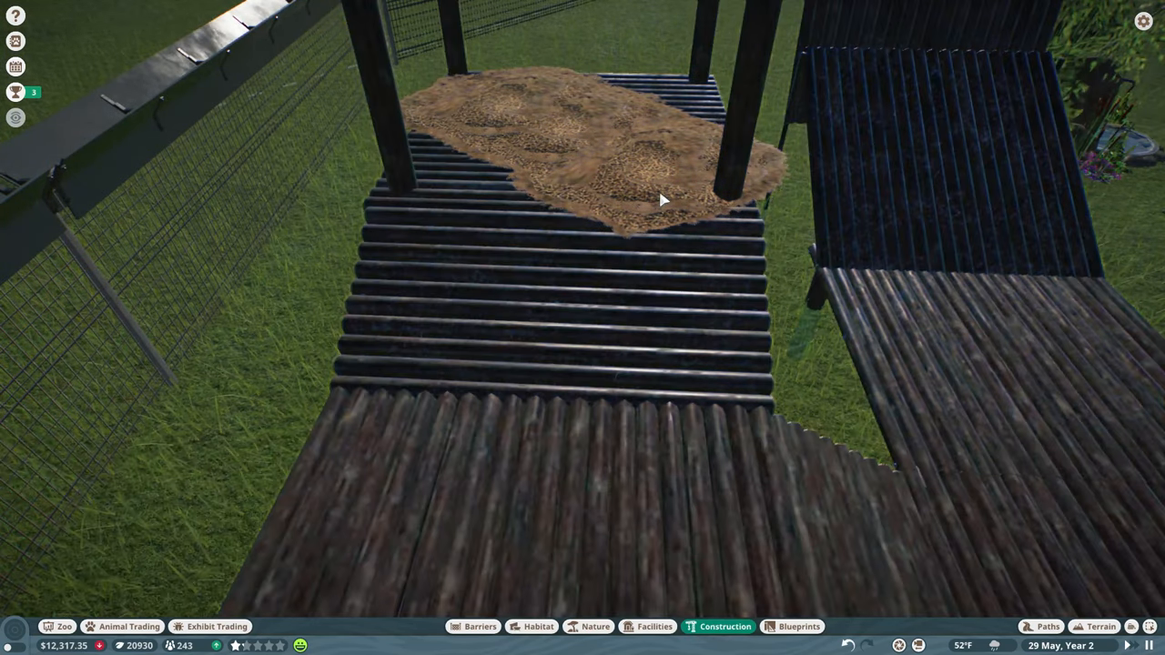
left_click(651, 182)
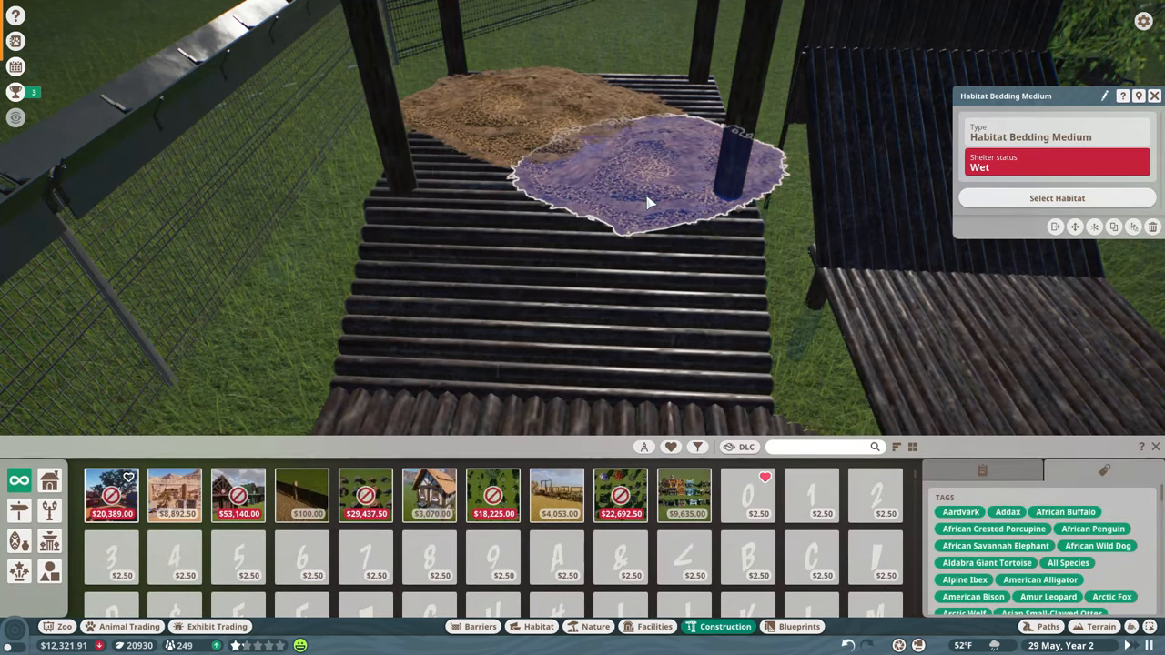